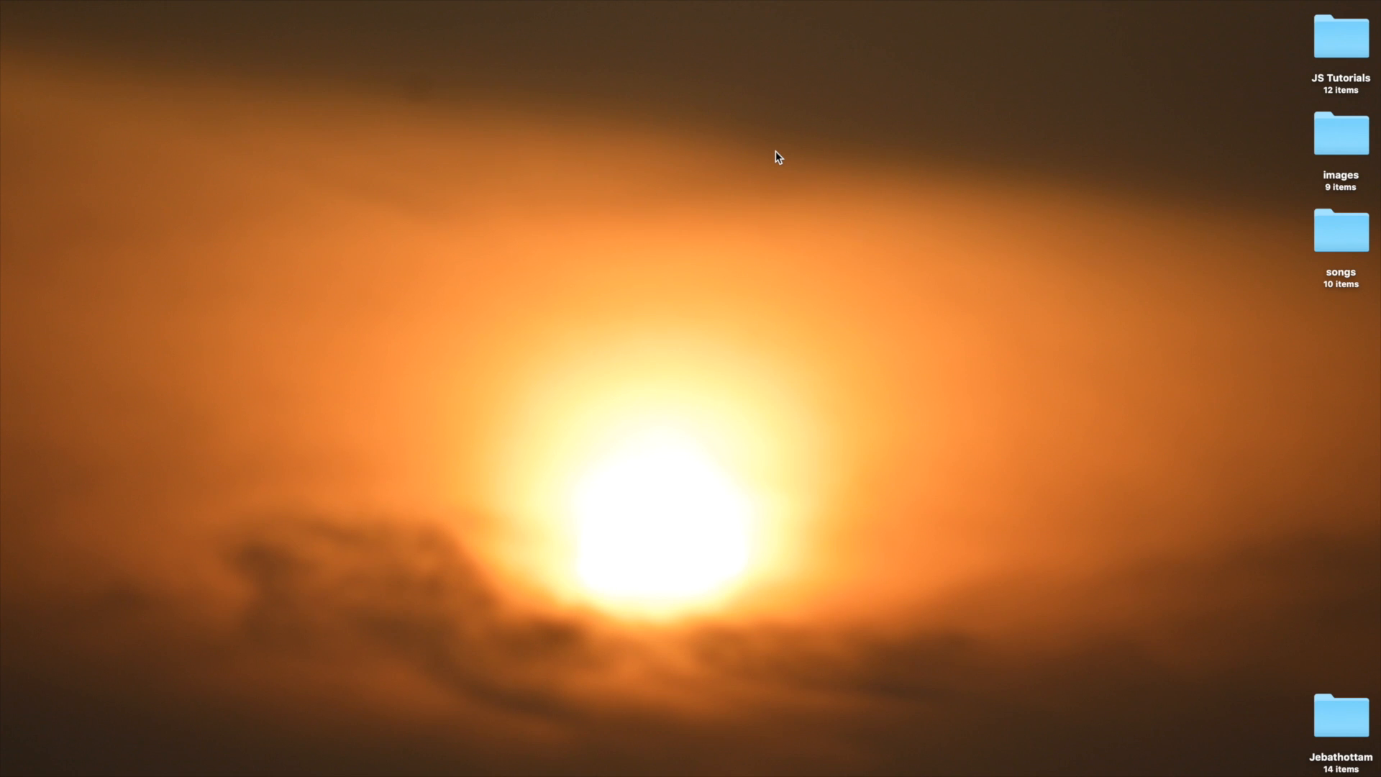
{"action": "mouse_move", "coordinate": [1105, 202]}
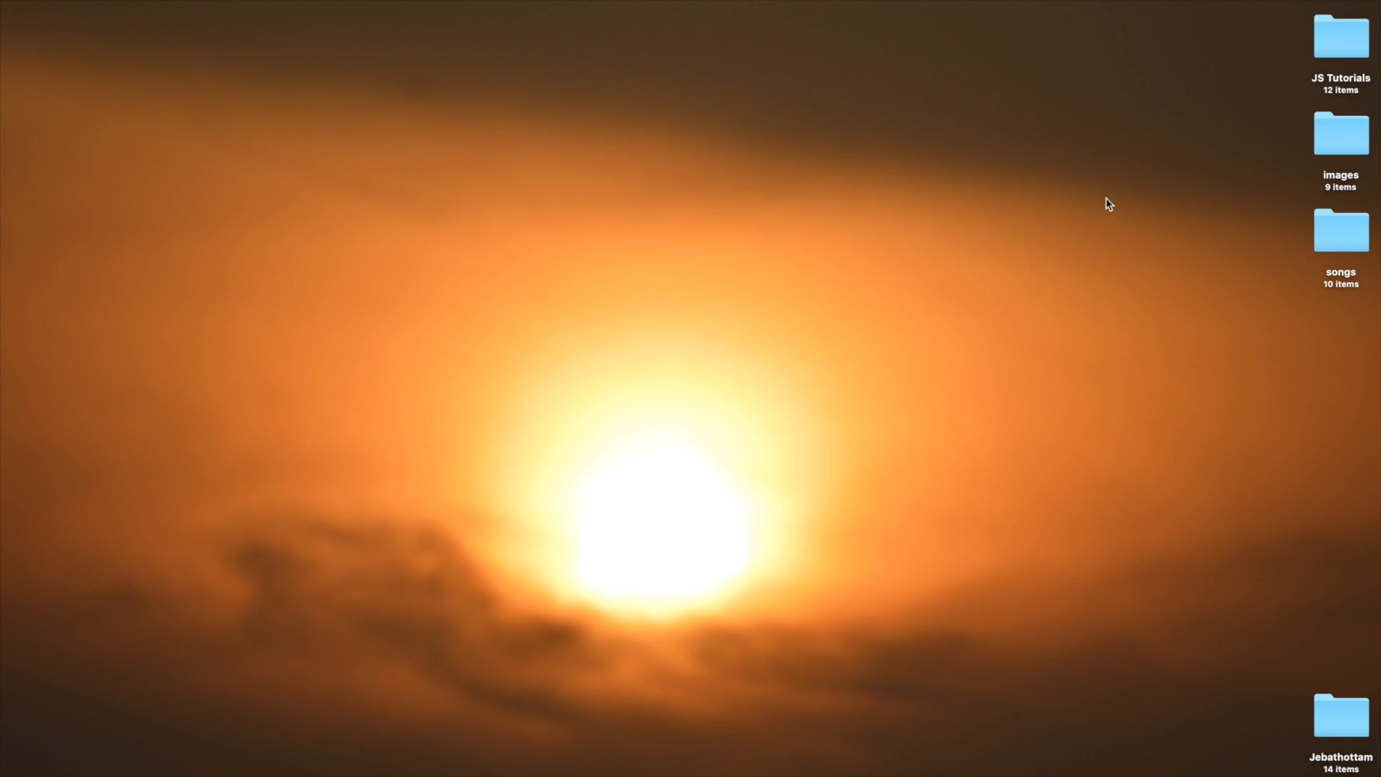
- Open the desktop's JS Tutorials folder in Finder to show its tutorial subfolders
{"action": "double_click", "coordinate": [1340, 243]}
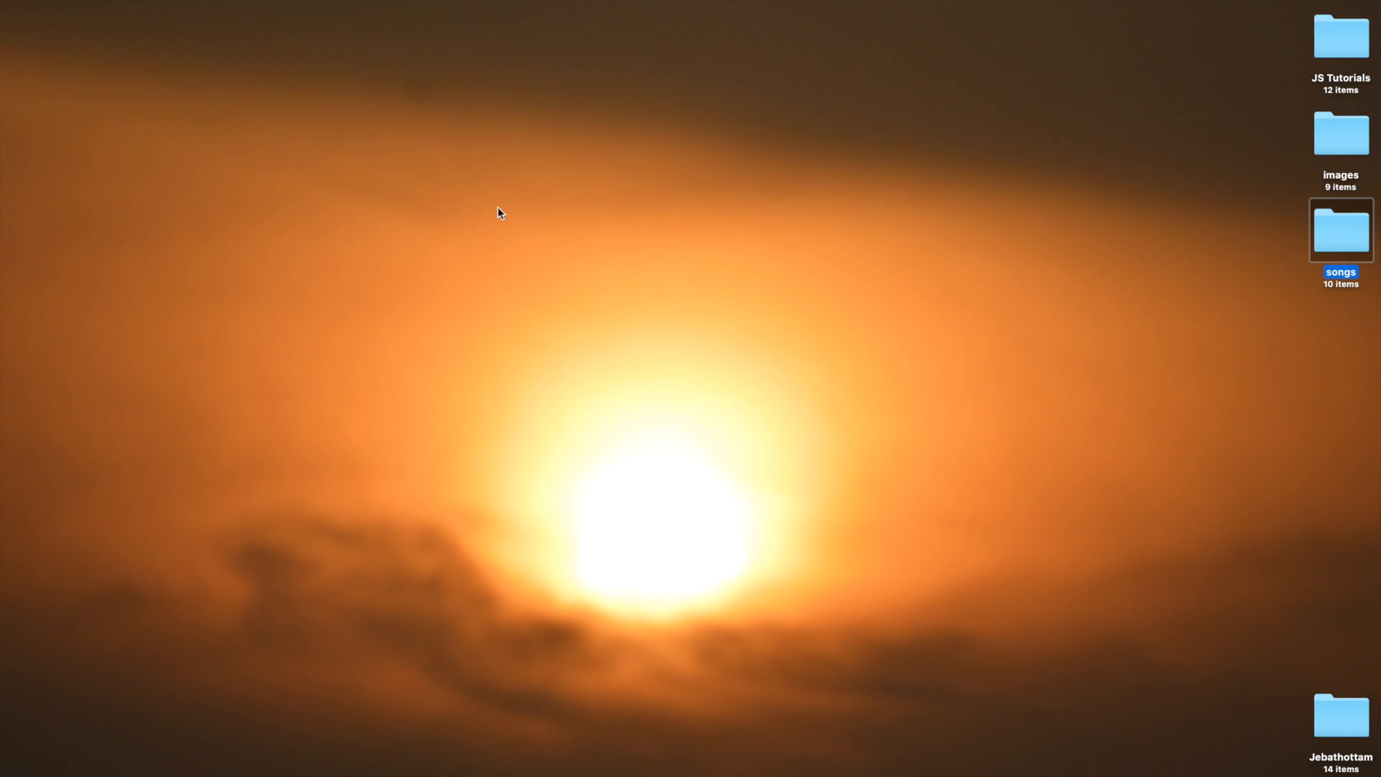
{"action": "double_click", "coordinate": [1338, 135]}
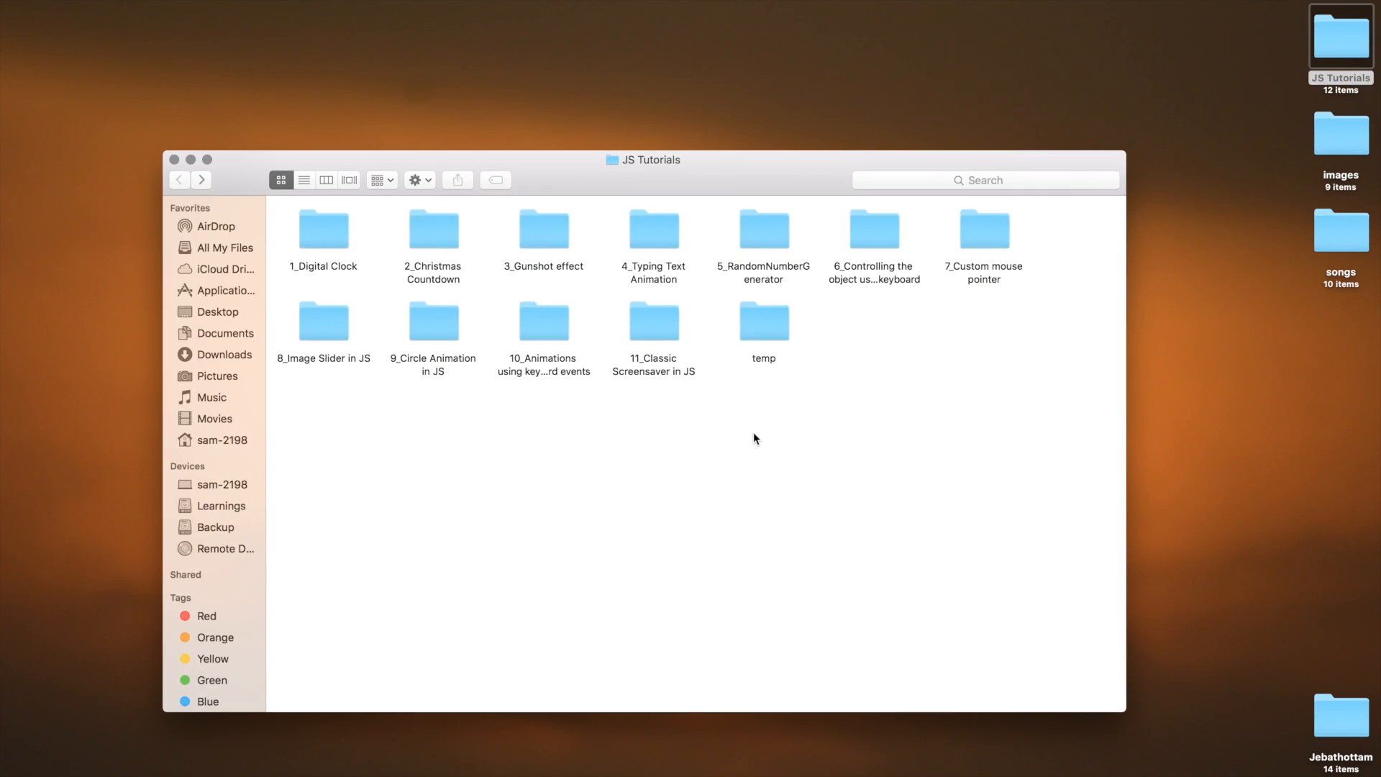
- Create a folder named 12_Custom Audio Player in JS and open it
{"action": "right_click", "coordinate": [756, 438]}
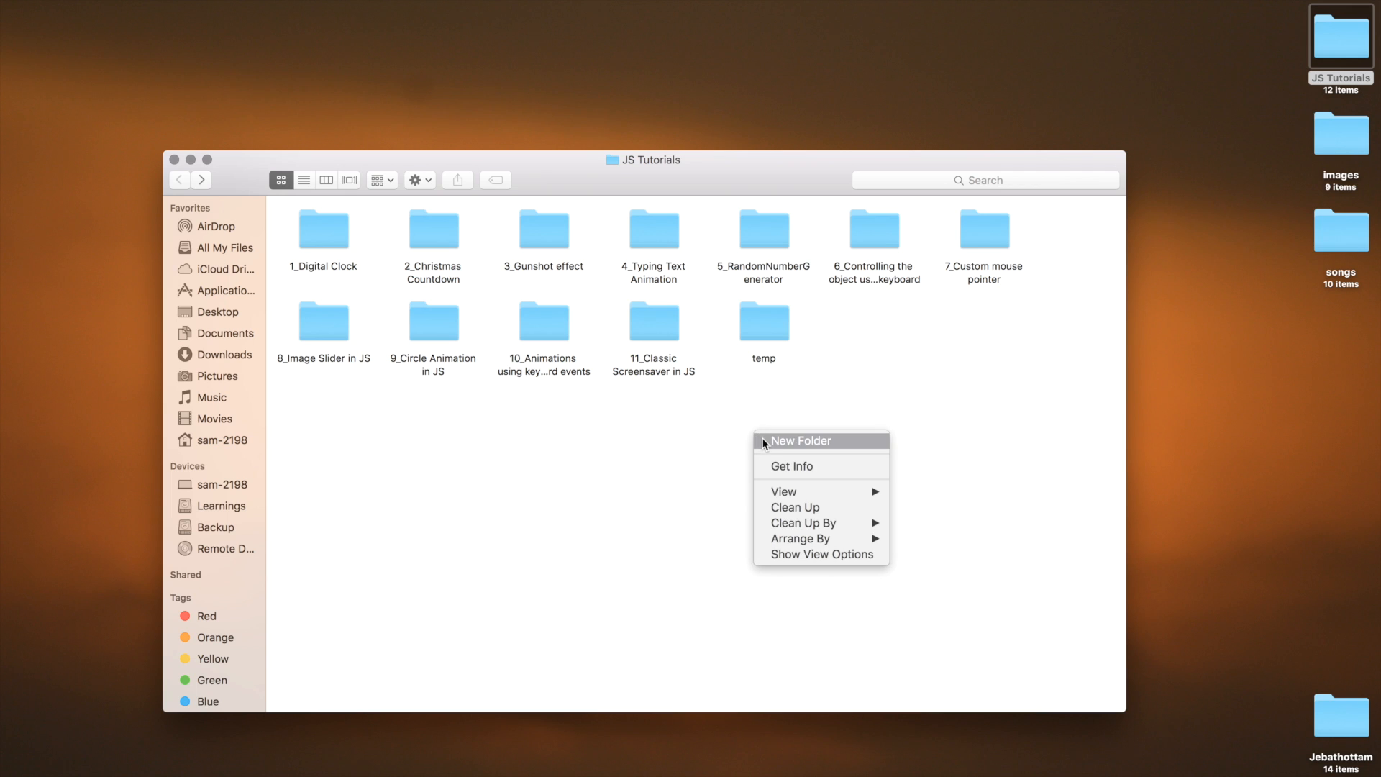
{"action": "left_click", "coordinate": [801, 441]}
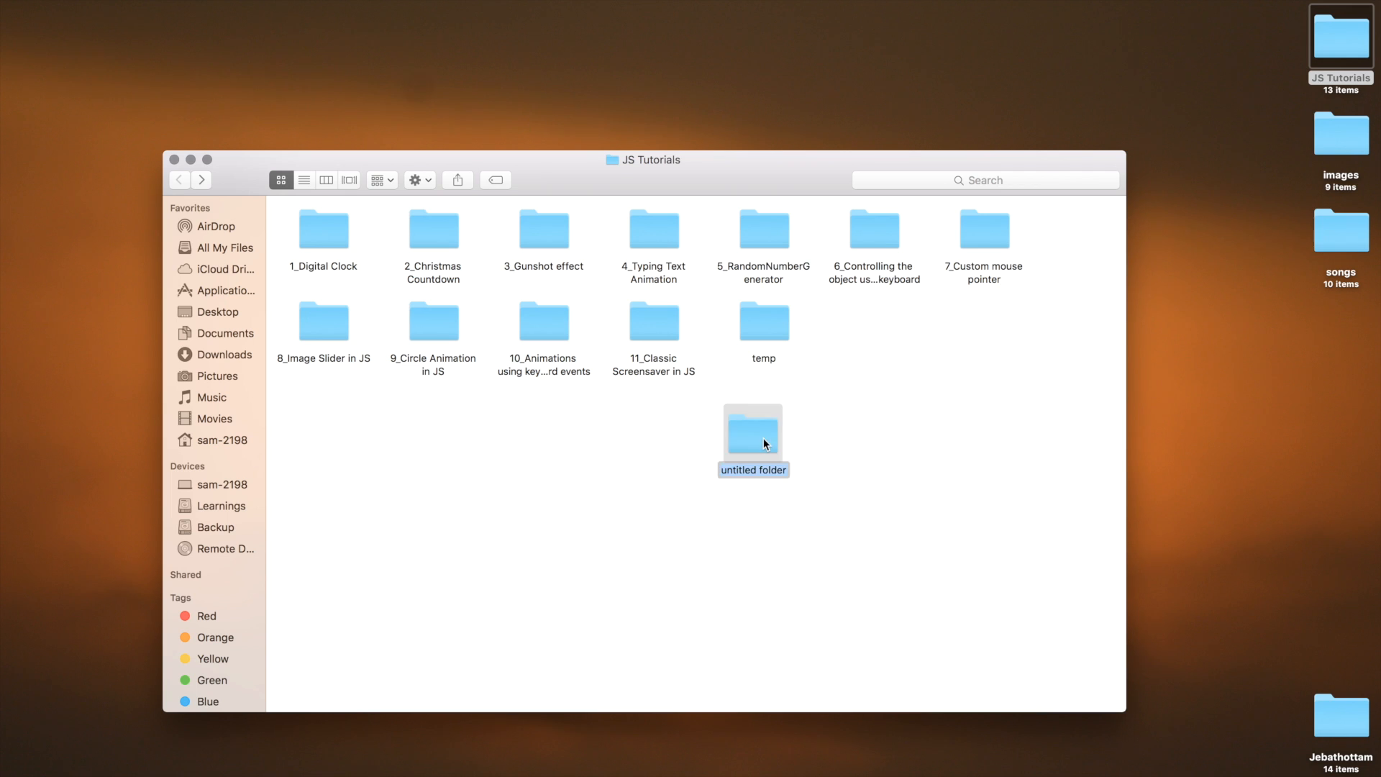
{"action": "type", "text": "12_Custom Audio Player in JS"}
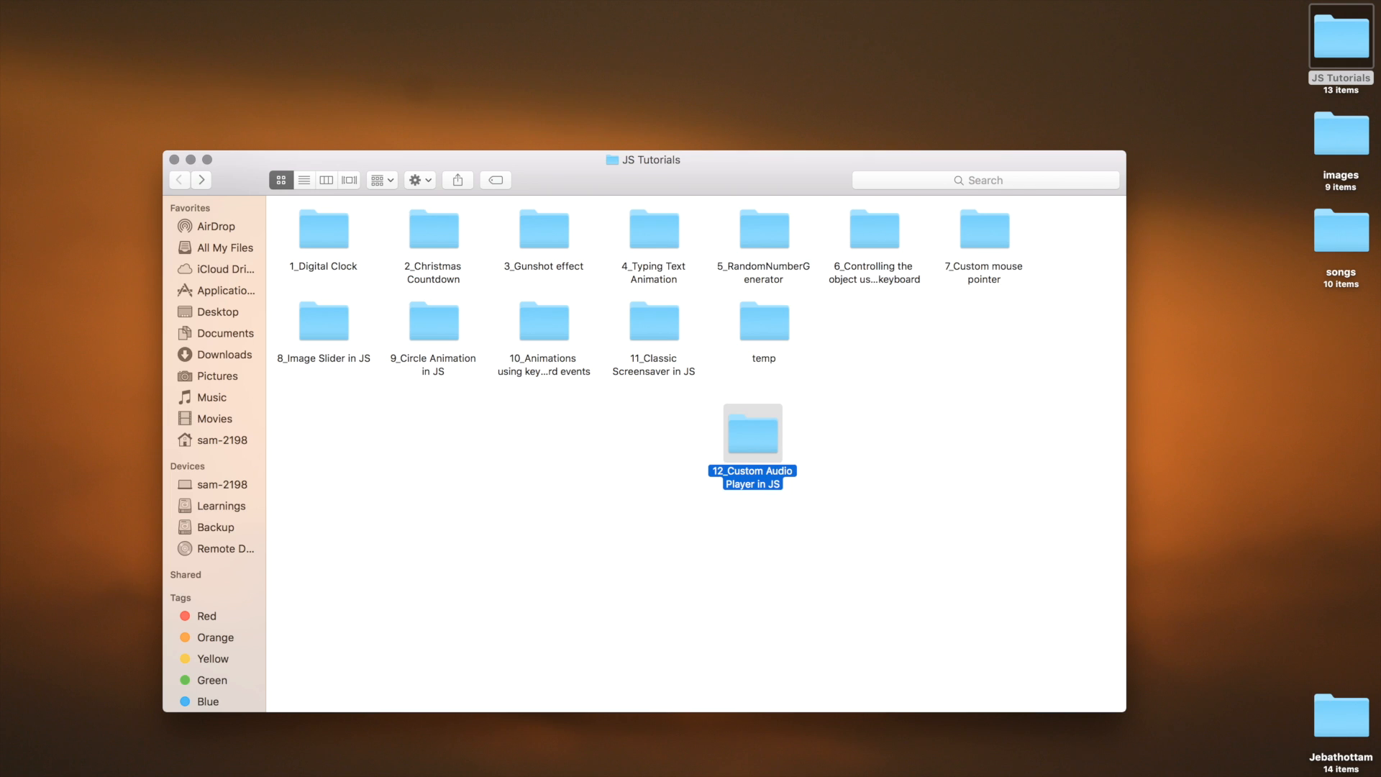
{"action": "double_click", "coordinate": [753, 433]}
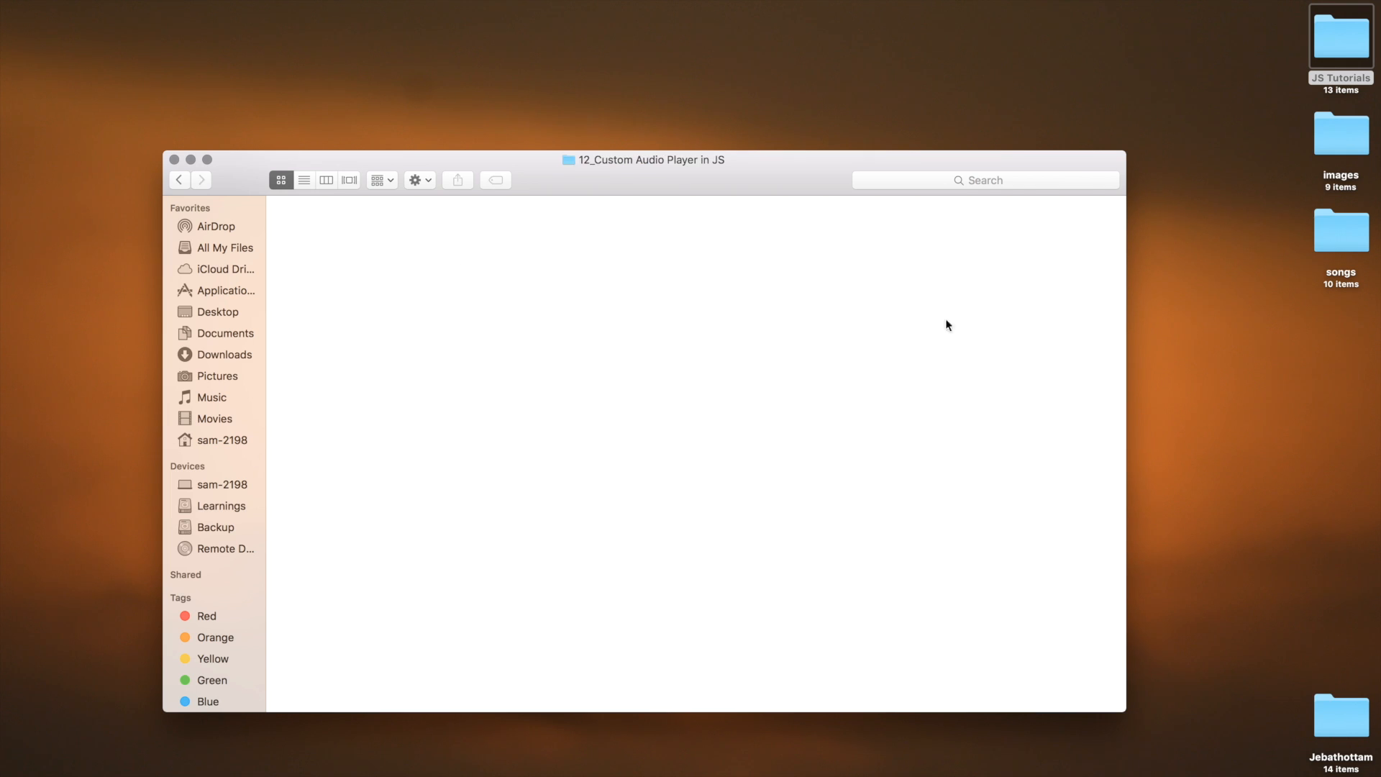
{"action": "left_click", "coordinate": [1339, 238]}
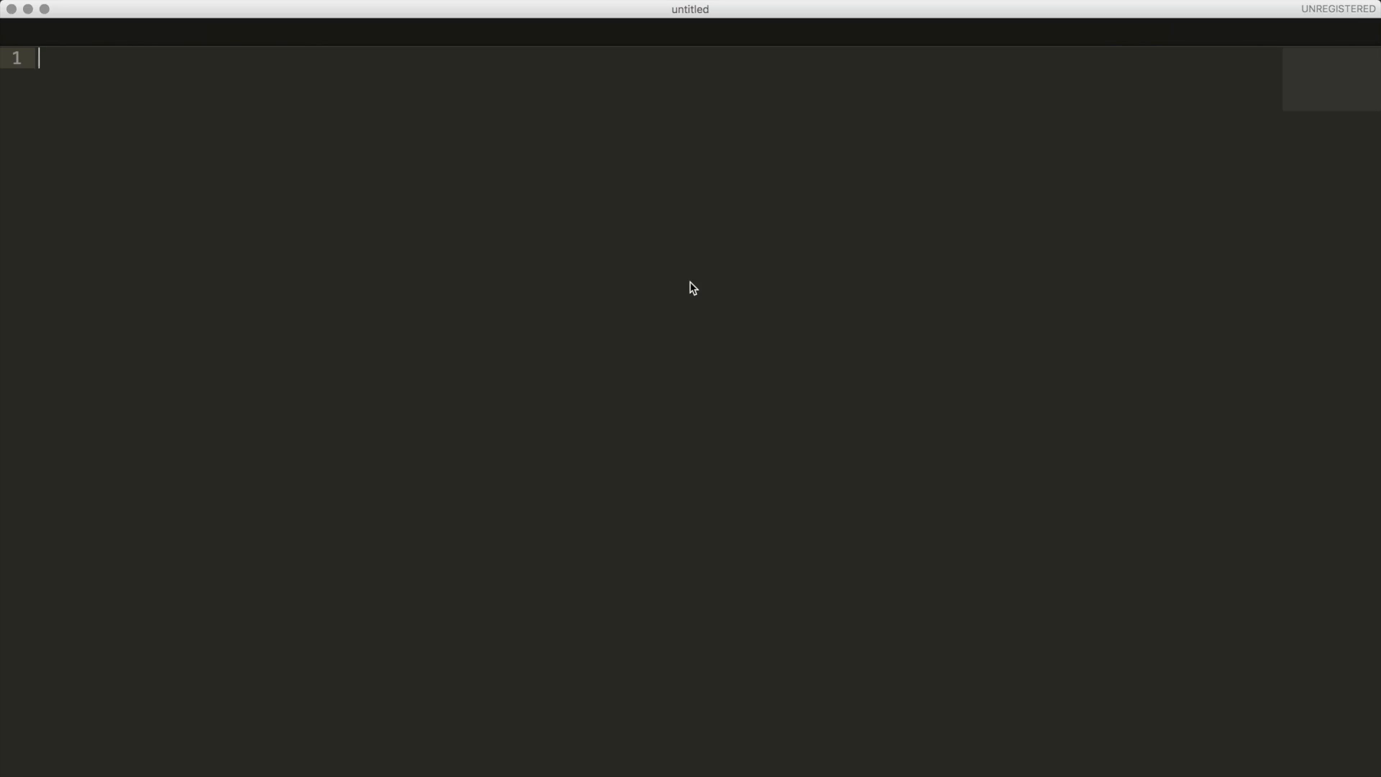
- Save the new document as Custom Audio Player in JS.html inside 12_Custom Audio Player in JS
{"action": "type", "text": "Custom Audio Player in JS"}
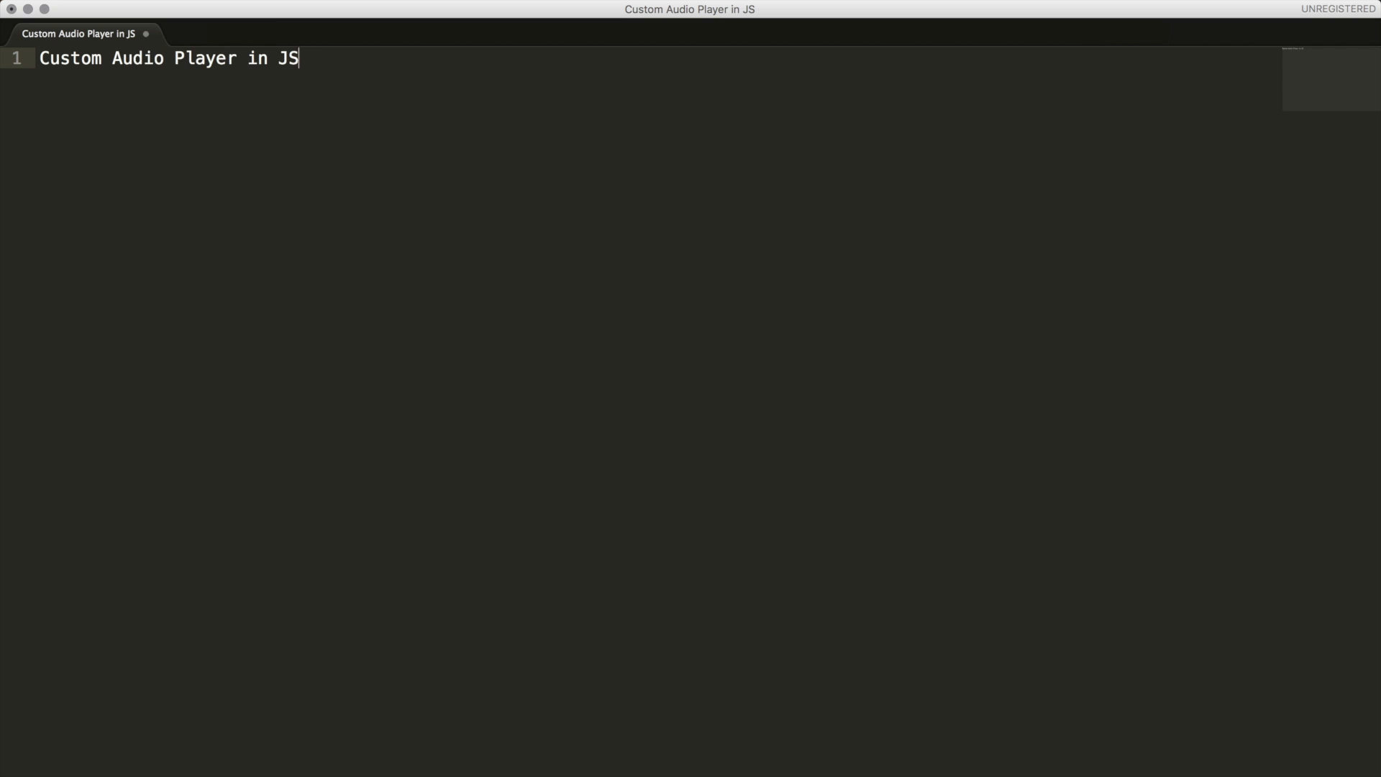
{"action": "key", "text": "cmd+s"}
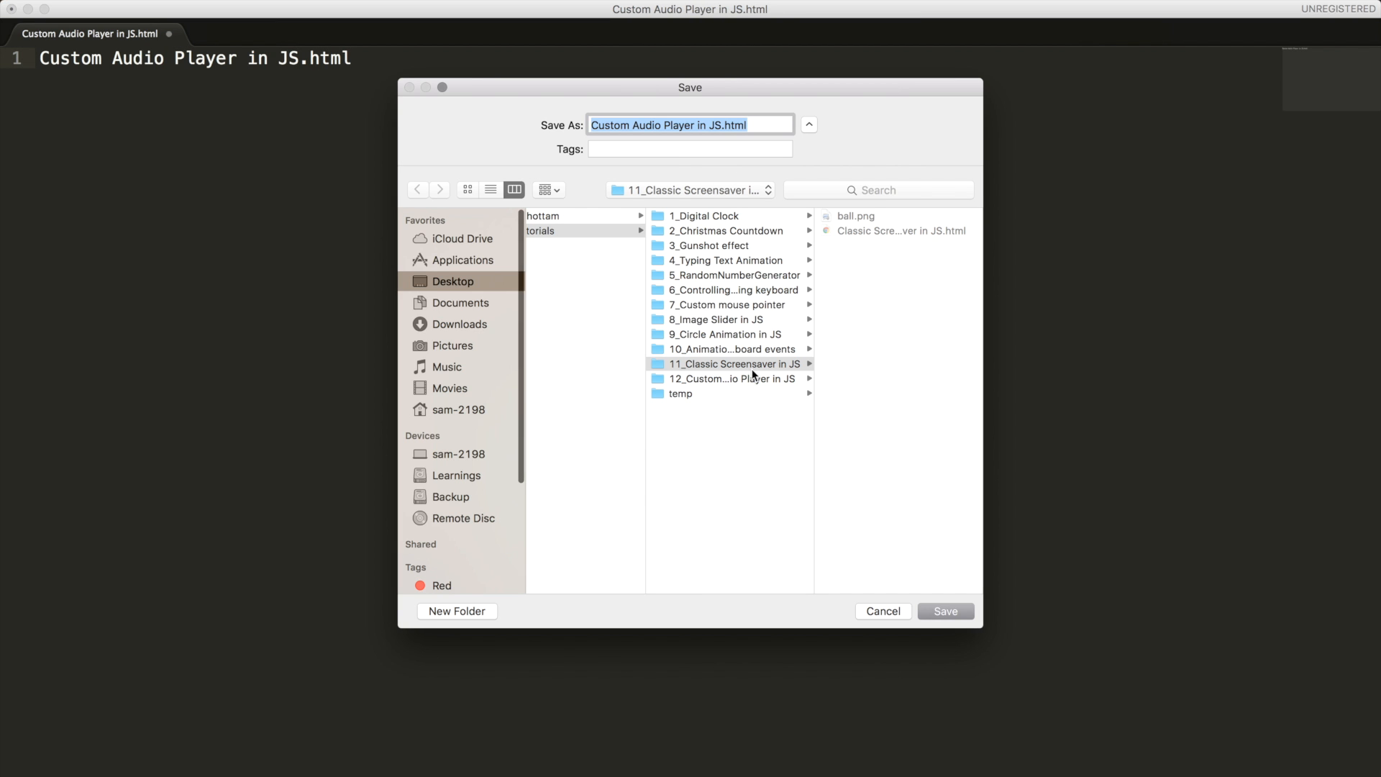
{"action": "left_click", "coordinate": [729, 379]}
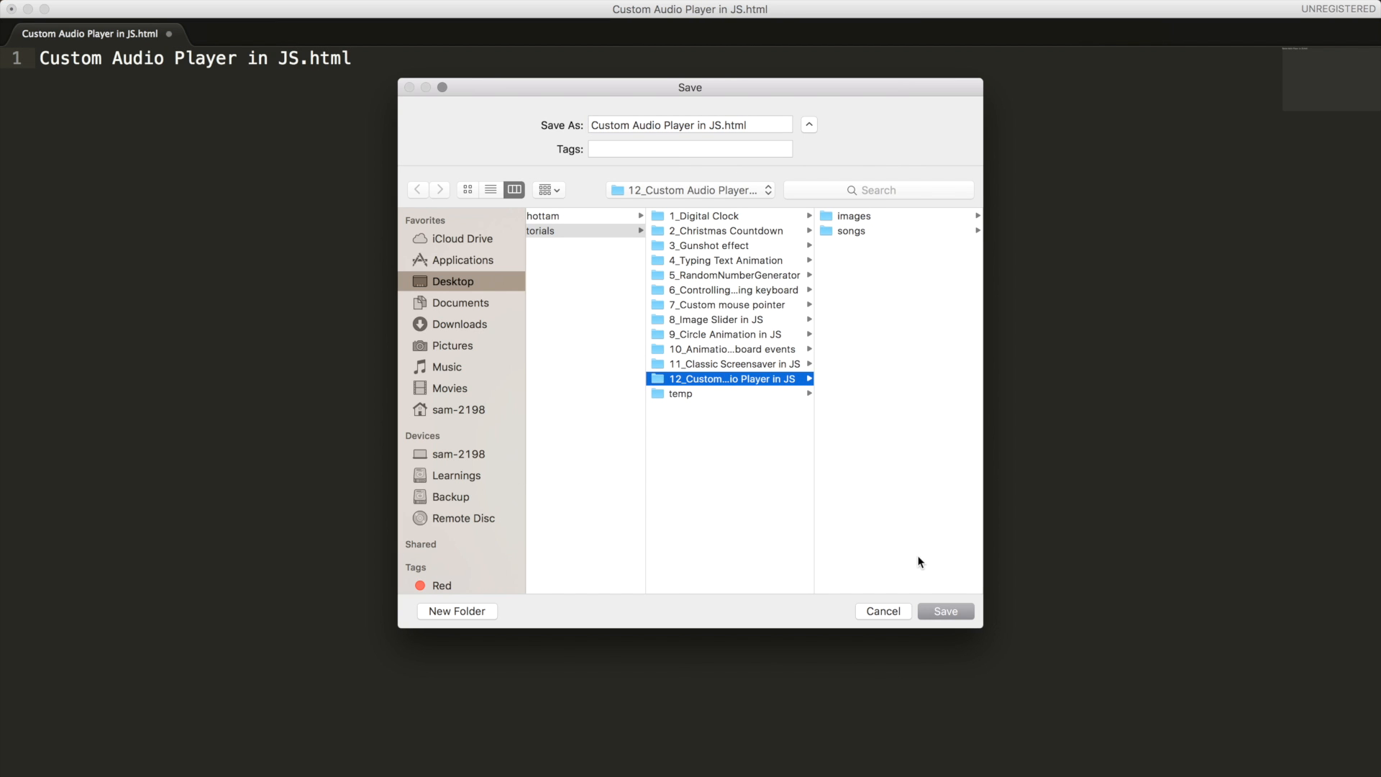
{"action": "left_click", "coordinate": [945, 611]}
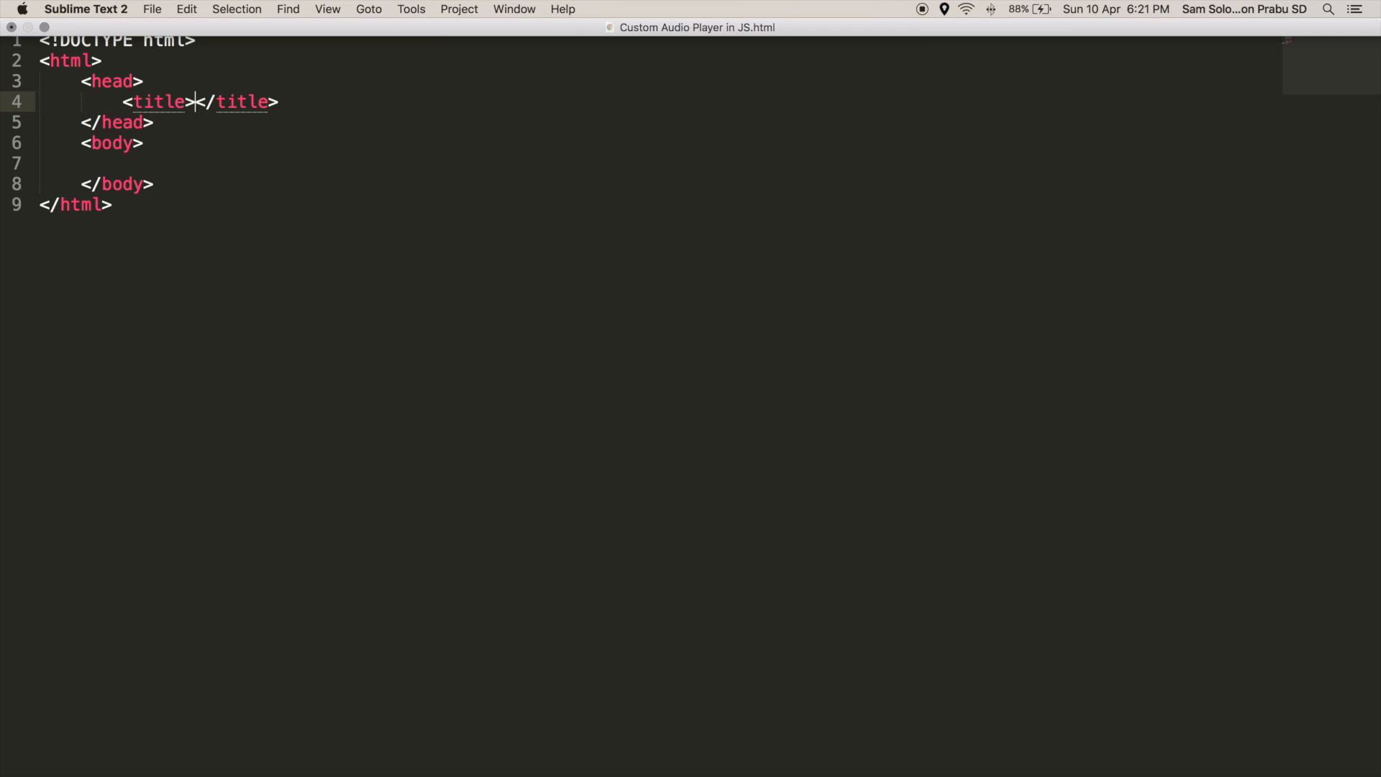
- Enter 'Custom Audio Player in JS' as the page title and begin a div in the body
{"action": "type", "text": "Custom Audio Player in JS"}
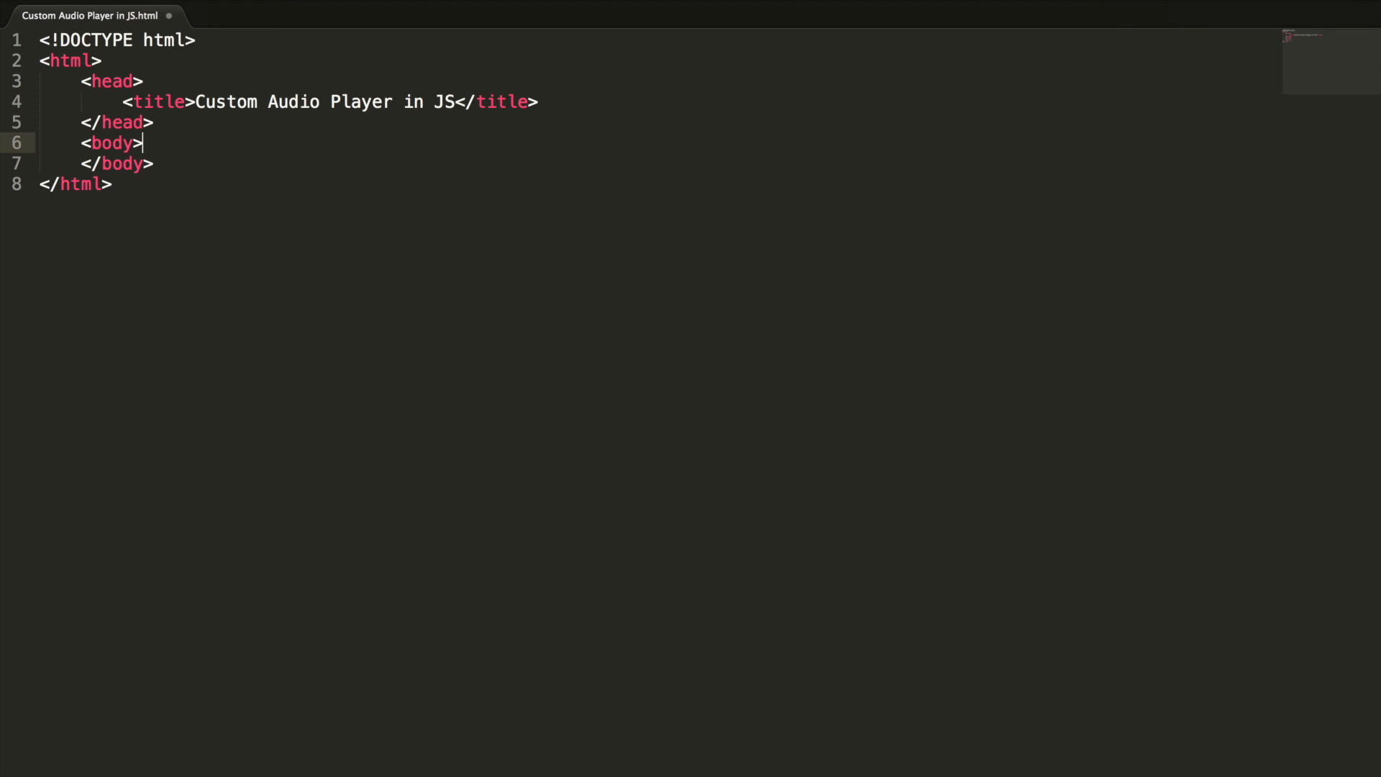
{"action": "key", "text": "Enter"}
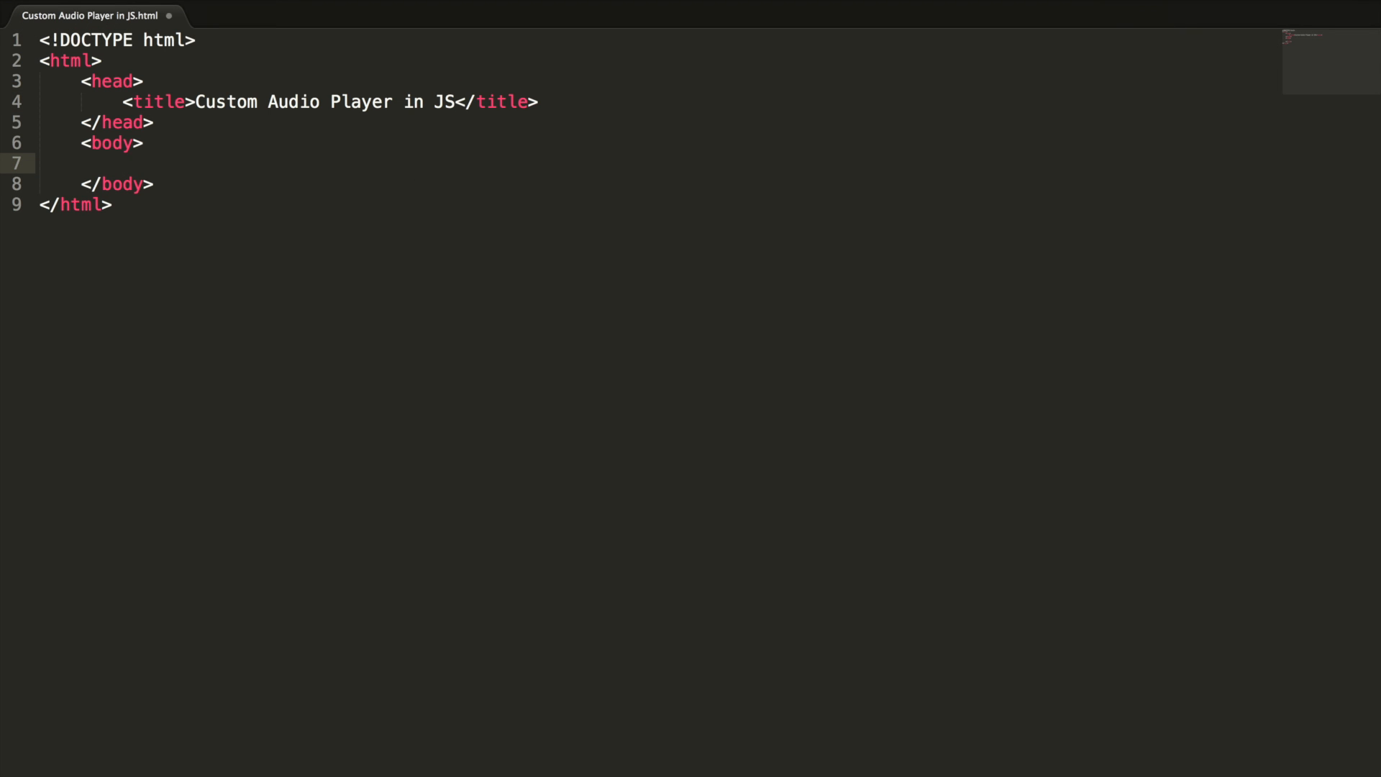
{"action": "type", "text": "<div"}
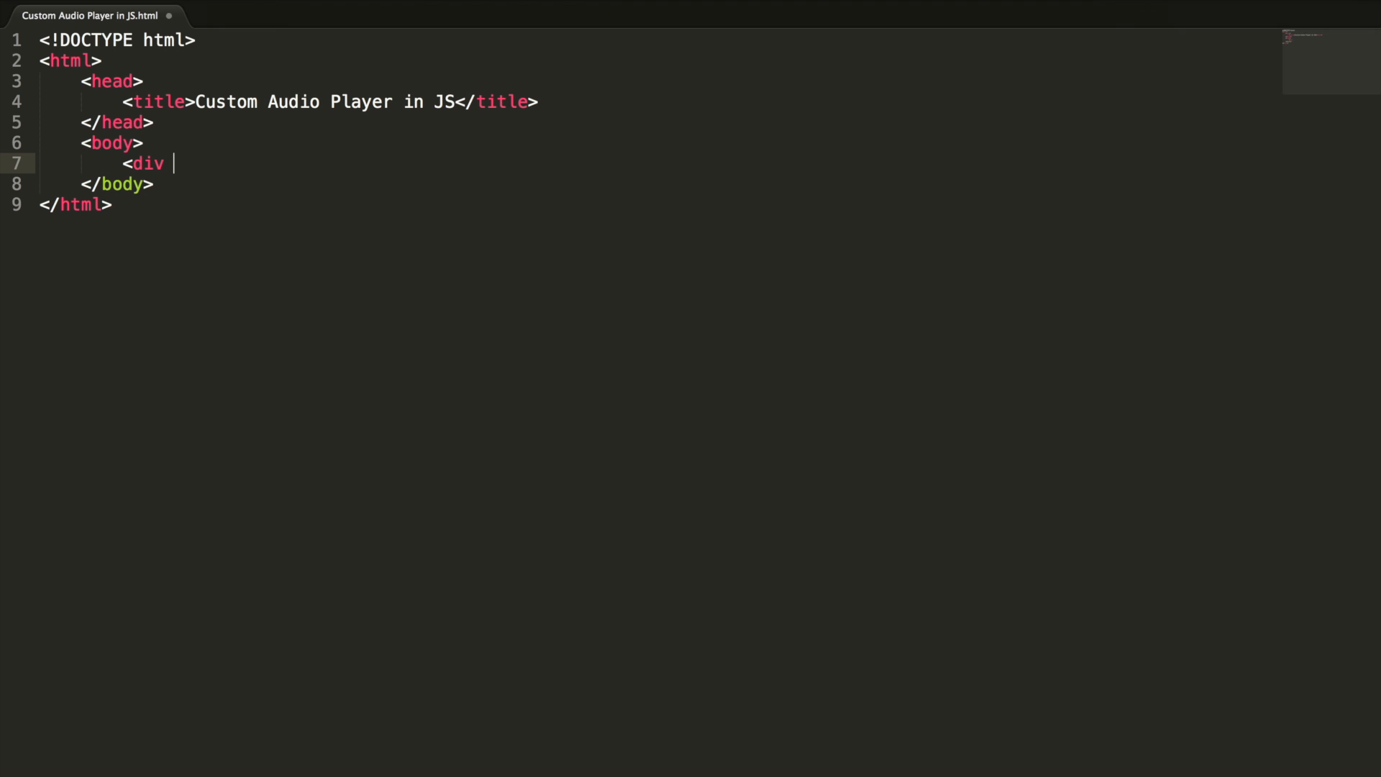
- Create the audio-player-cont div with a nested div of class logo
{"action": "type", "text": "class=\""}
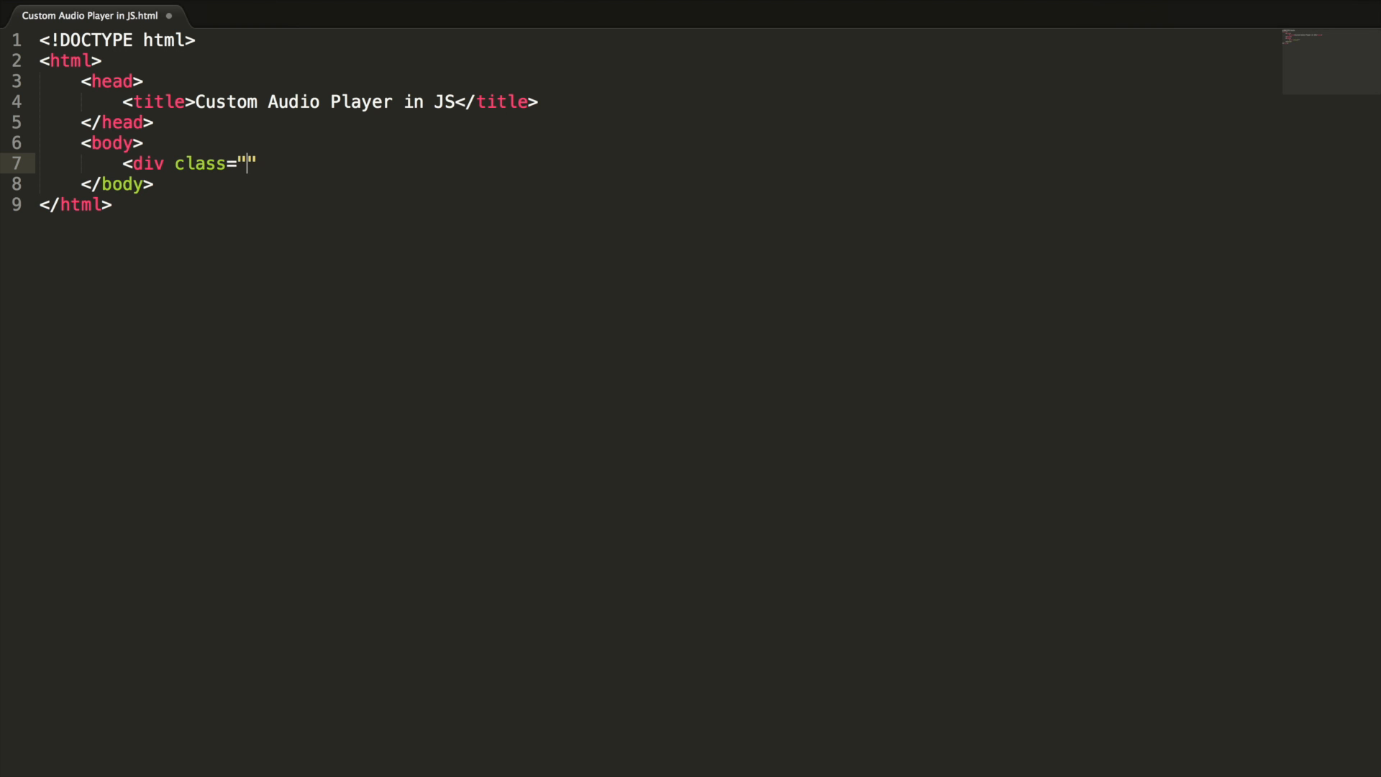
{"action": "type", "text": "audio"}
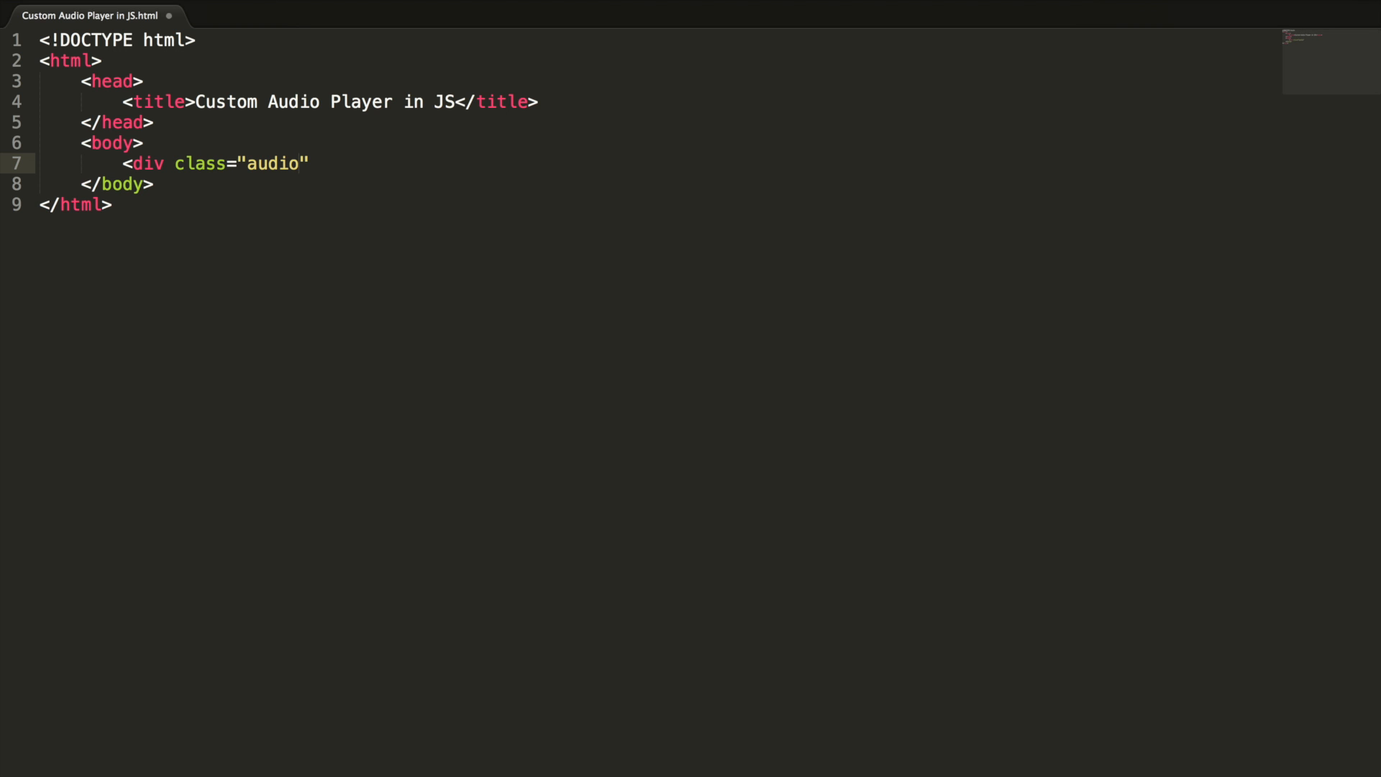
{"action": "type", "text": "-player-cot"}
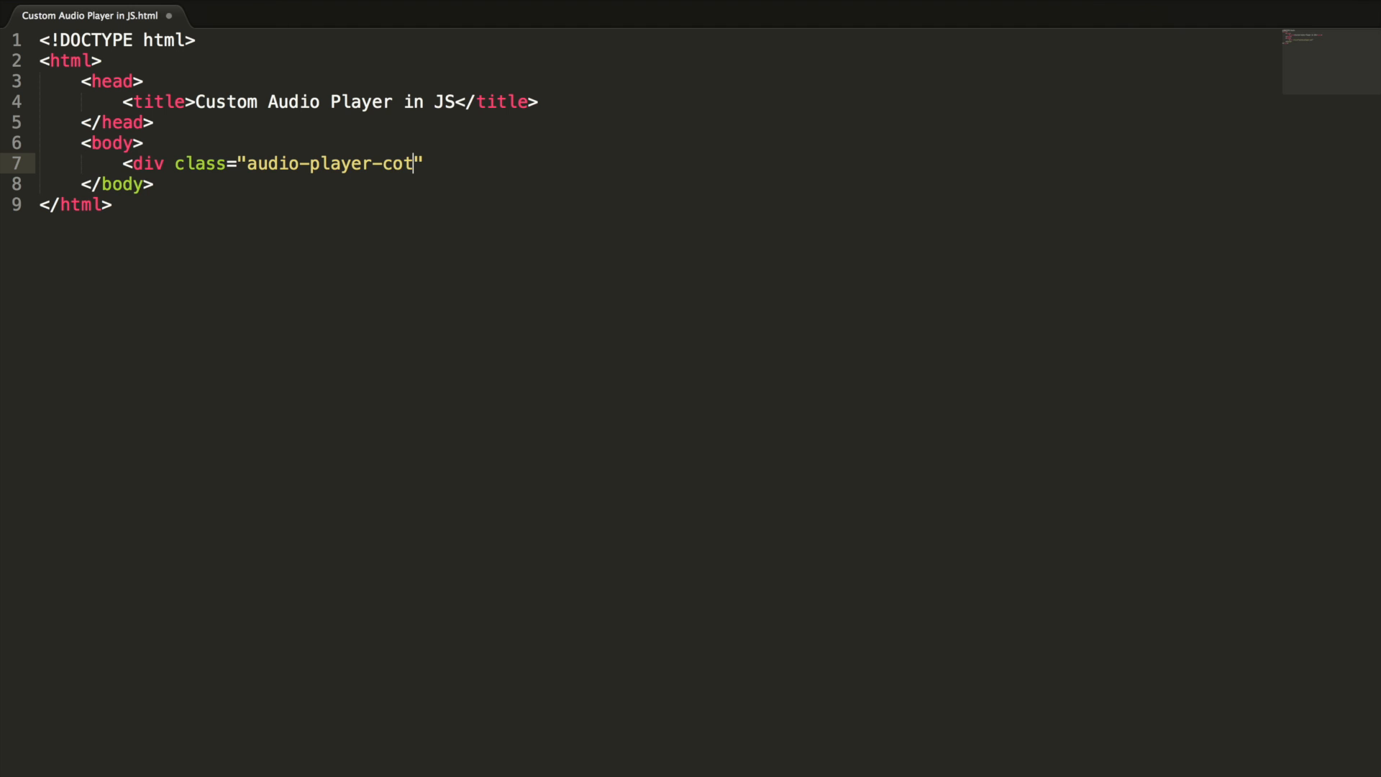
{"action": "type", "text": "nt\">"}
{"action": "type", "text": "<div"}
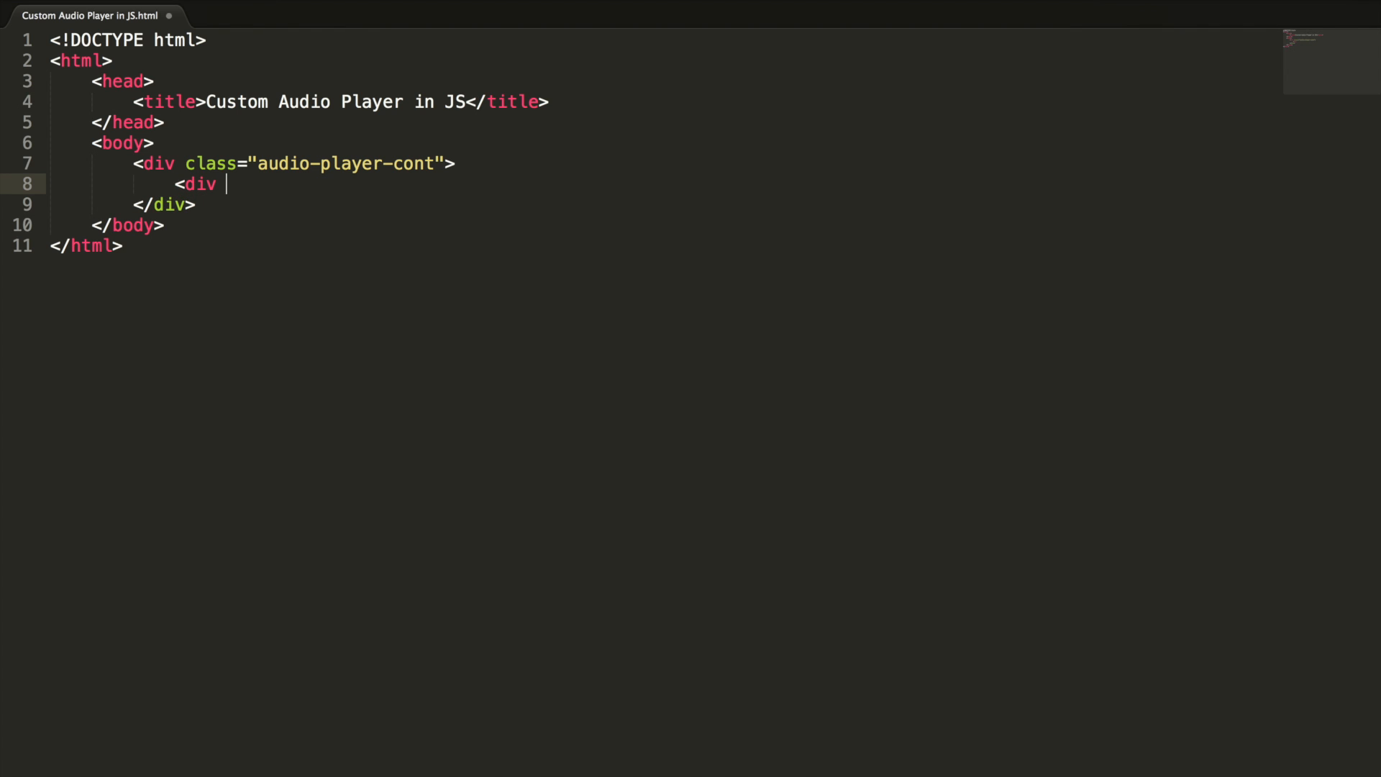
{"action": "type", "text": "class=\"logo\""}
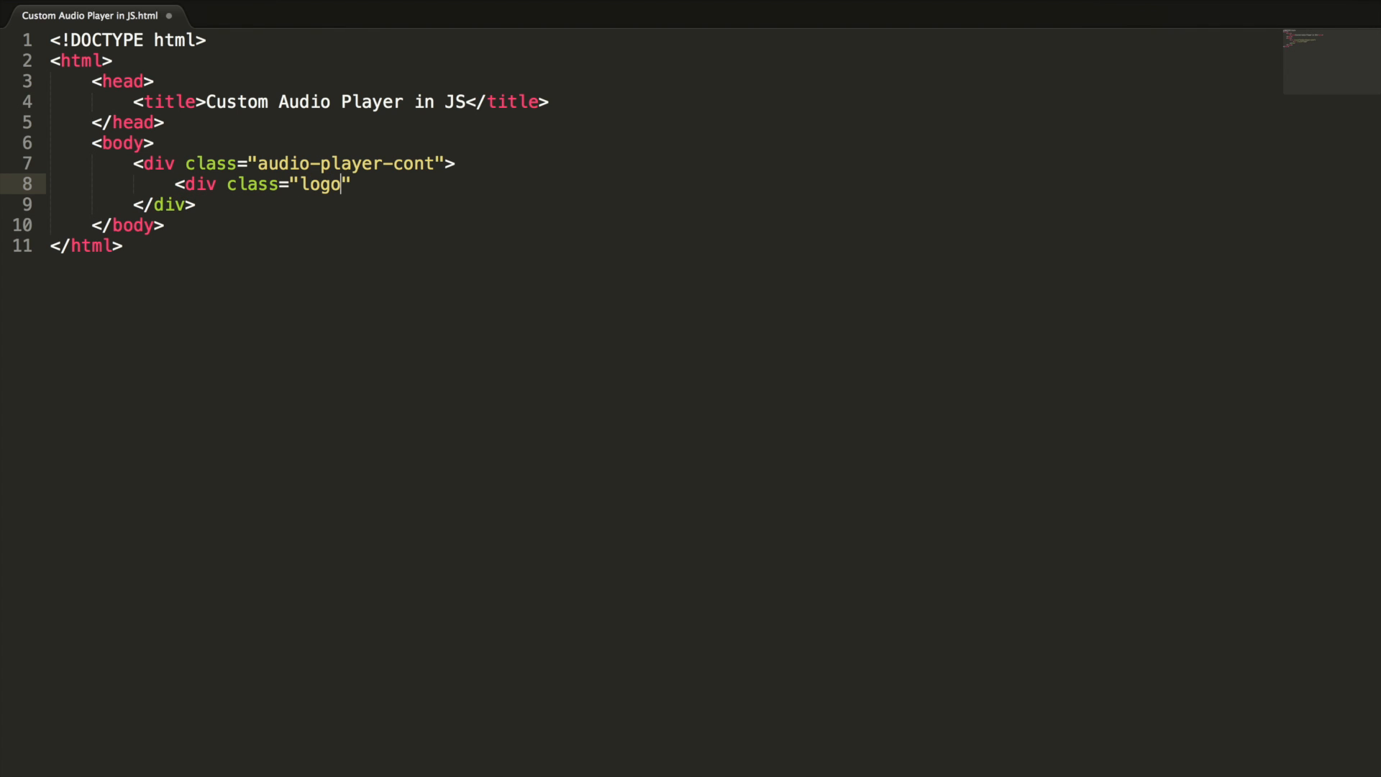
{"action": "type", "text": "\">"}
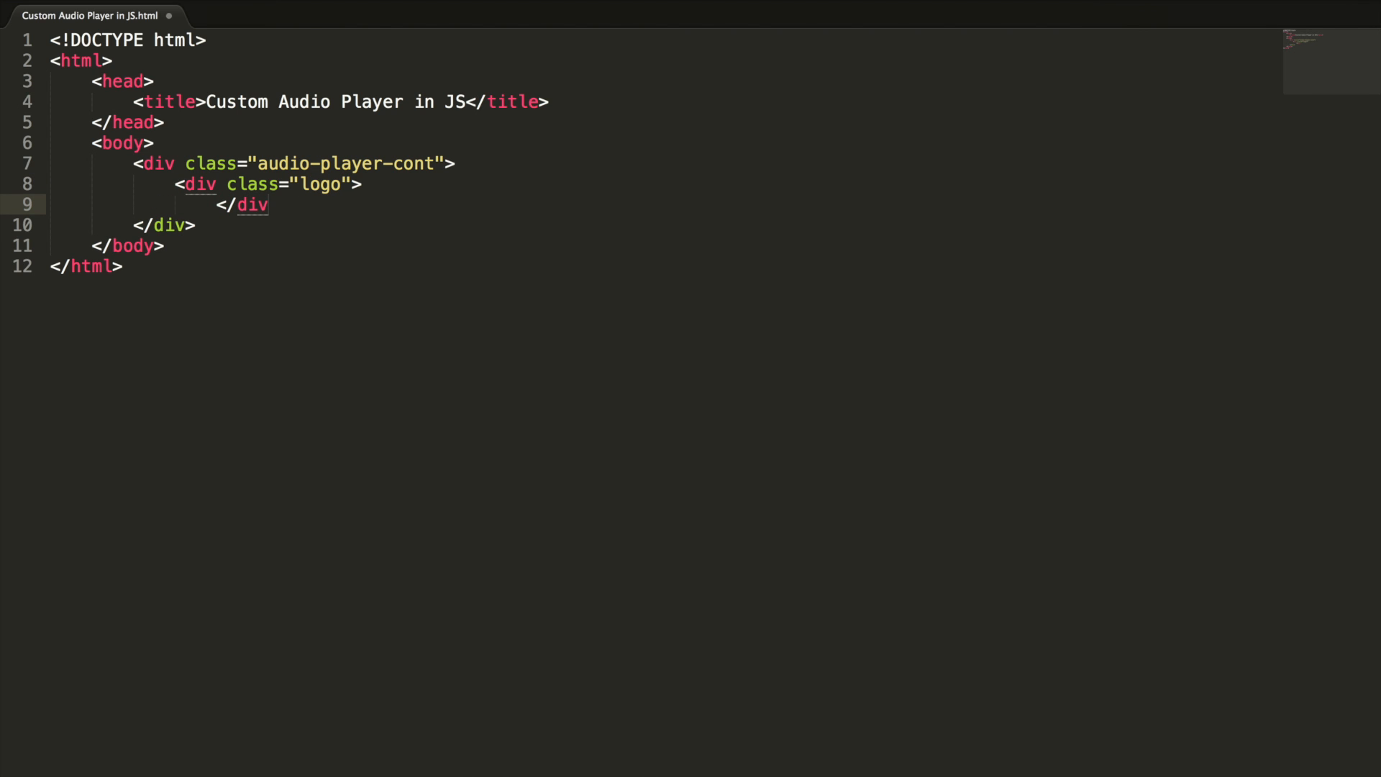
- Add an img tag with src images/audio-player.png inside the logo div
{"action": "type", "text": "<"}
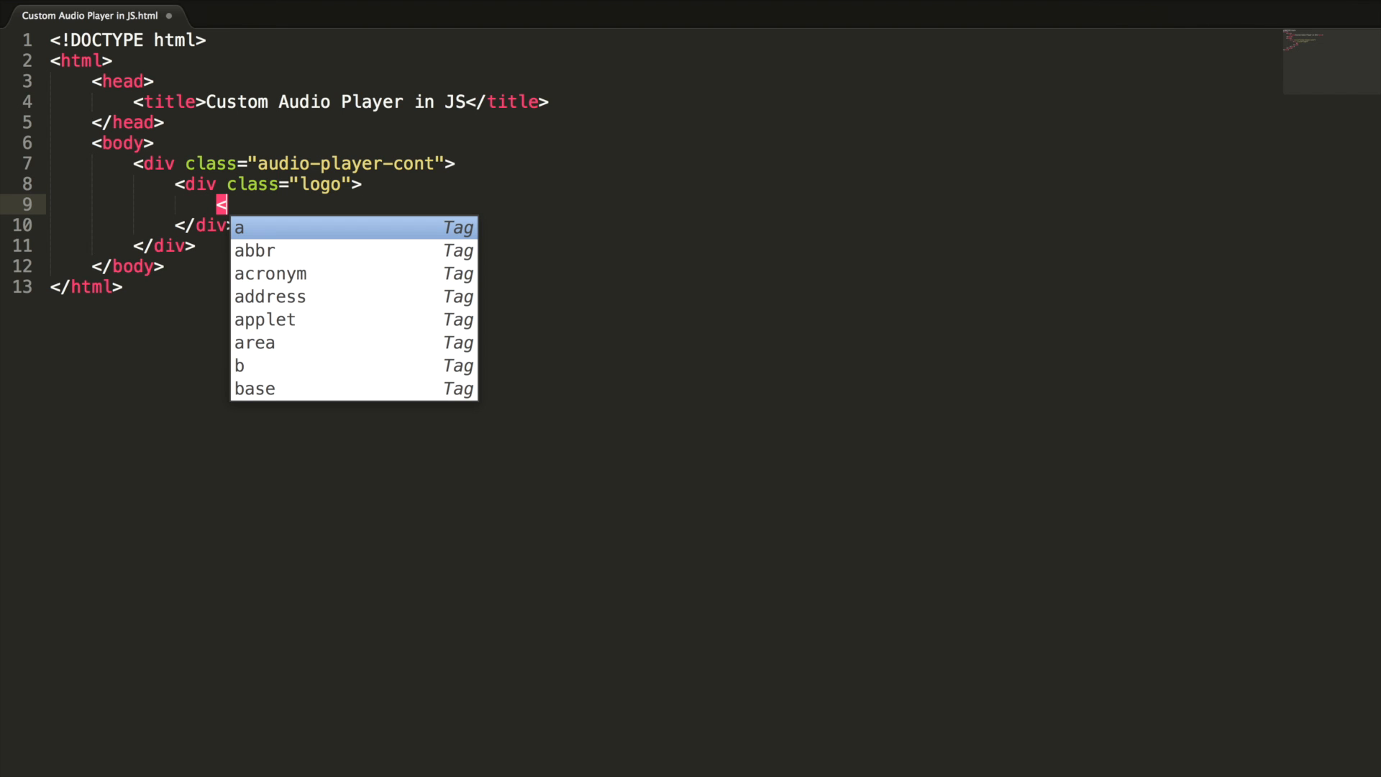
{"action": "type", "text": "img"}
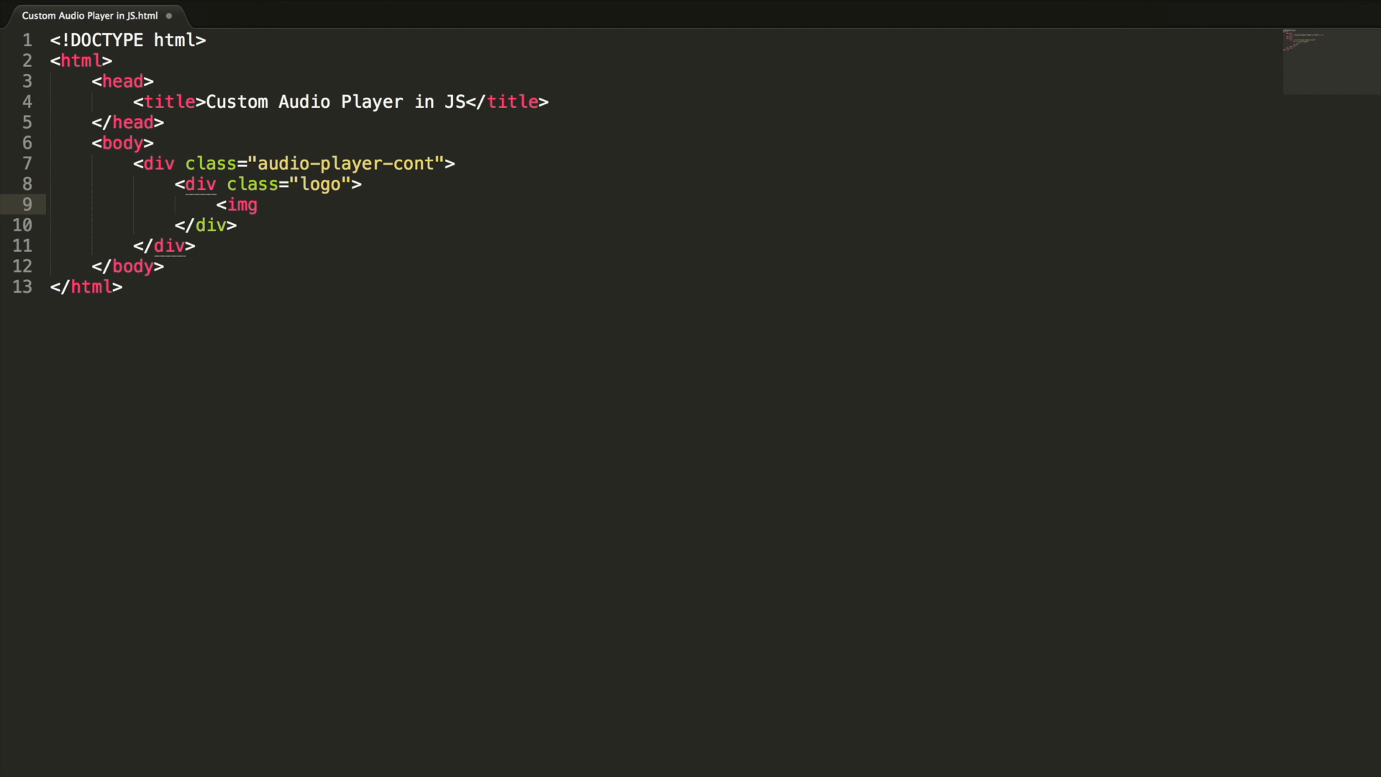
{"action": "type", "text": "src=\"\""}
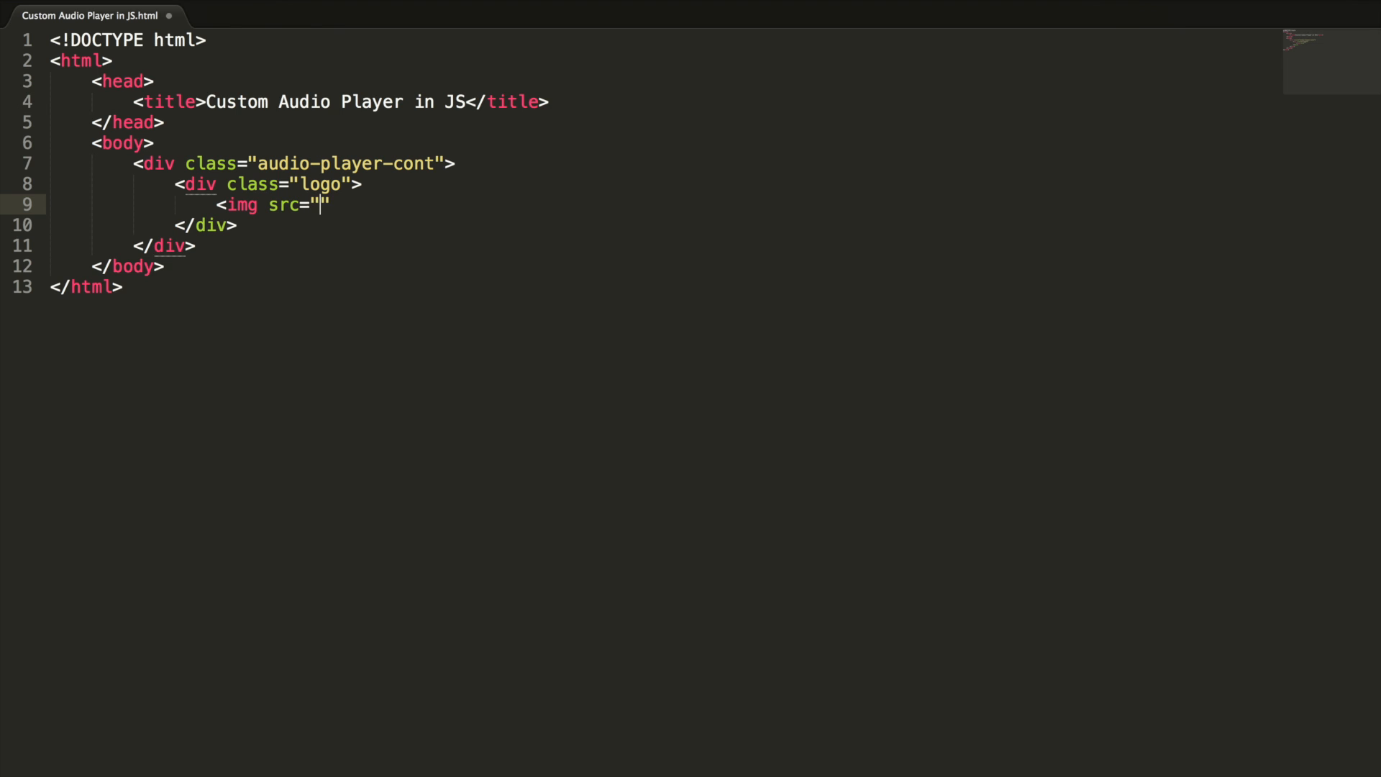
{"action": "type", "text": "images/audio-pl"}
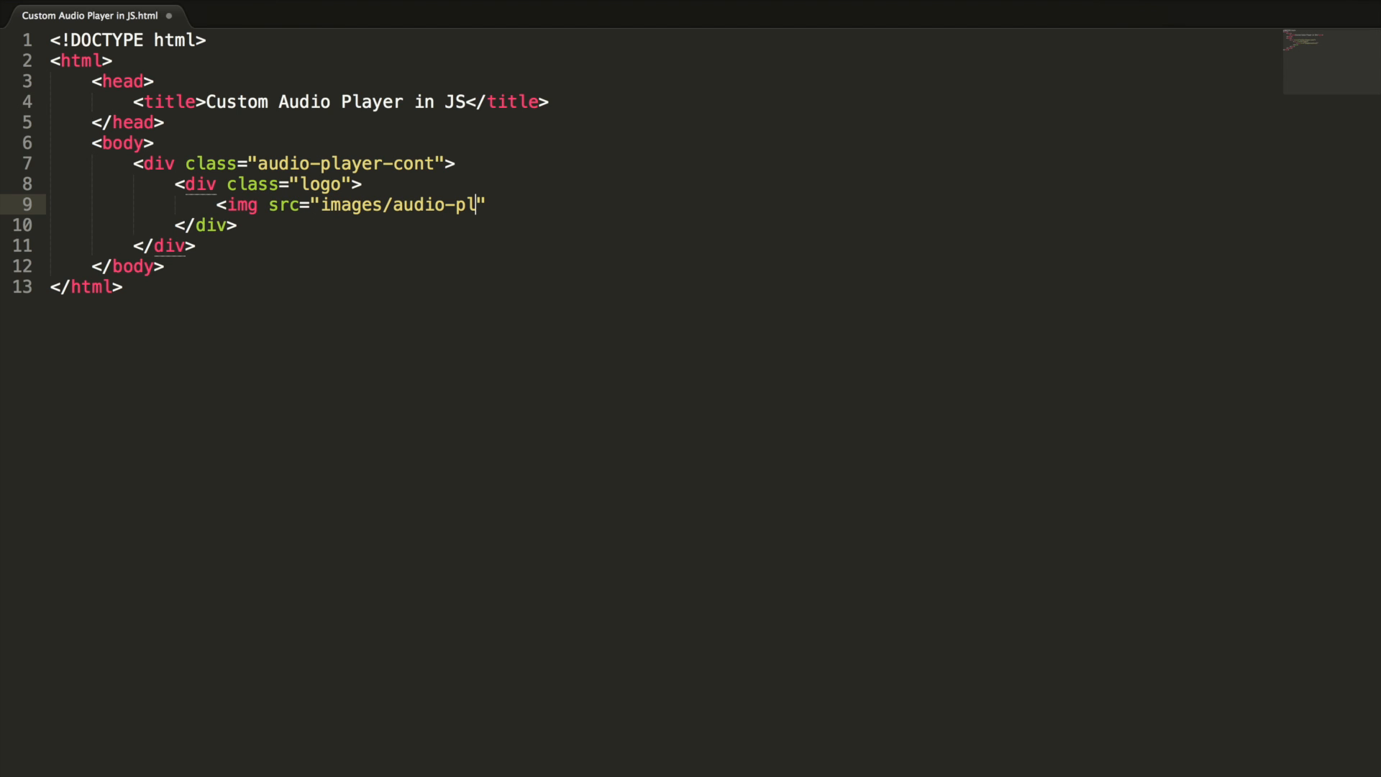
{"action": "type", "text": "ayer.png"}
{"action": "type", "text": "<div"}
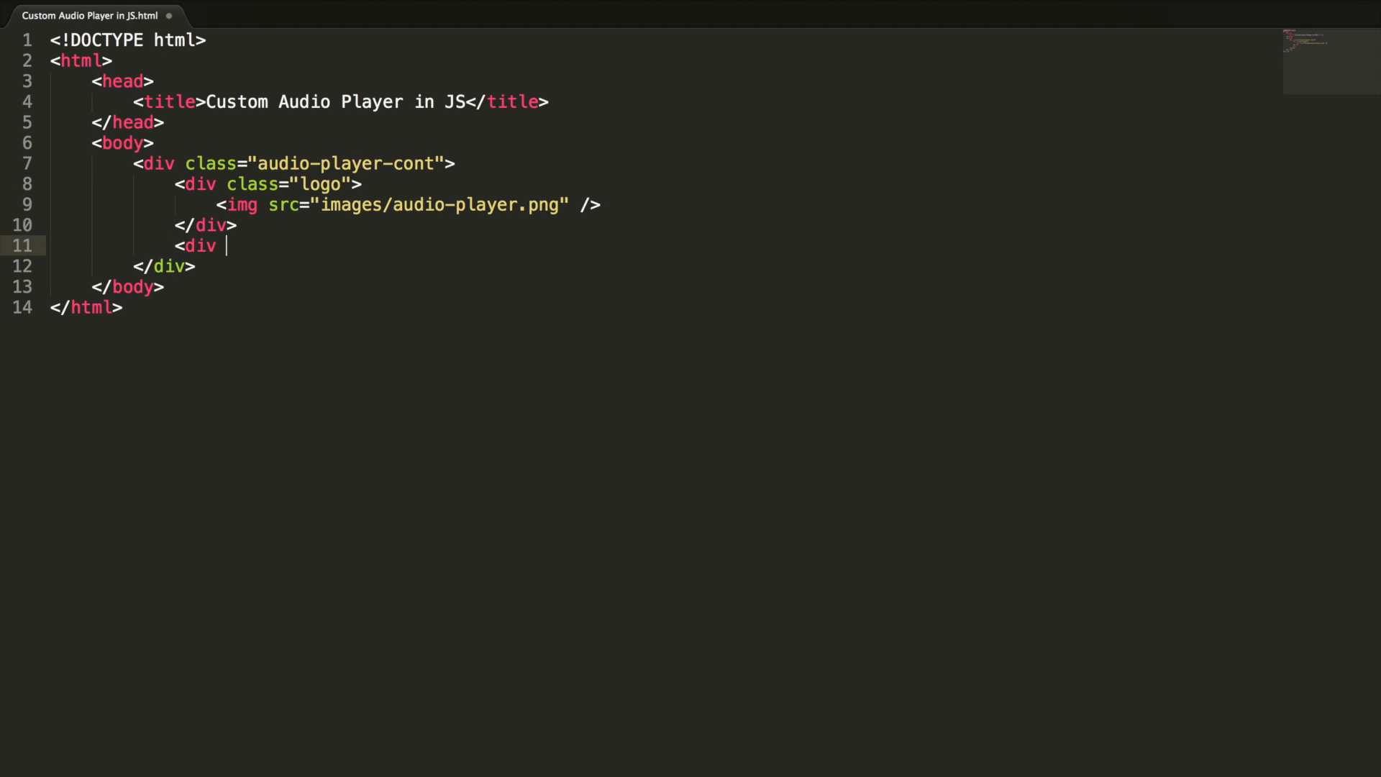
- Add a player div containing a div with id songTitle and class song-title
{"action": "type", "text": "class=\"player\">"}
{"action": "type", "text": "<div"}
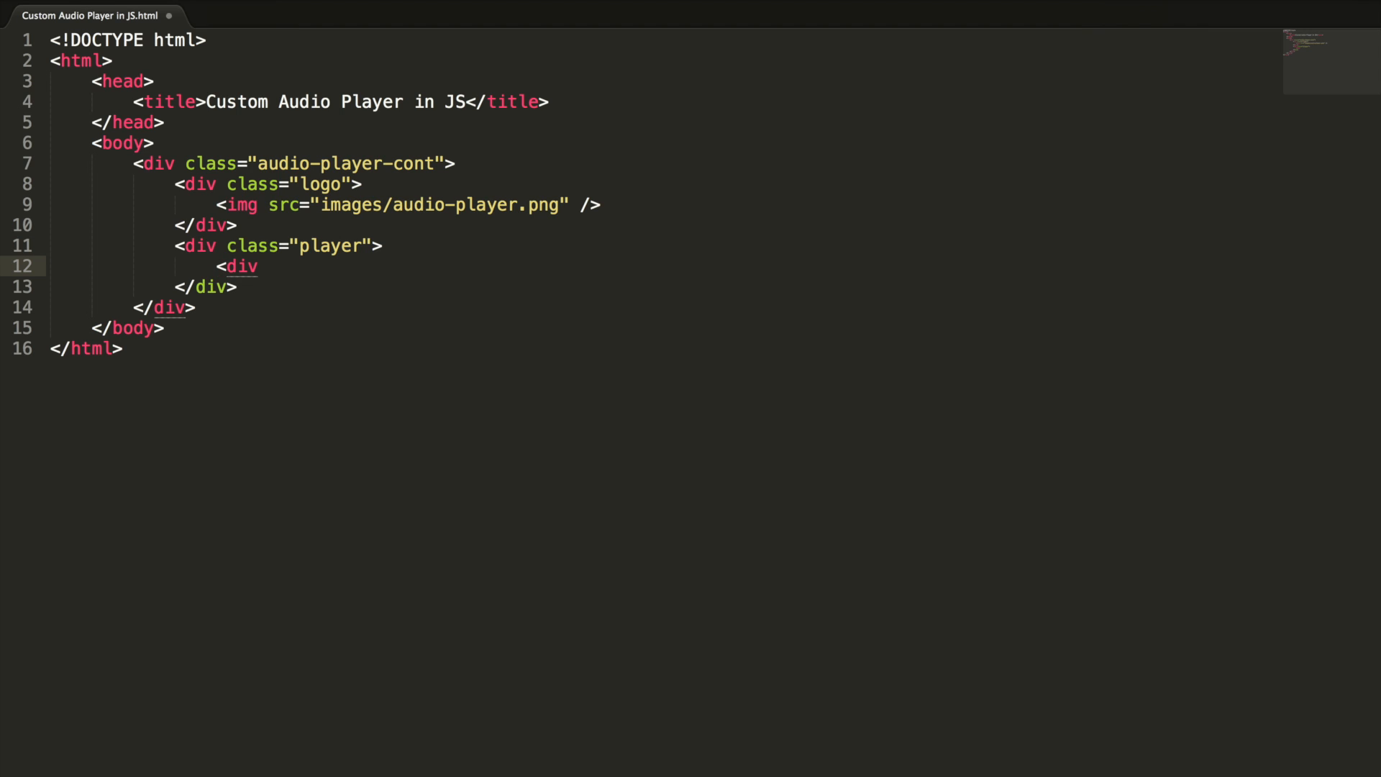
{"action": "type", "text": "id=\"songTitle\""}
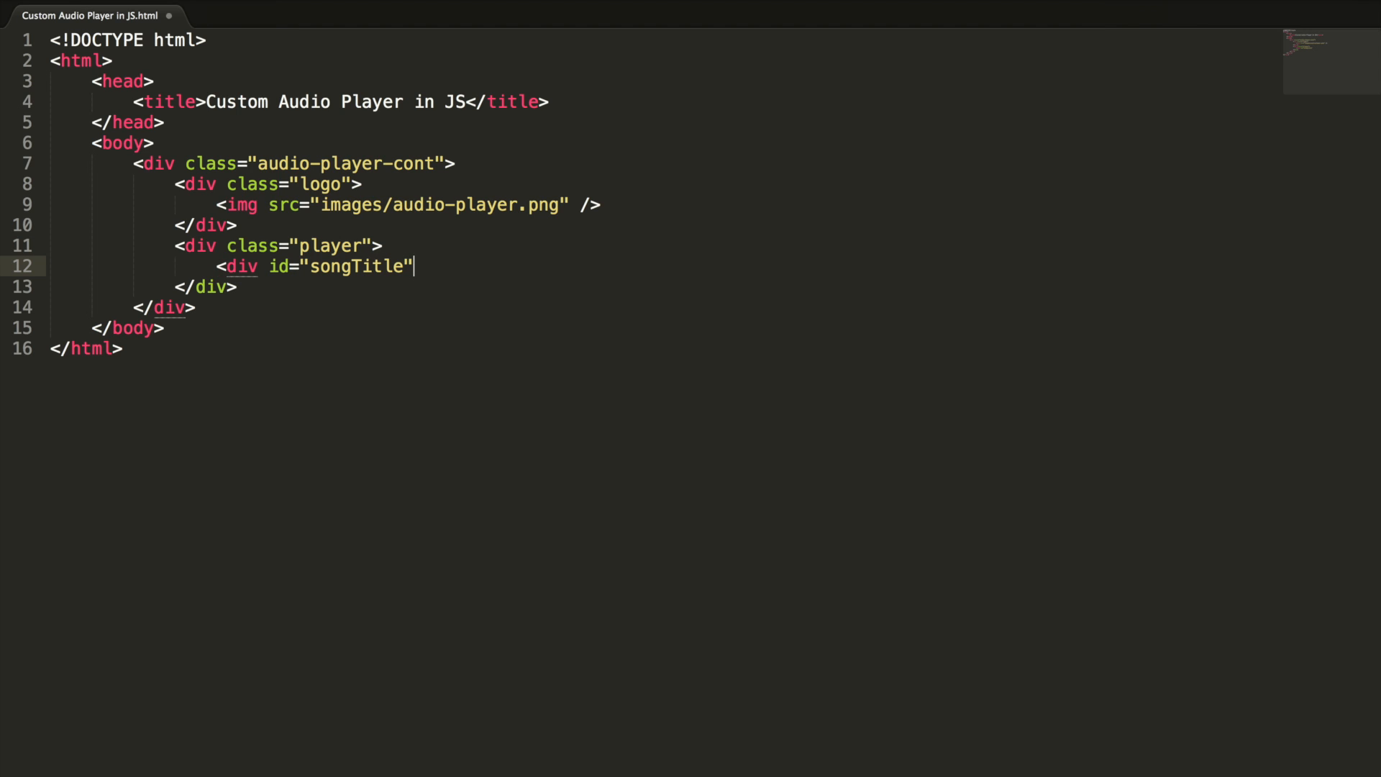
{"action": "type", "text": "class=\"song\""}
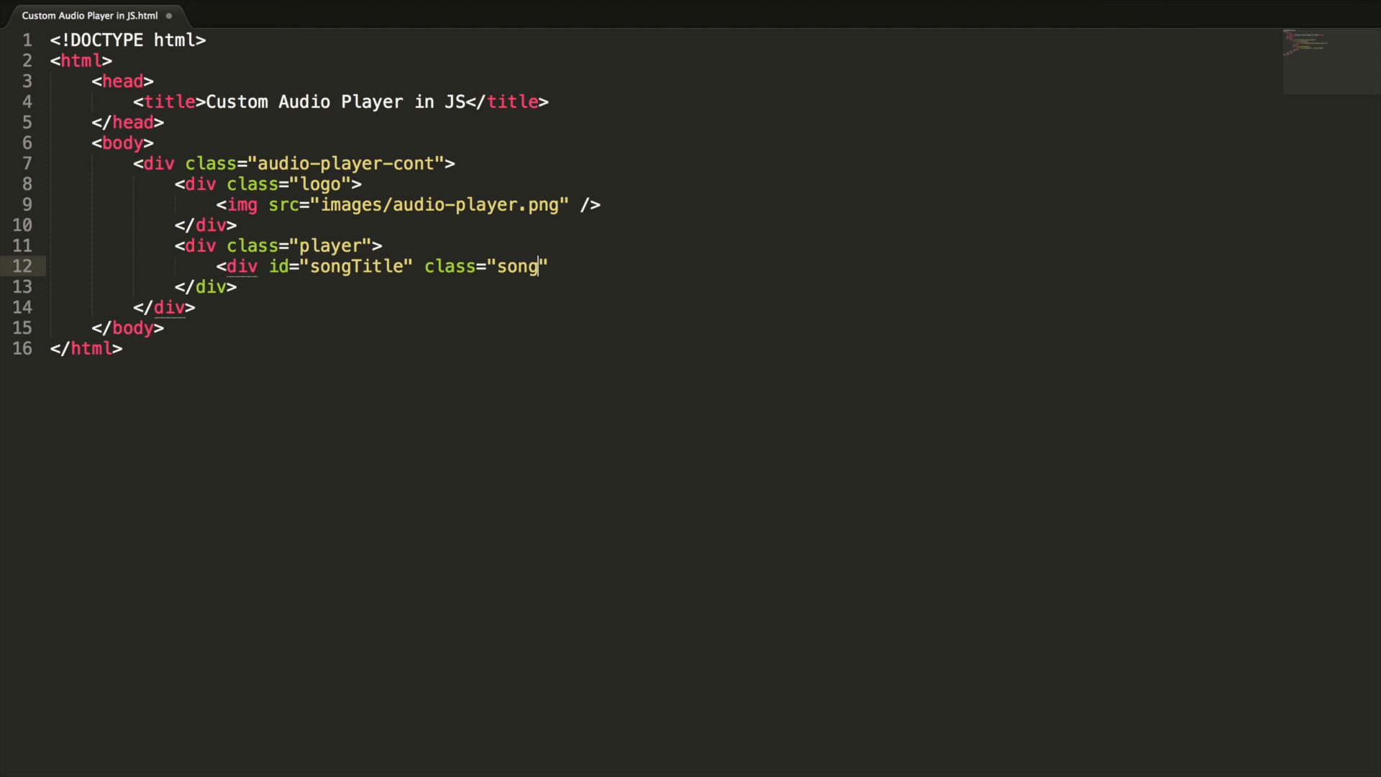
{"action": "type", "text": "-title"}
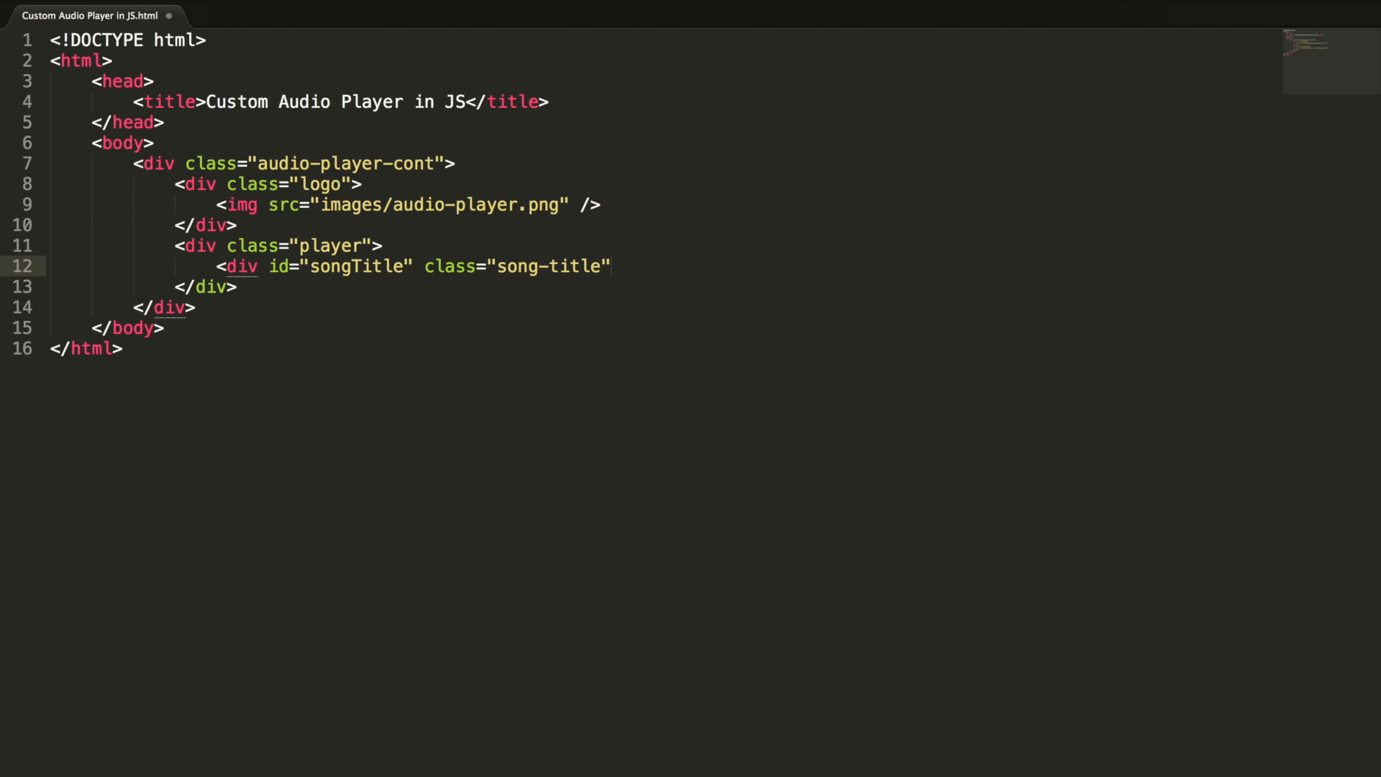
{"action": "type", "text": ">"}
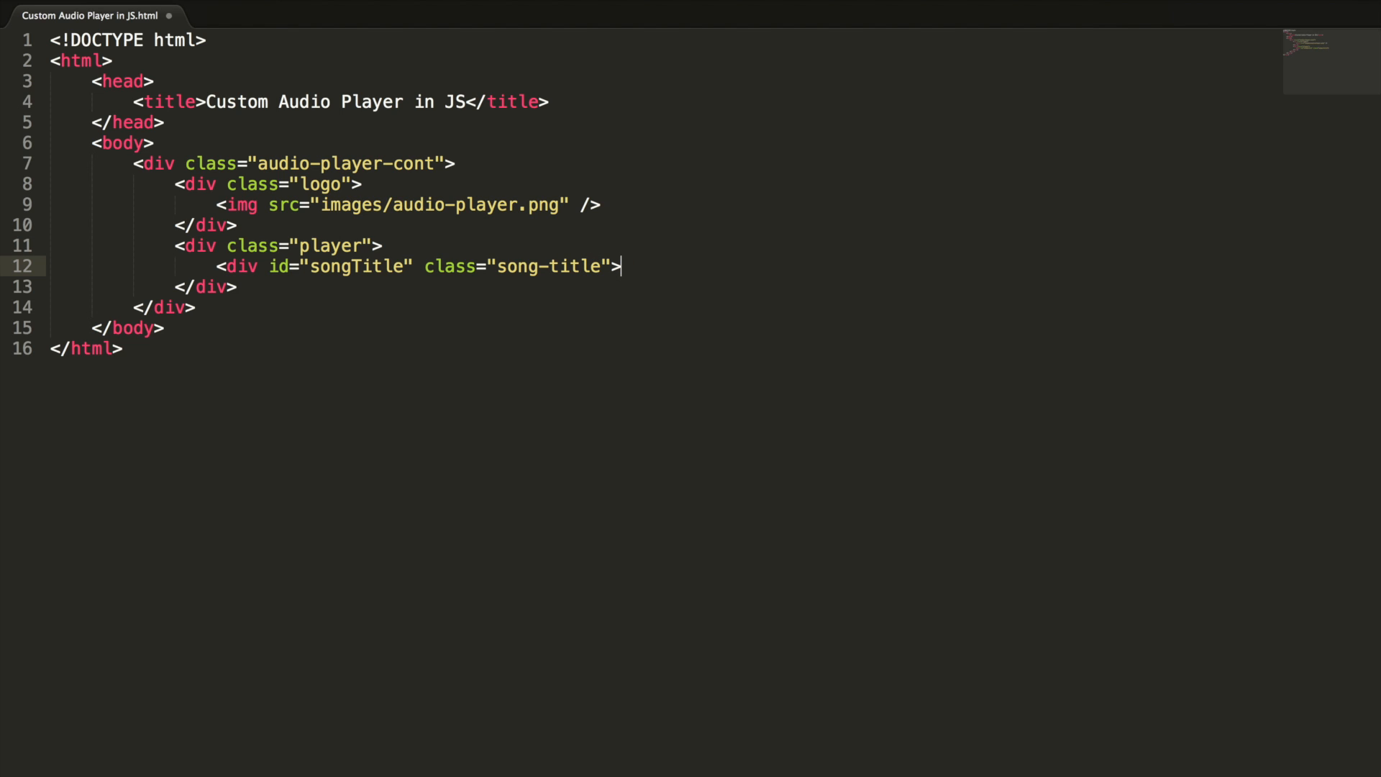
- Fill the songTitle div with 'My Song title will goes here' and close it
{"action": "type", "text": "My Song"}
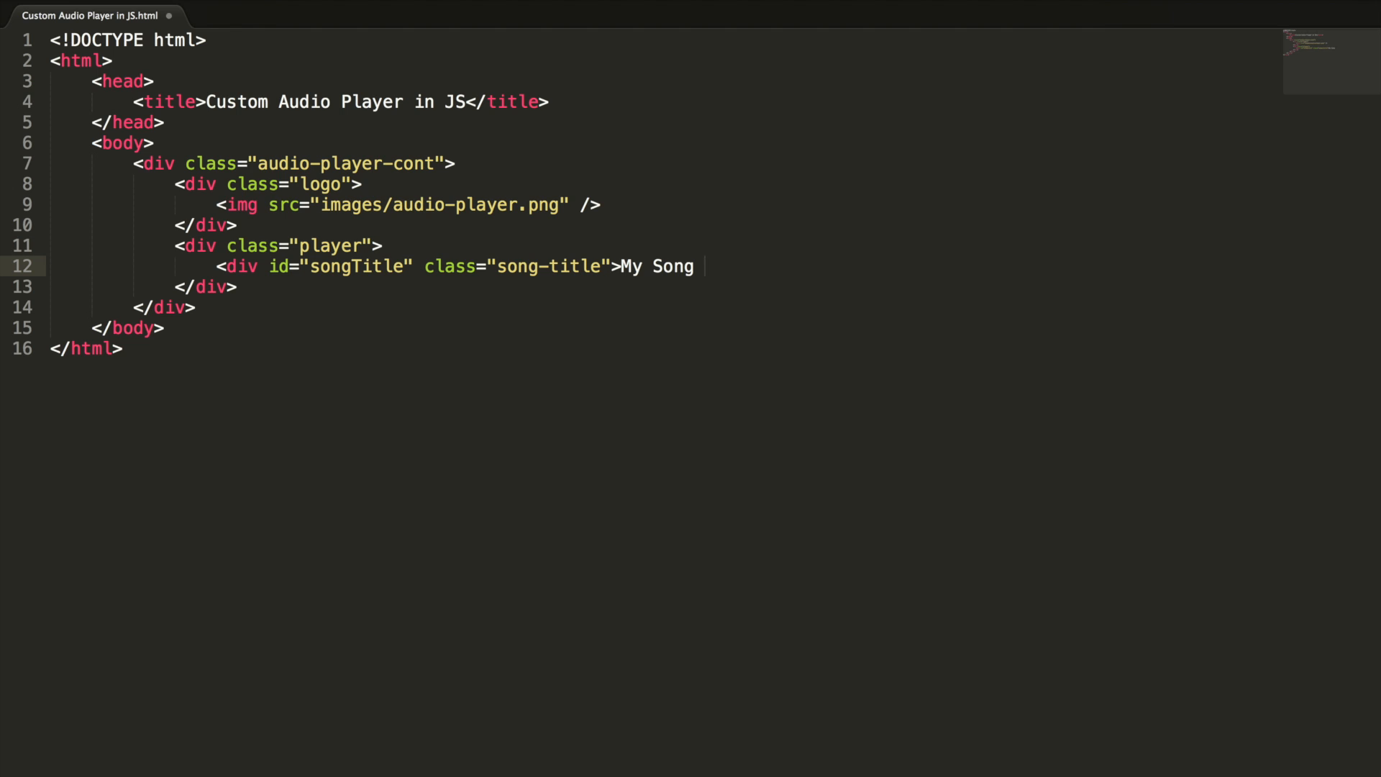
{"action": "type", "text": "title wi"}
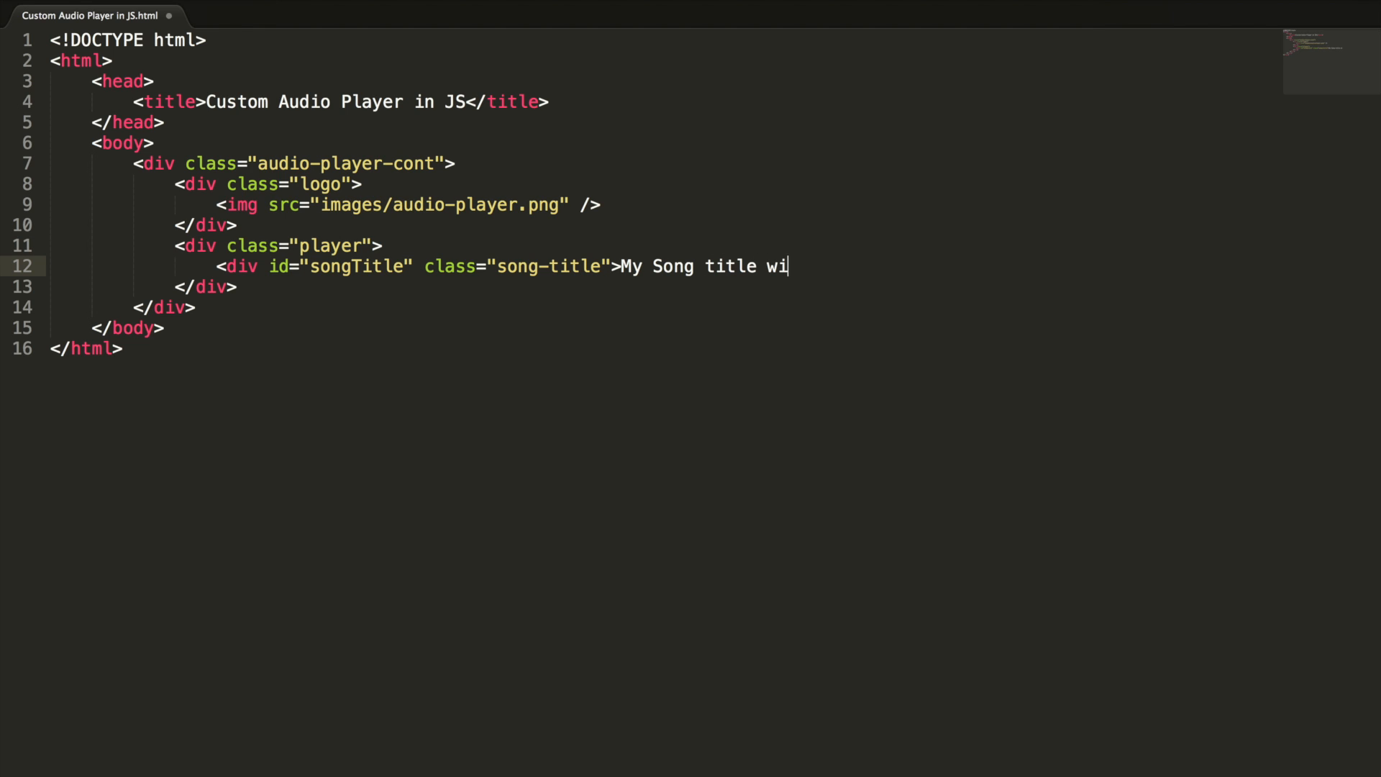
{"action": "type", "text": "ll goes here"}
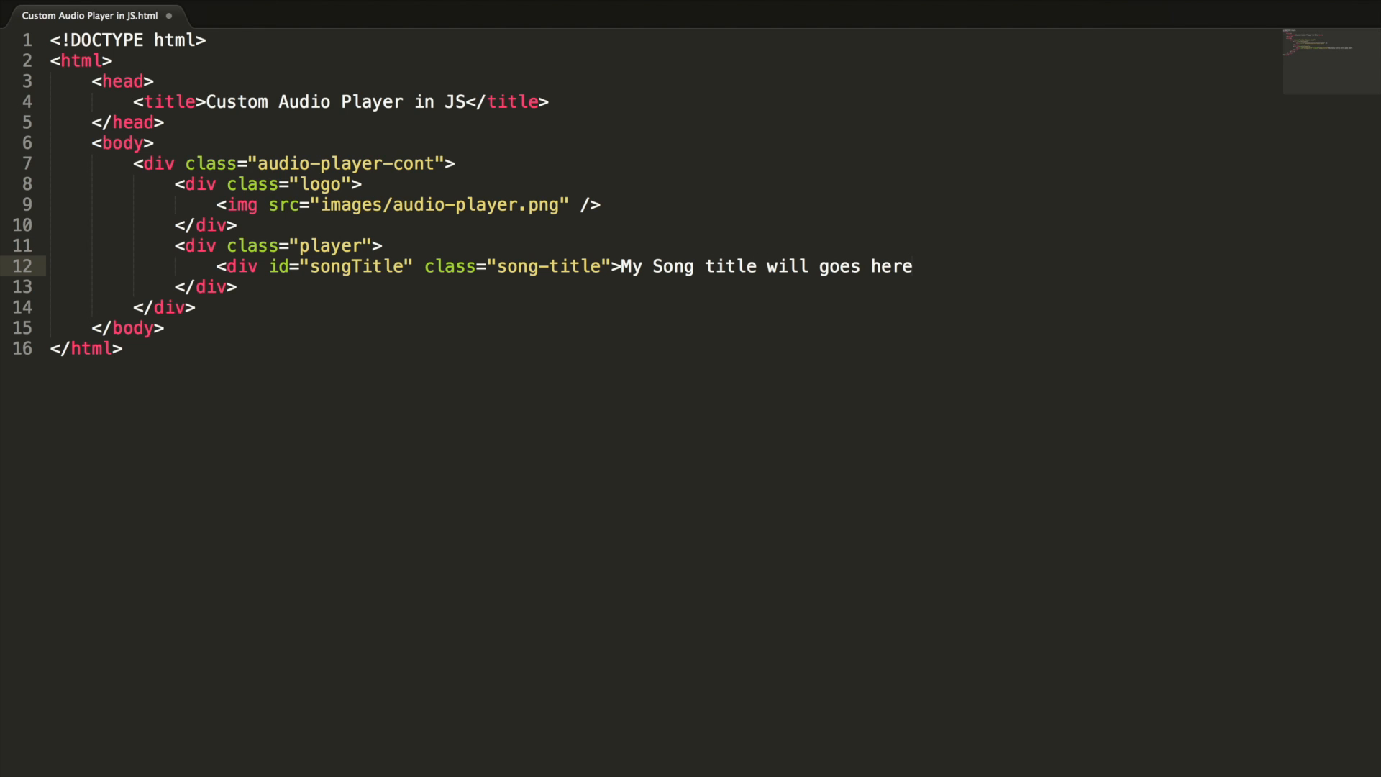
{"action": "type", "text": "</div>"}
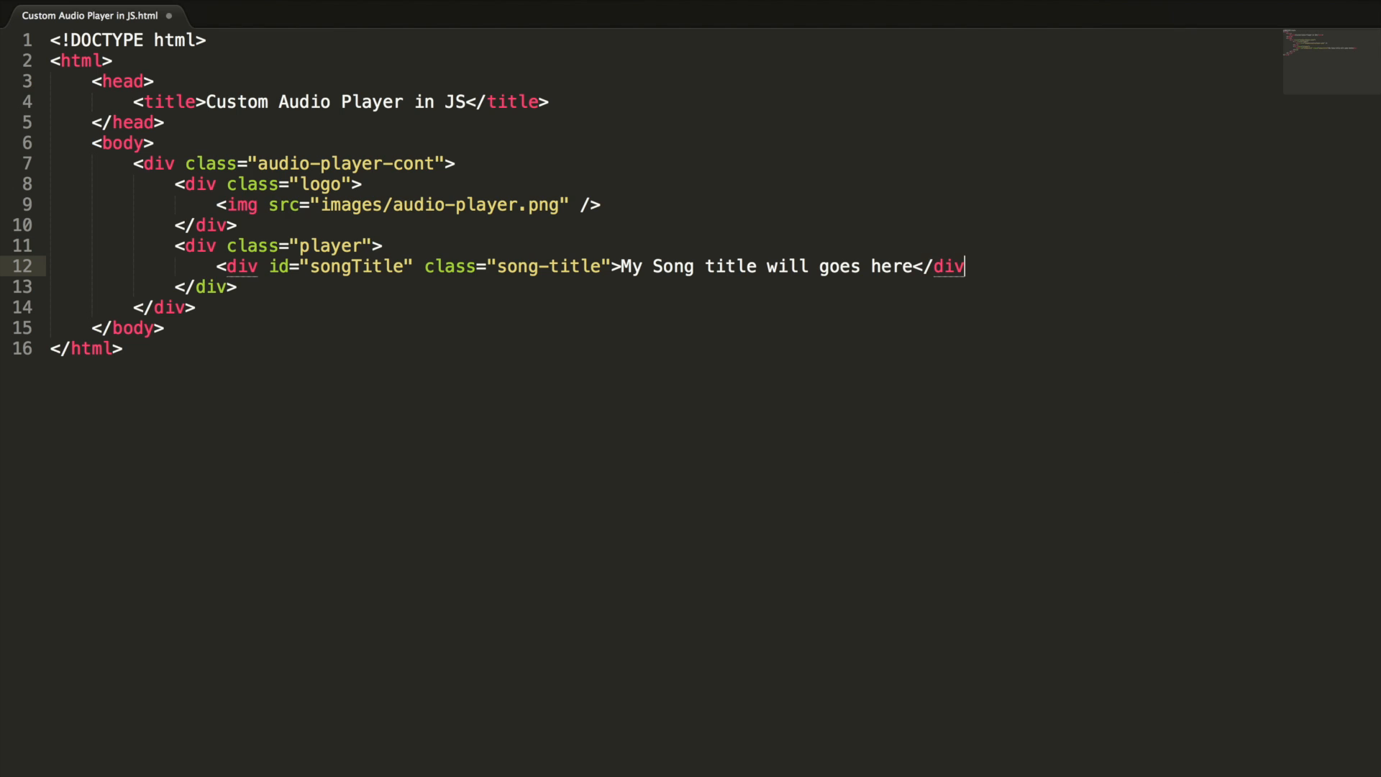
{"action": "type", "text": ">"}
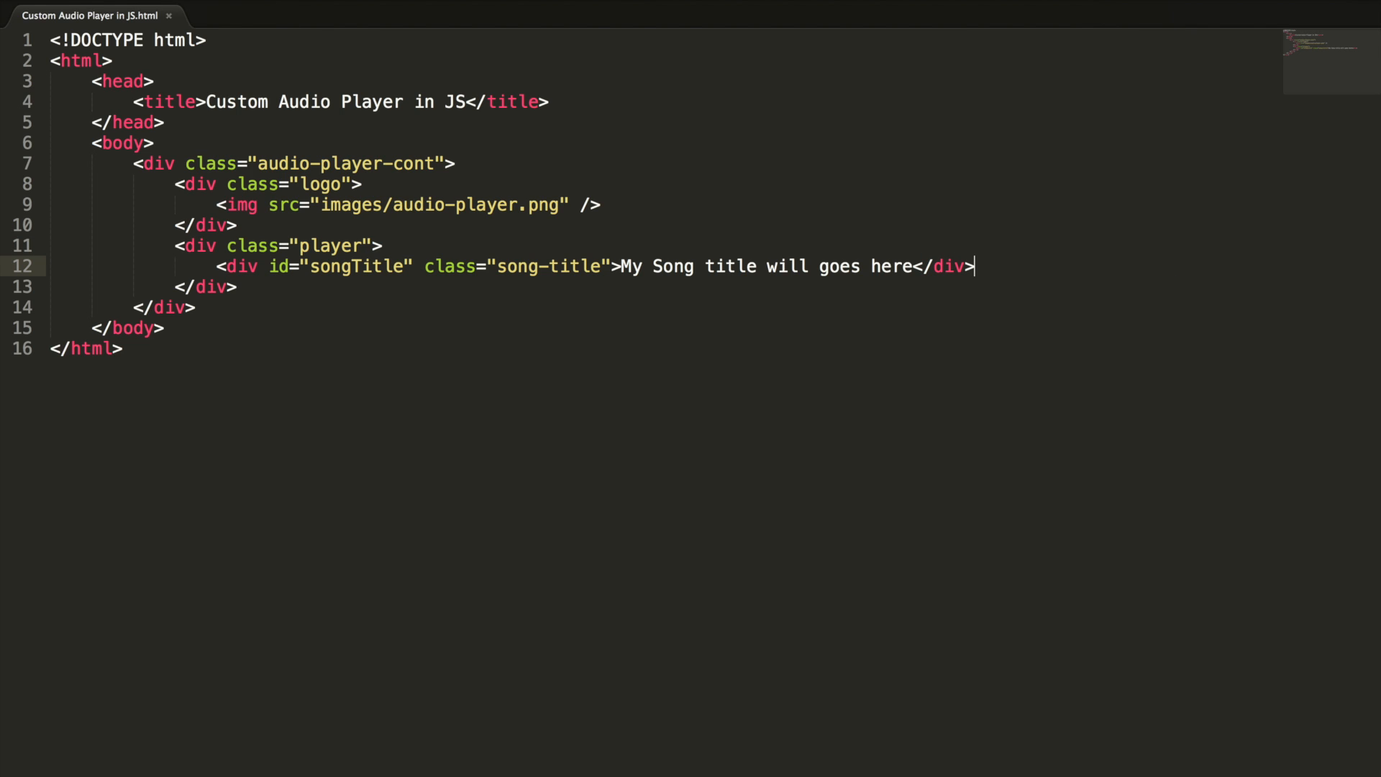
{"action": "type", "text": "ch"}
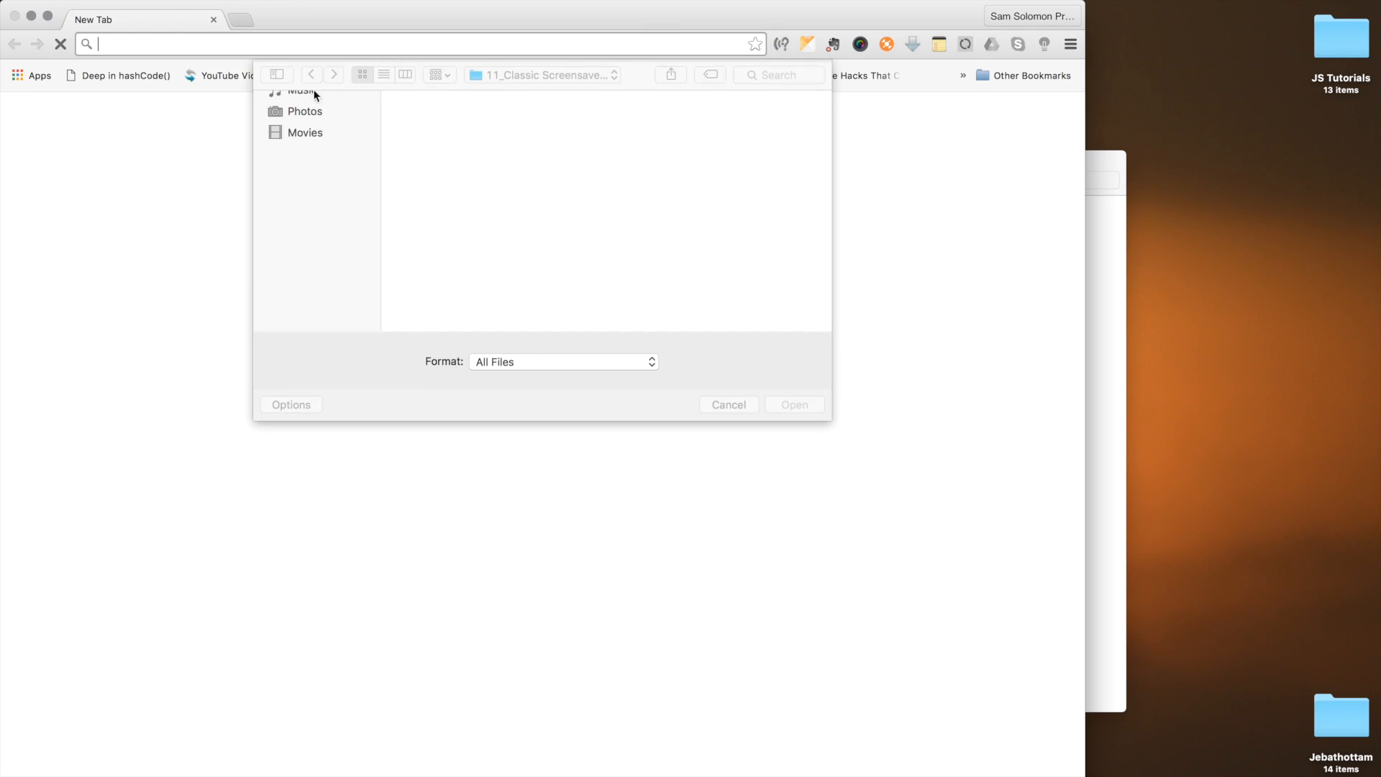
- Open Custom Audio Player in JS.html in Chrome to show the logo and placeholder title
{"action": "left_click", "coordinate": [728, 404]}
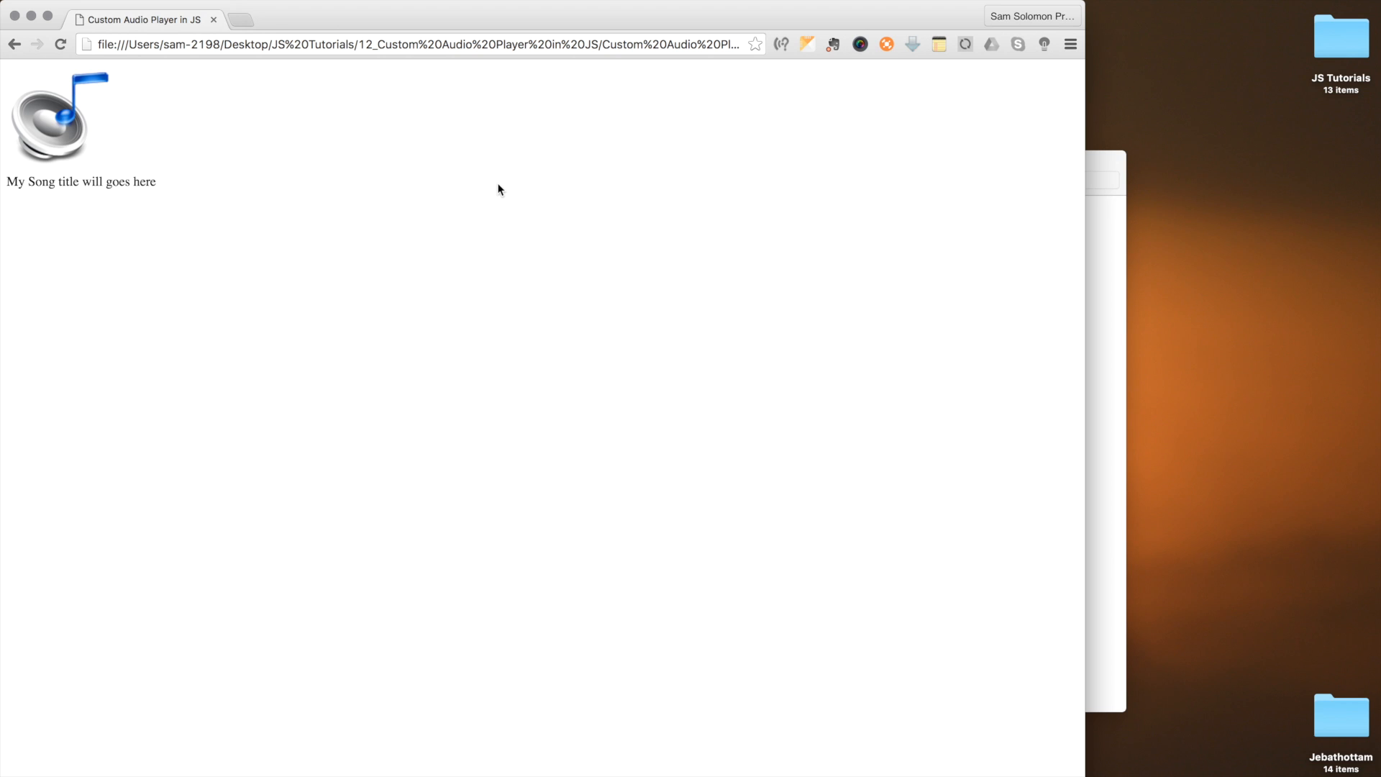
{"action": "mouse_move", "coordinate": [165, 158]}
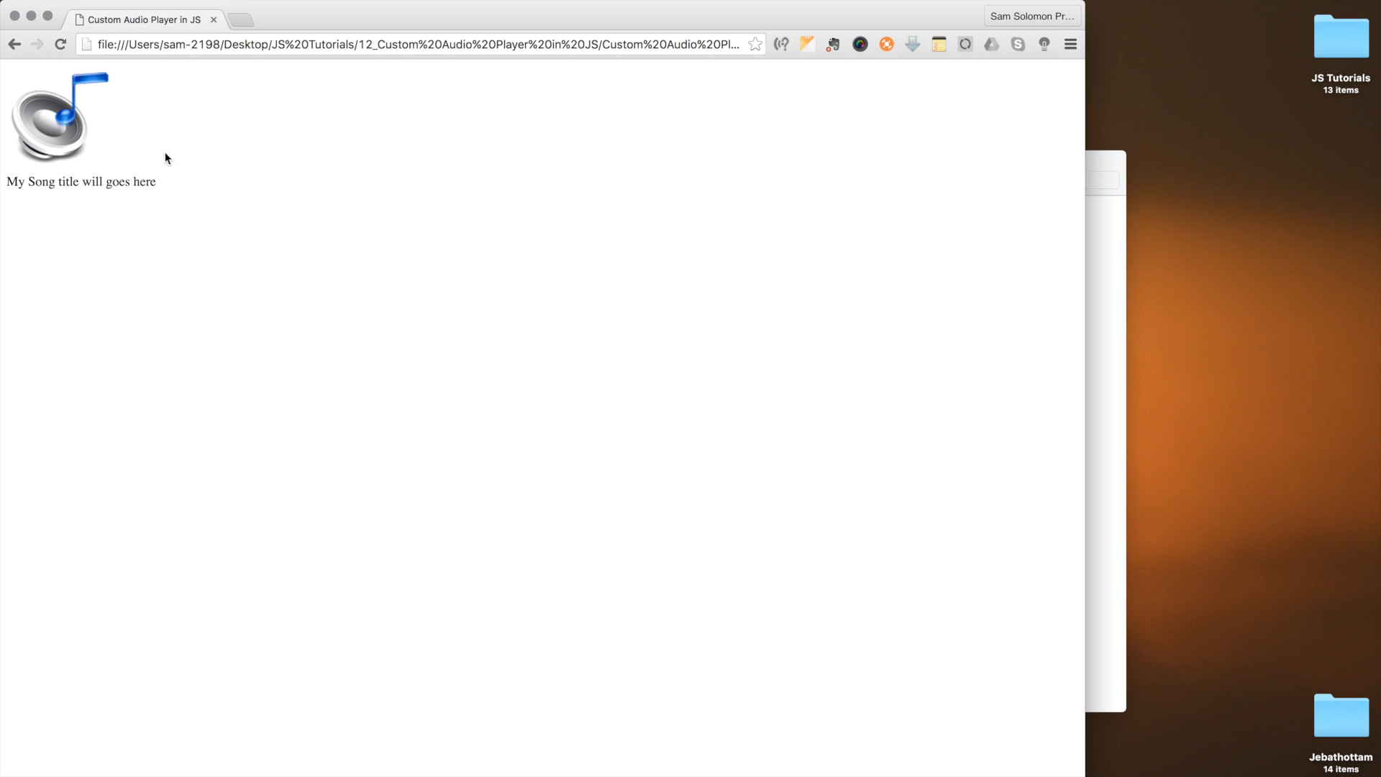
{"action": "mouse_move", "coordinate": [148, 155]}
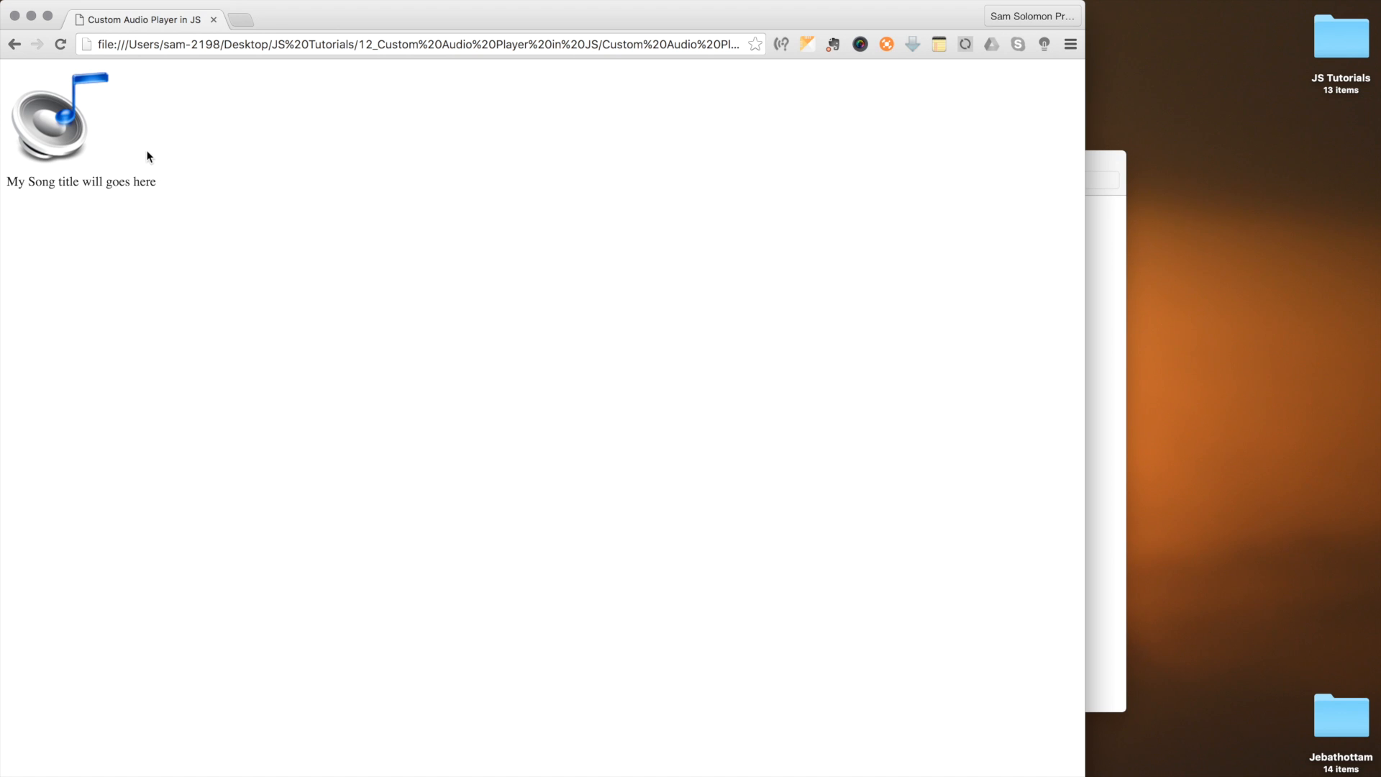
{"action": "mouse_move", "coordinate": [252, 147]}
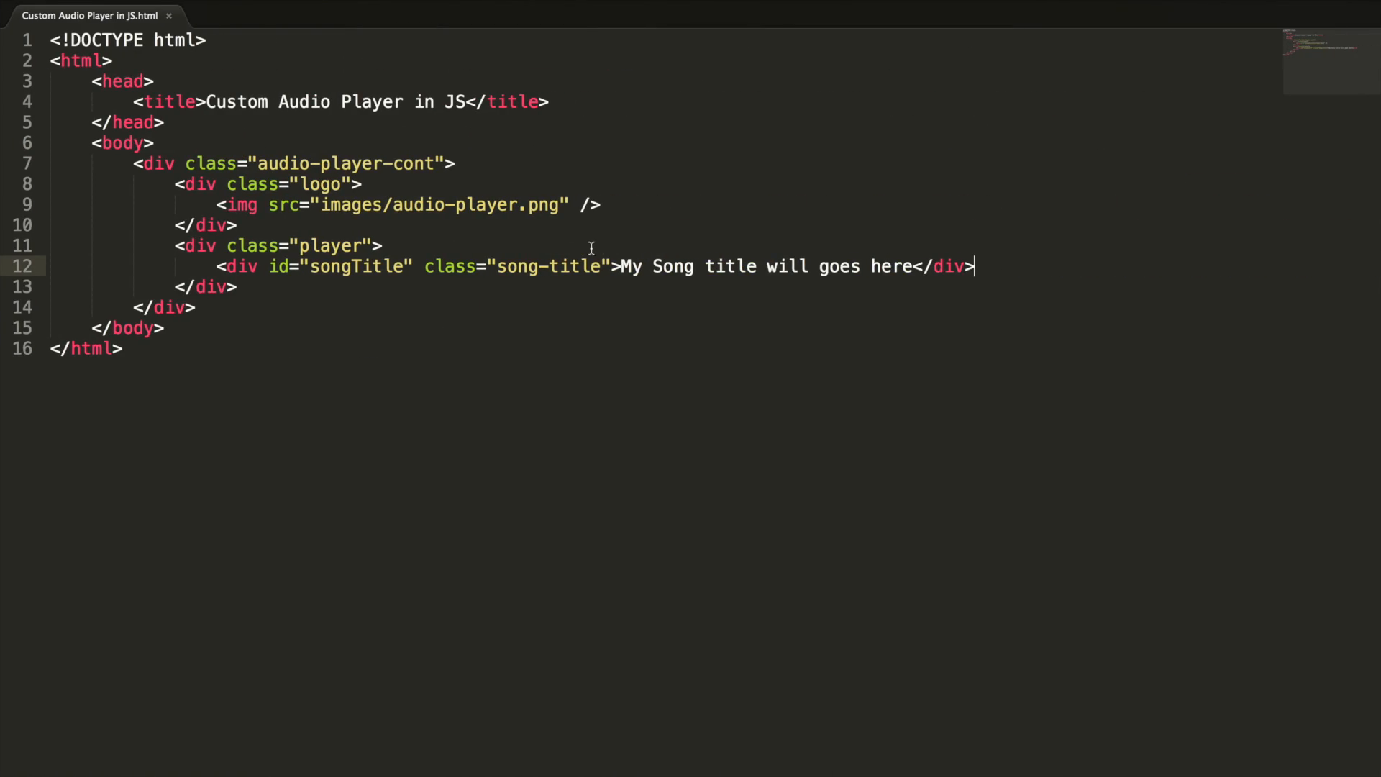
{"action": "mouse_move", "coordinate": [450, 130]}
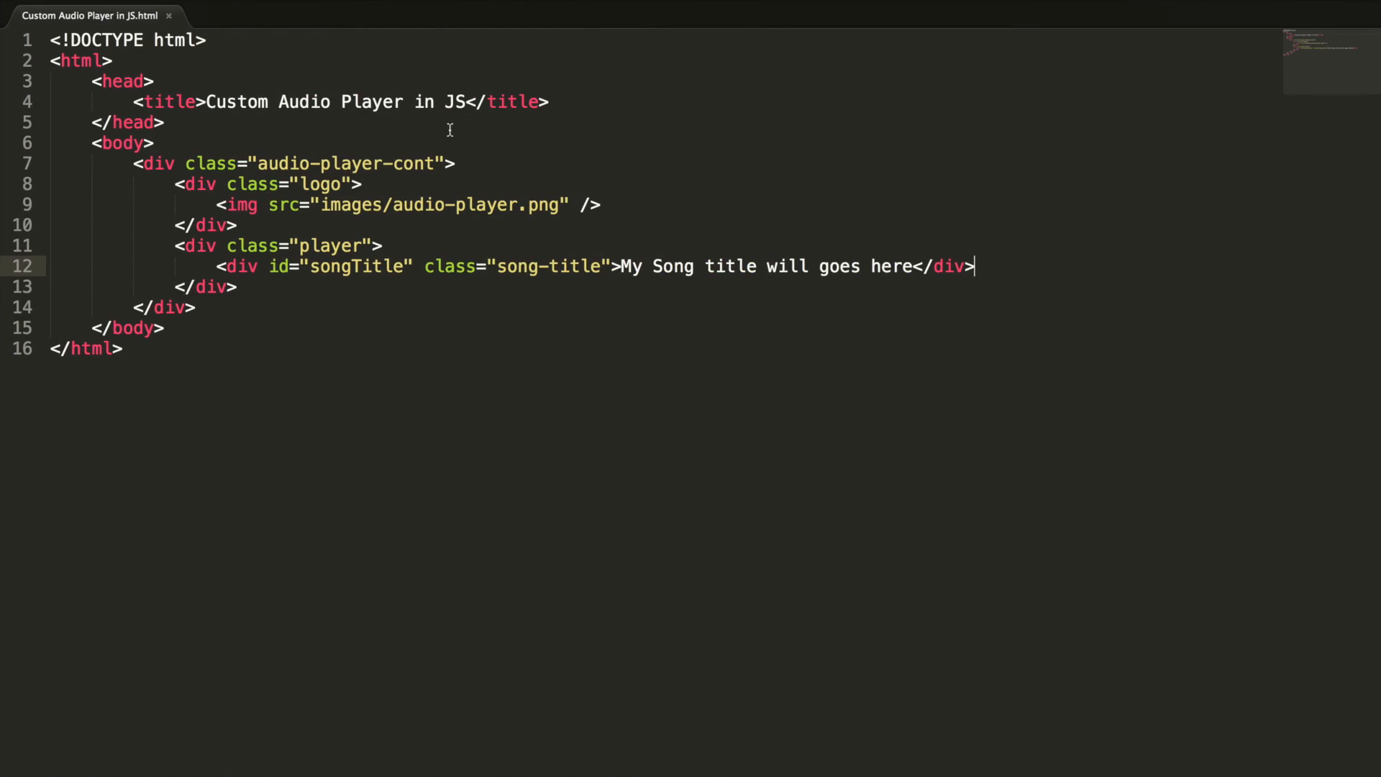
- Add a style block after the title setting body background to #f1e7e7
{"action": "key", "text": "Enter"}
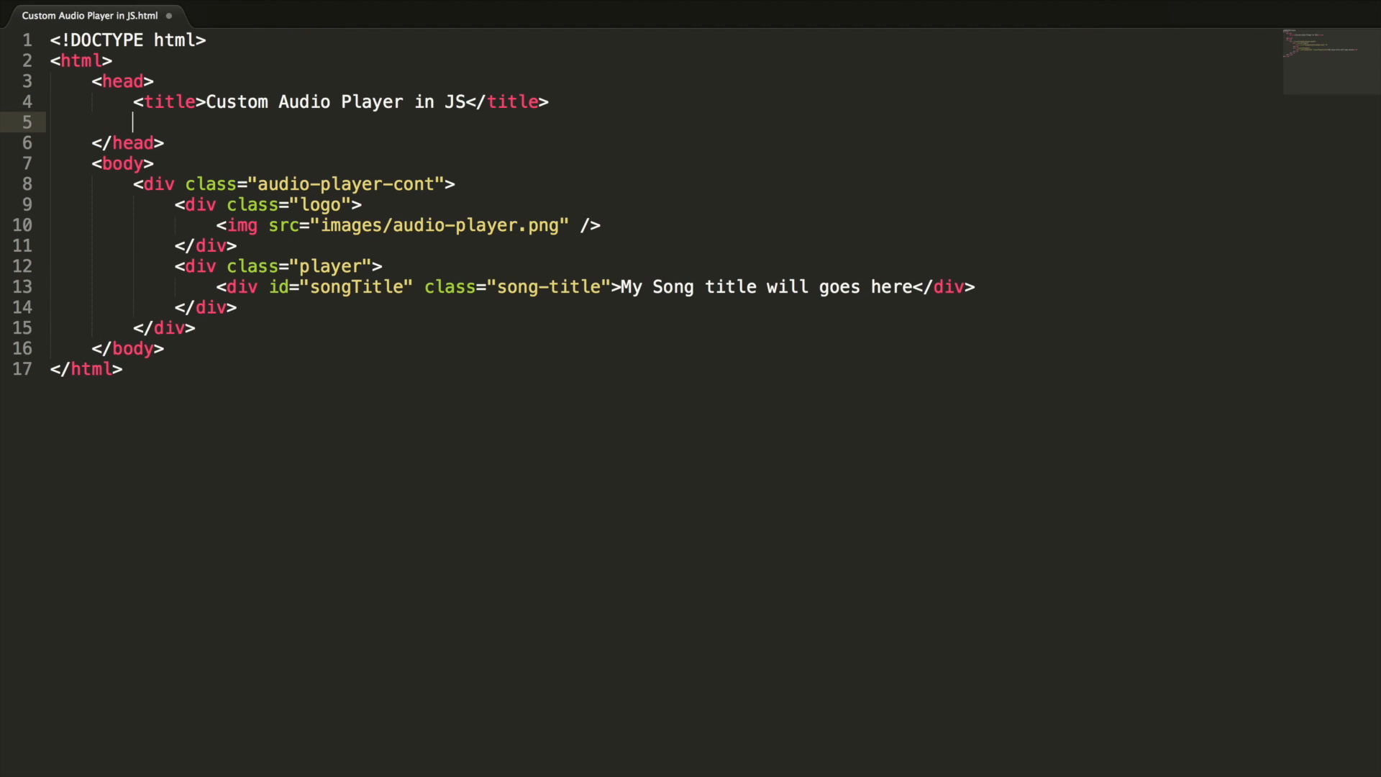
{"action": "type", "text": "<style type=\"text/css\"></style>"}
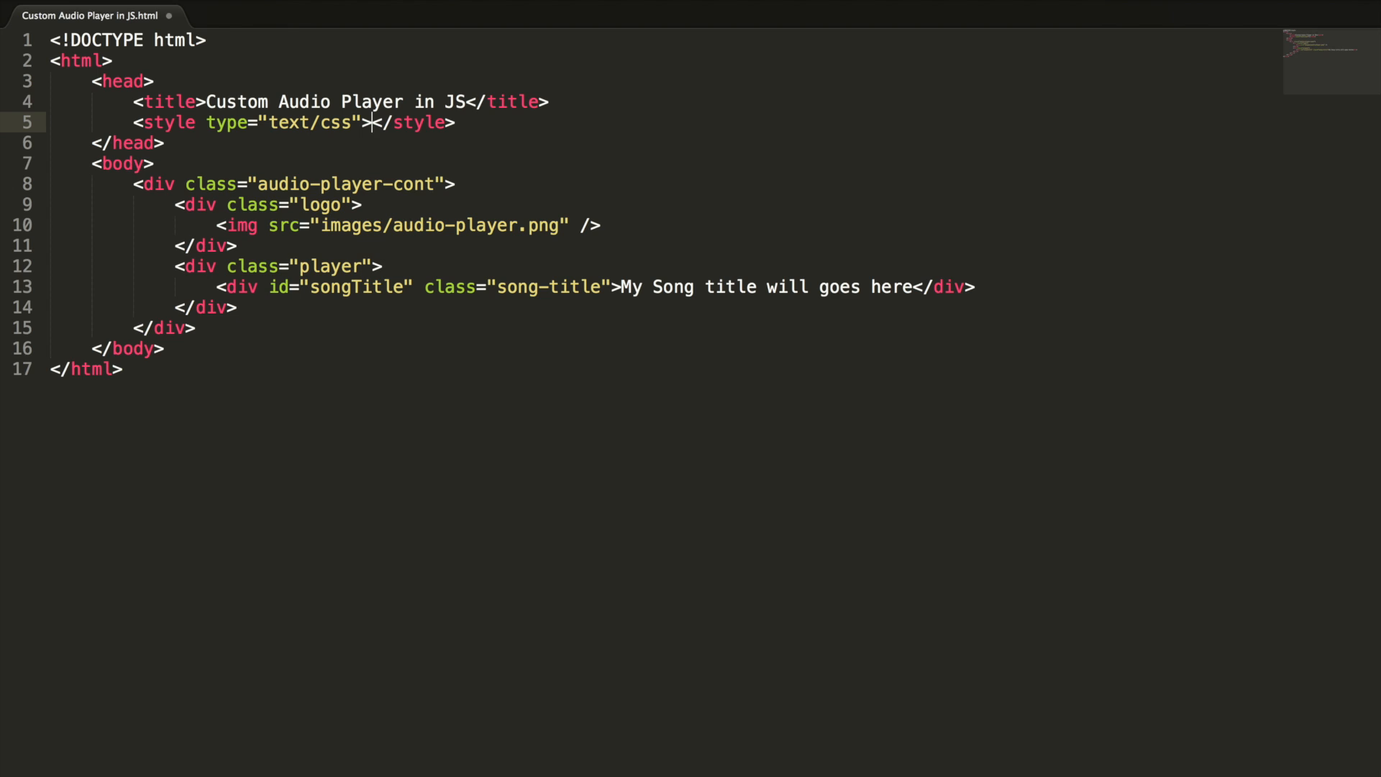
{"action": "key", "text": "Enter"}
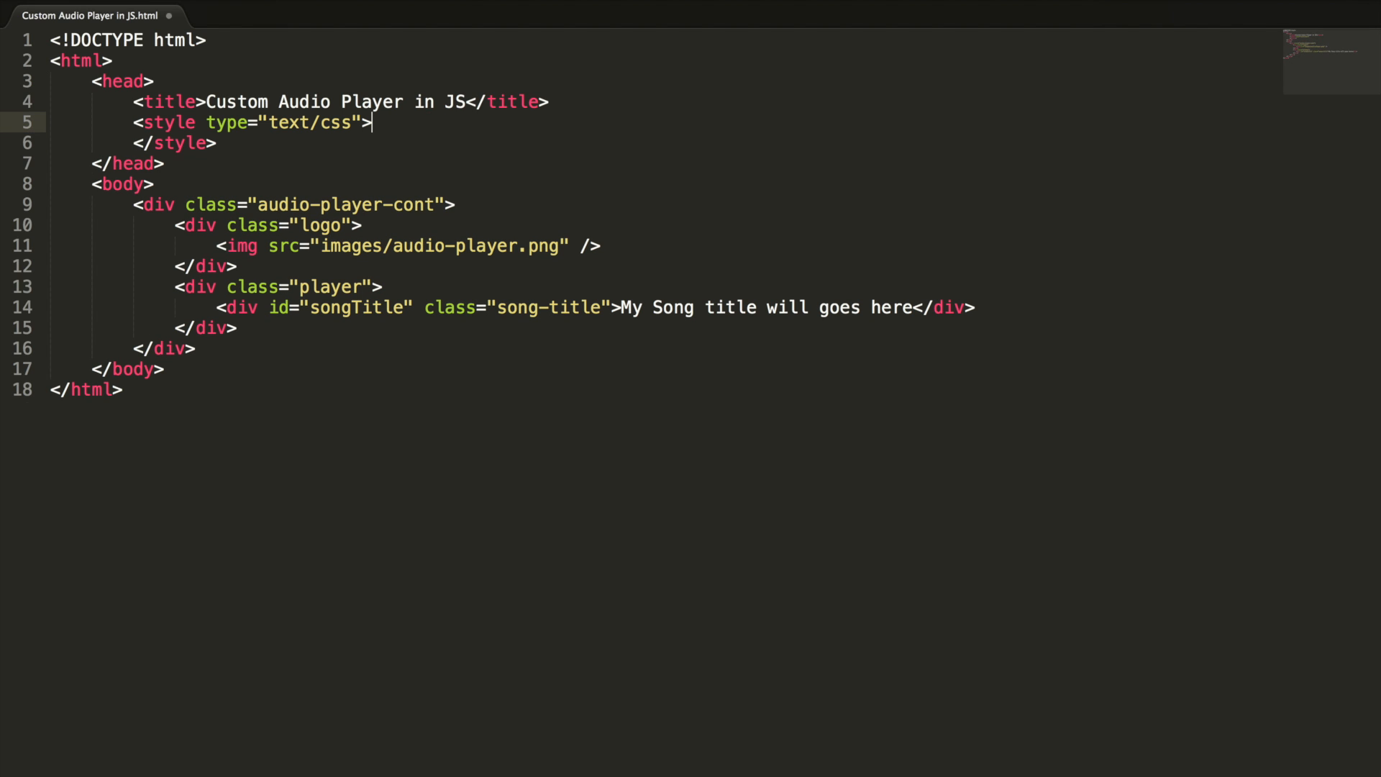
{"action": "key", "text": "Enter"}
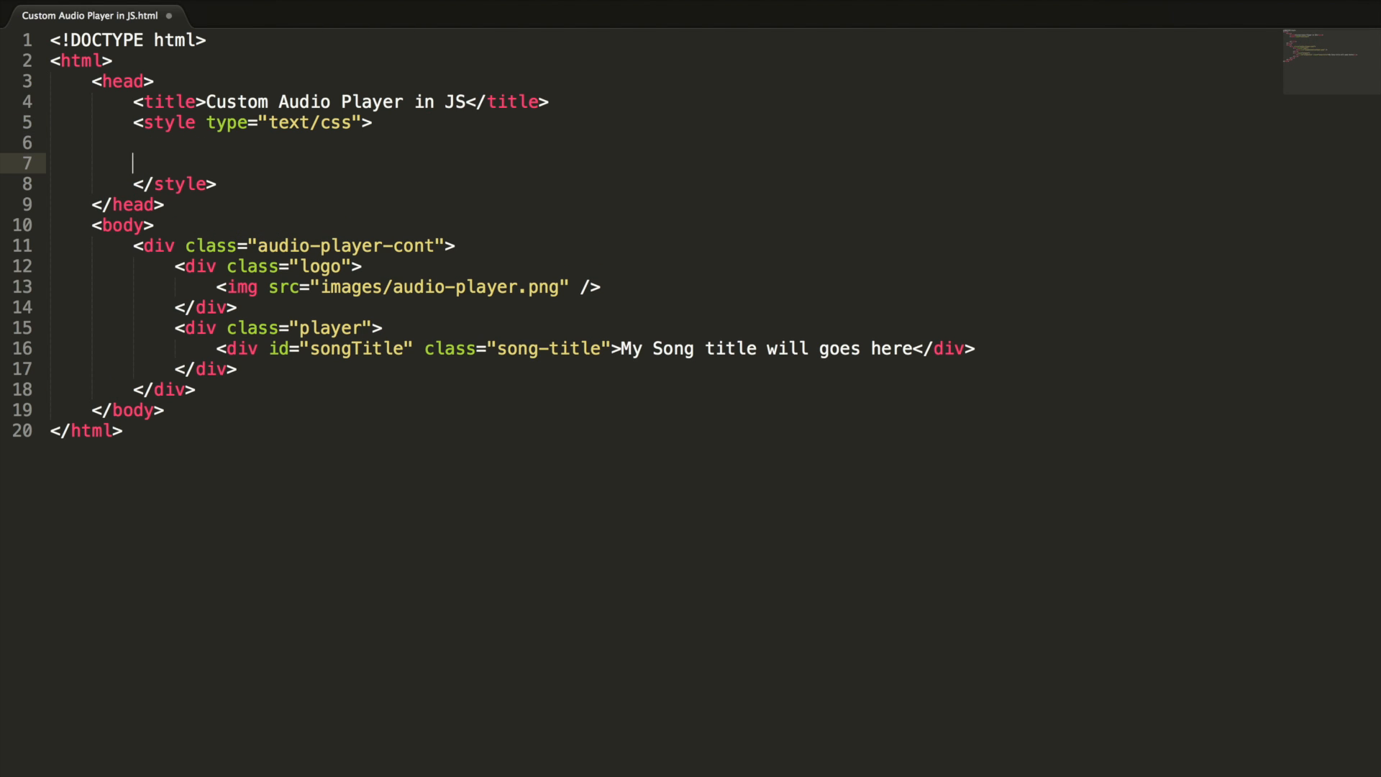
{"action": "type", "text": "body{"}
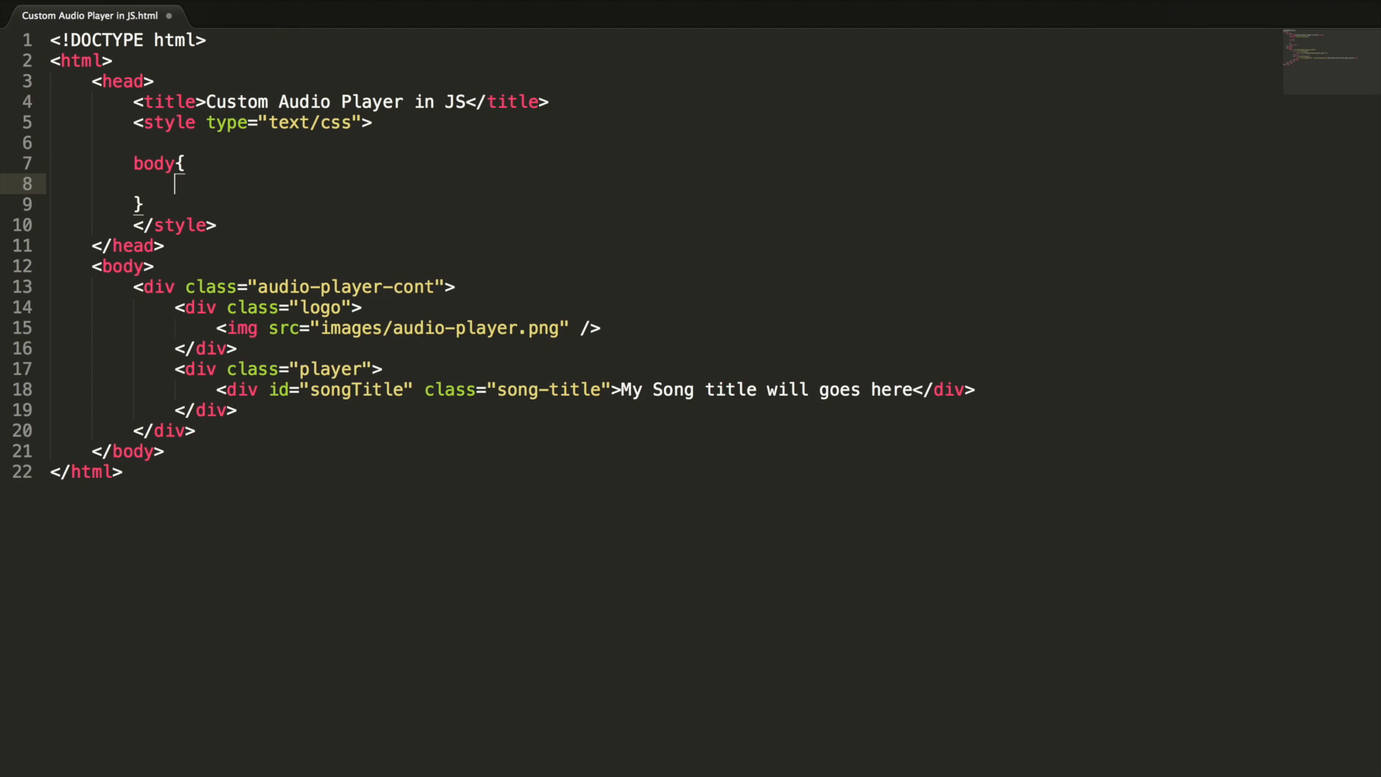
{"action": "type", "text": "background:"}
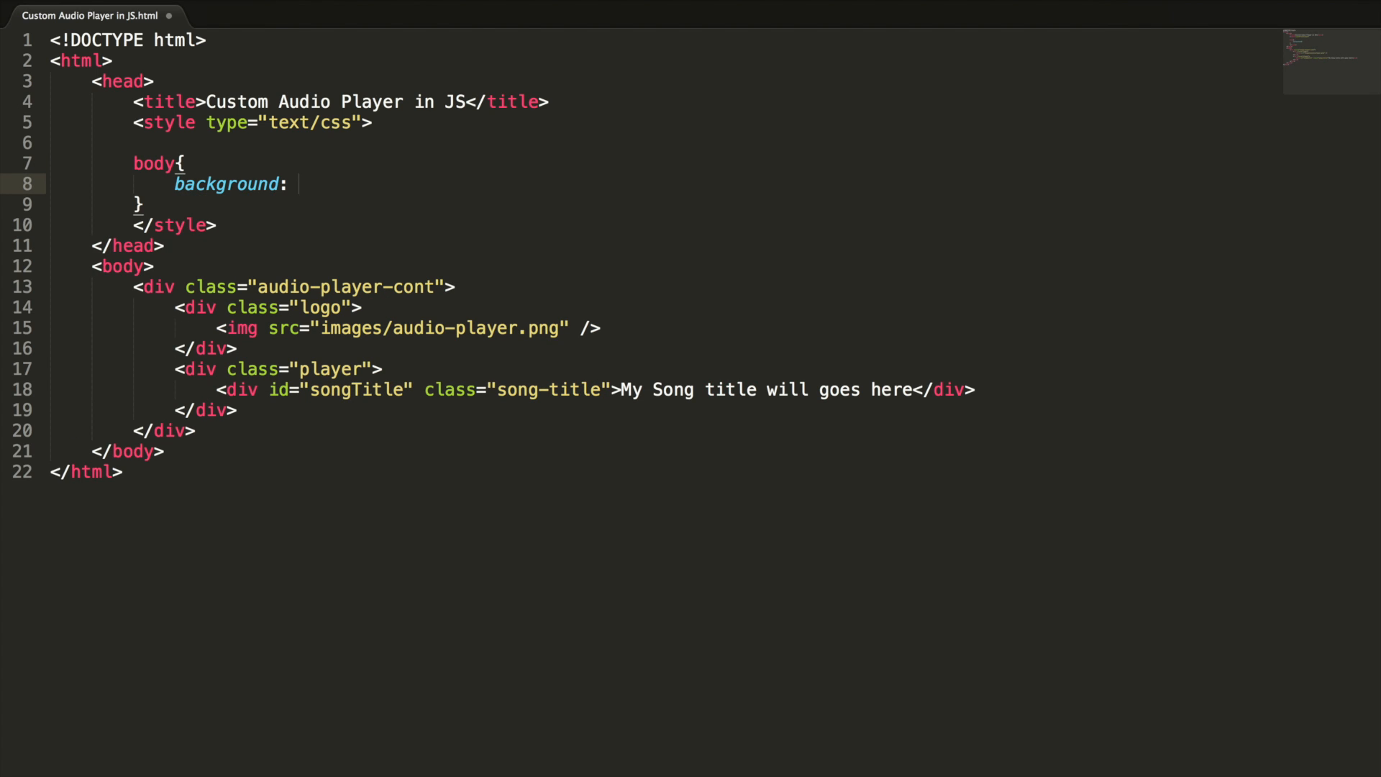
{"action": "type", "text": "#"}
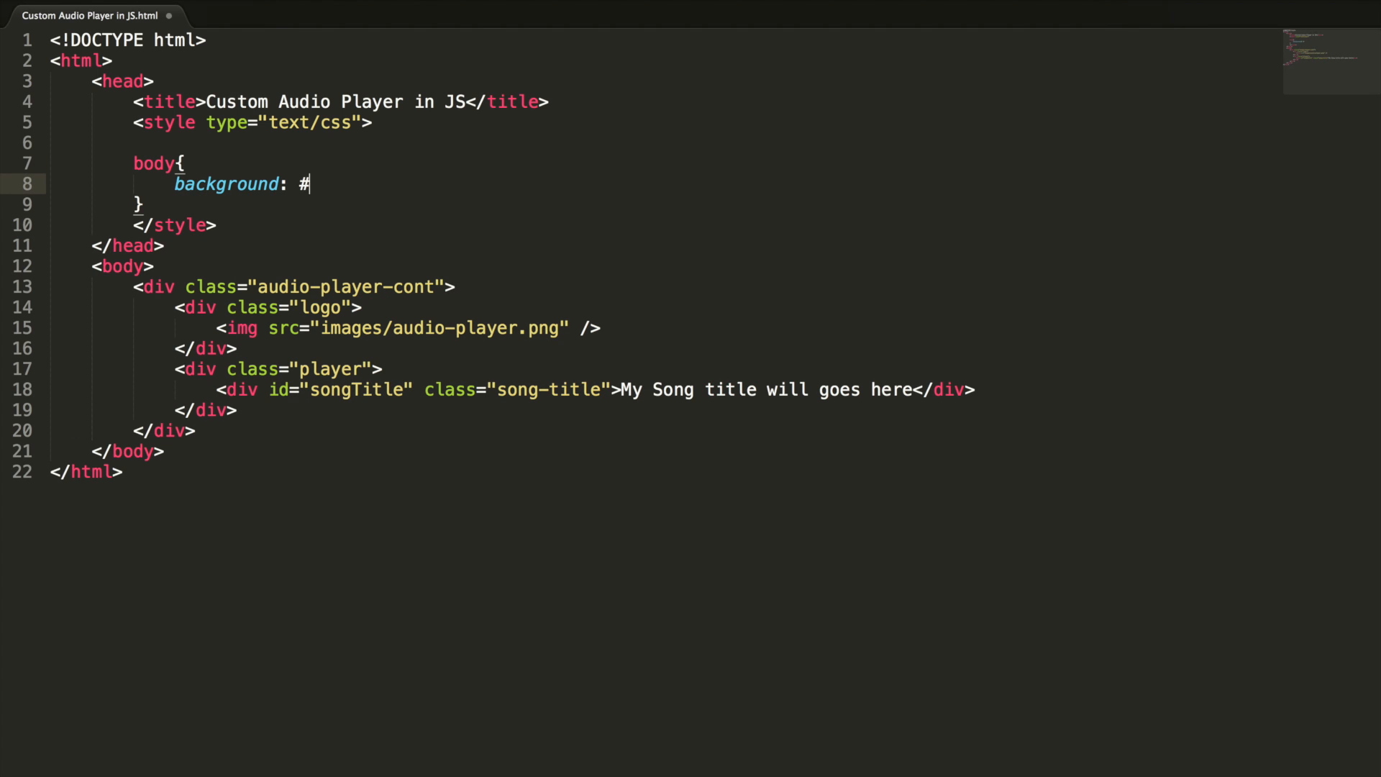
{"action": "type", "text": "f1e7e7;"}
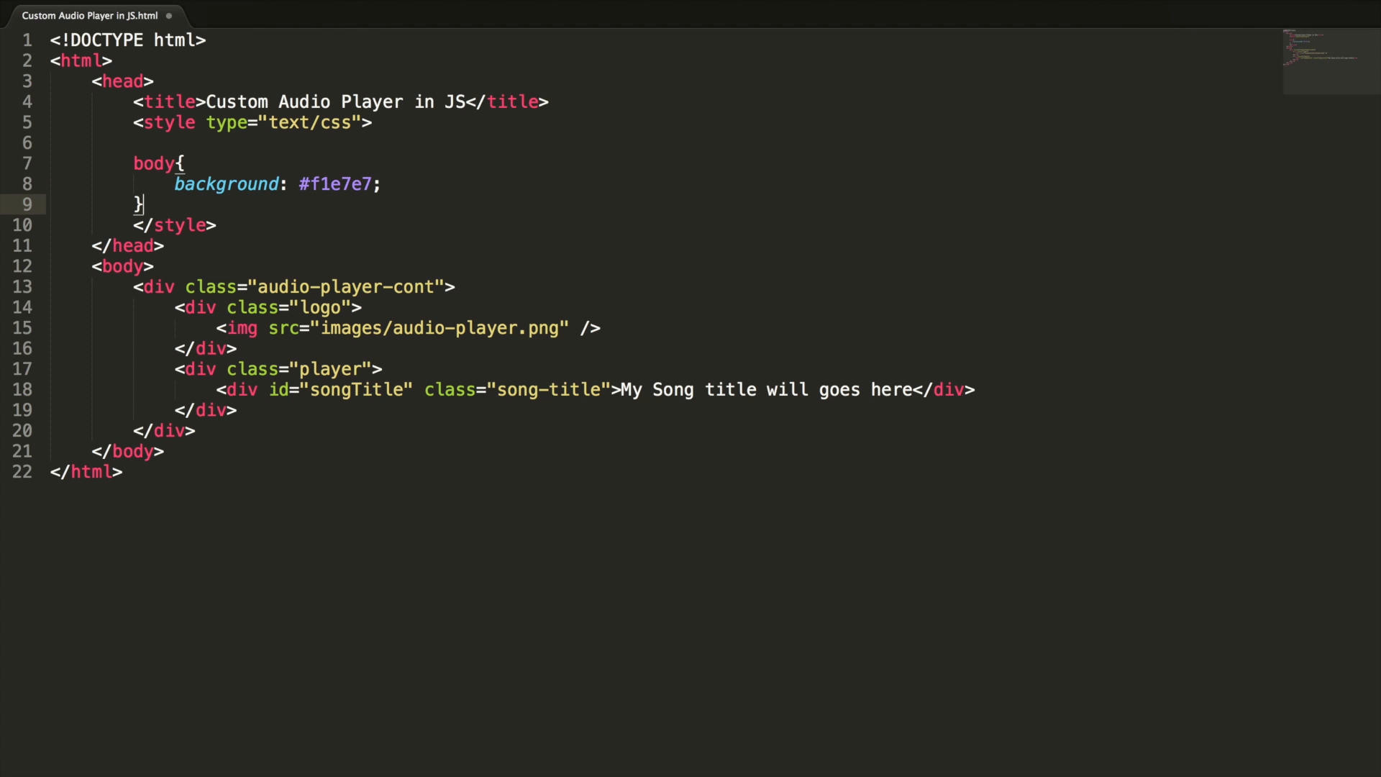
{"action": "key", "text": "Enter"}
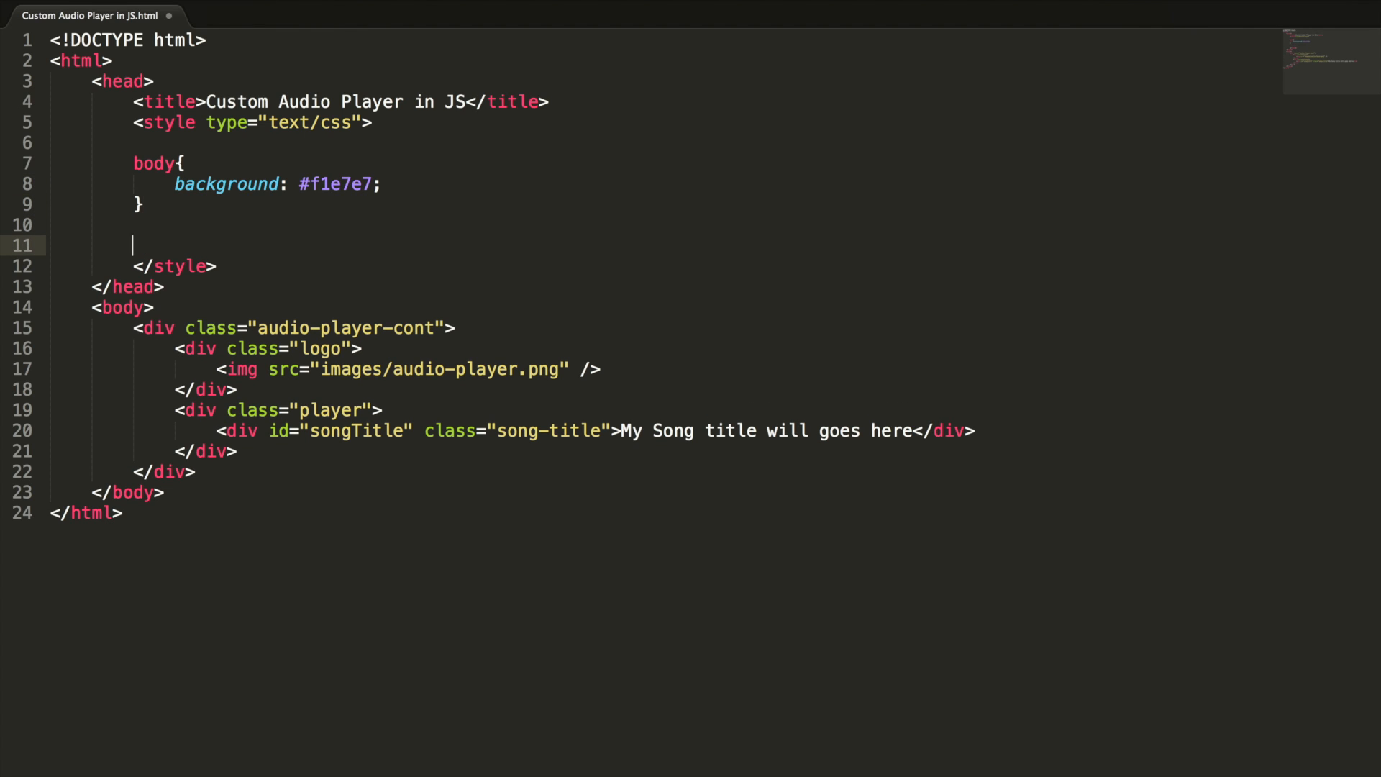
- Add an .audio-player-cont rule with width 450px, height 135px and background #f3ebdc
{"action": "type", "text": ".audio-player-cont{"}
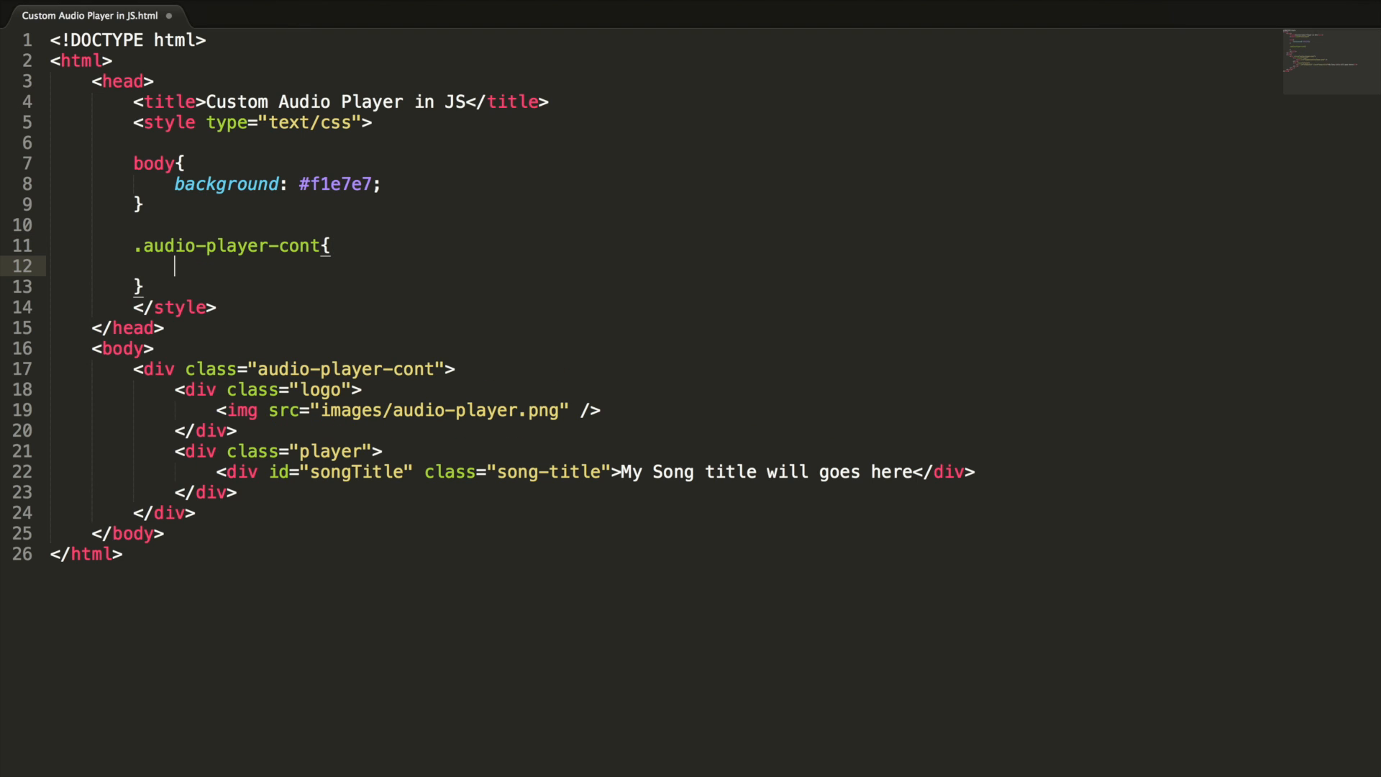
{"action": "type", "text": "width:"}
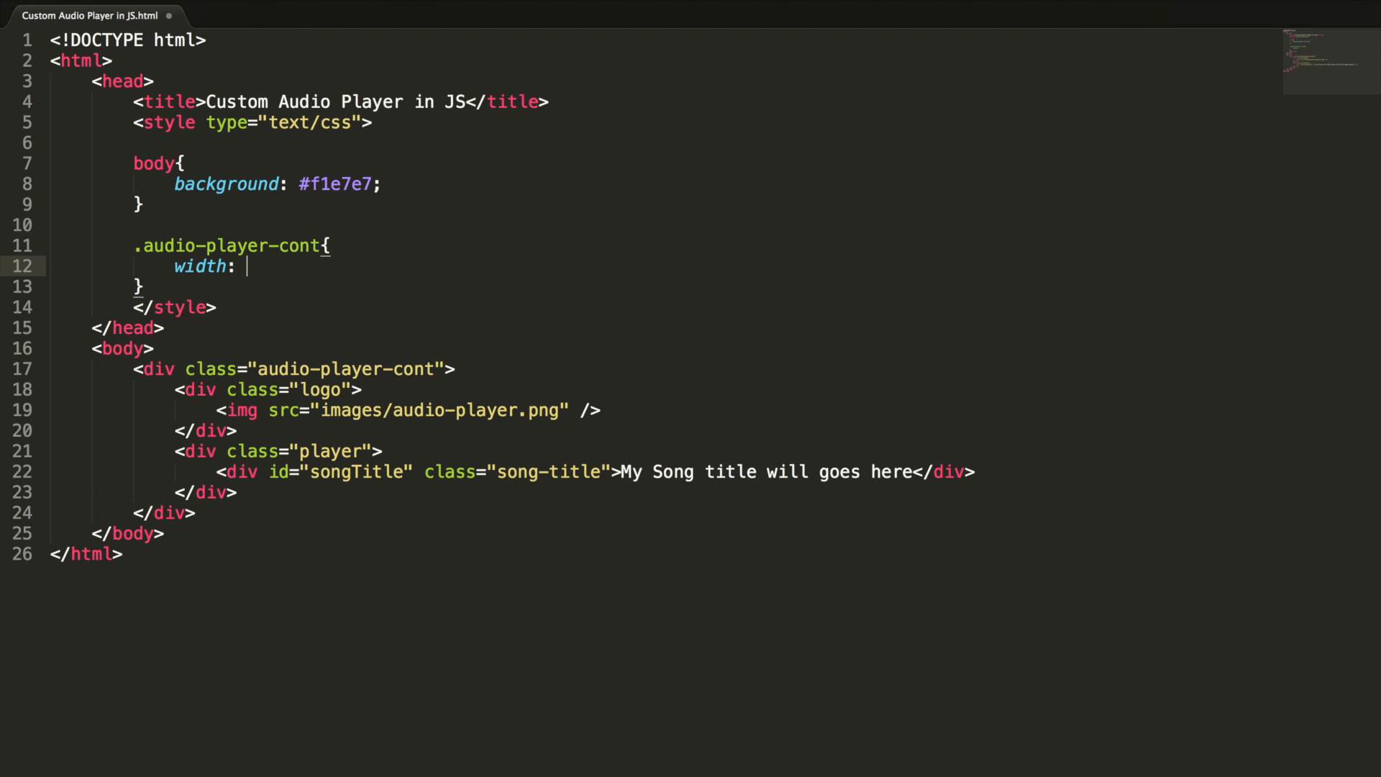
{"action": "type", "text": "450px;"}
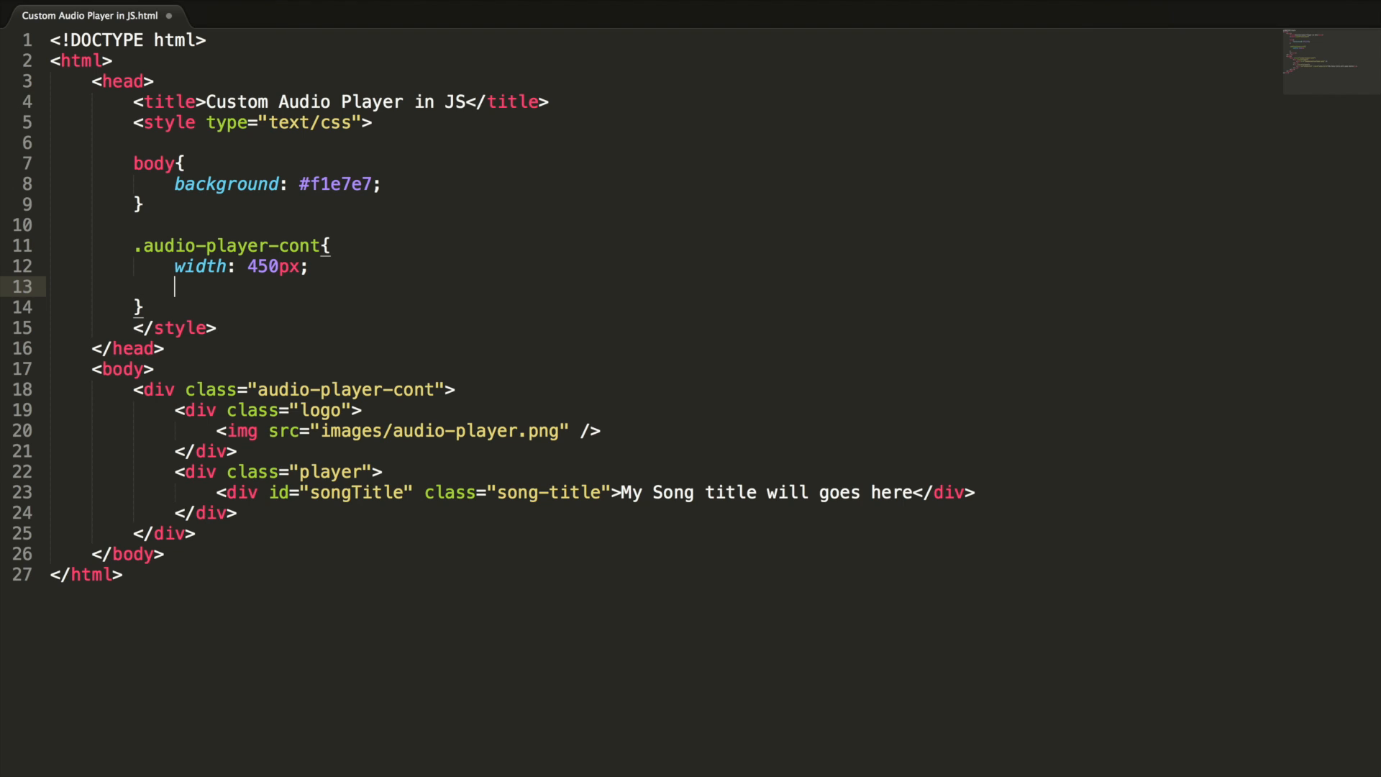
{"action": "type", "text": "he"}
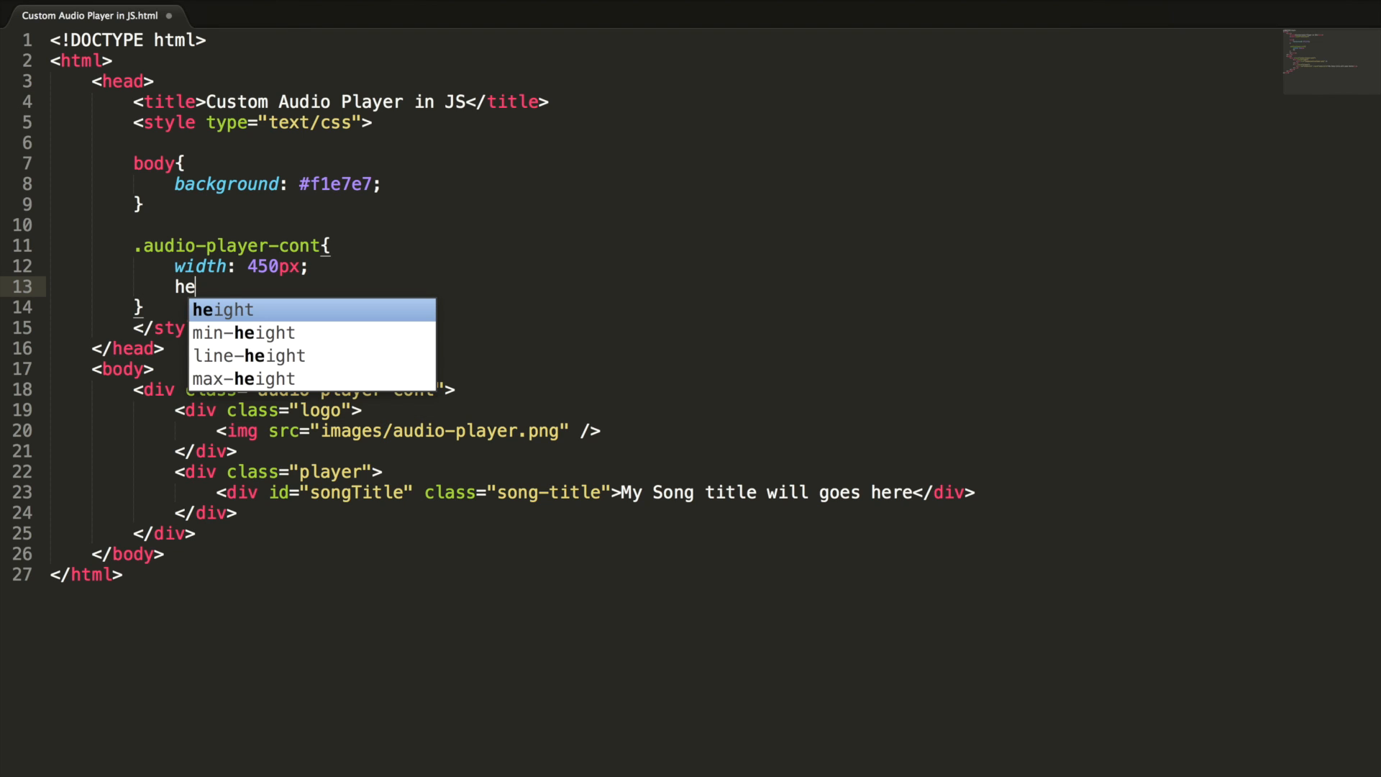
{"action": "type", "text": "ight: 135"}
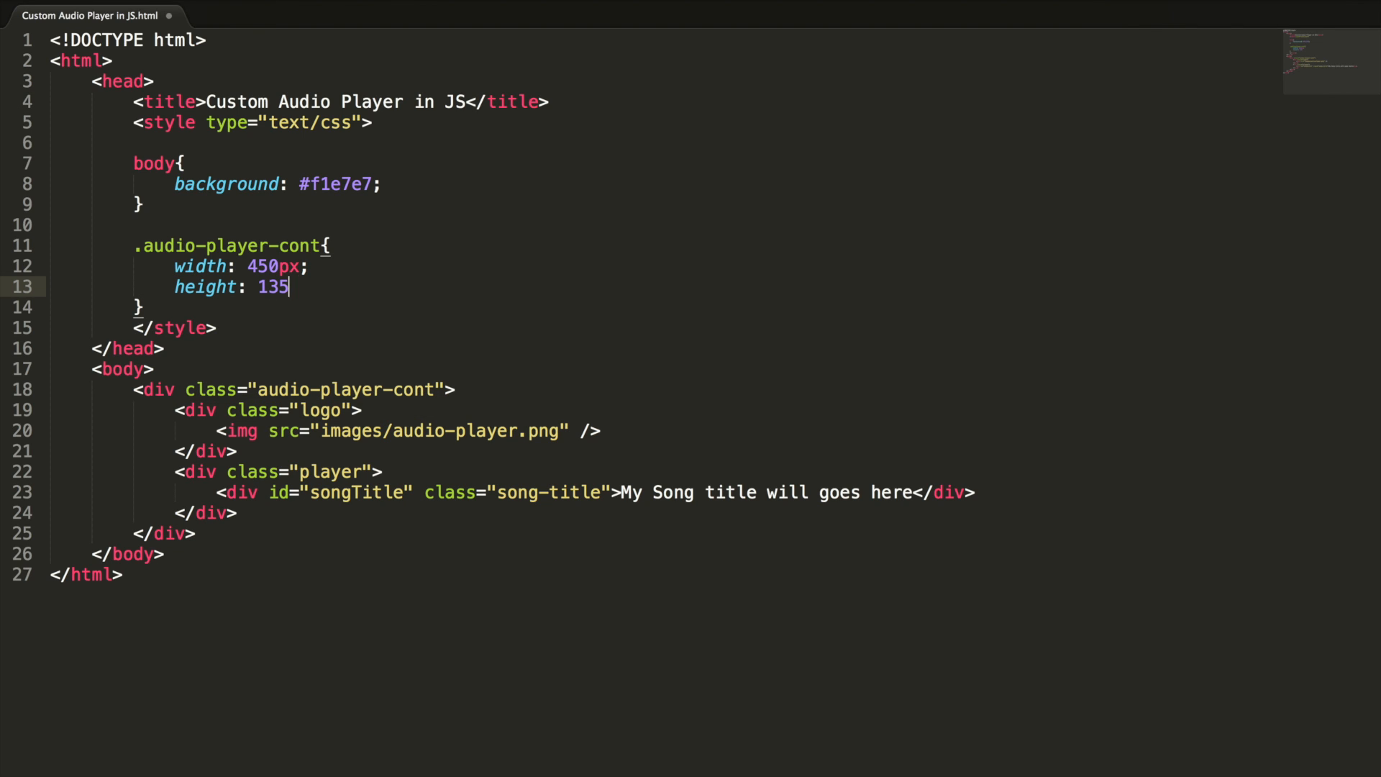
{"action": "type", "text": "px;"}
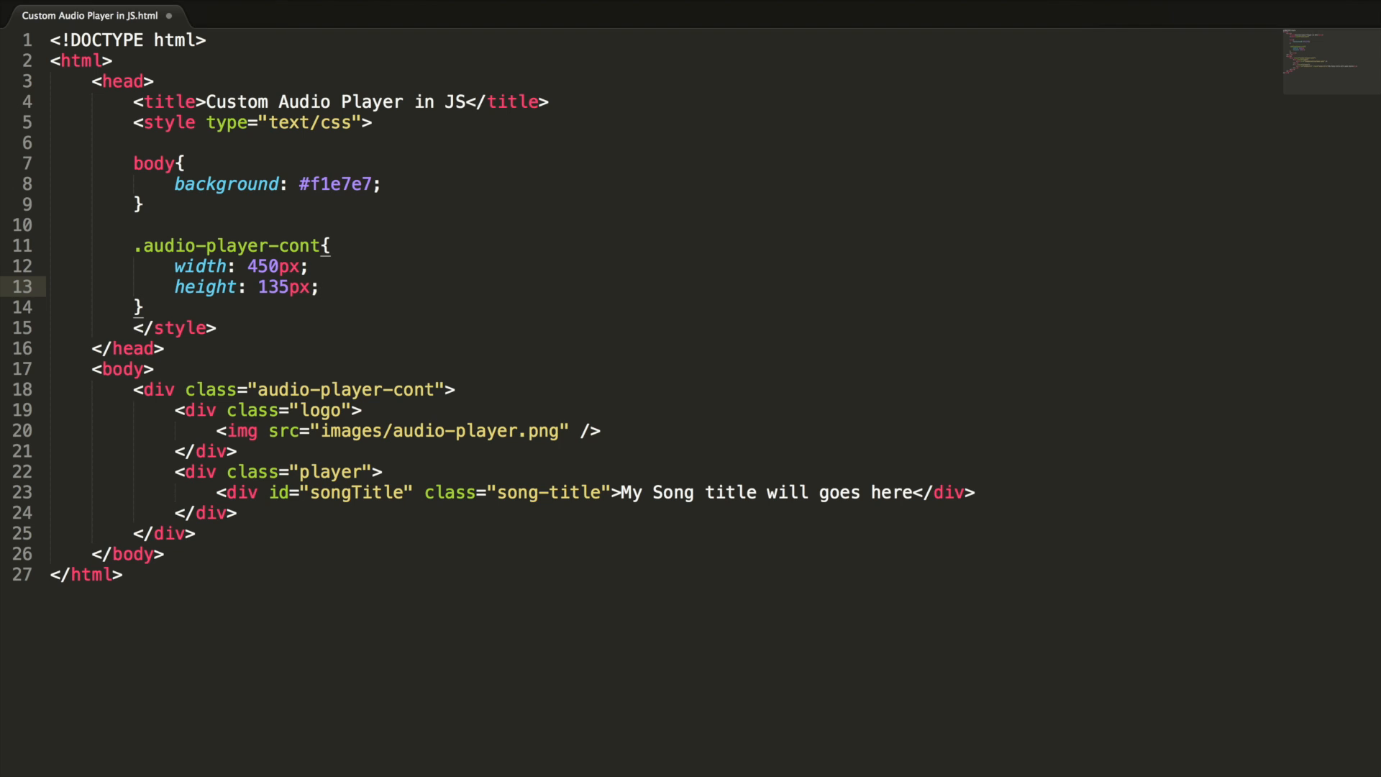
{"action": "type", "text": "background:"}
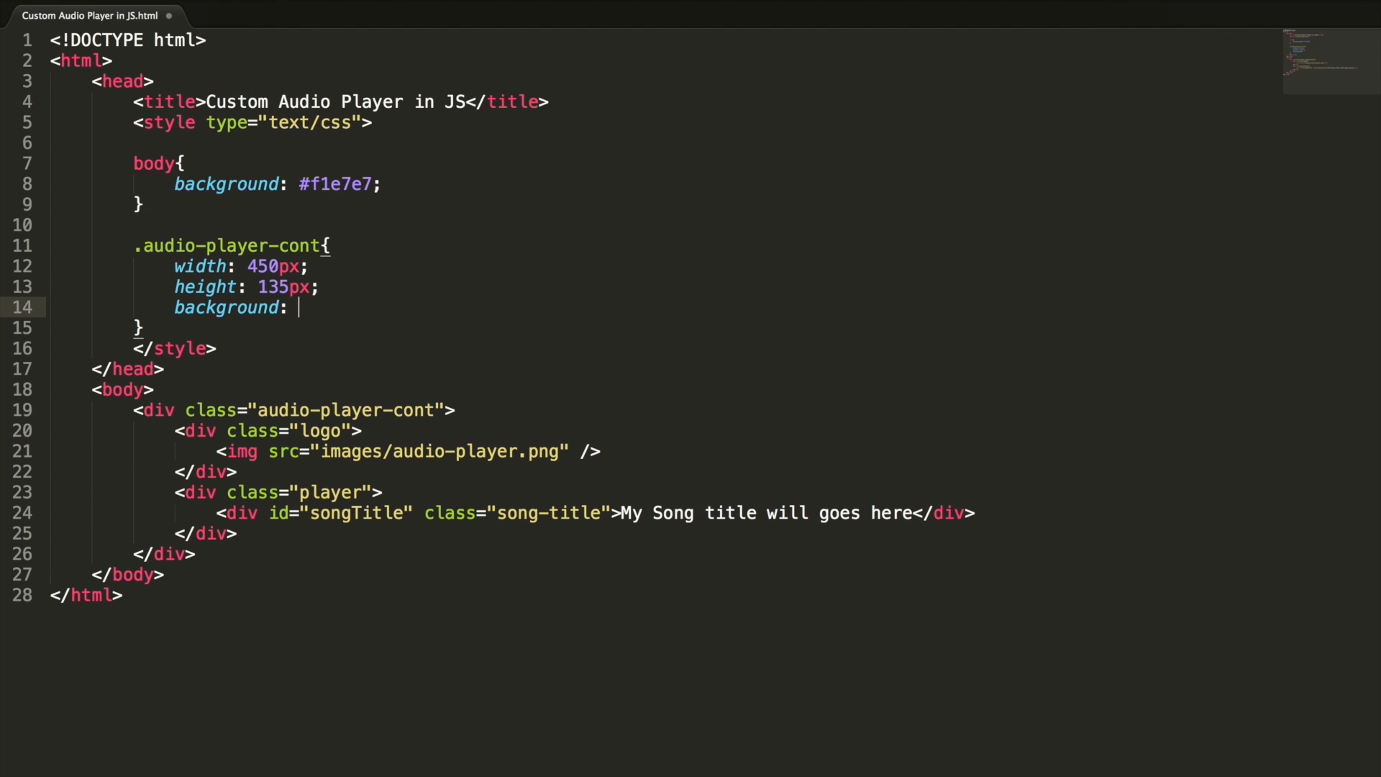
{"action": "type", "text": "#"}
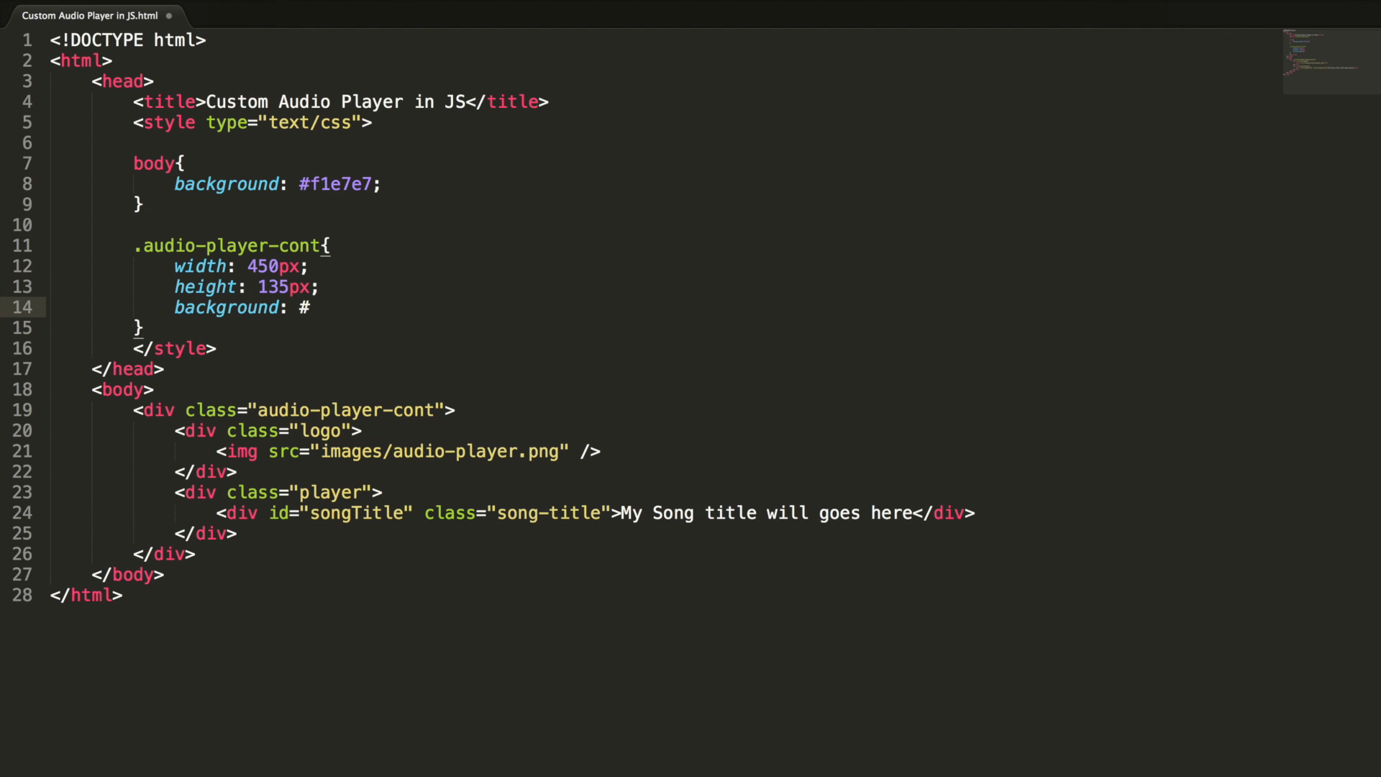
{"action": "type", "text": "f"}
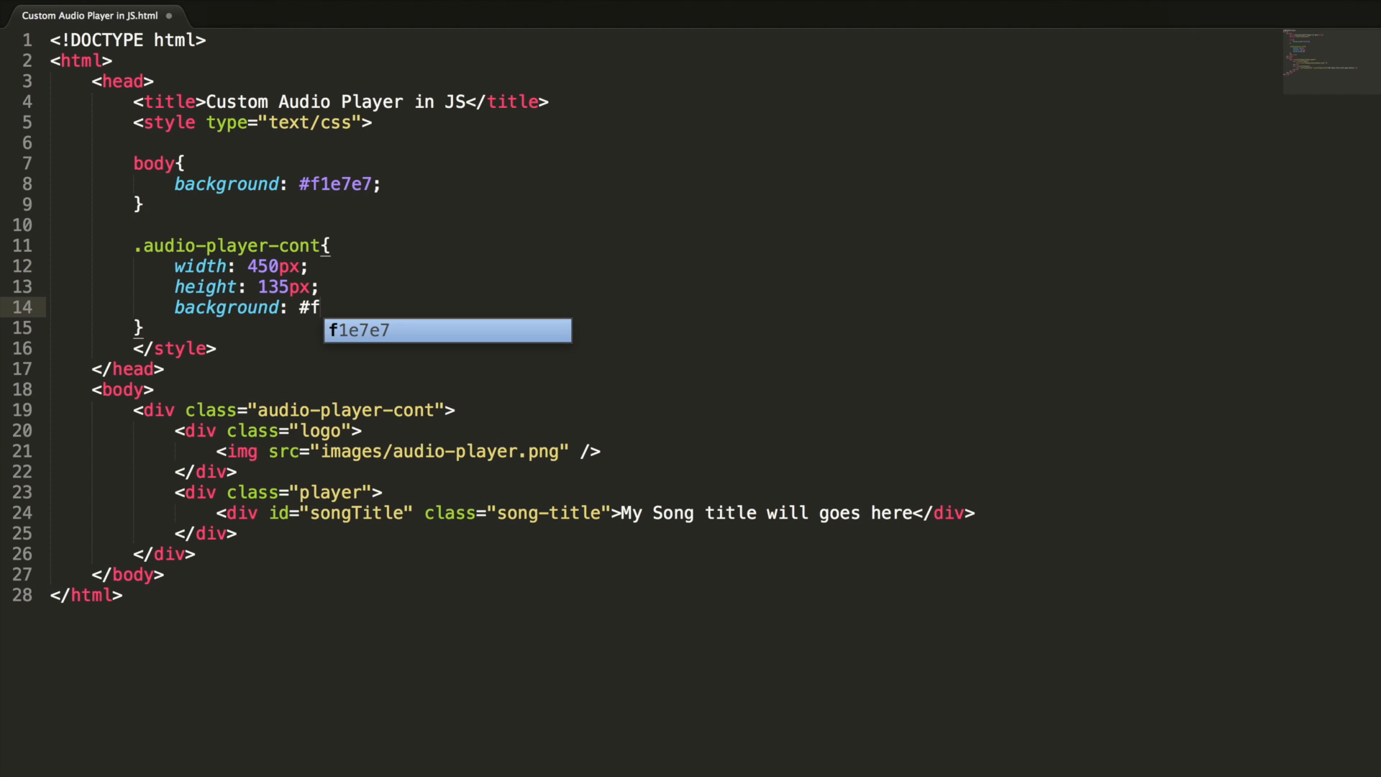
{"action": "type", "text": "3eb"}
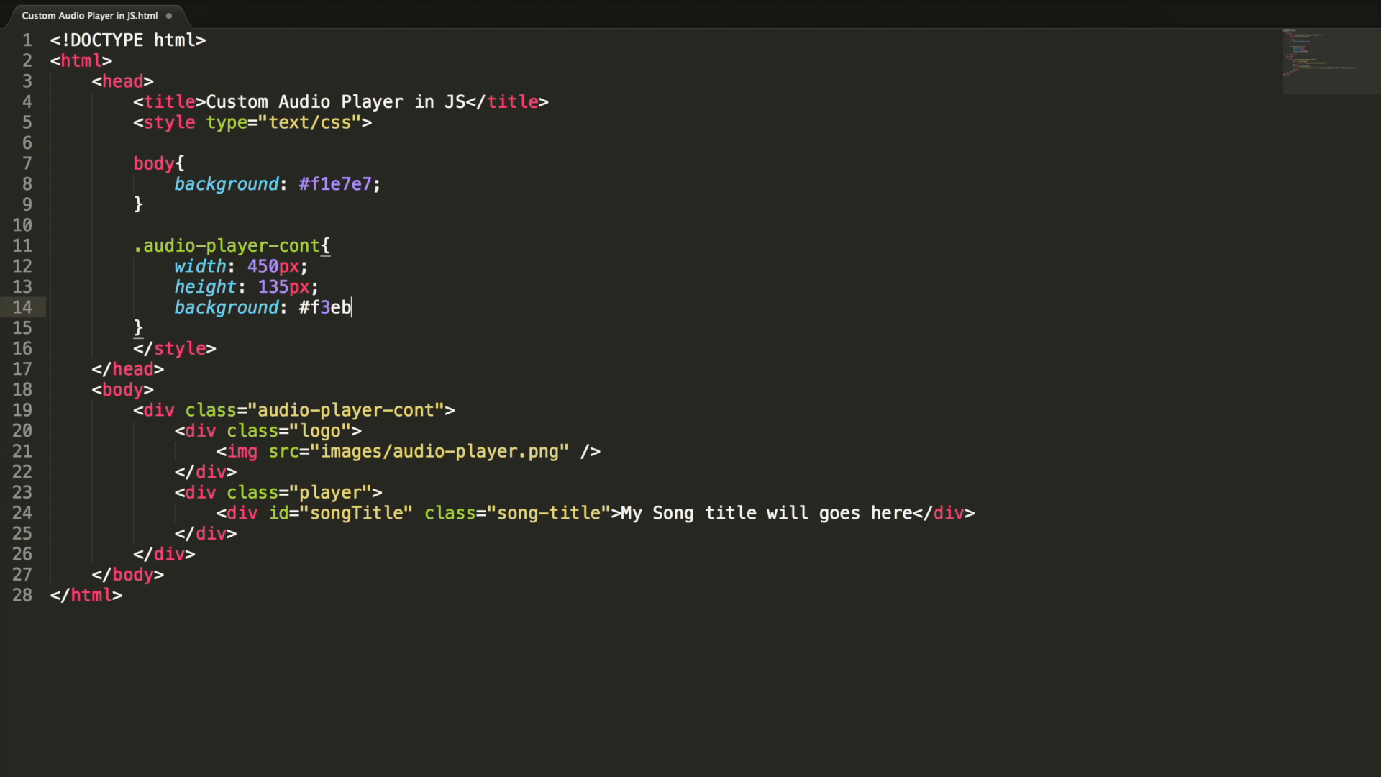
{"action": "type", "text": "dc'"}
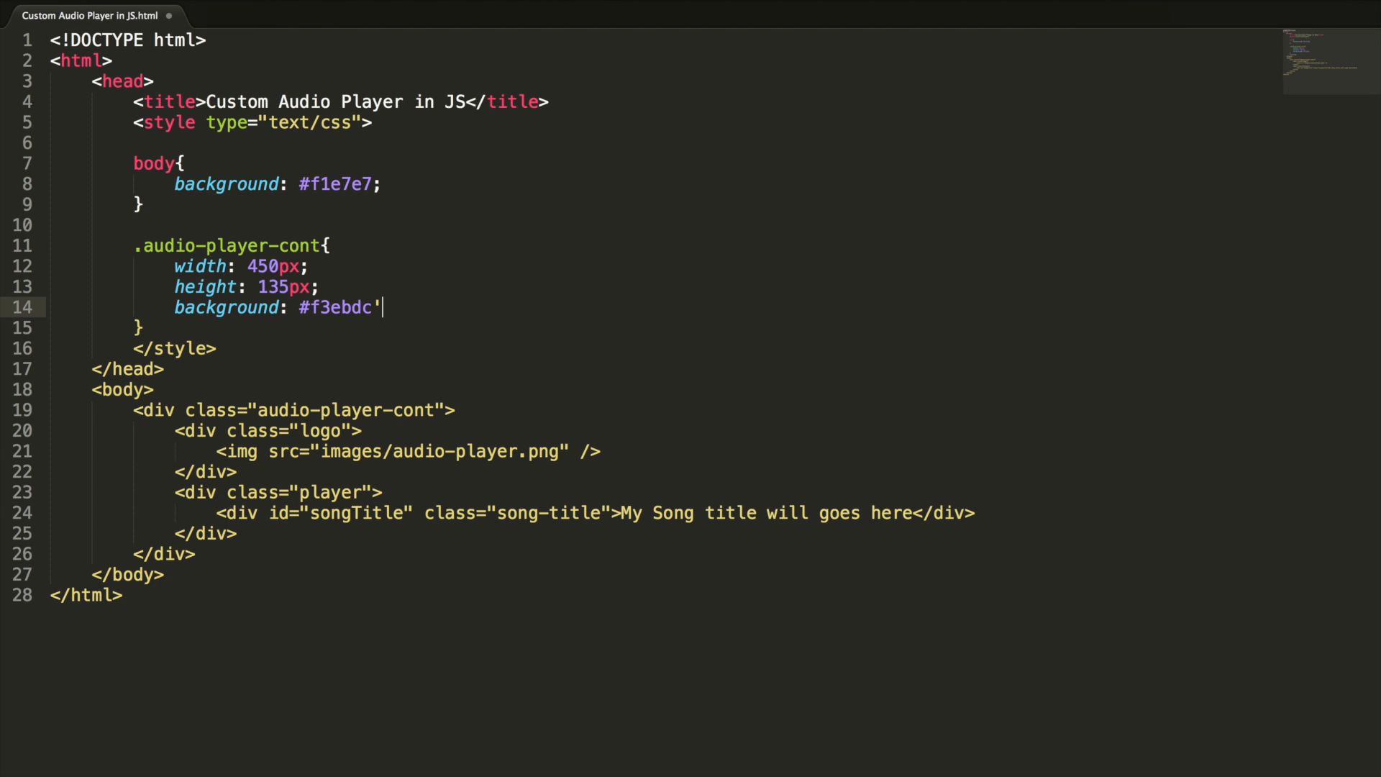
- Give .audio-player-cont a box-shadow of 0 0 6px 2px #c7a8a8
{"action": "type", "text": "box-shadow:"}
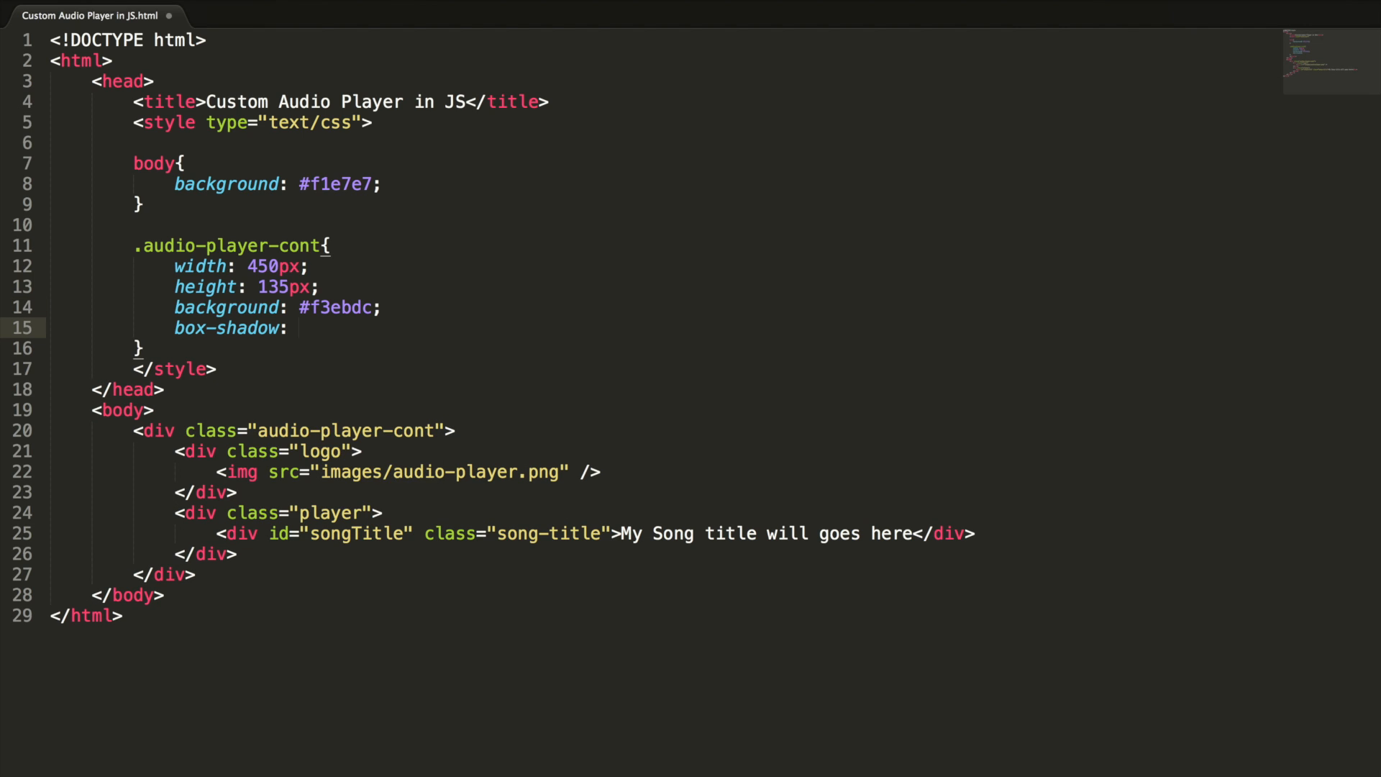
{"action": "type", "text": "0 0"}
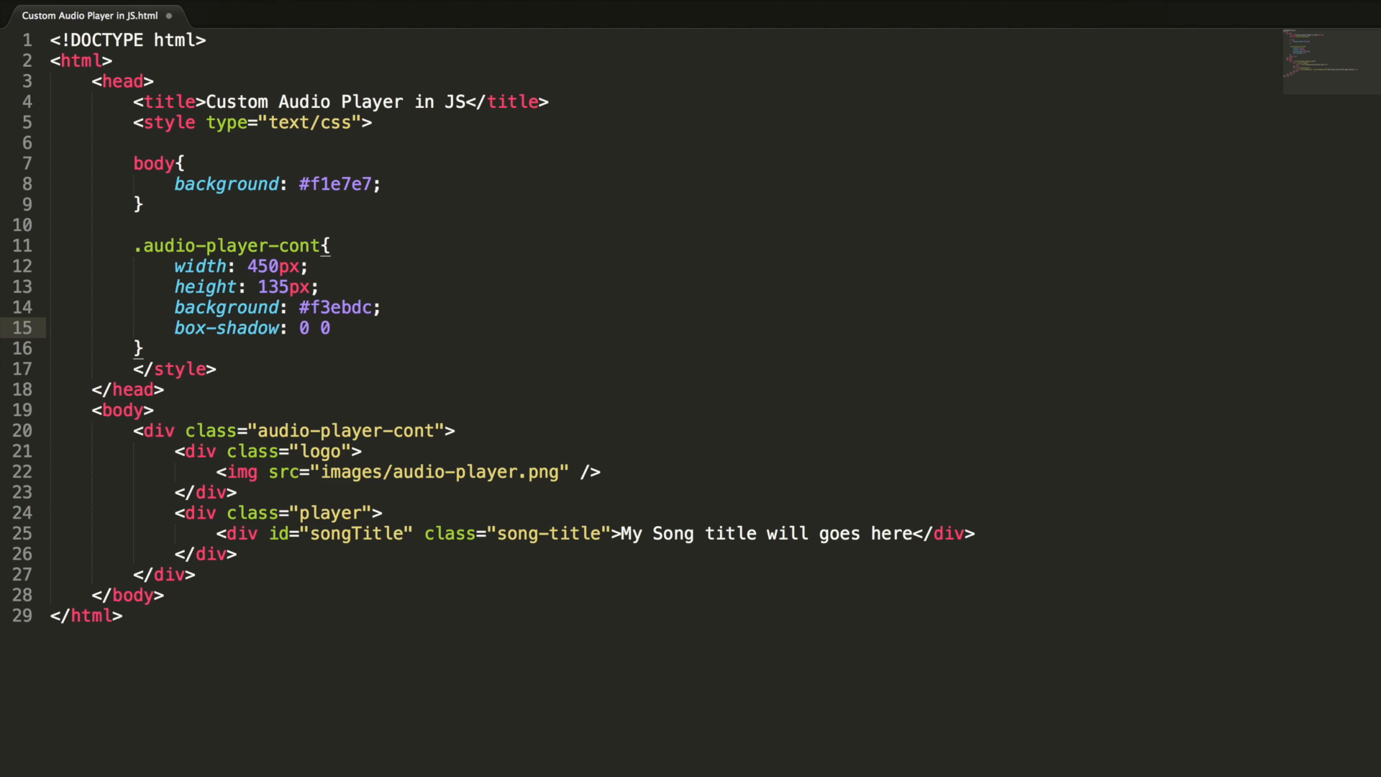
{"action": "type", "text": "6px 2"}
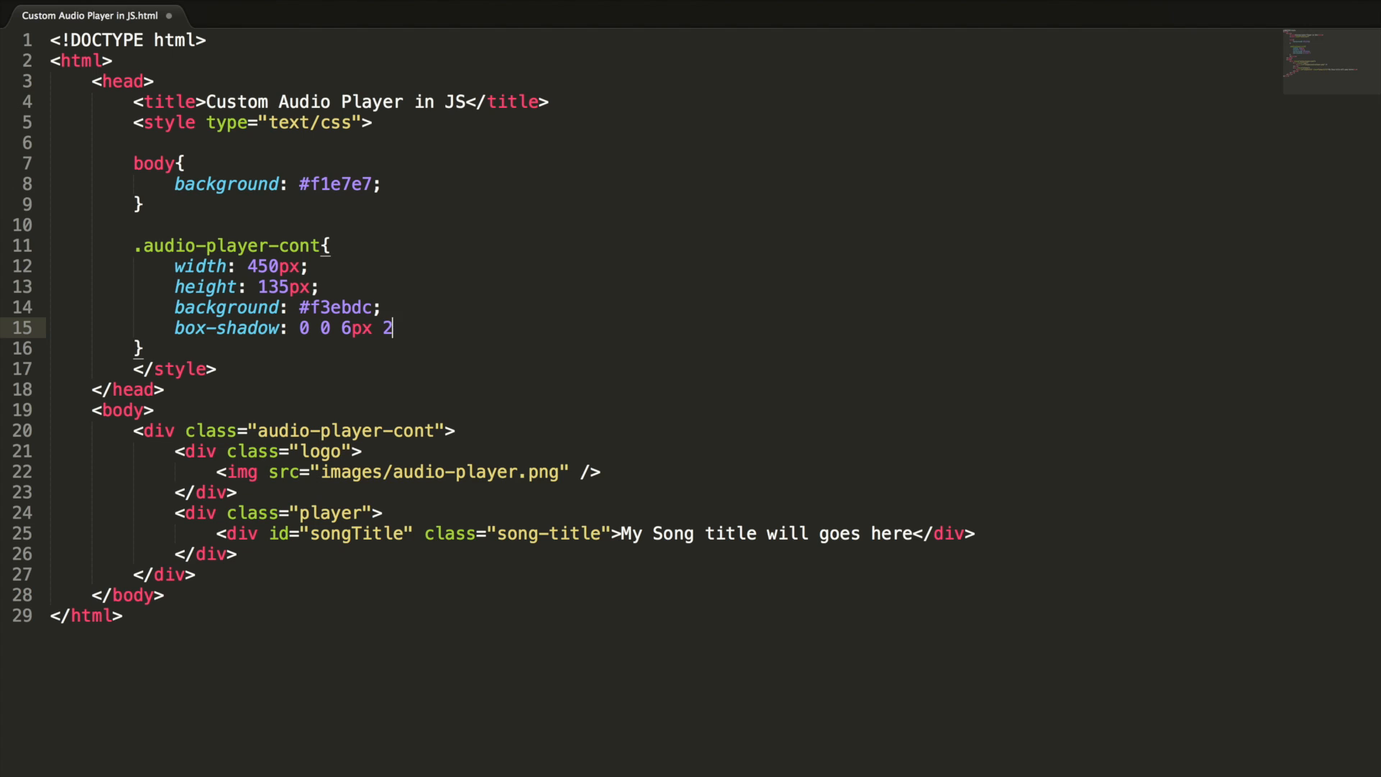
{"action": "type", "text": "px"}
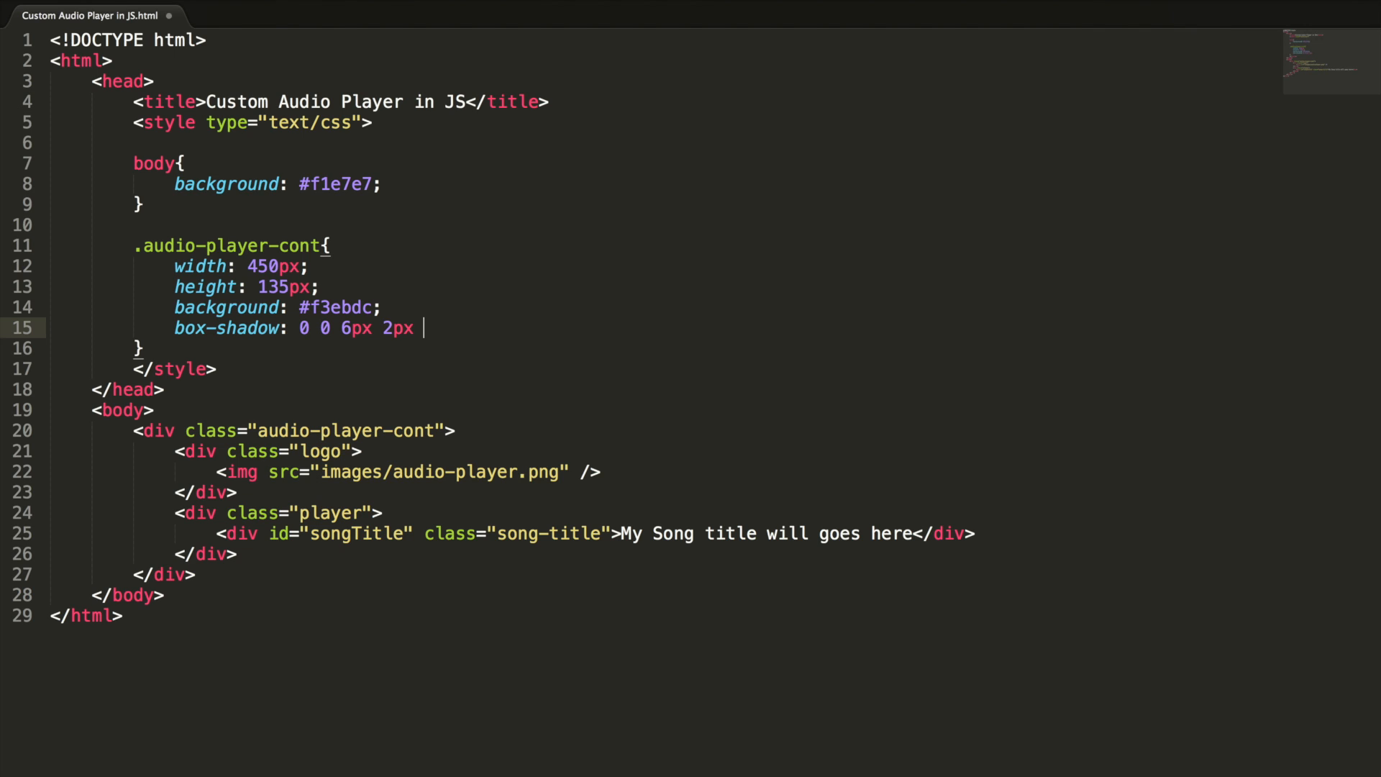
{"action": "type", "text": "#c"}
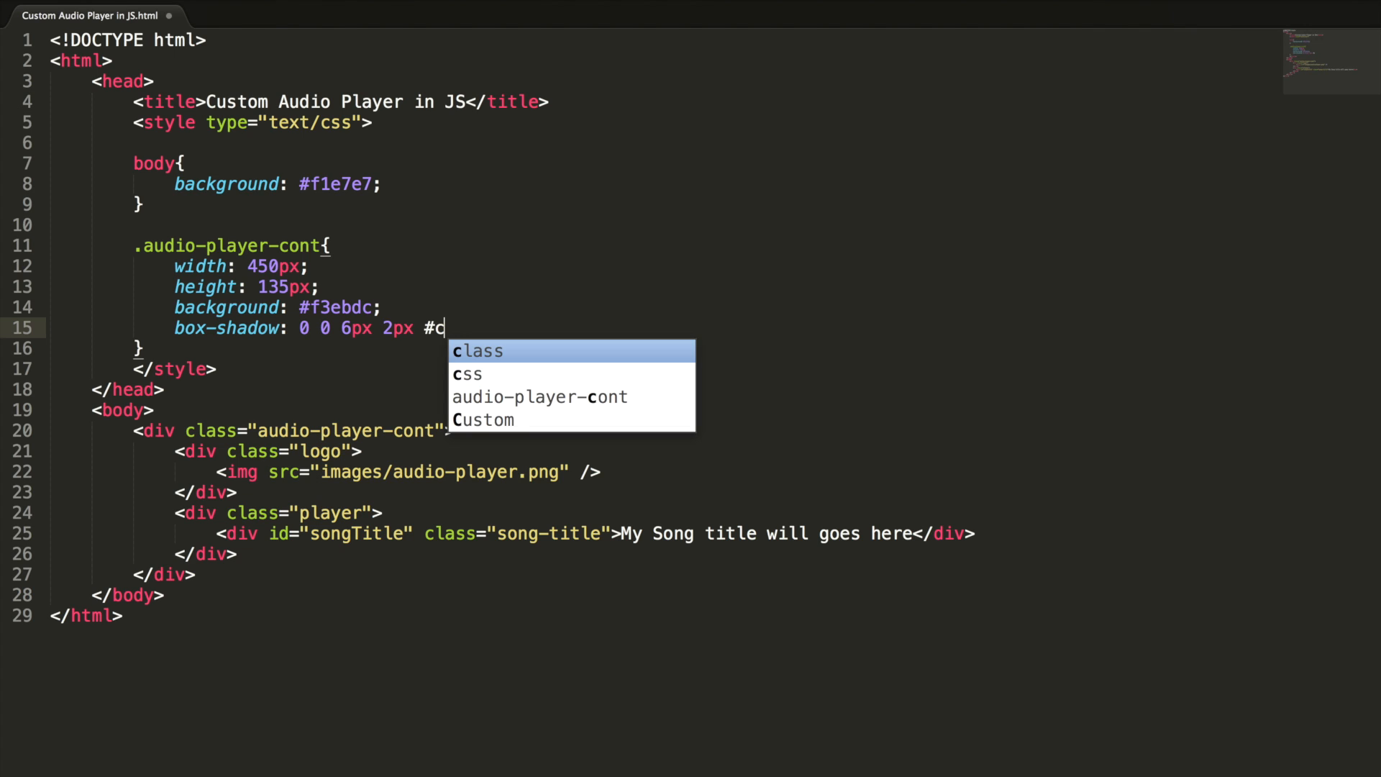
{"action": "type", "text": "7a8a"}
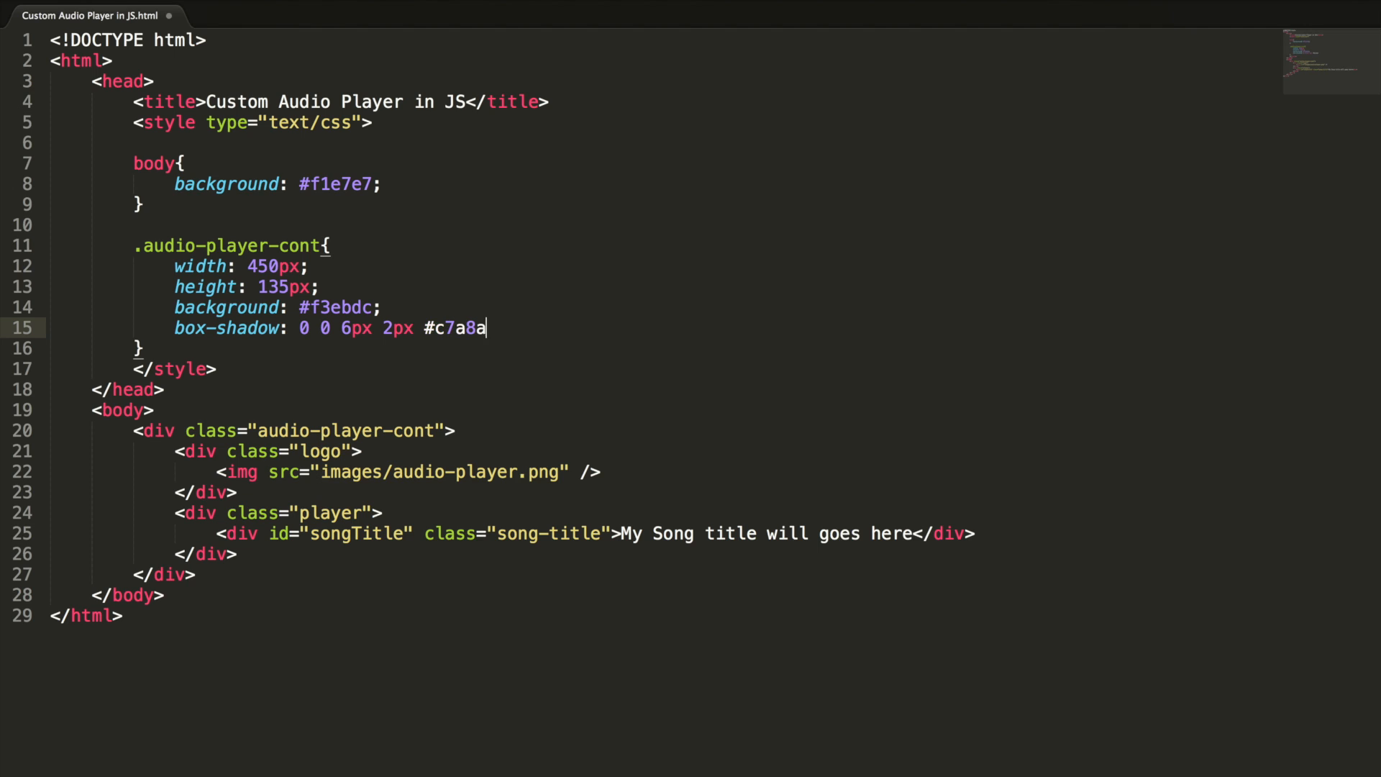
{"action": "type", "text": "8;"}
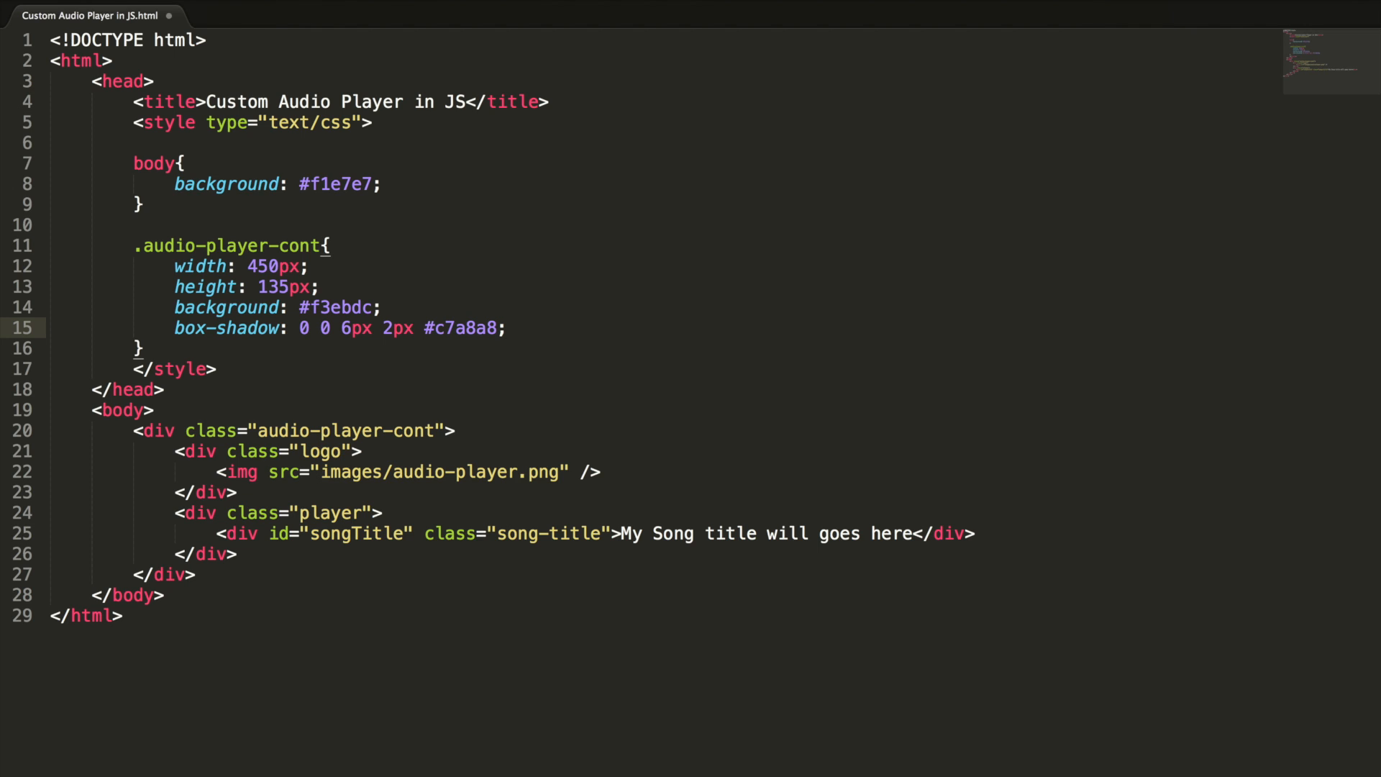
- Add color #003ba9, font-family verdana and font-size 12px to .audio-player-cont
{"action": "type", "text": "color"}
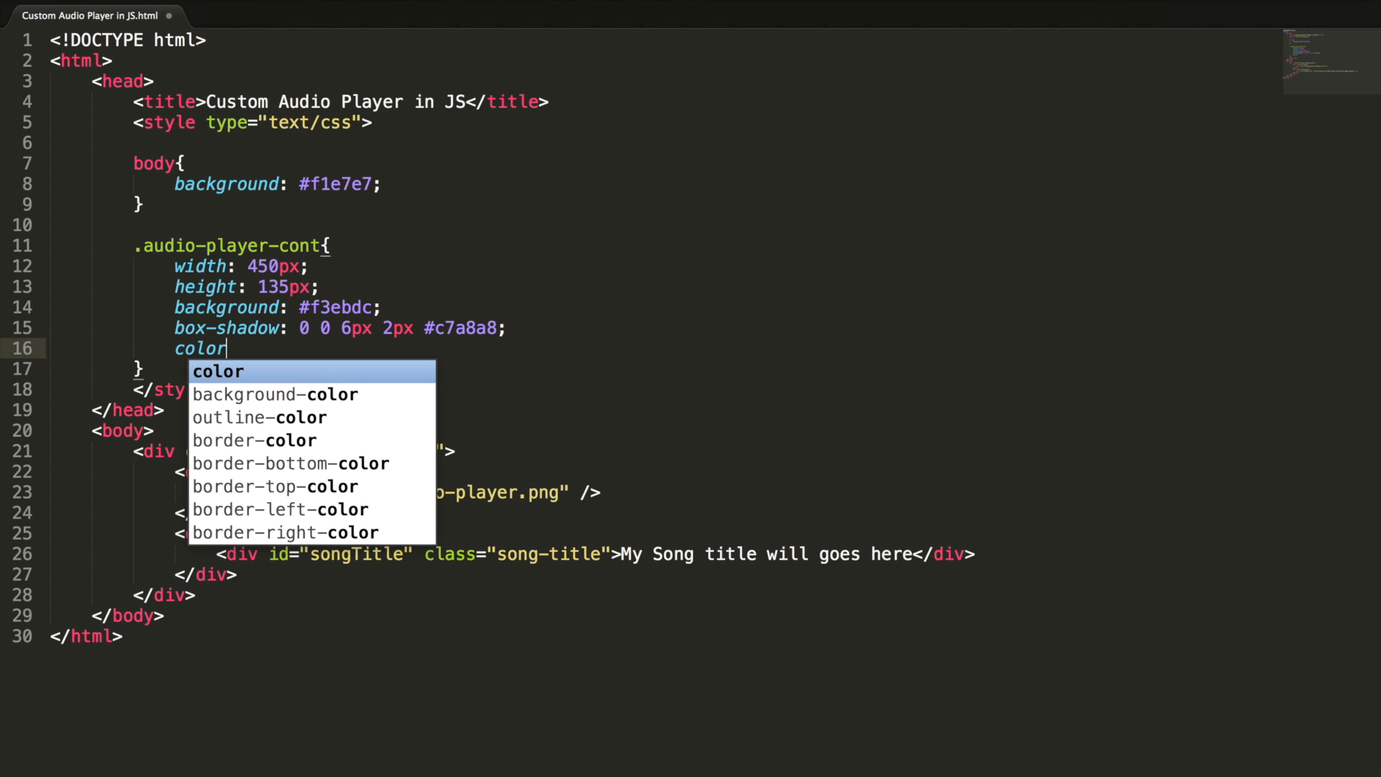
{"action": "key", "text": "Tab"}
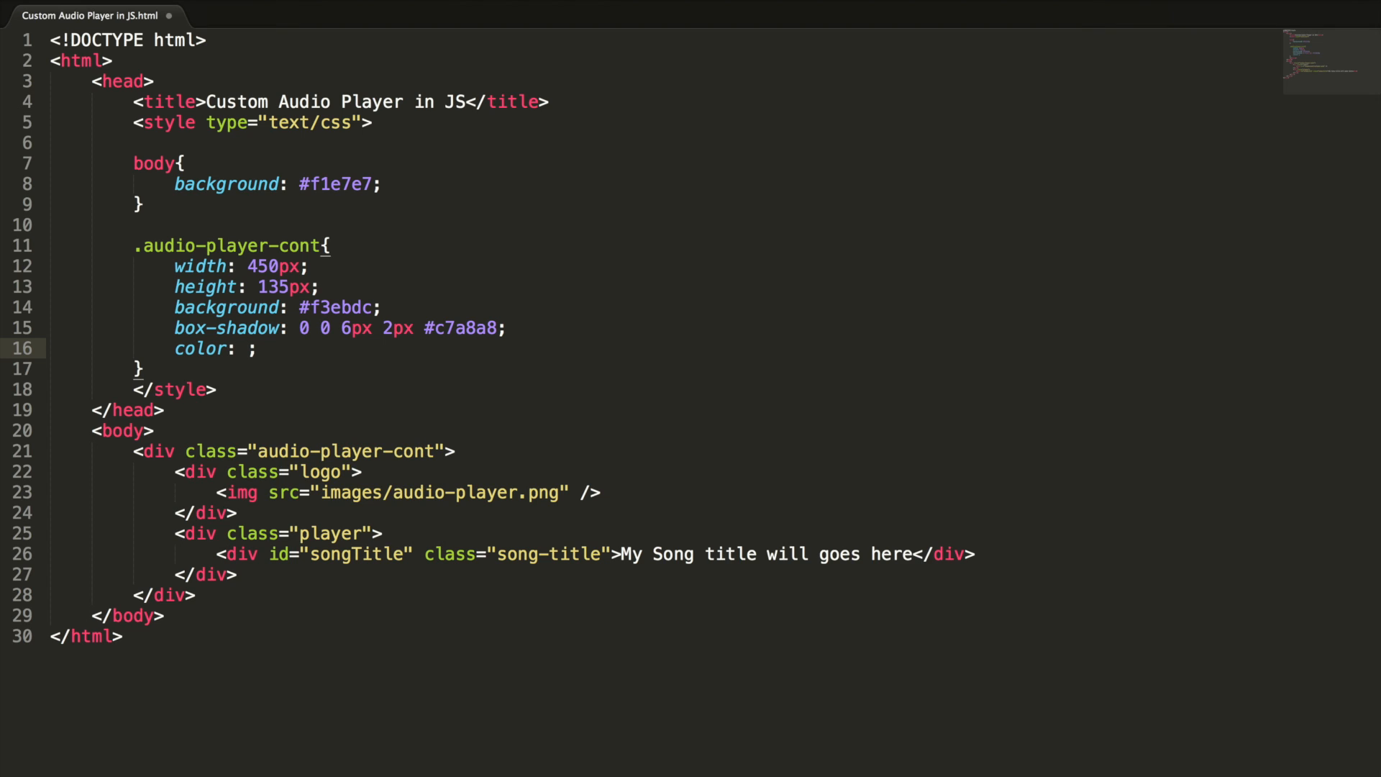
{"action": "type", "text": "#00"}
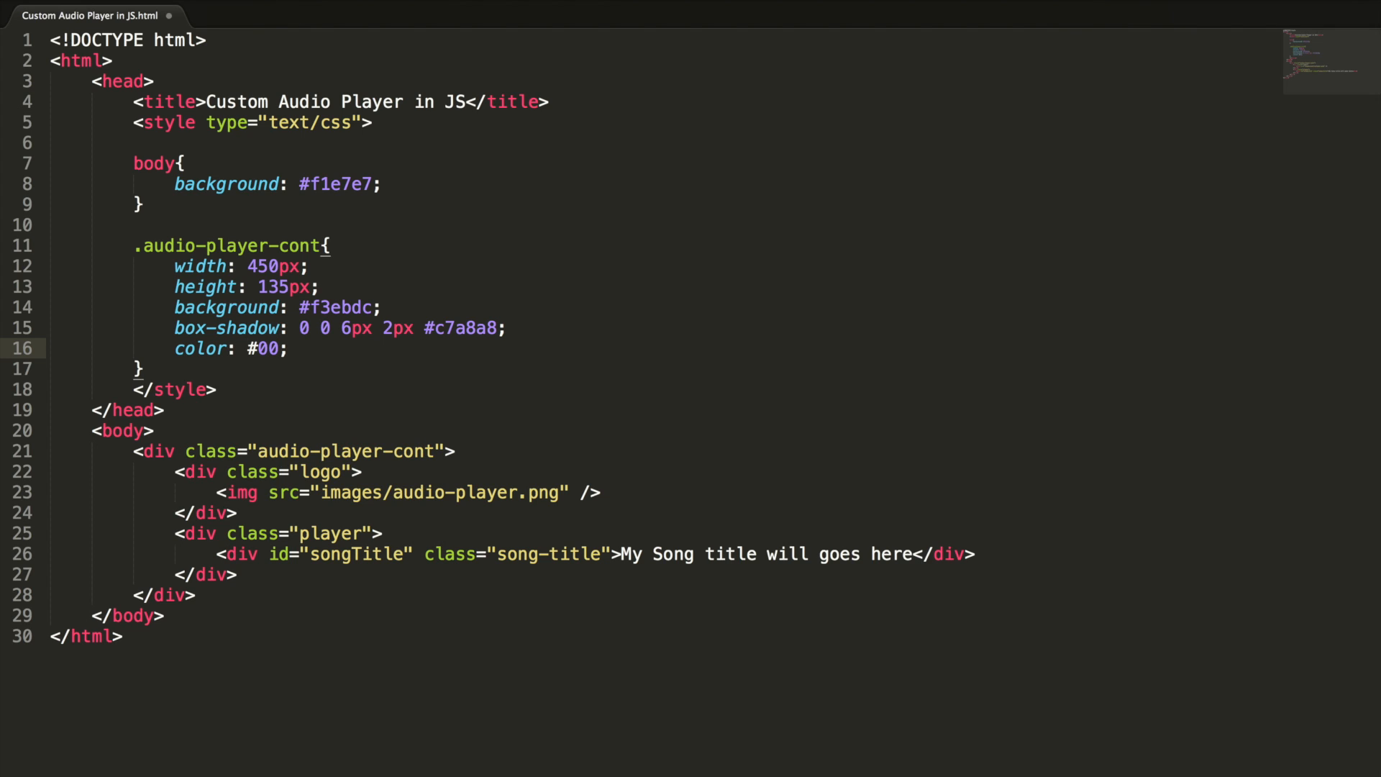
{"action": "type", "text": "3ba9"}
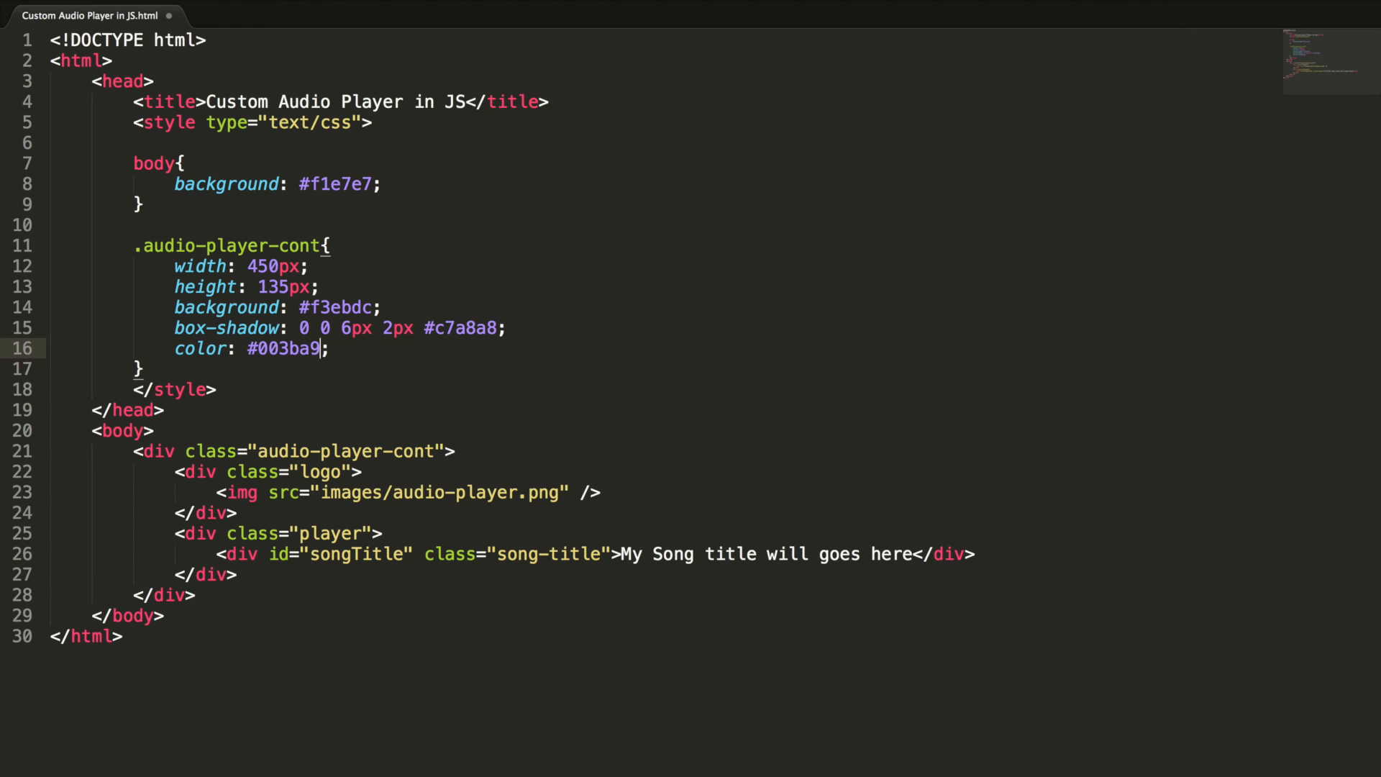
{"action": "key", "text": "Enter"}
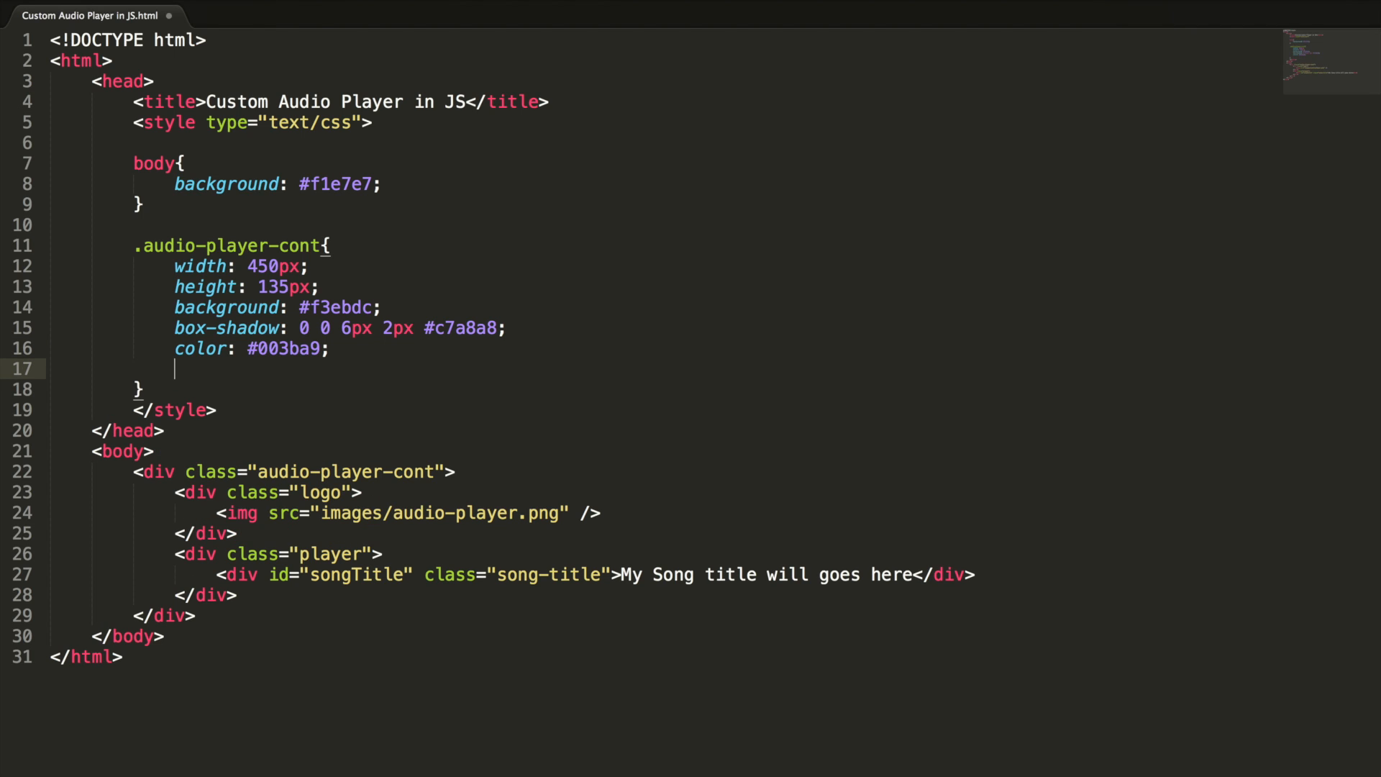
{"action": "type", "text": "font-"}
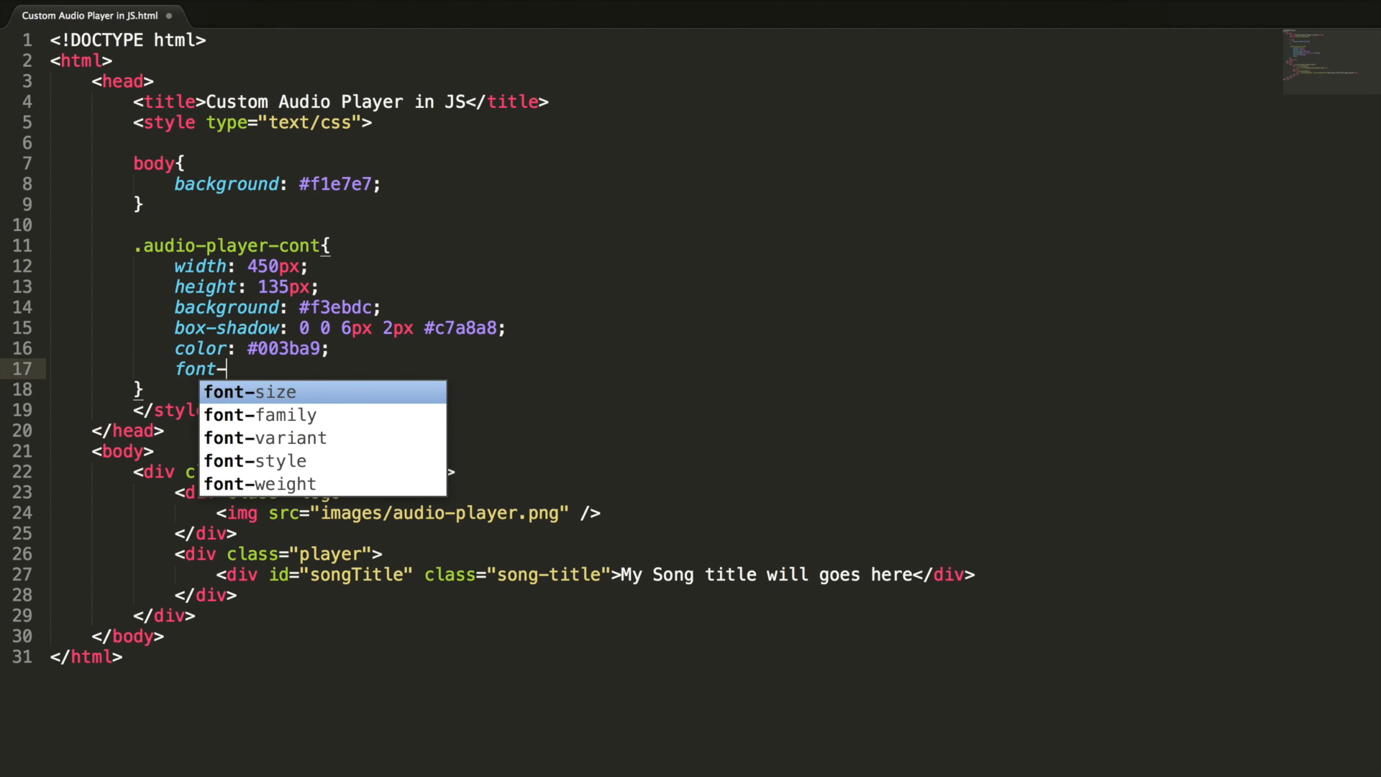
{"action": "type", "text": "family: verdana;"}
{"action": "type", "text": "font"}
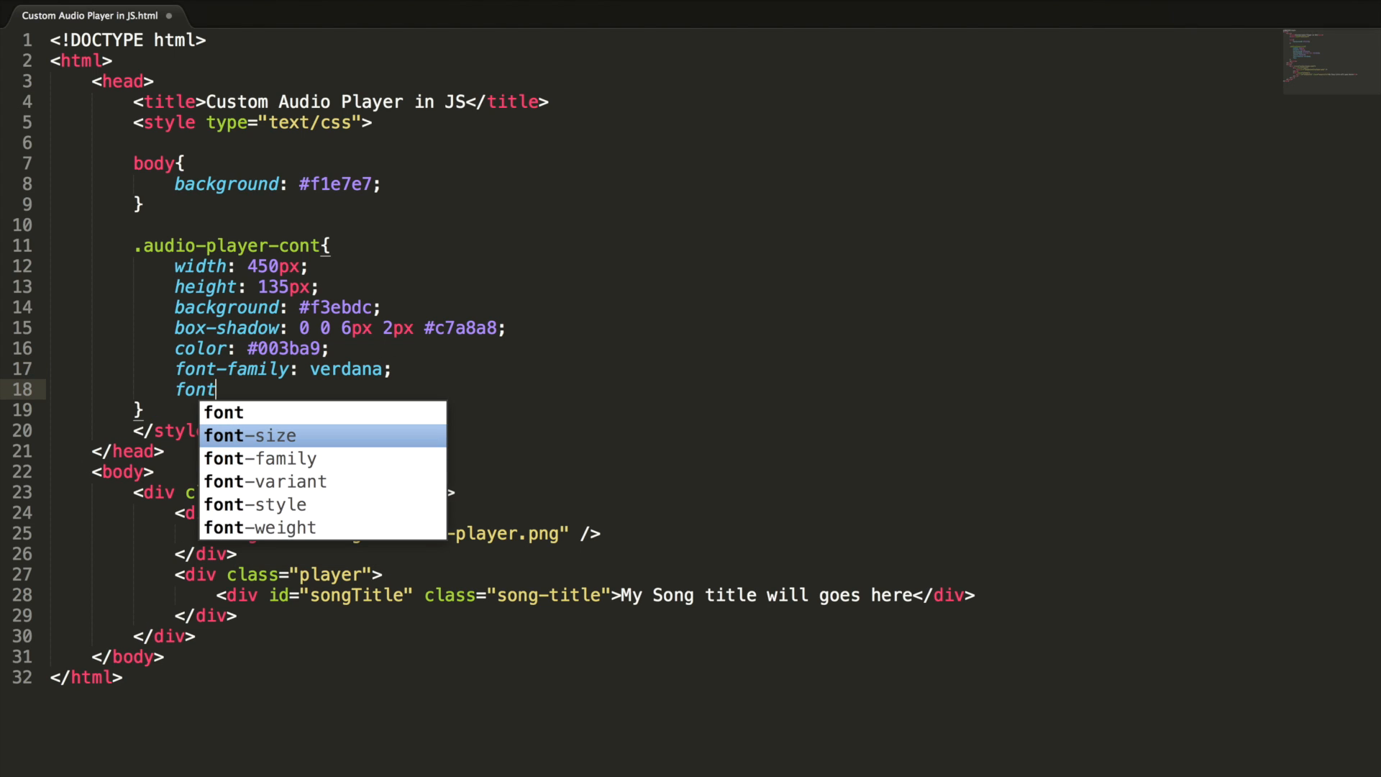
{"action": "type", "text": "-size: 120p"}
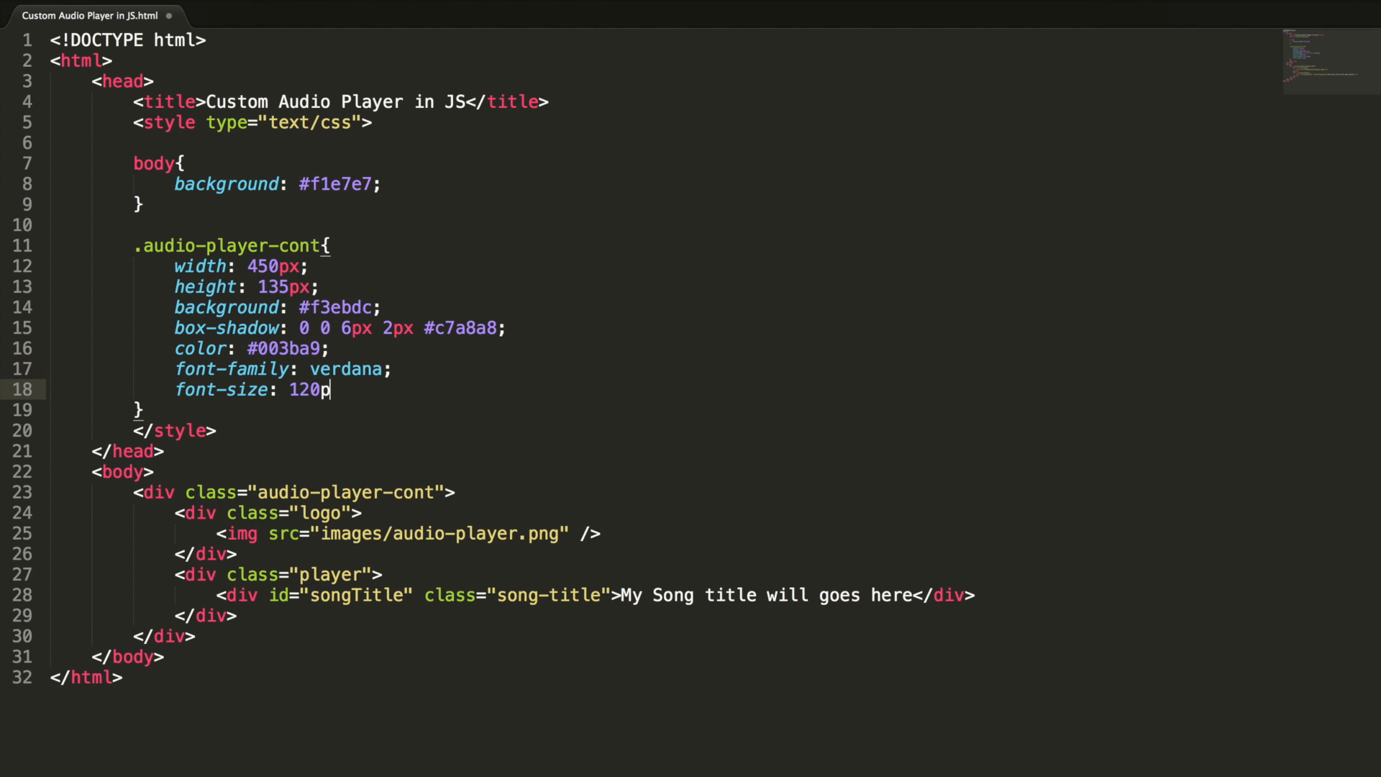
{"action": "key", "text": "Backspace"}
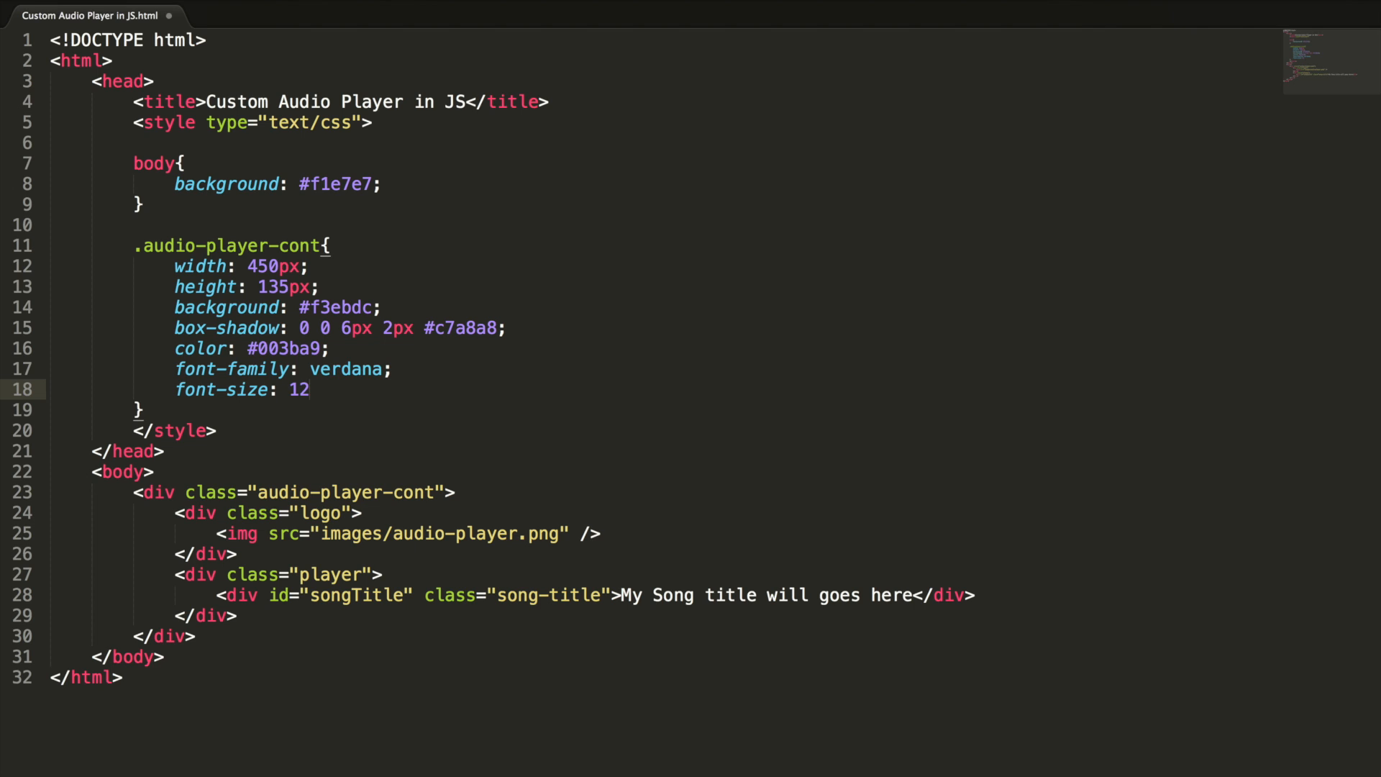
{"action": "type", "text": "px;"}
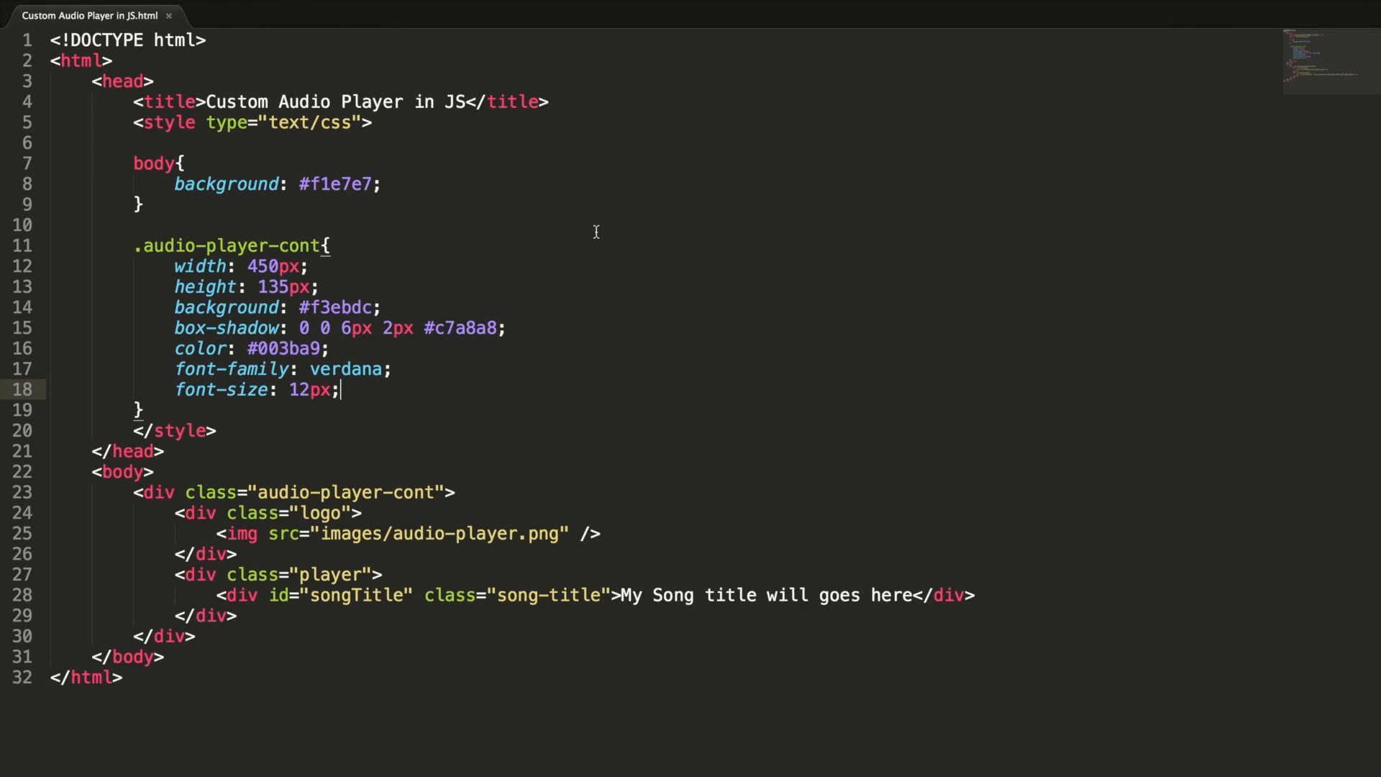
{"action": "mouse_move", "coordinate": [374, 410]}
{"action": "type", "text": ".lo"}
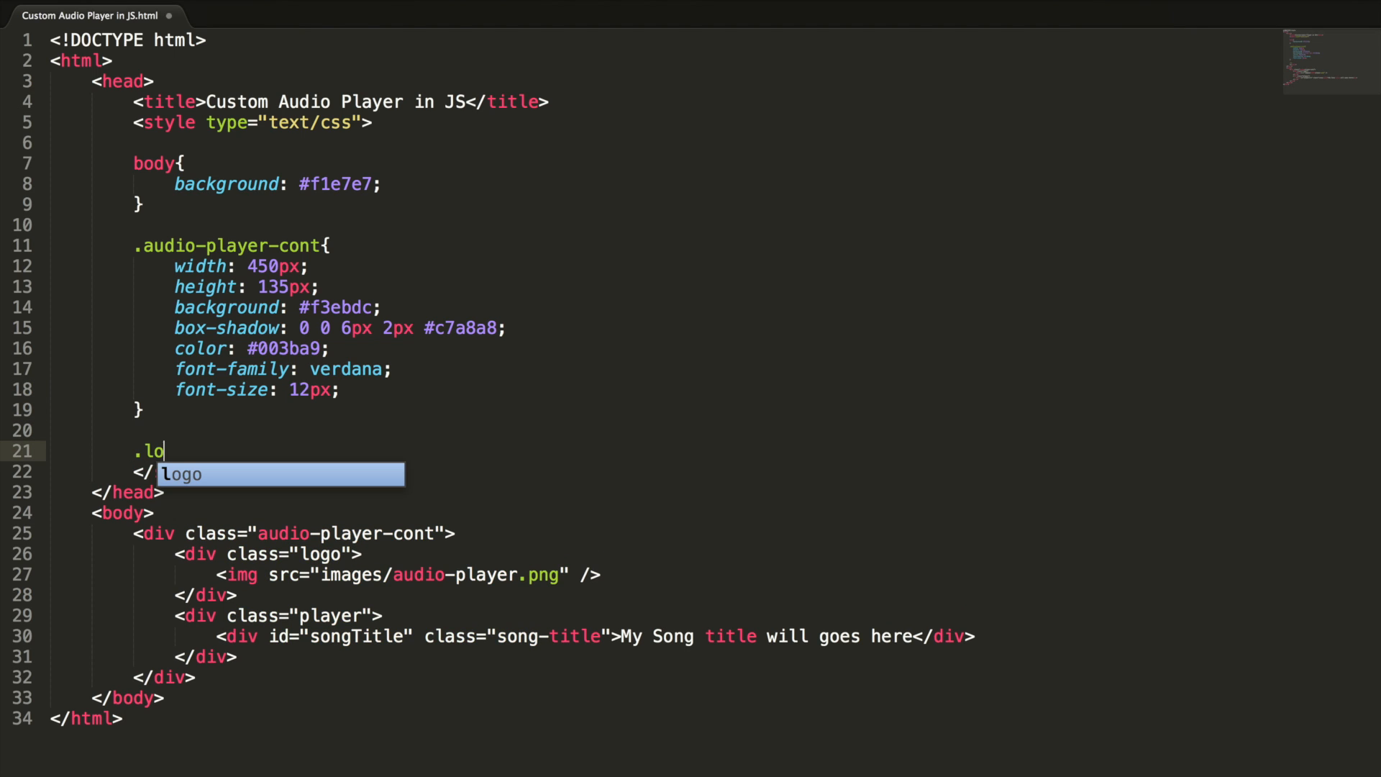
- Float .logo left and .player right with a 7px margin, then begin a .song rule
{"action": "type", "text": "go{"}
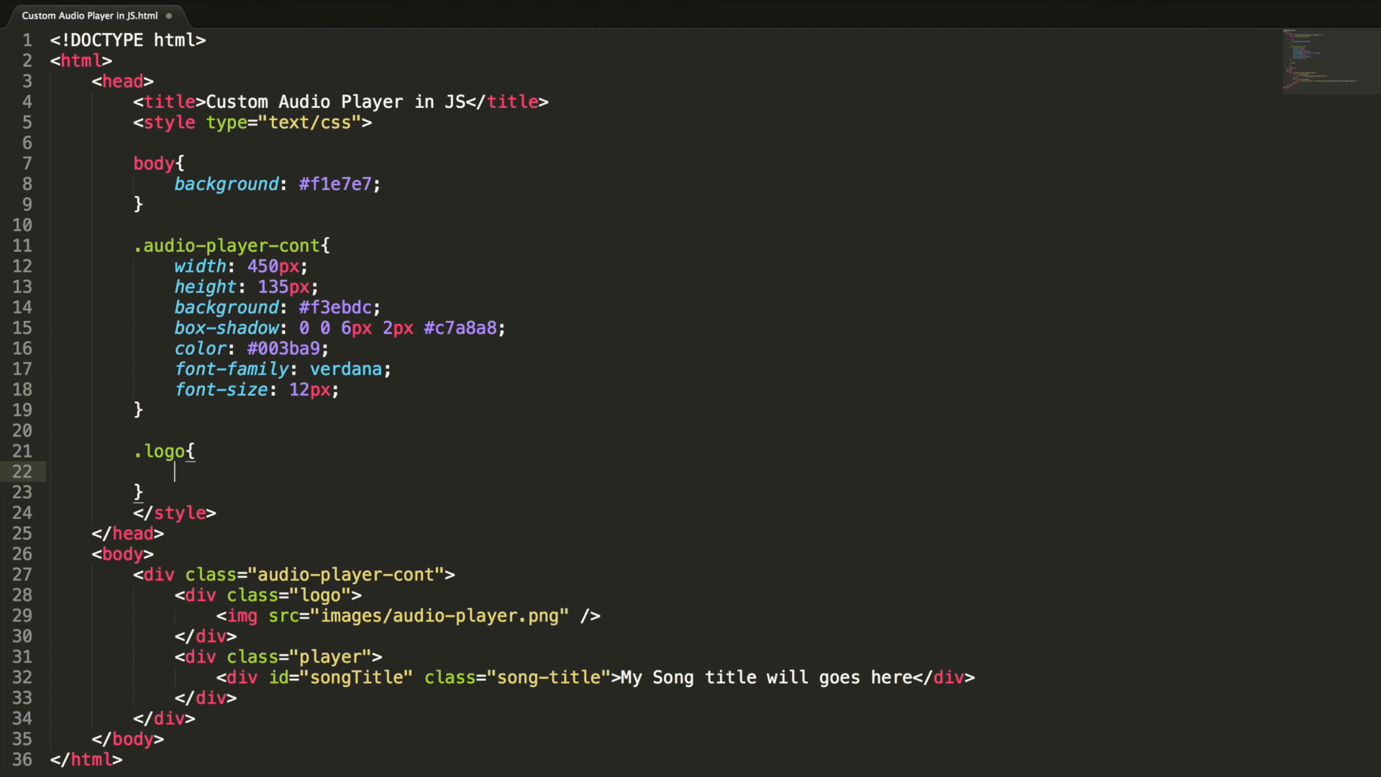
{"action": "type", "text": "float:left;"}
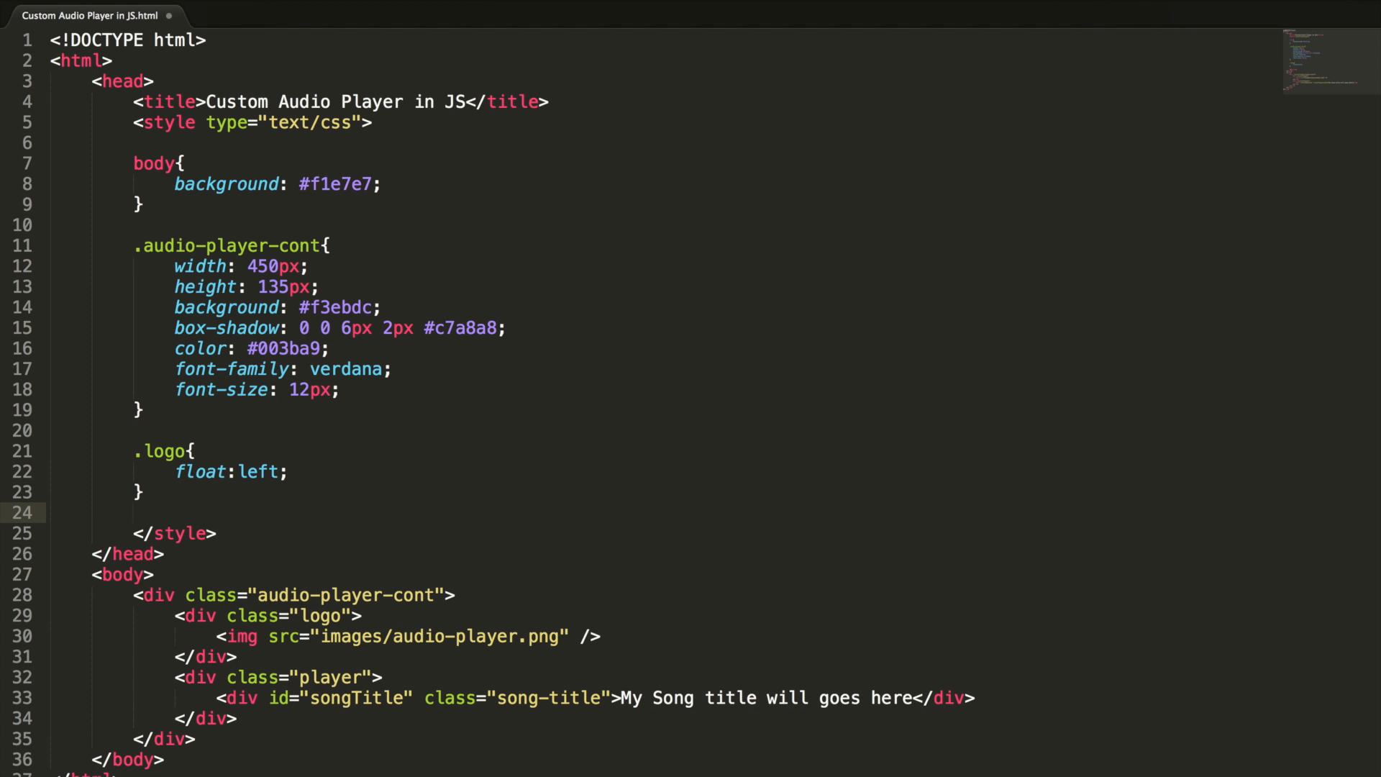
{"action": "type", "text": ".player{"}
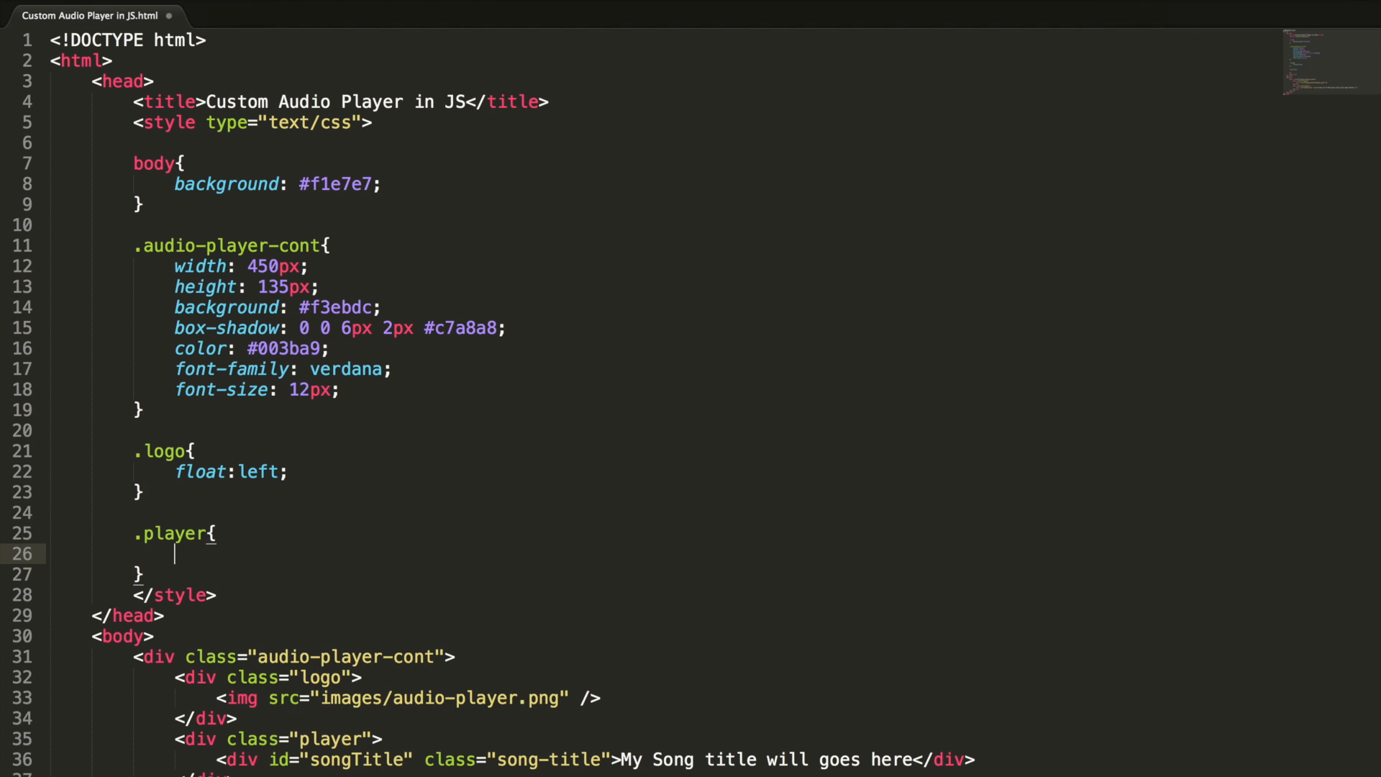
{"action": "type", "text": "fl"}
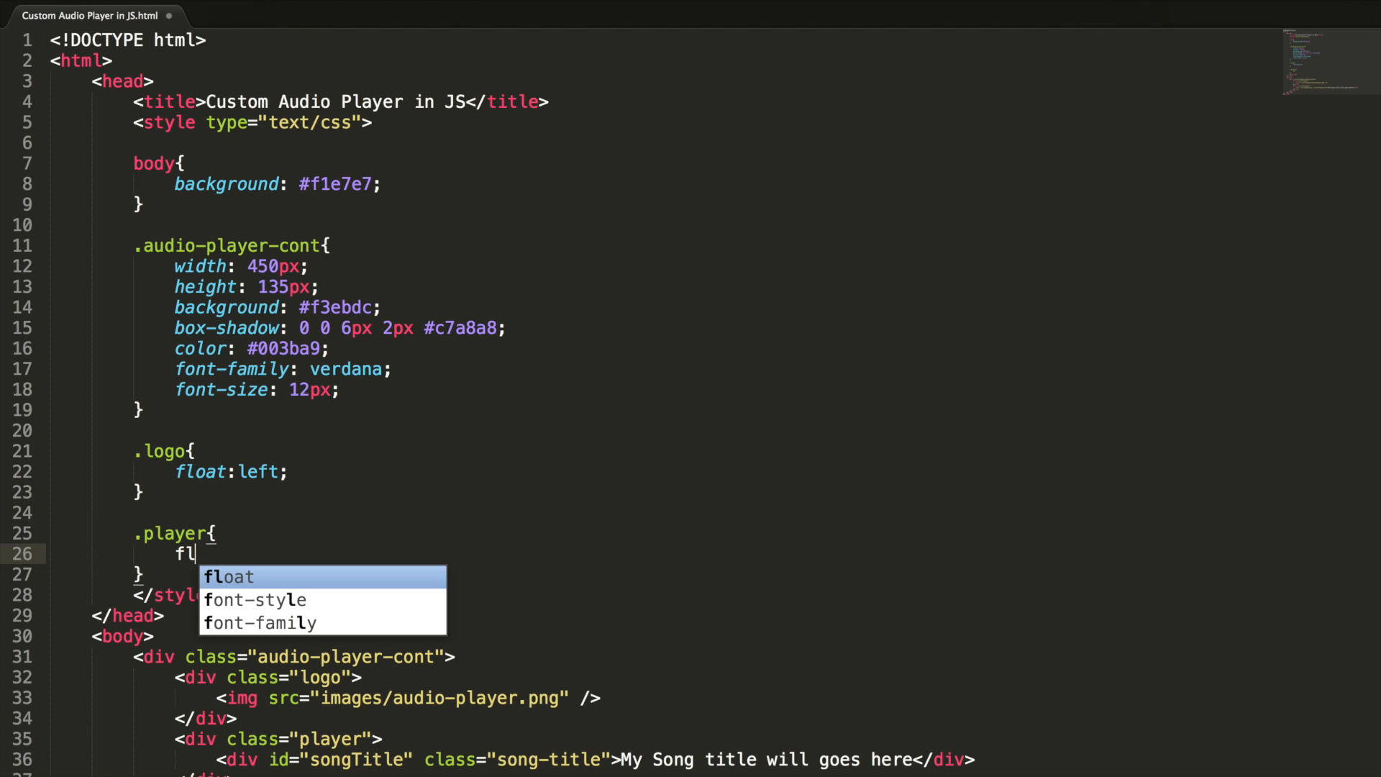
{"action": "type", "text": "oat:right;"}
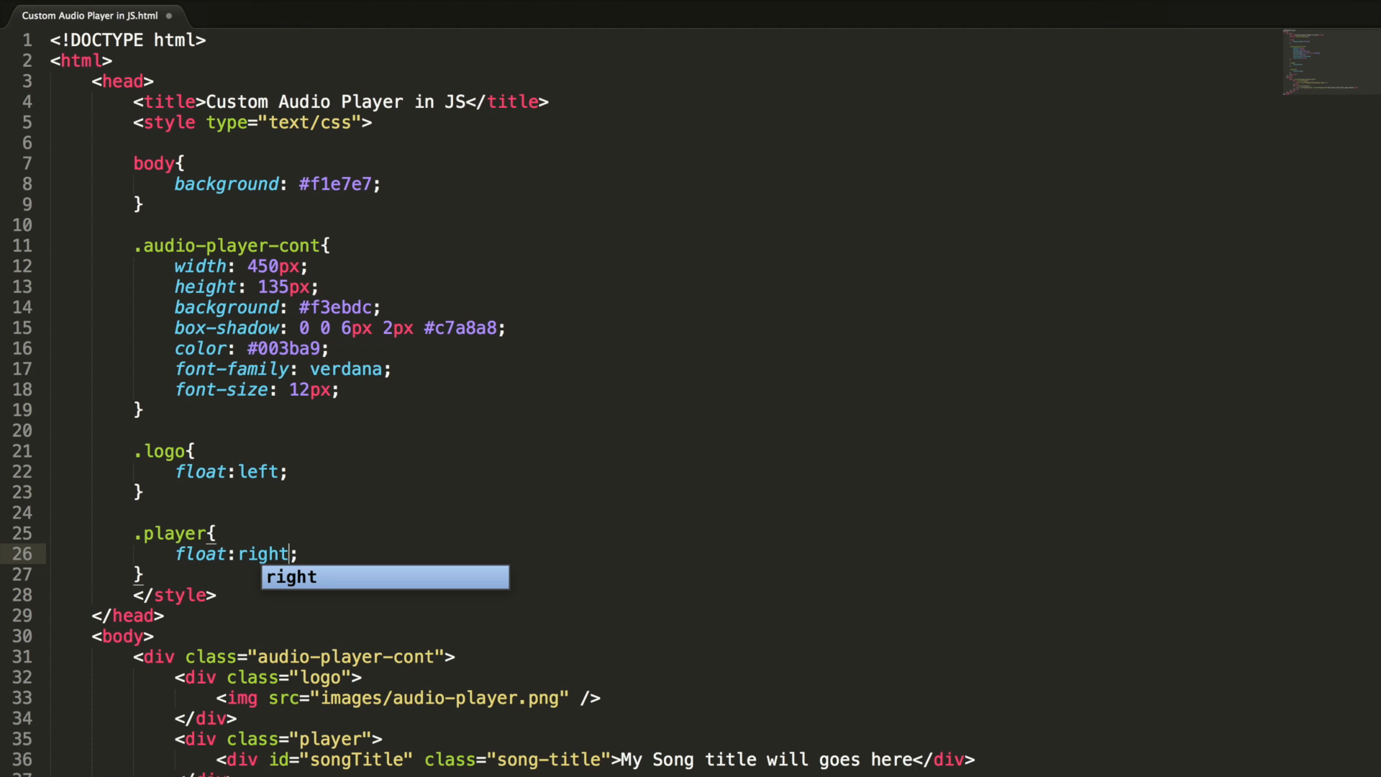
{"action": "key", "text": "Enter"}
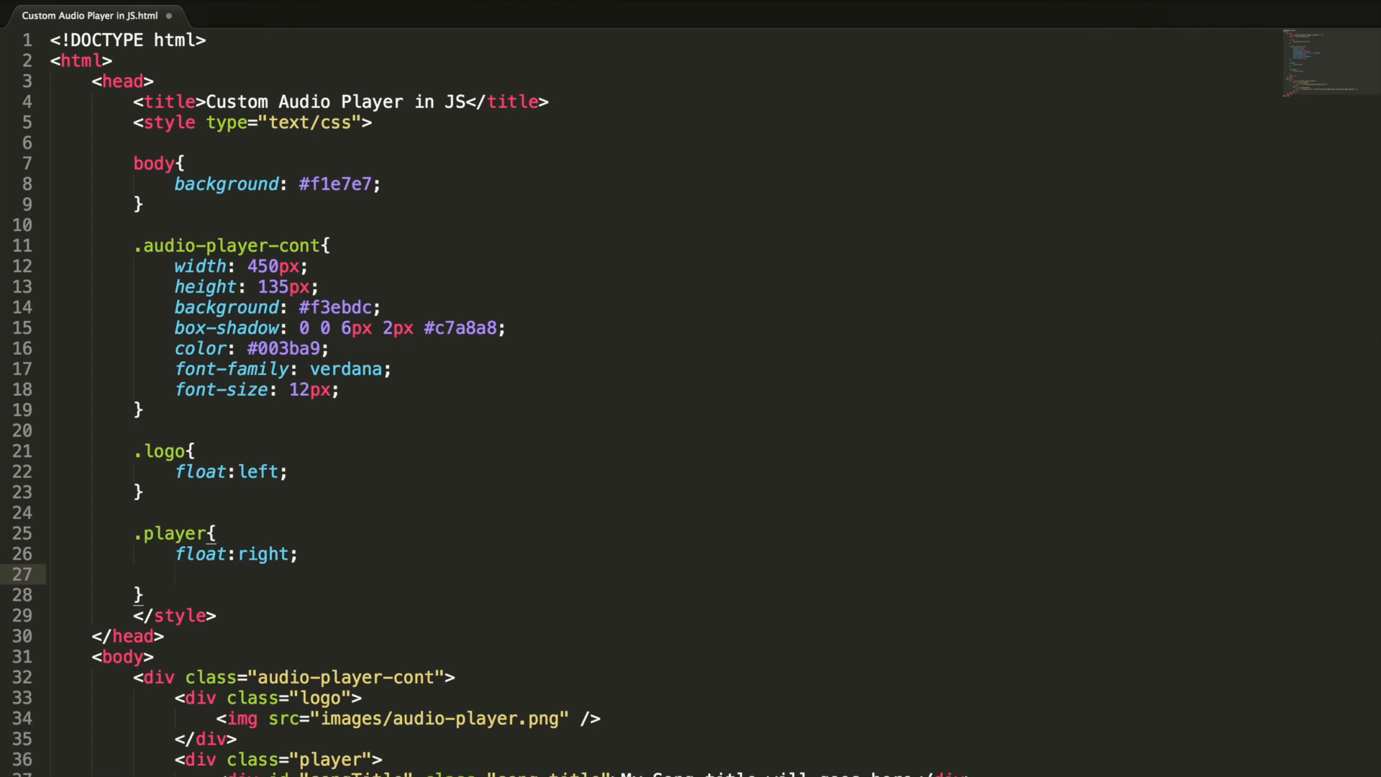
{"action": "type", "text": "margin: ;"}
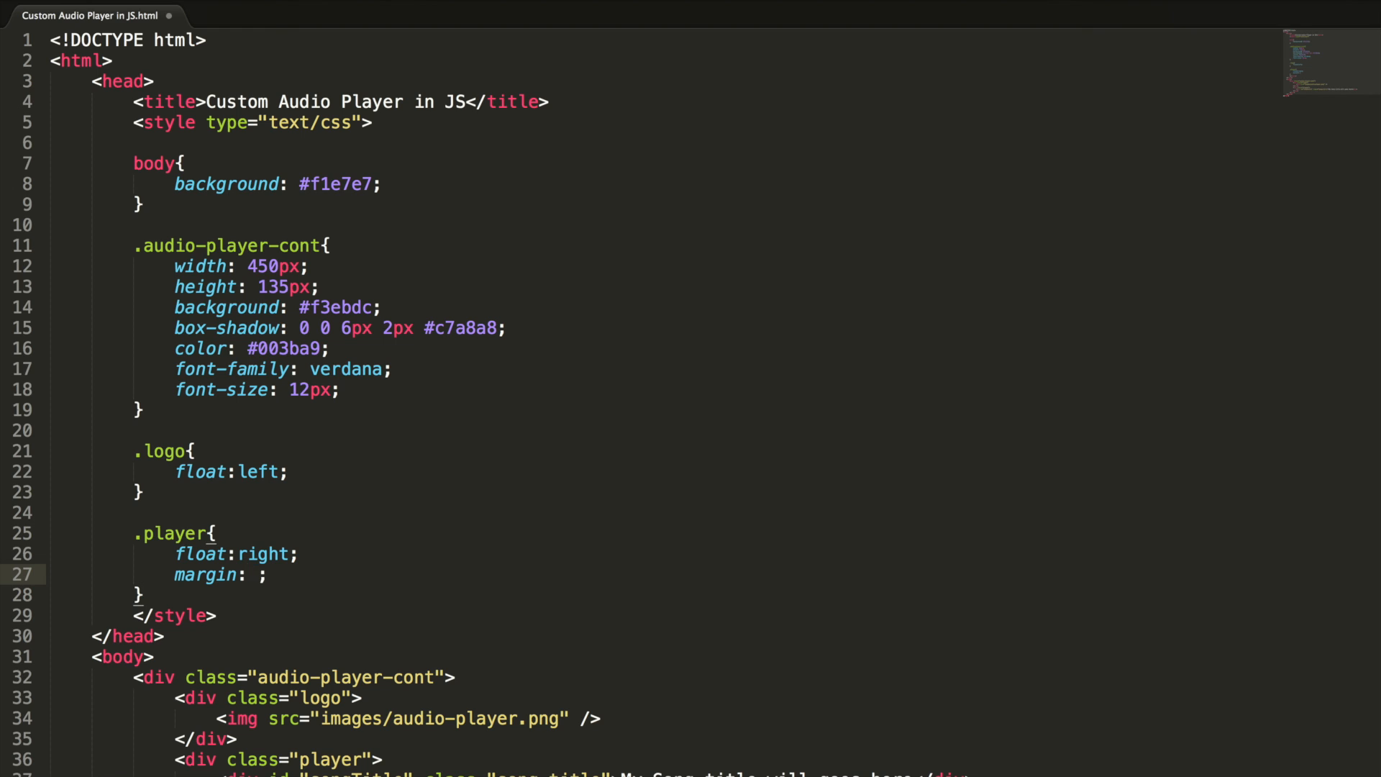
{"action": "type", "text": "7px"}
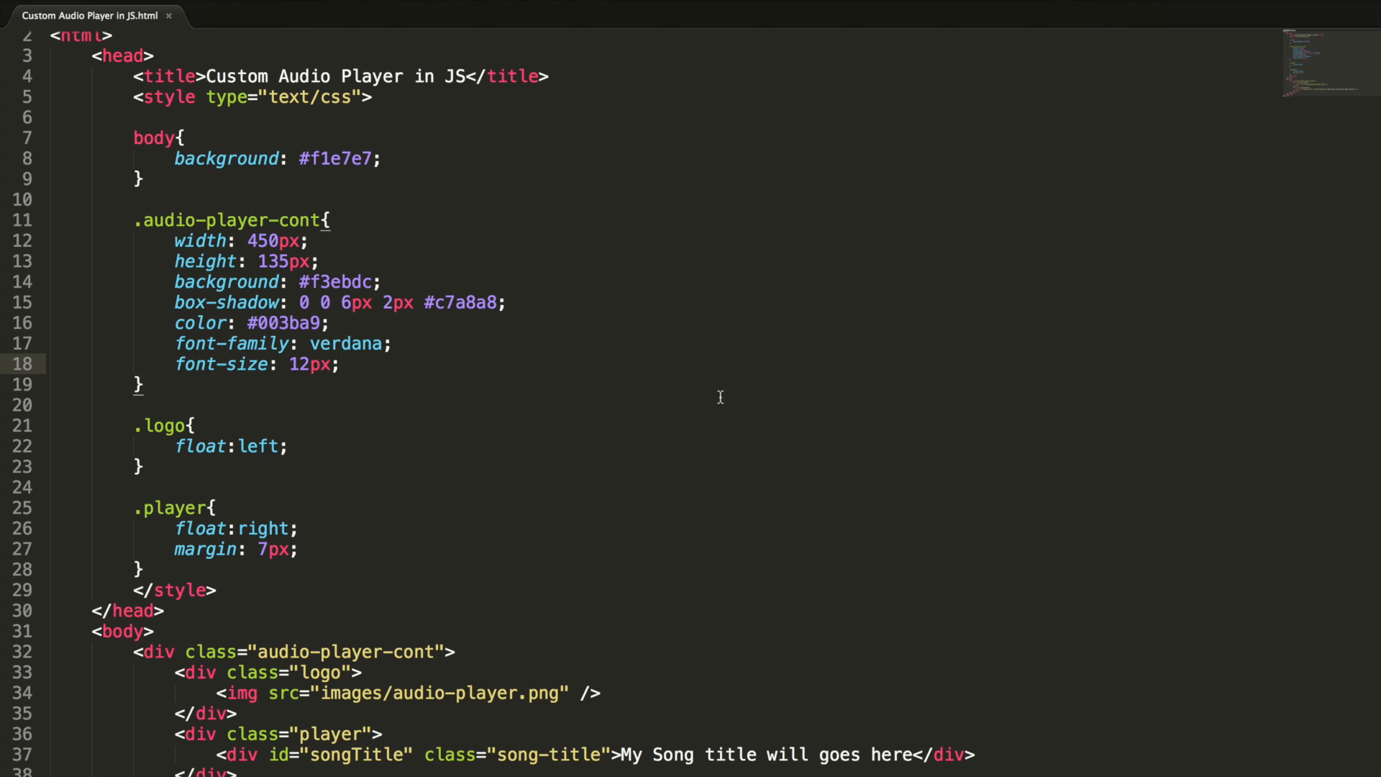
{"action": "type", "text": ".song"}
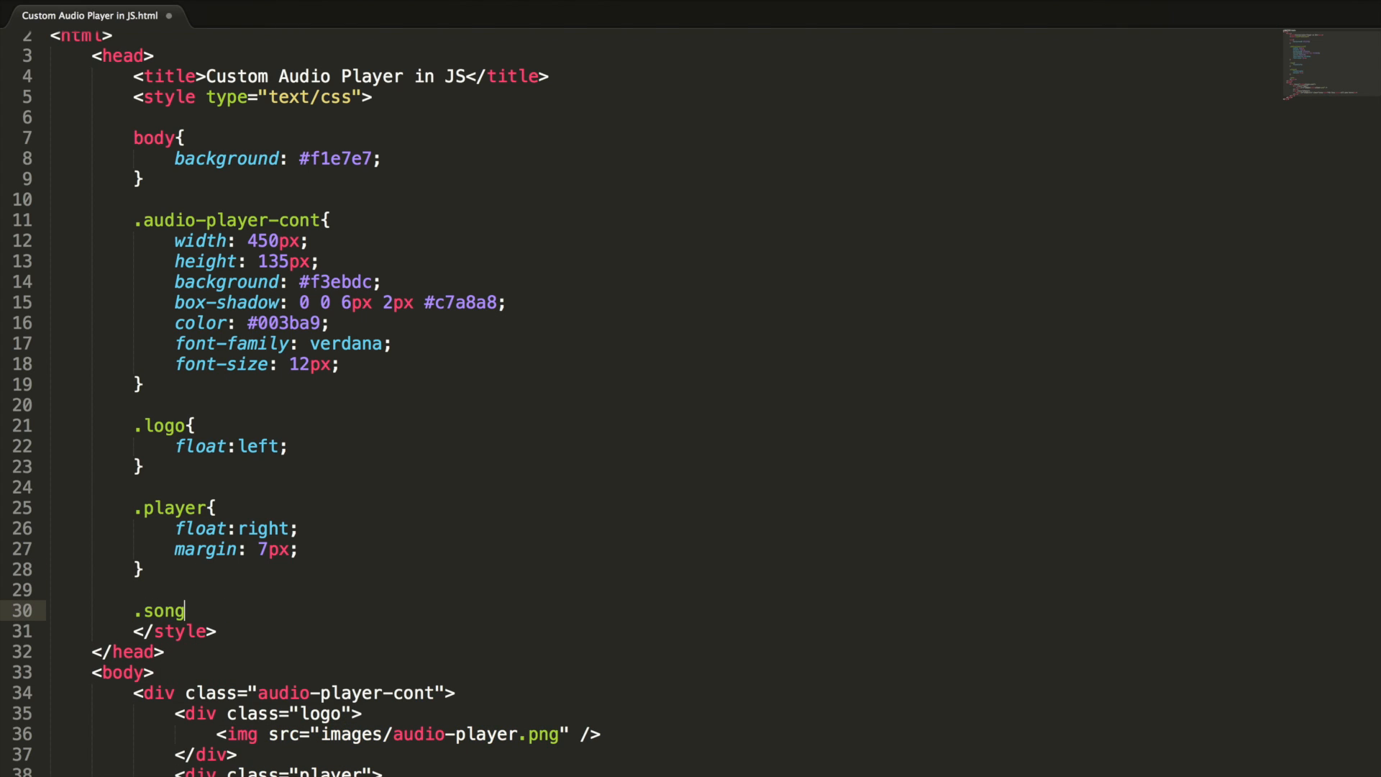
- Finish an empty .song-title{ } rule and scroll down toward the songTitle div
{"action": "type", "text": "-title{"}
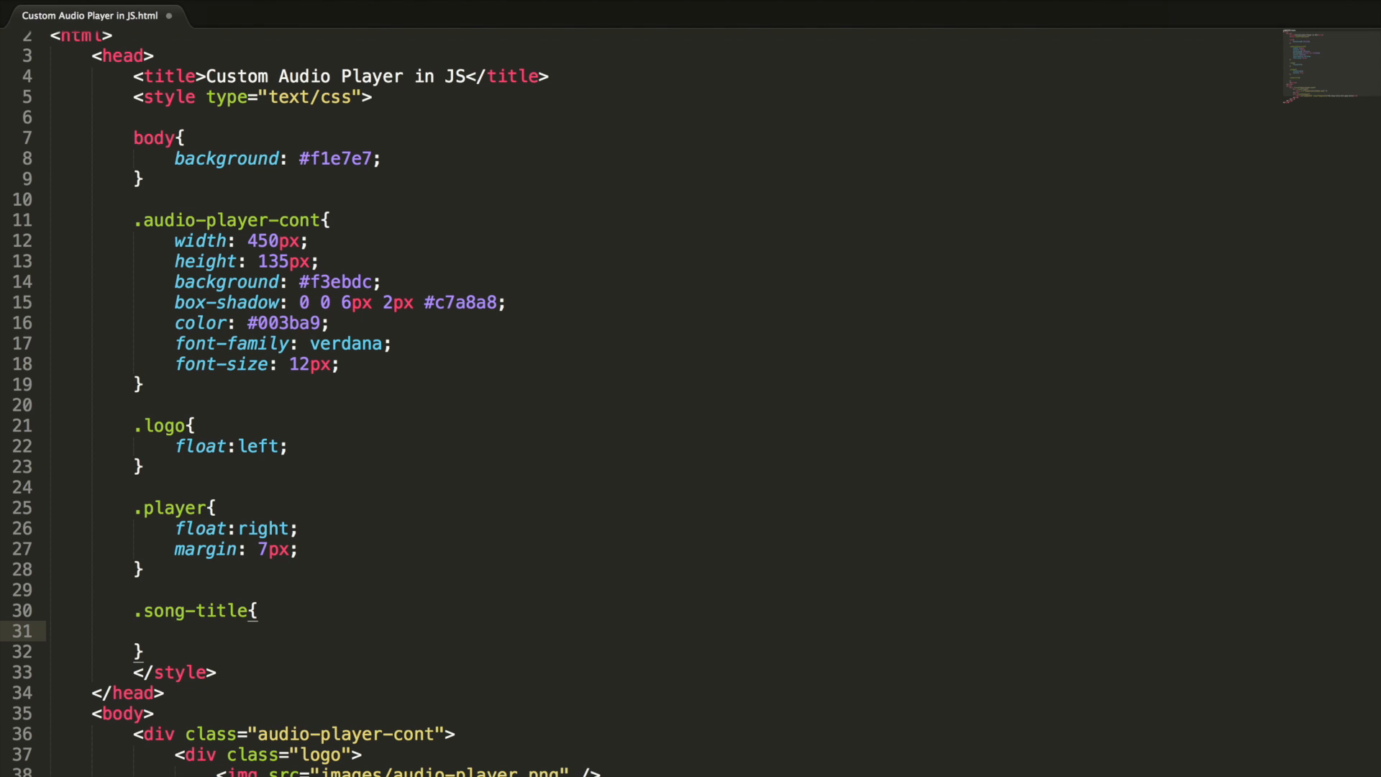
{"action": "scroll", "scroll_direction": "down", "scroll_amount": 3}
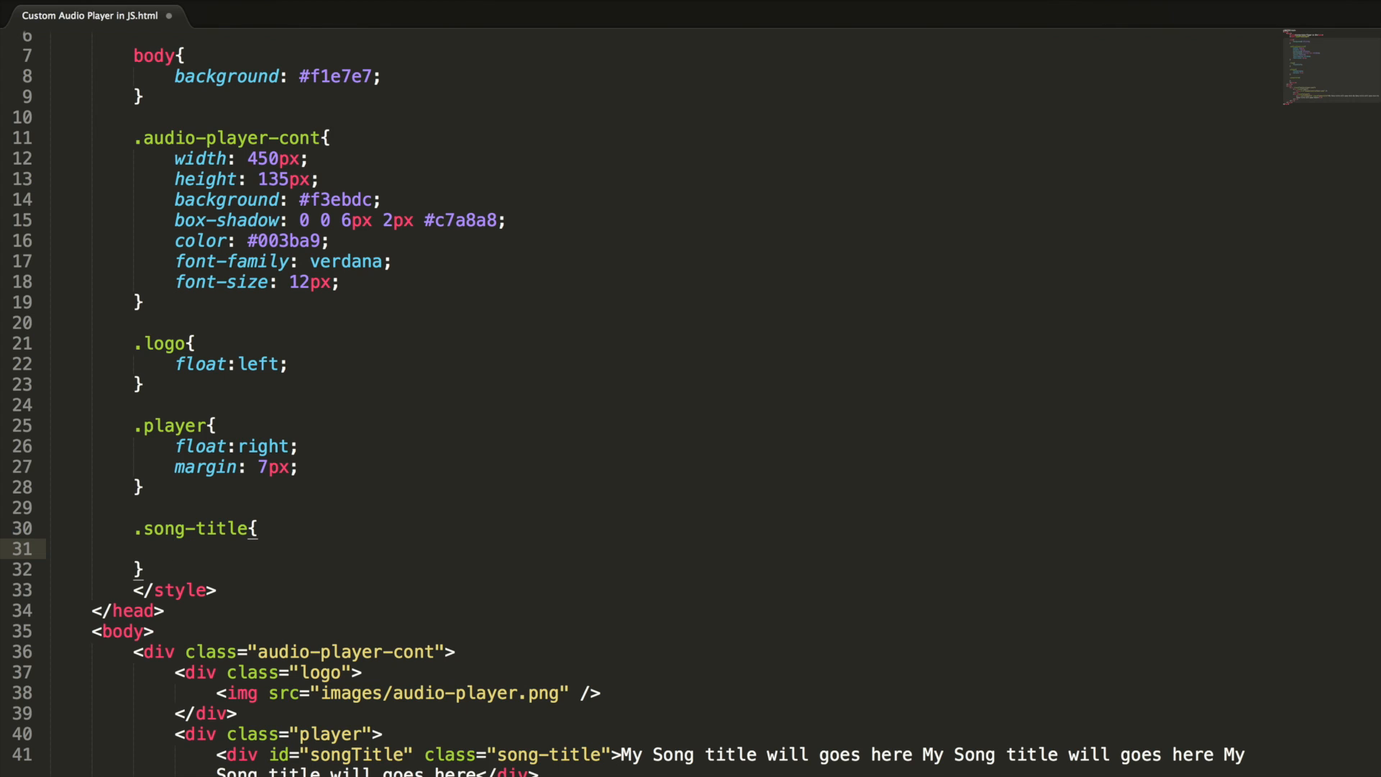
- Give .song-title a 300px width and padding of 5px 0px 5px 0px
{"action": "type", "text": "width:"}
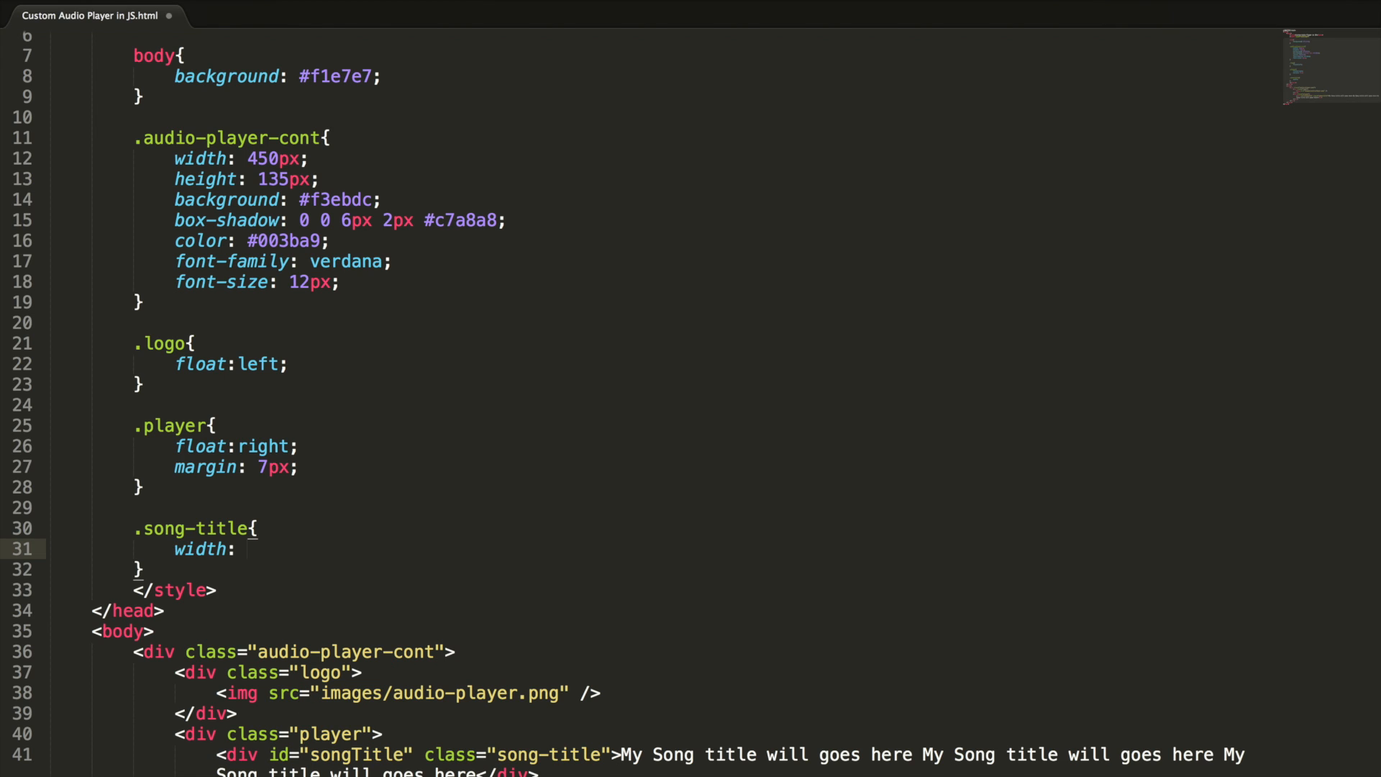
{"action": "type", "text": "300px"}
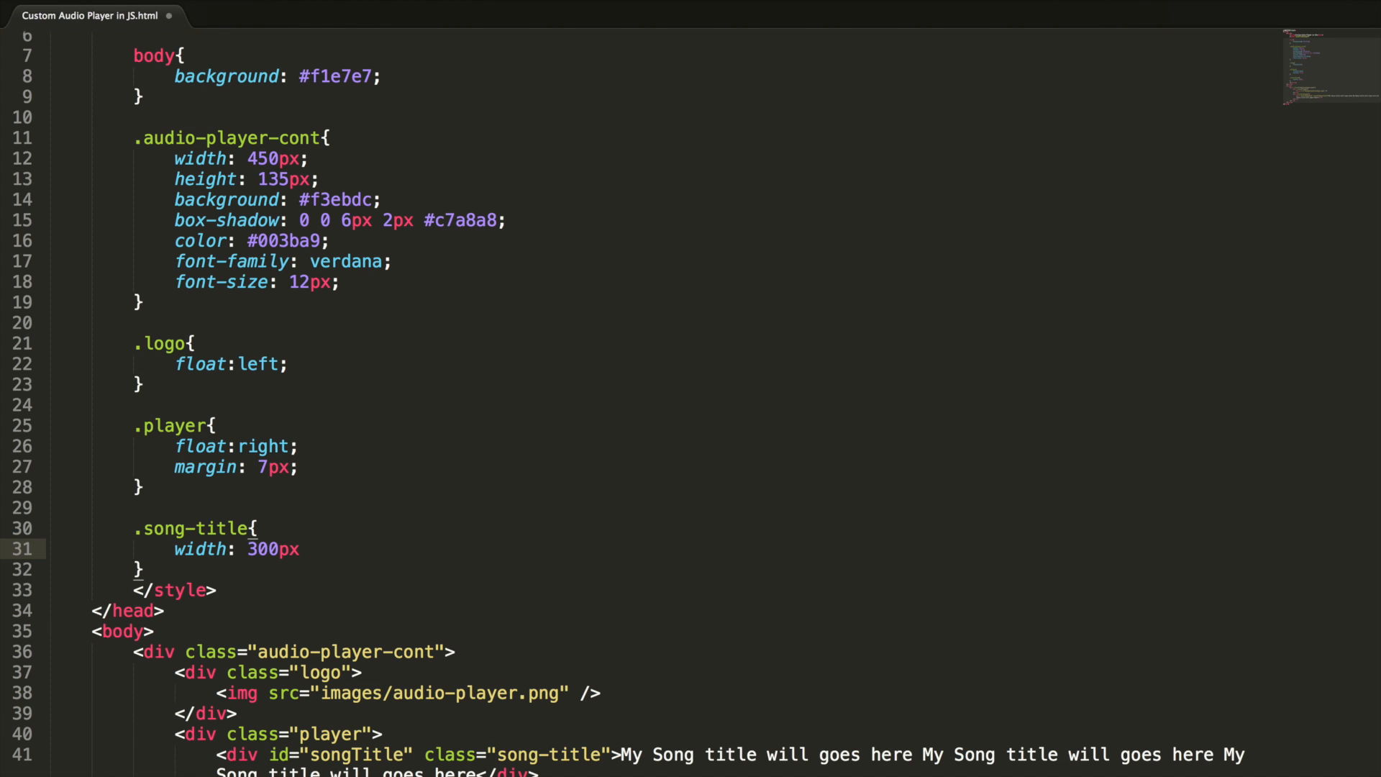
{"action": "type", "text": "pa"}
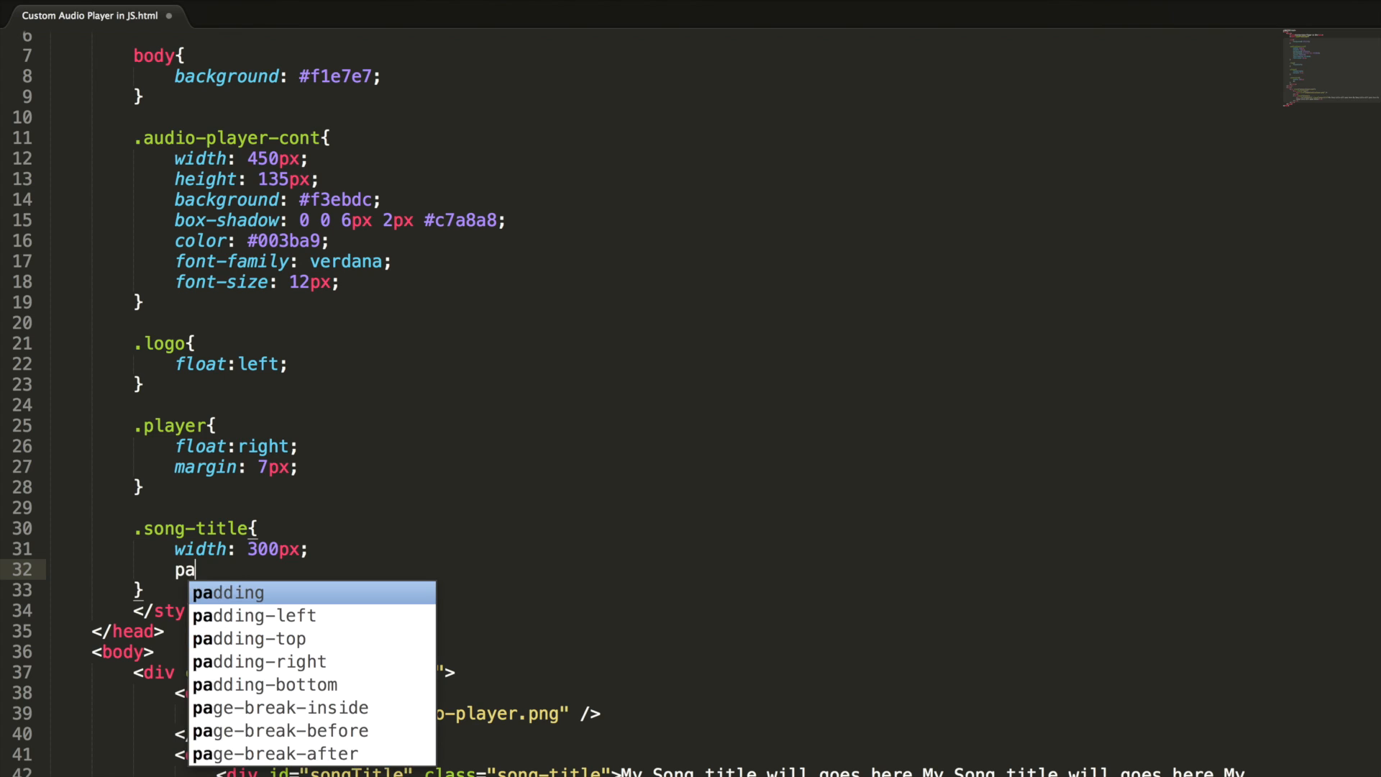
{"action": "type", "text": "dding: 5p;"}
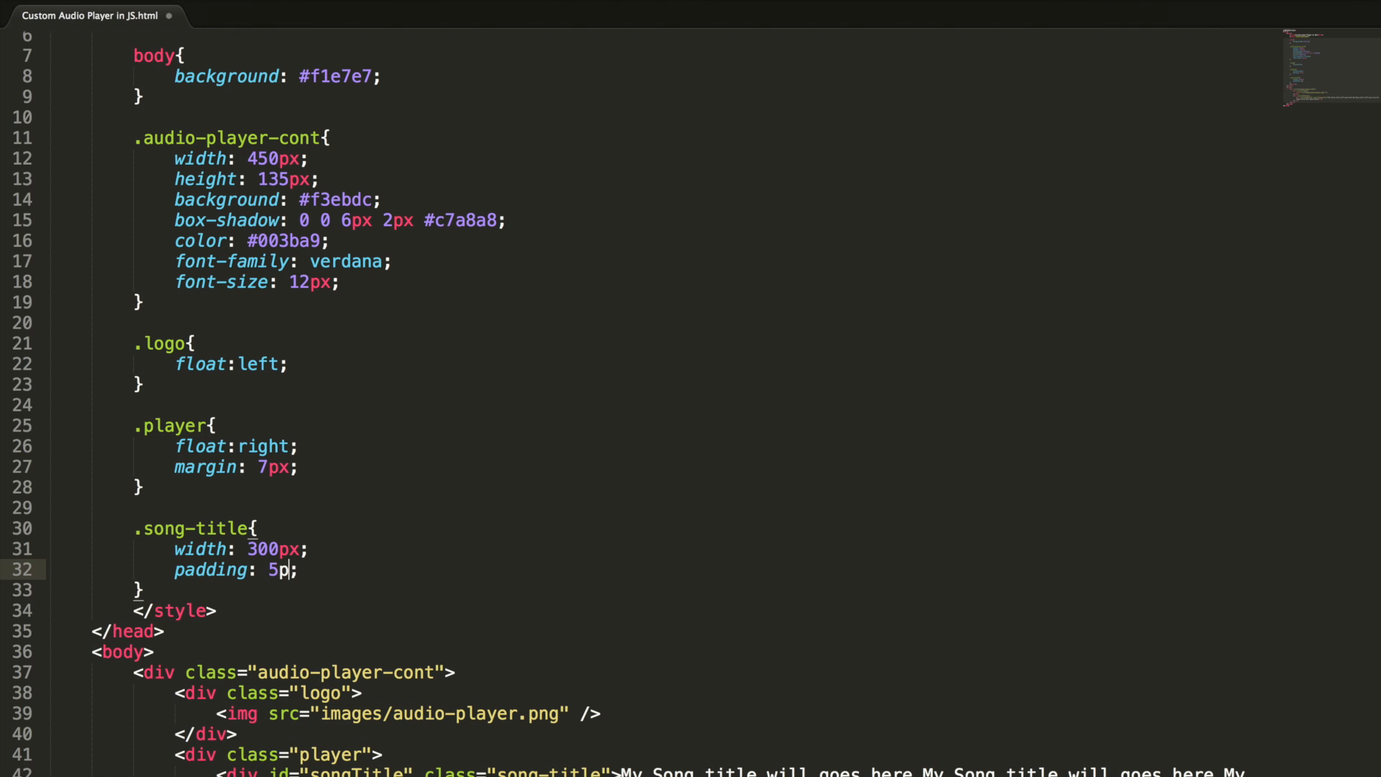
{"action": "type", "text": "x 0px 5px"}
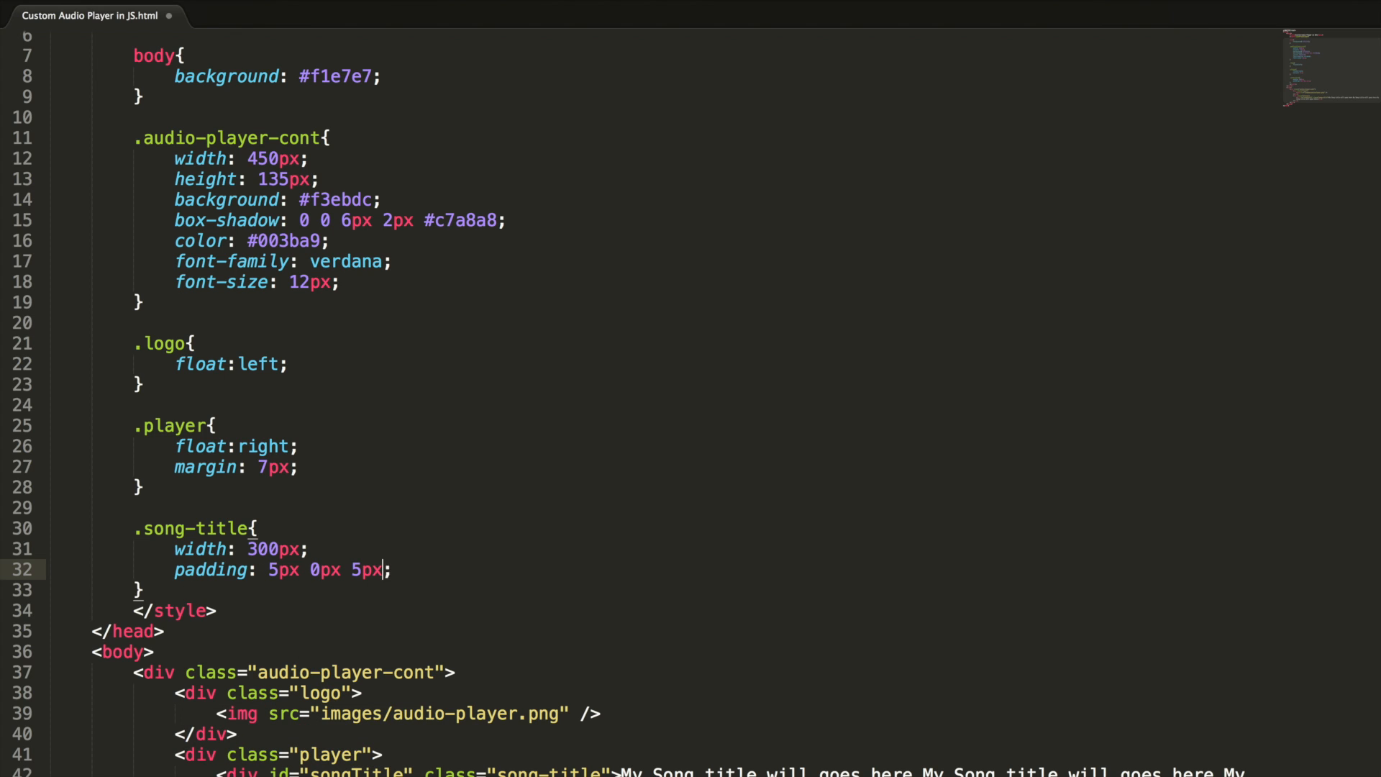
{"action": "type", "text": "0px"}
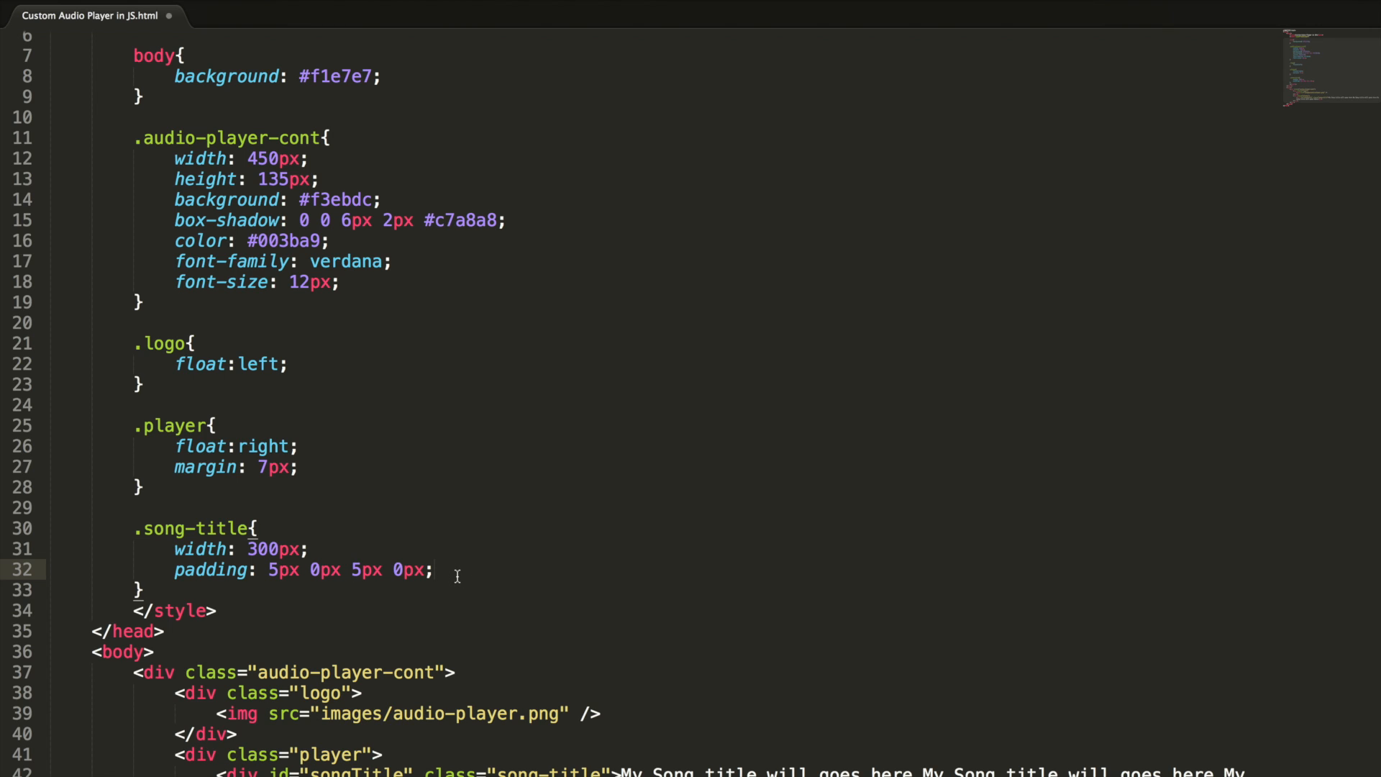
- Add white-space: nowrap, text-overflow: ellipsis and overflow: hidden to .song-title
{"action": "key", "text": "Enter"}
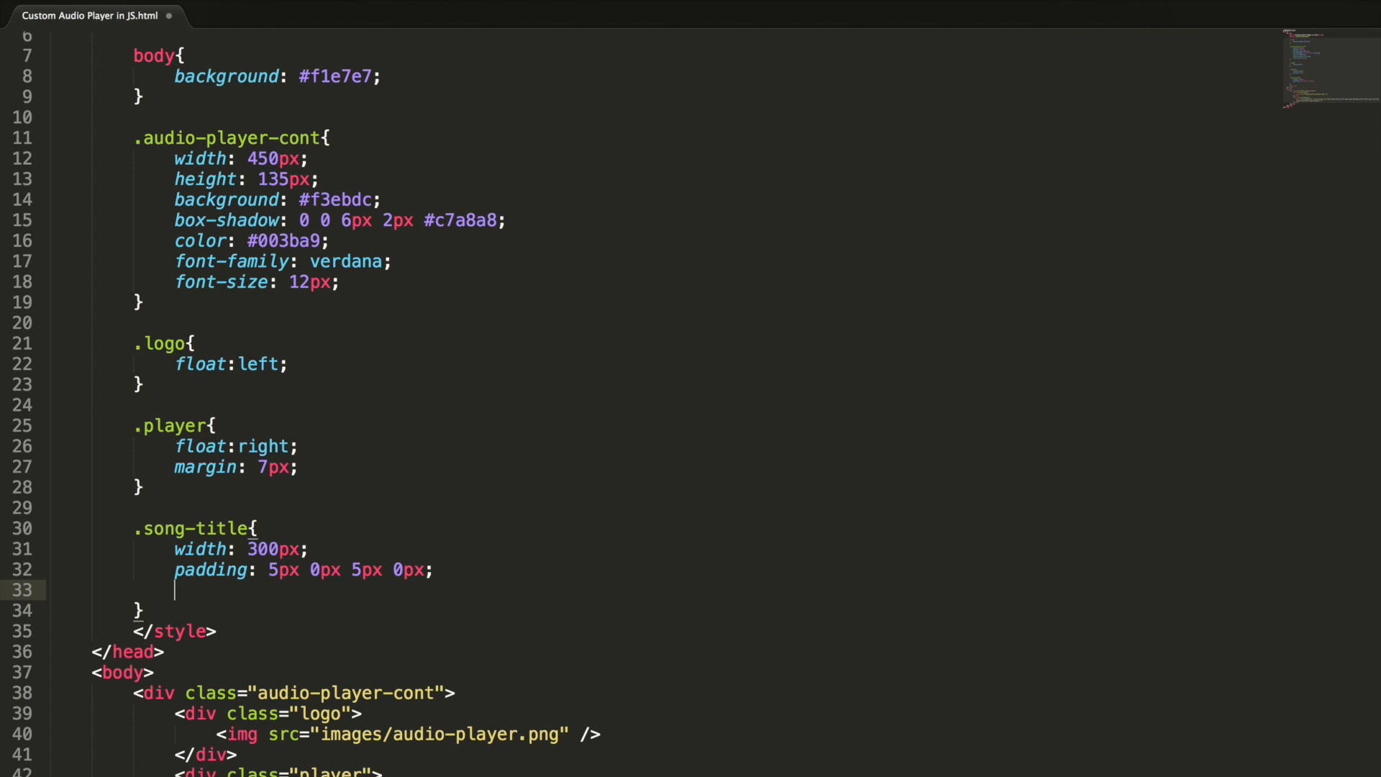
{"action": "type", "text": "white-space: n"}
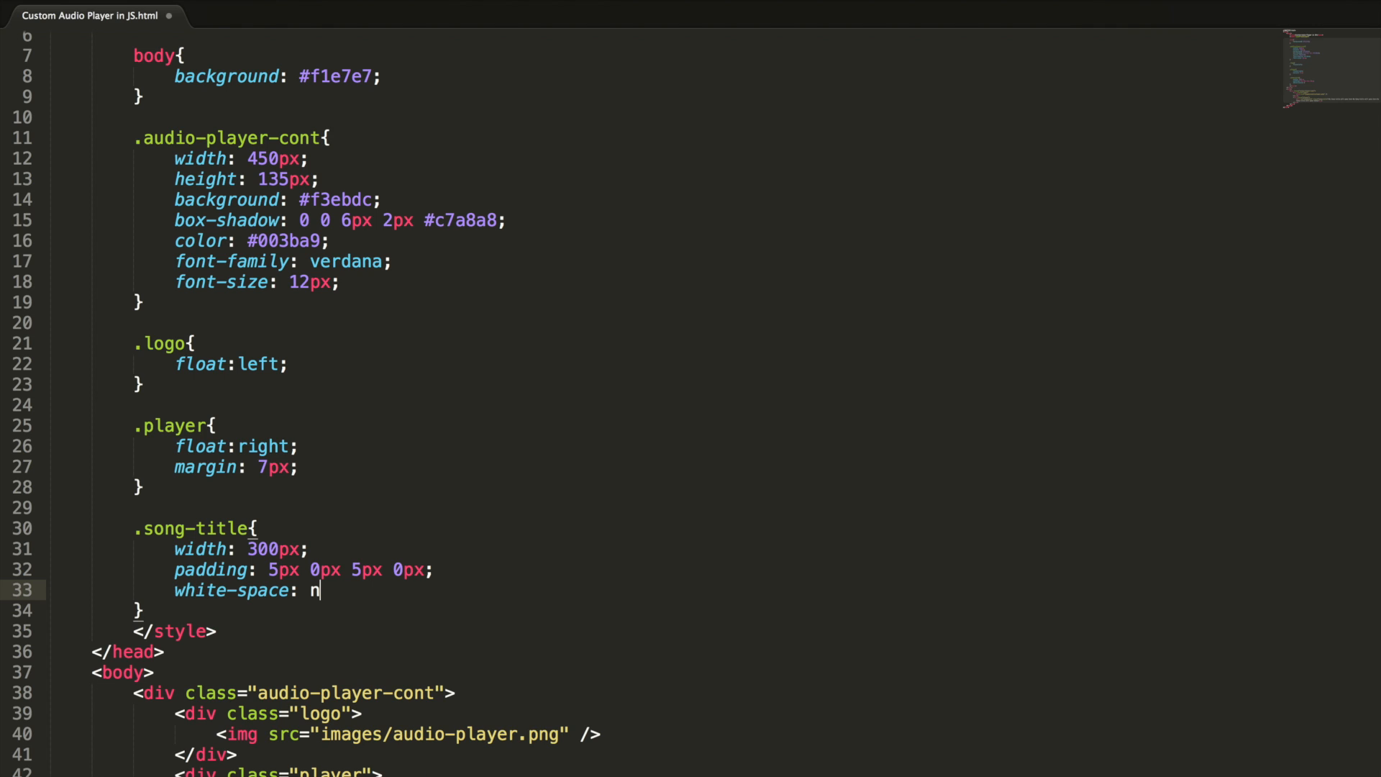
{"action": "type", "text": "owrap;"}
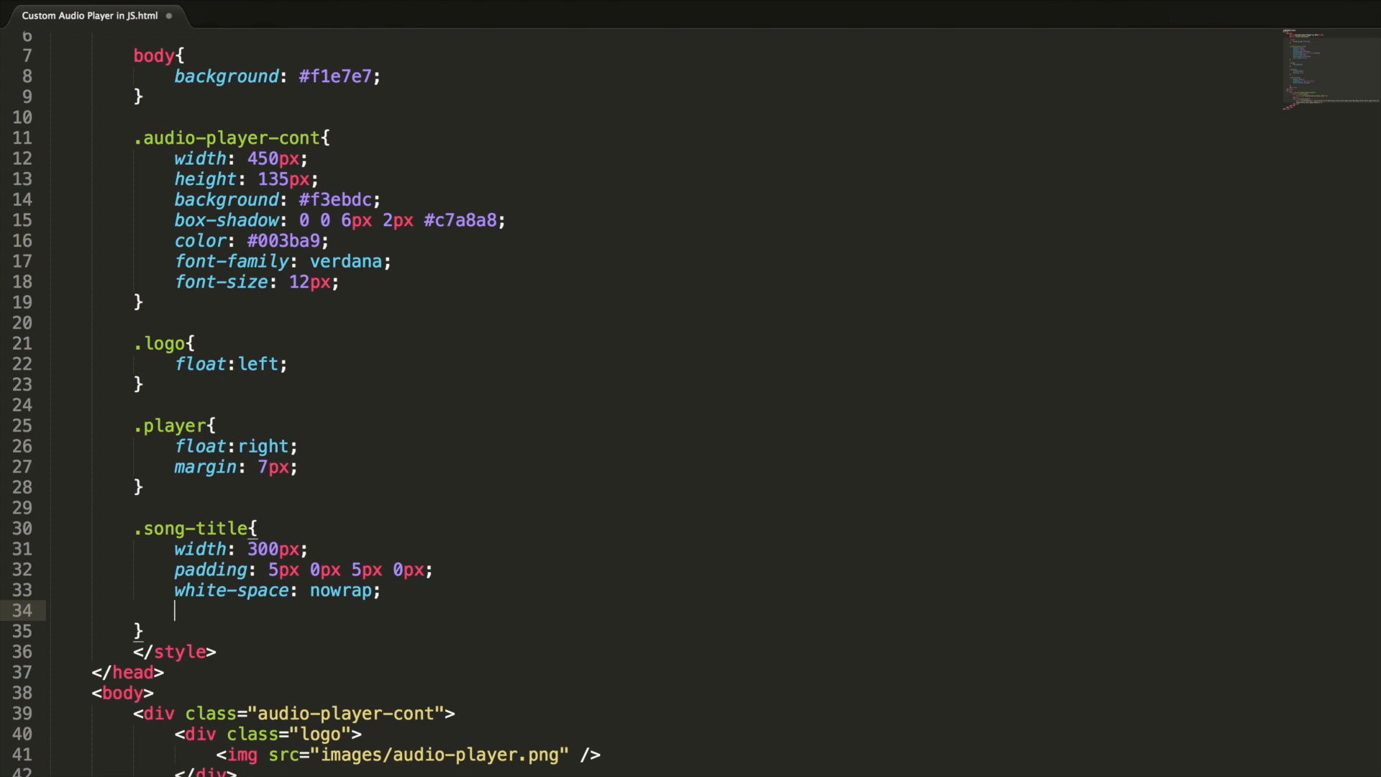
{"action": "type", "text": "text"}
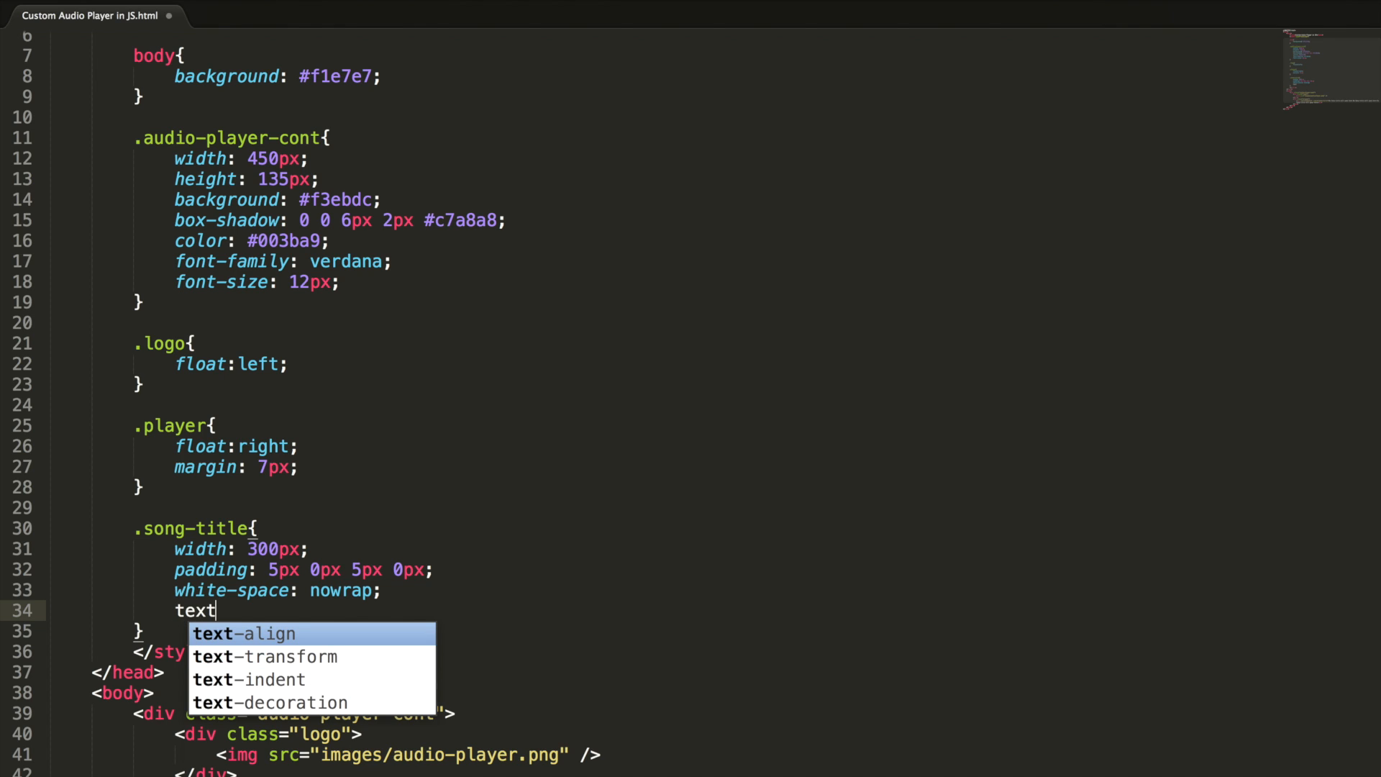
{"action": "type", "text": "-"}
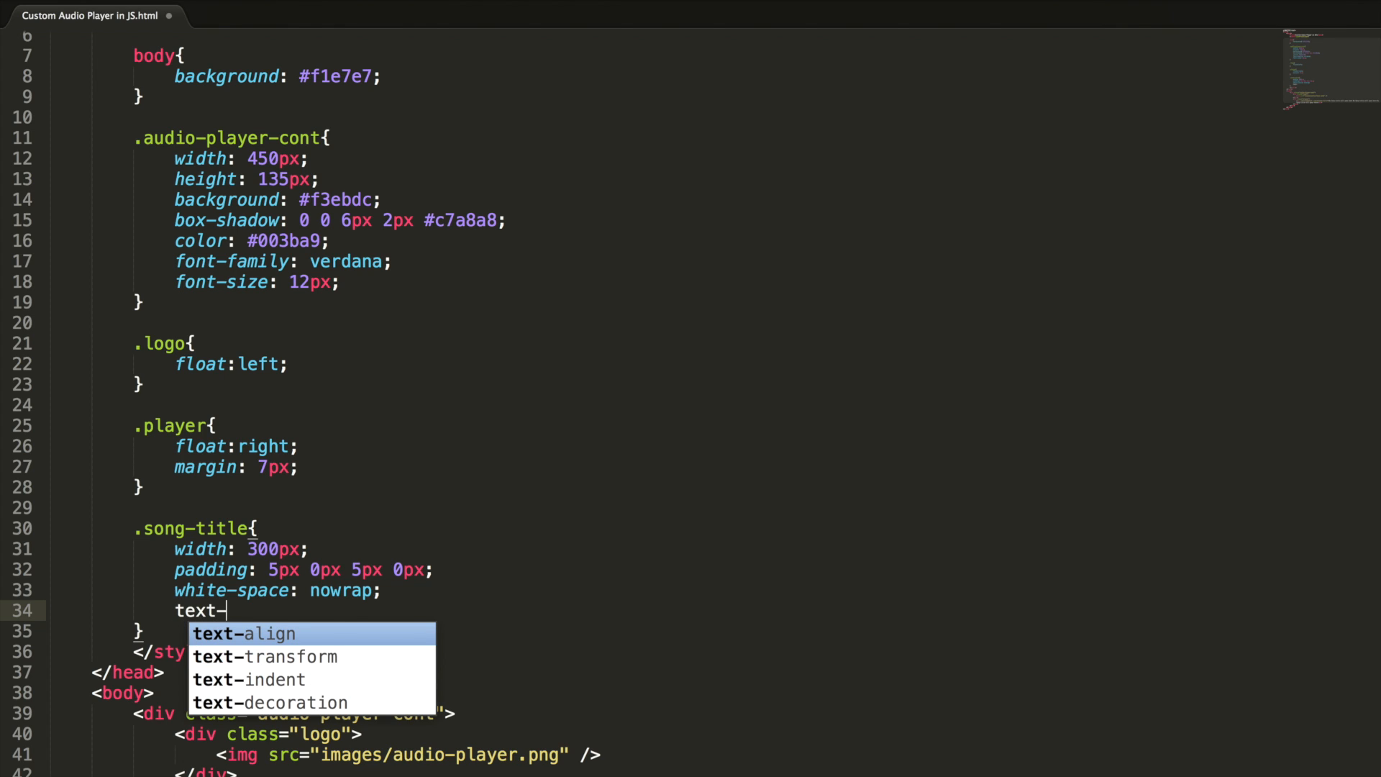
{"action": "type", "text": "overflow"}
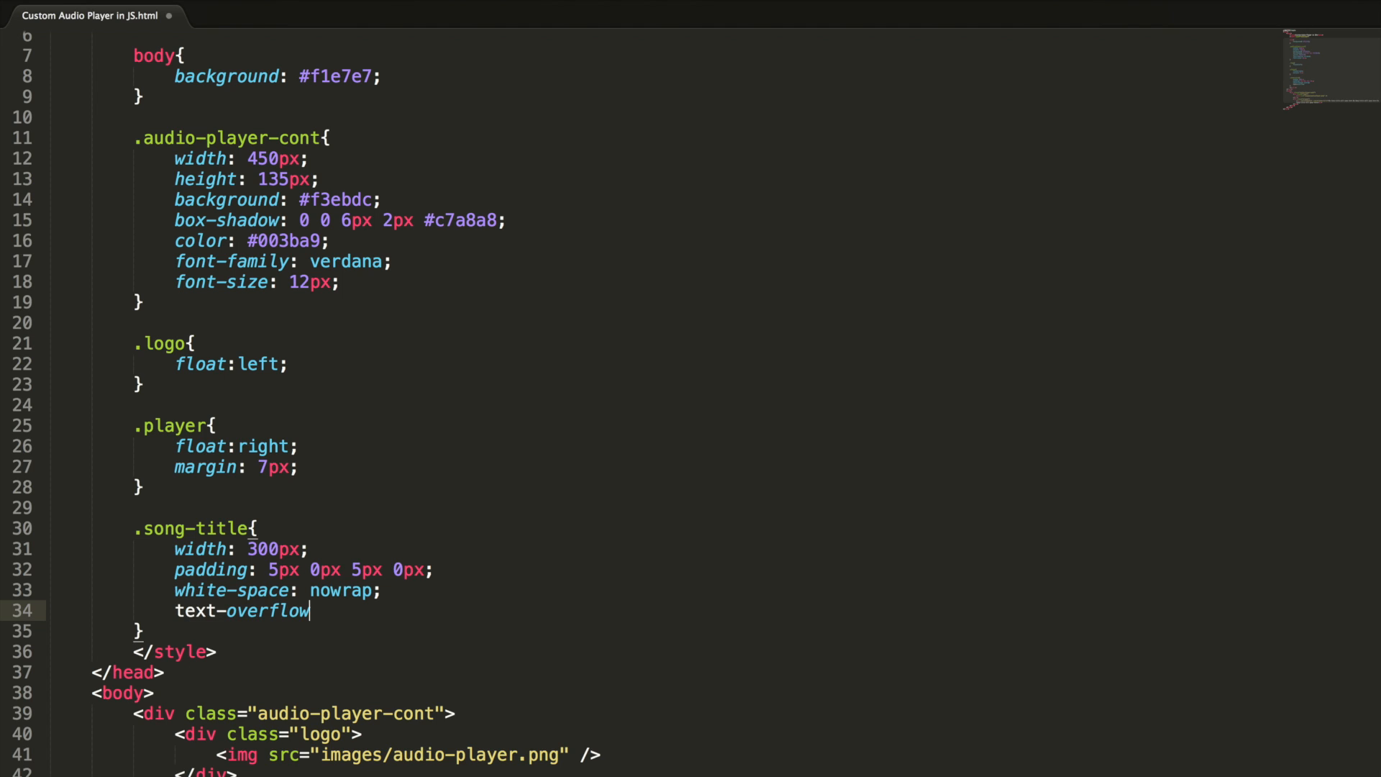
{"action": "type", "text": ": ellipsi;"}
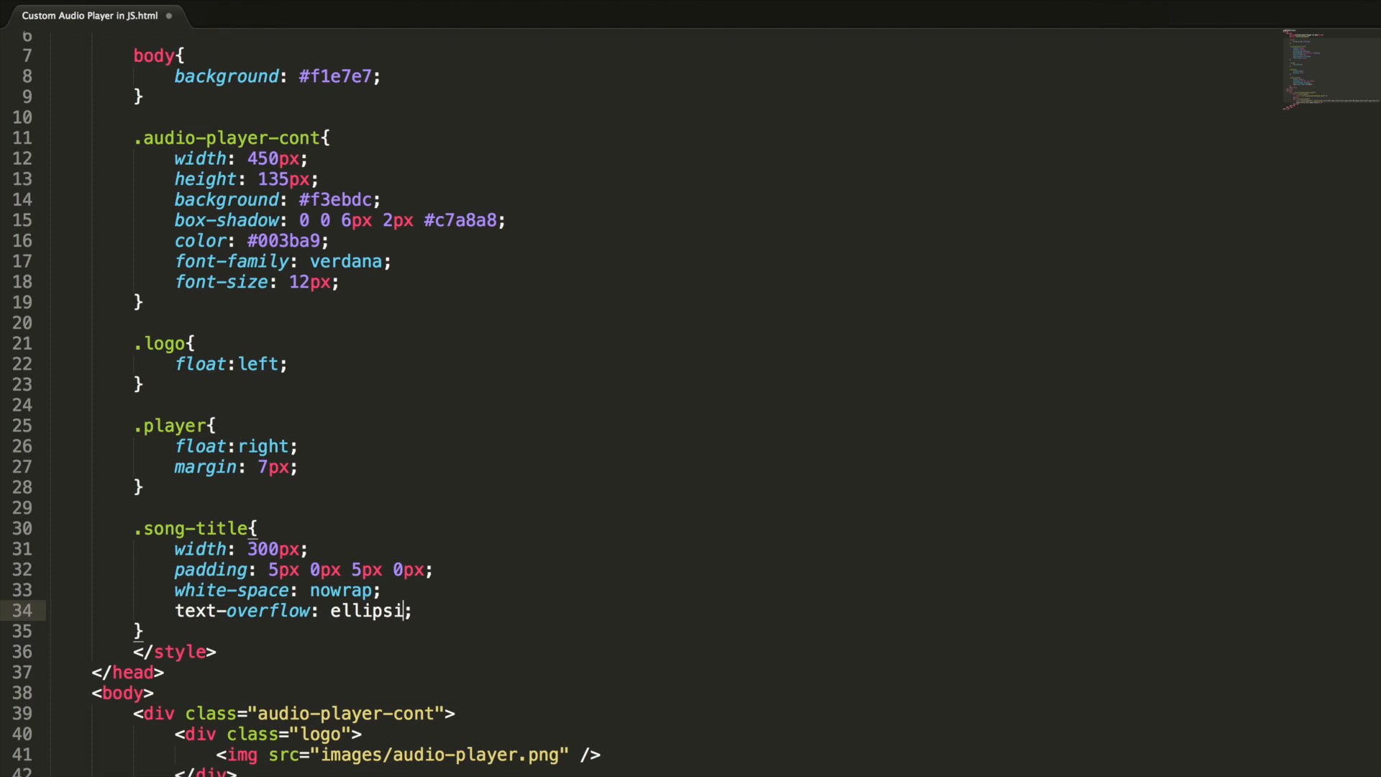
{"action": "type", "text": "s"}
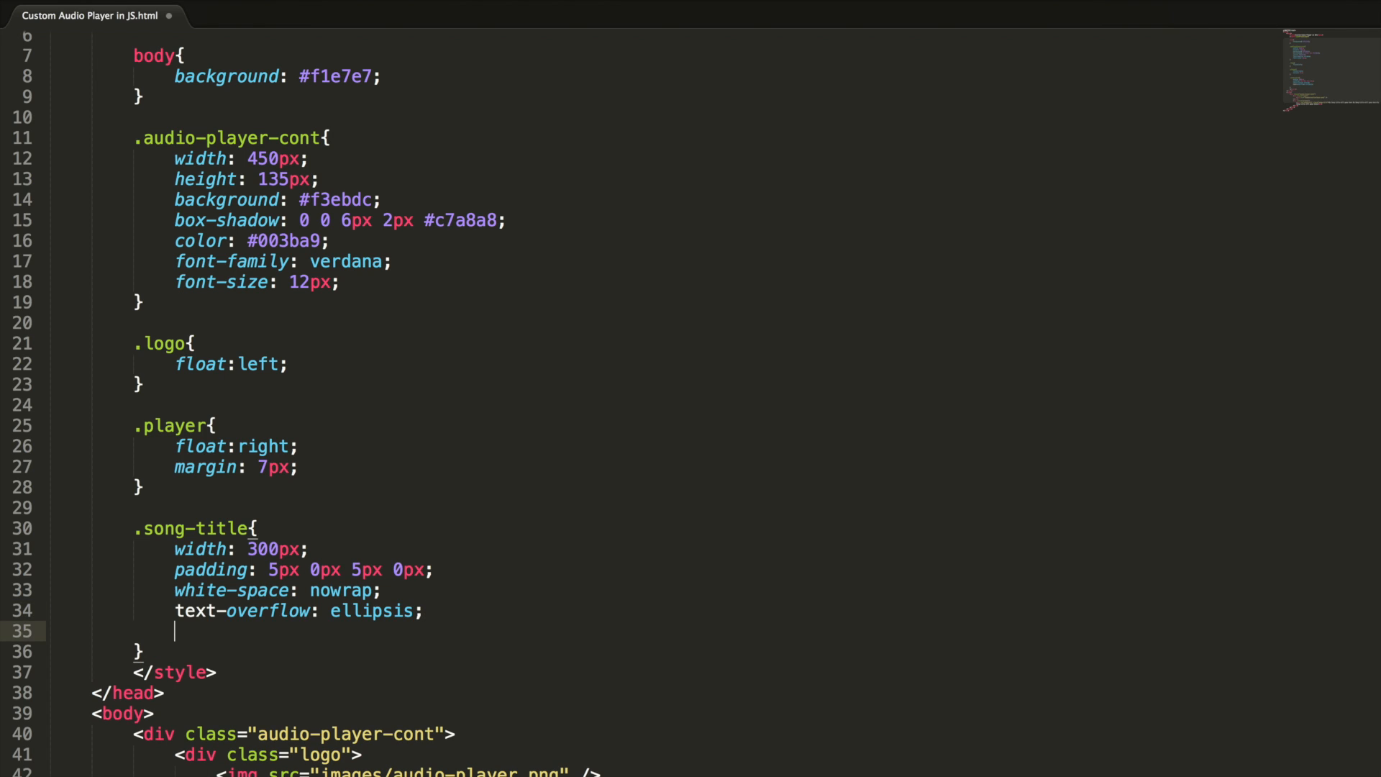
{"action": "type", "text": "overflow: h"}
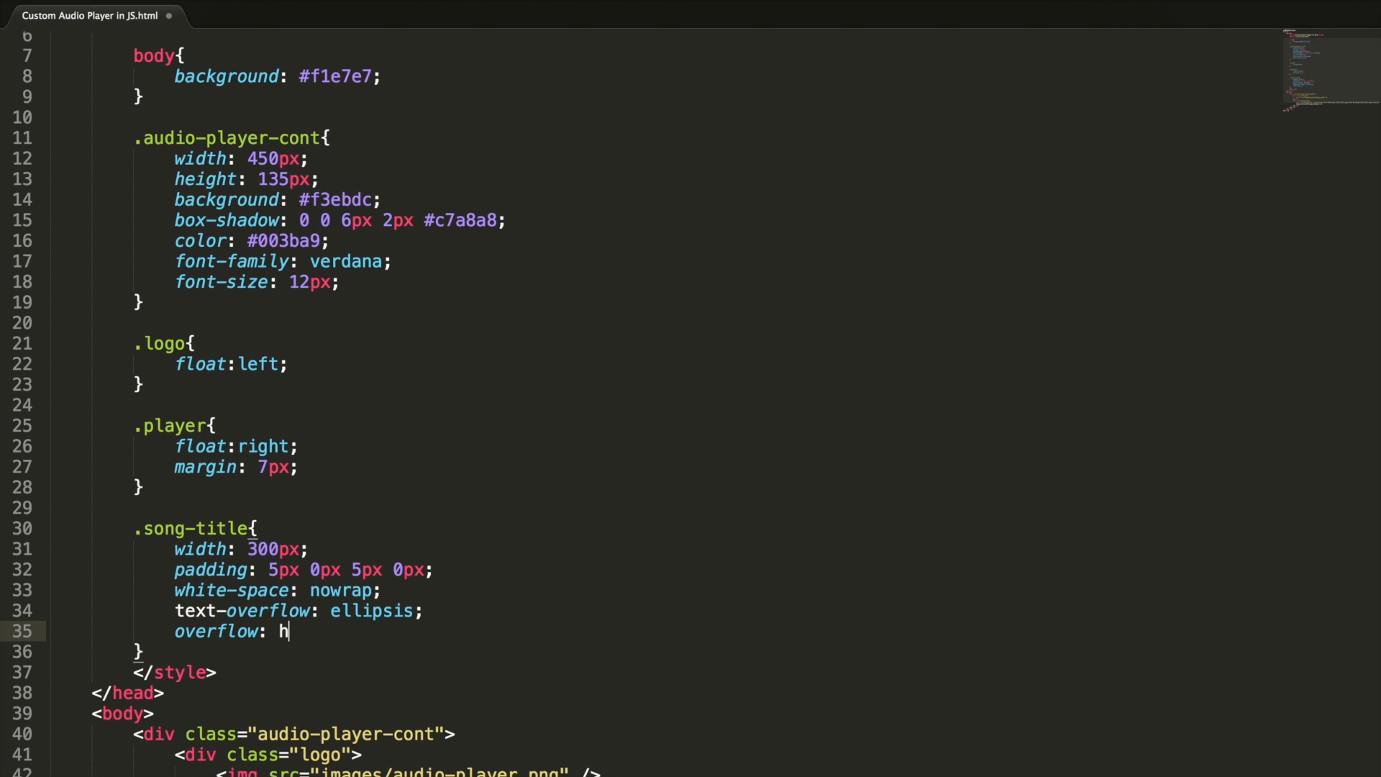
{"action": "type", "text": "idden;"}
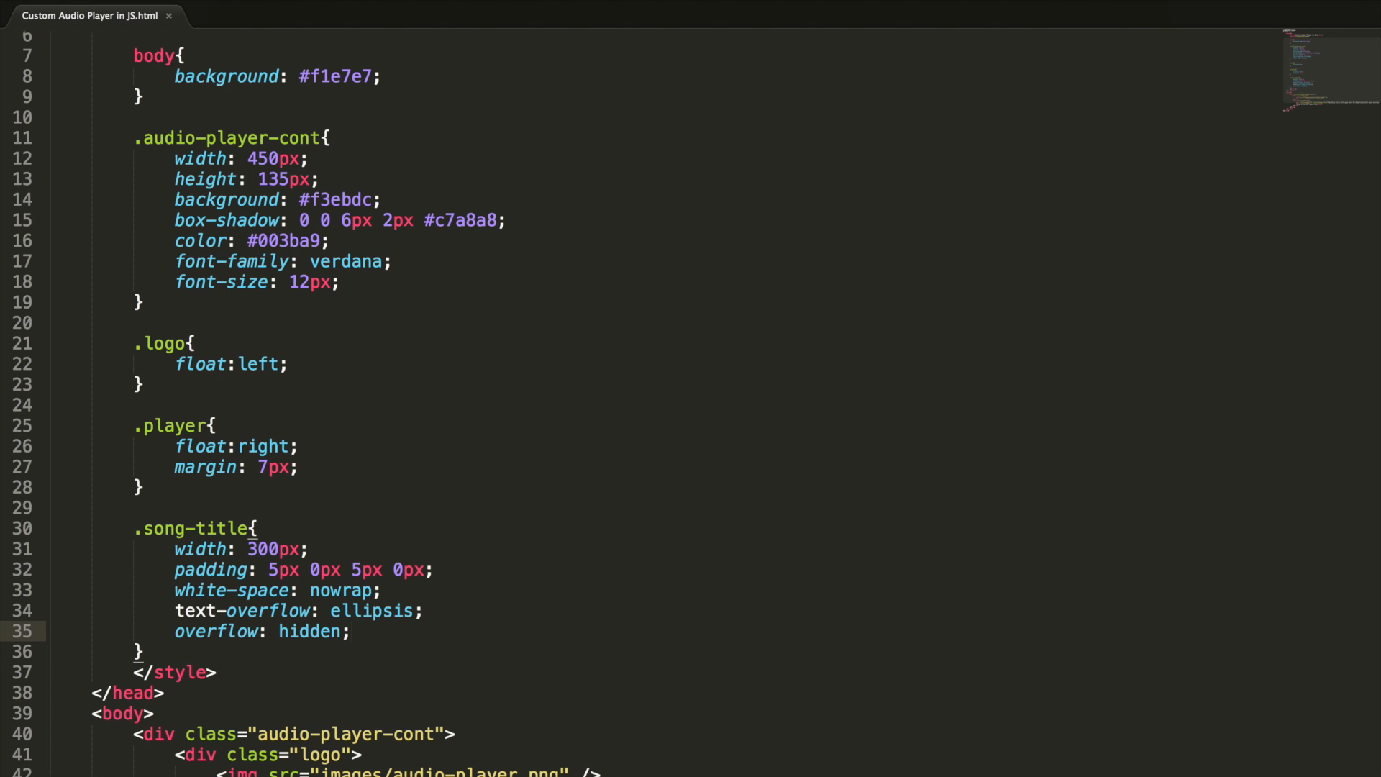
{"action": "scroll", "scroll_direction": "down", "scroll_amount": 3}
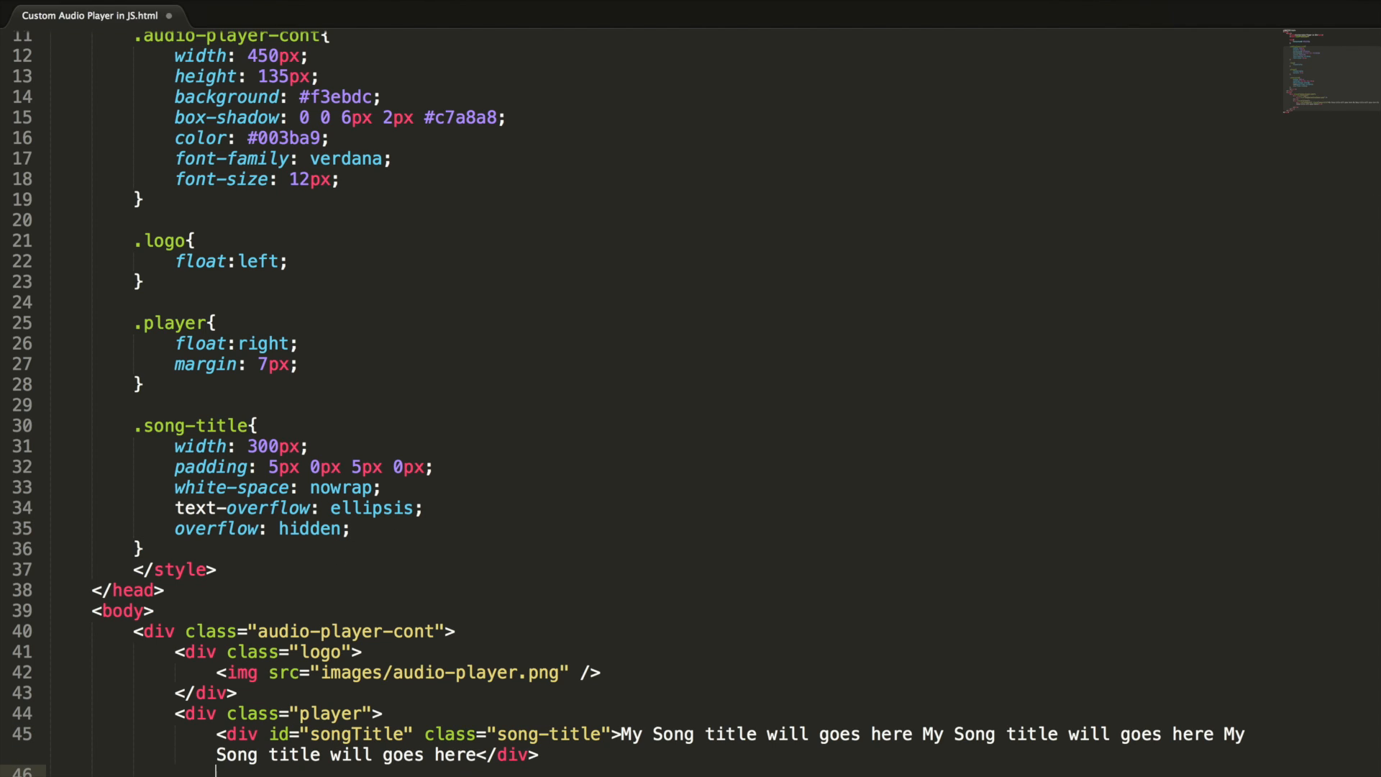
- Add an input with id songSlider, class song-slider and type range
{"action": "type", "text": "<input id="}
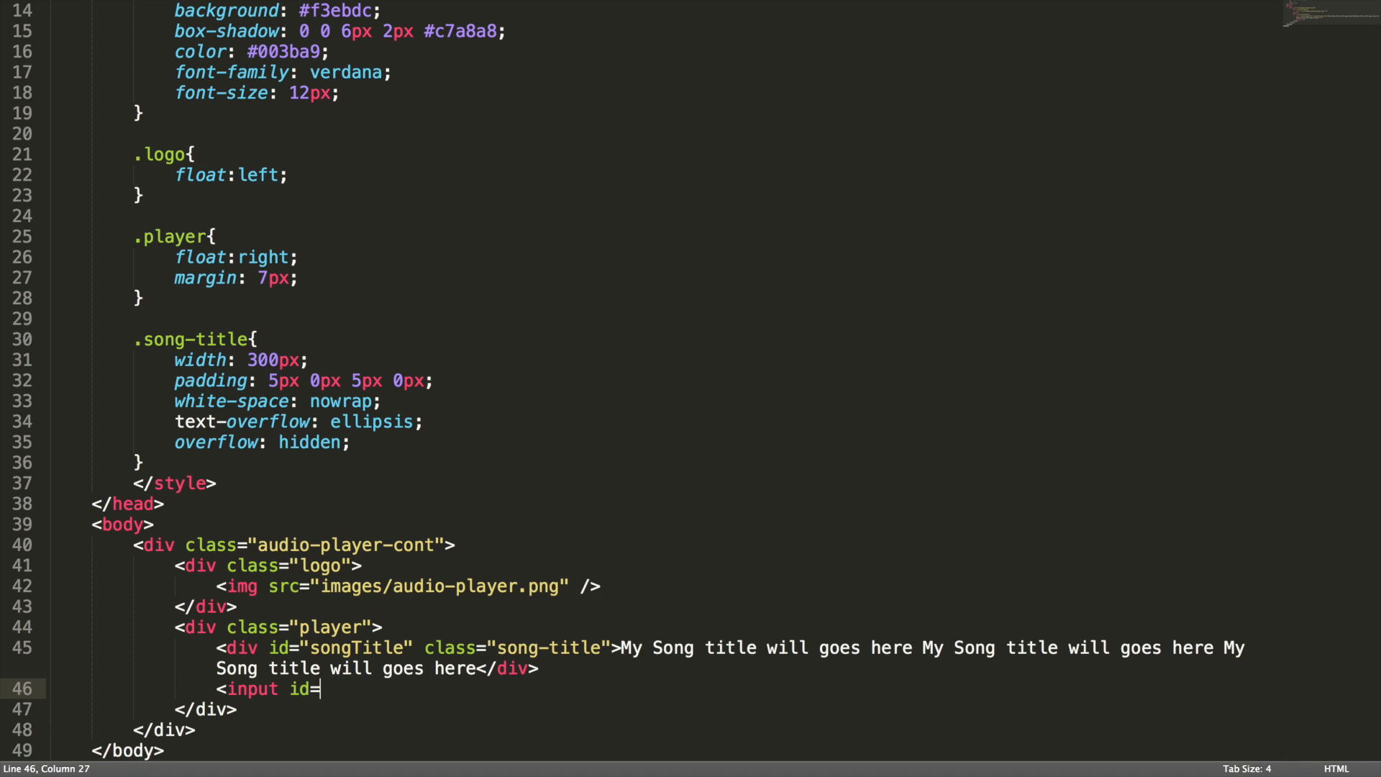
{"action": "type", "text": "\"songSe\""}
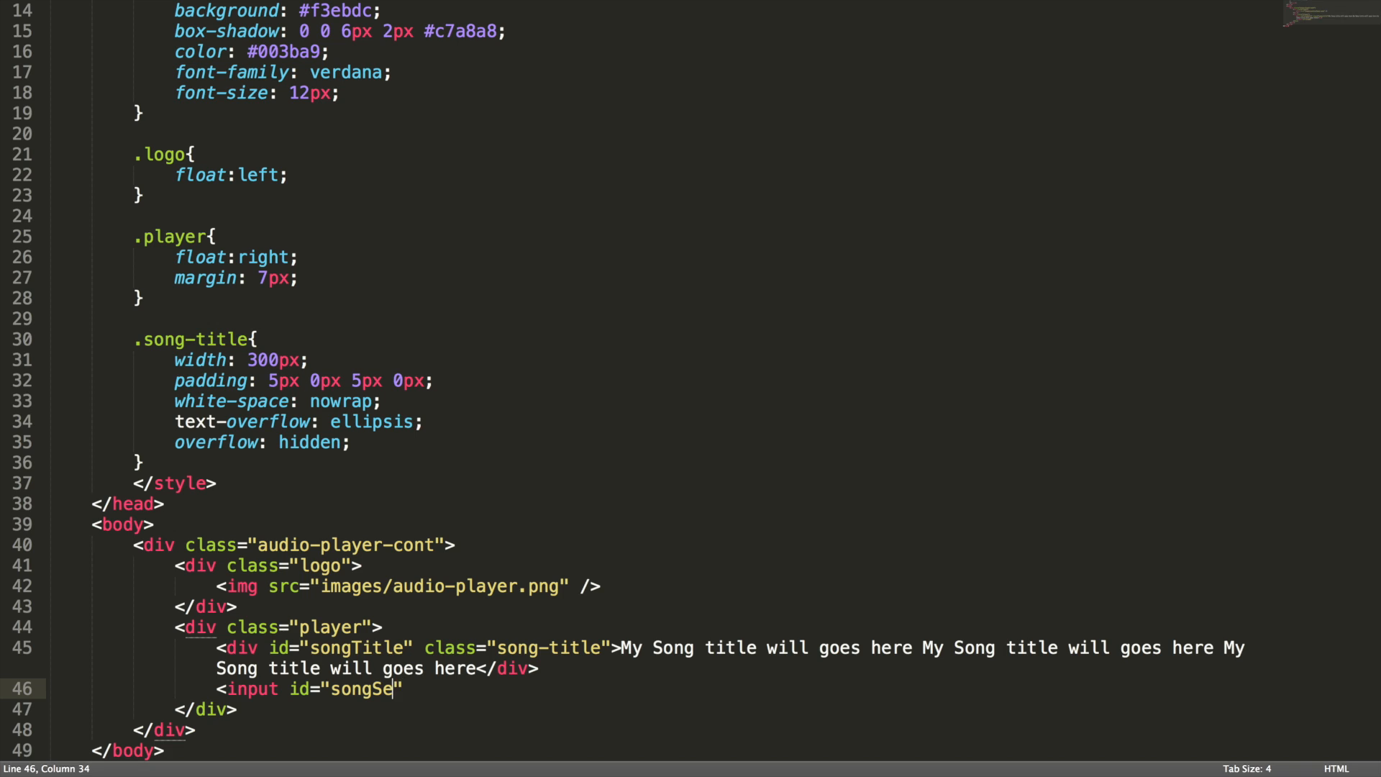
{"action": "type", "text": "lider"}
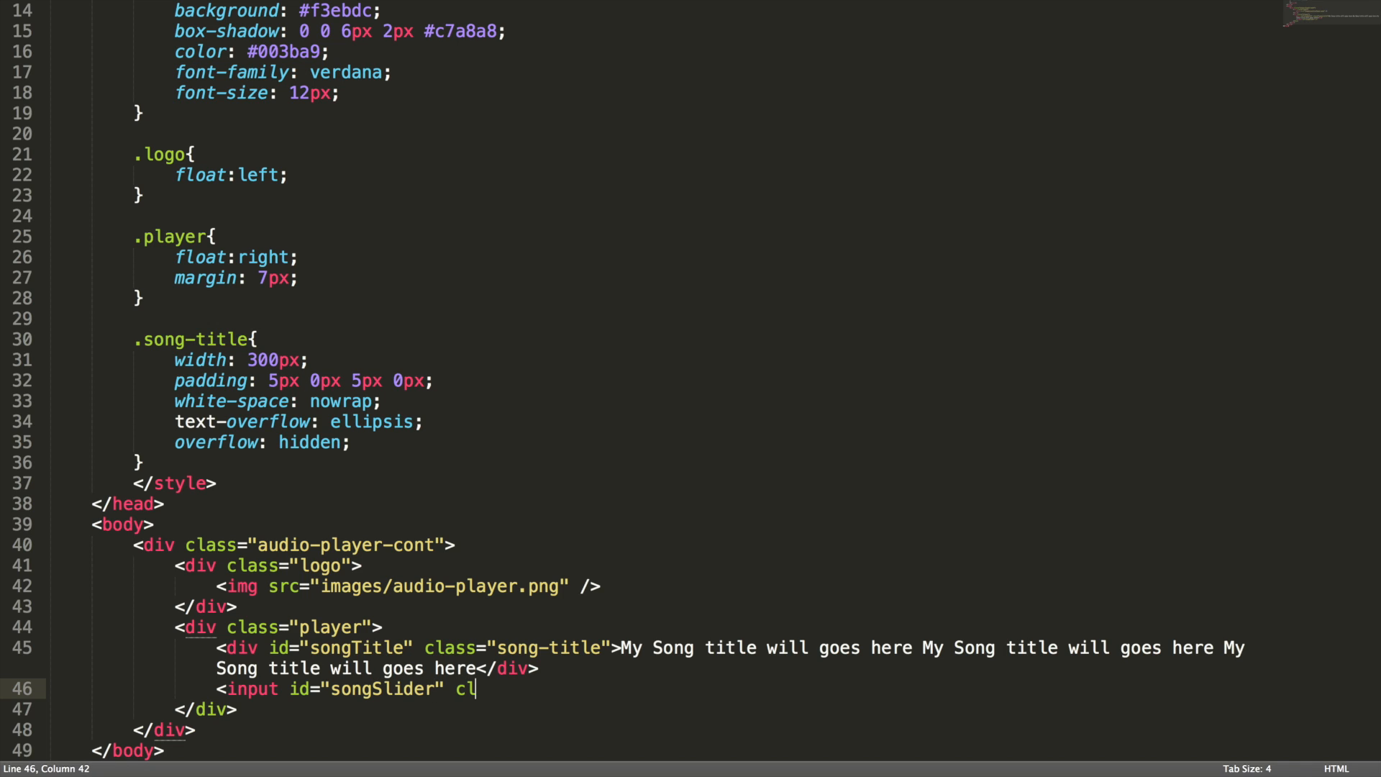
{"action": "type", "text": "ass=\"song-sli"}
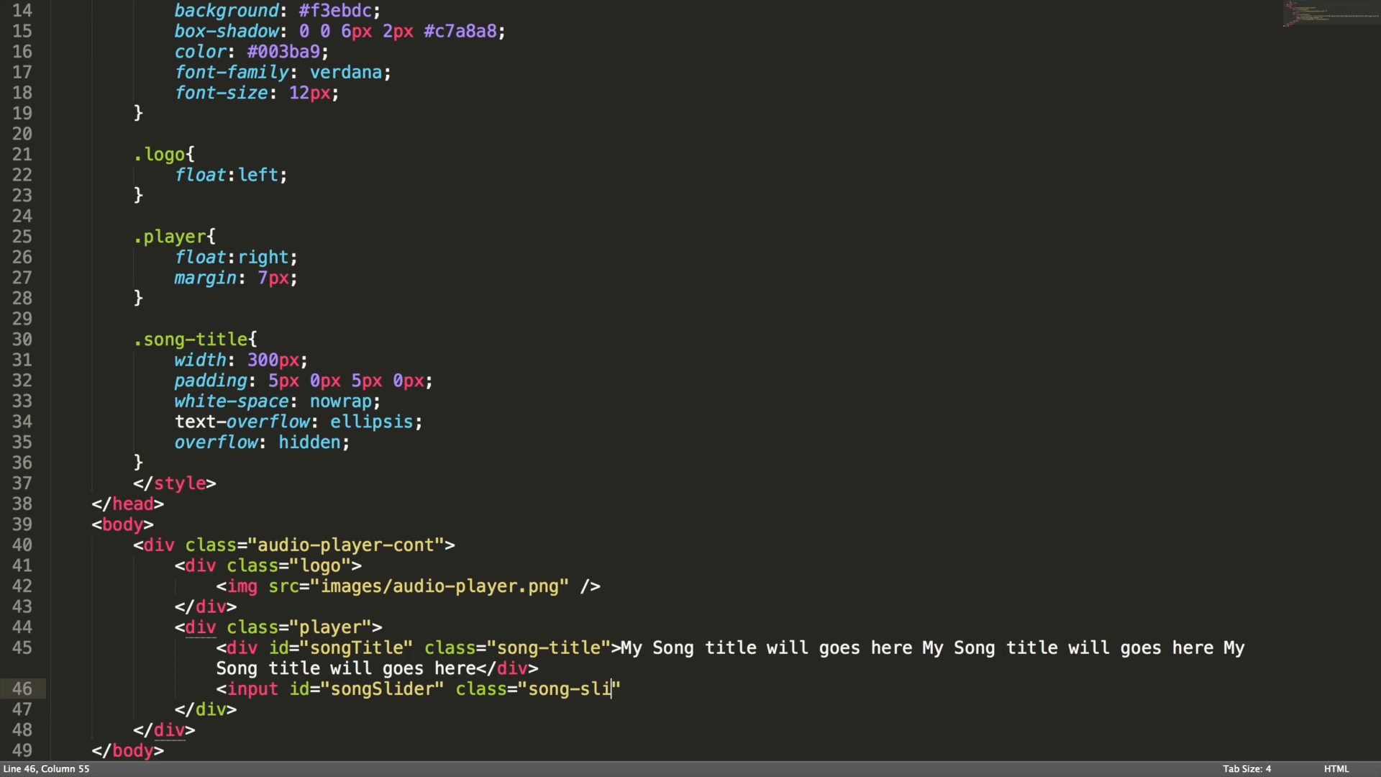
{"action": "type", "text": "der\" type"}
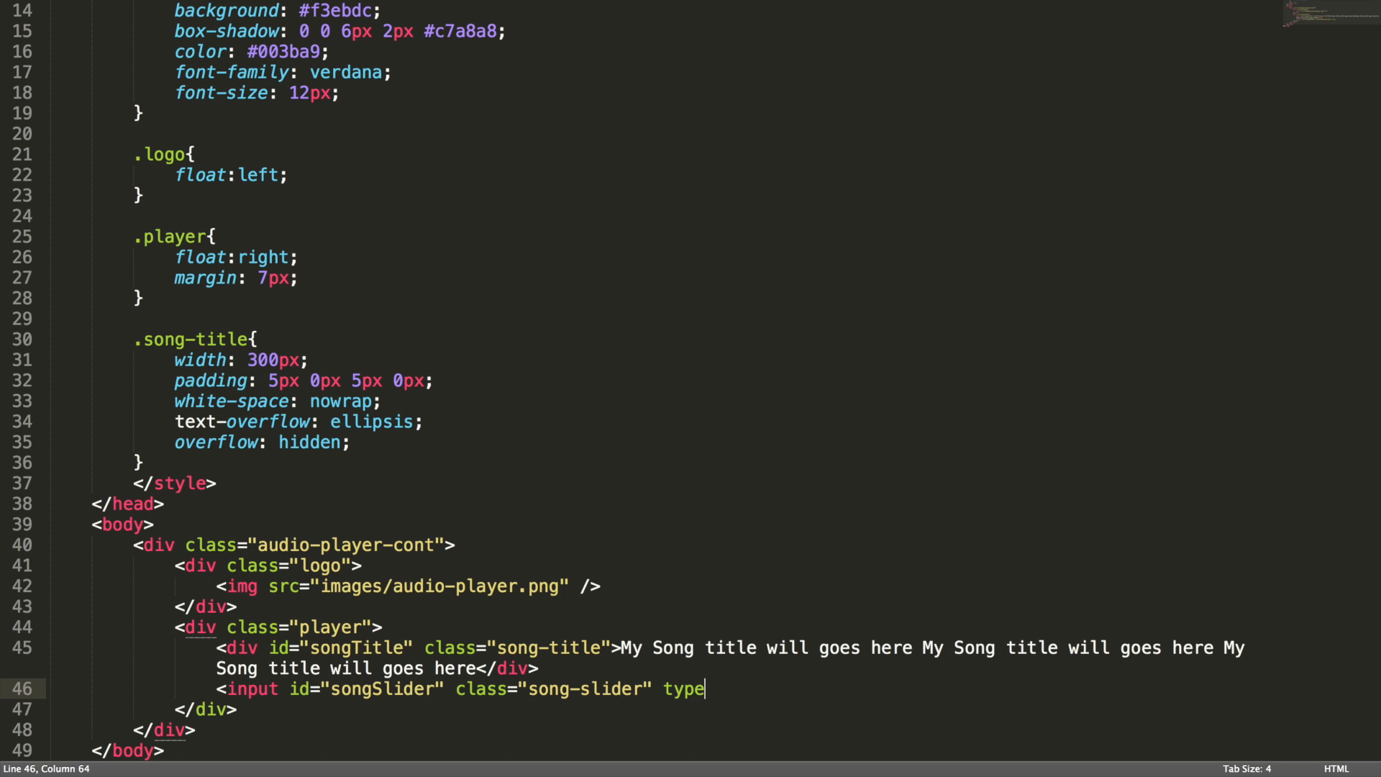
{"action": "type", "text": "=\"range\""}
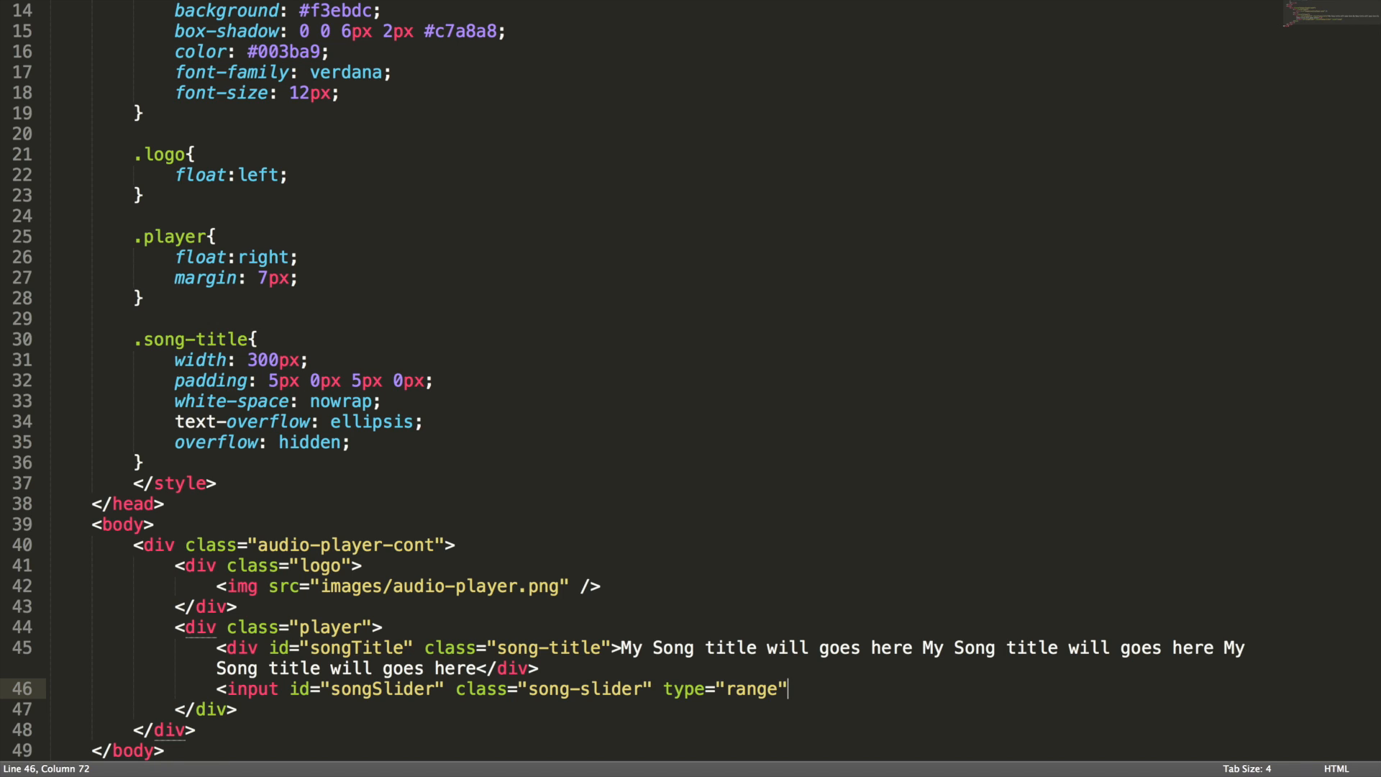
- Give the slider min 0, step 1 and onchange seekSong(), then start a div
{"action": "type", "text": "min ="}
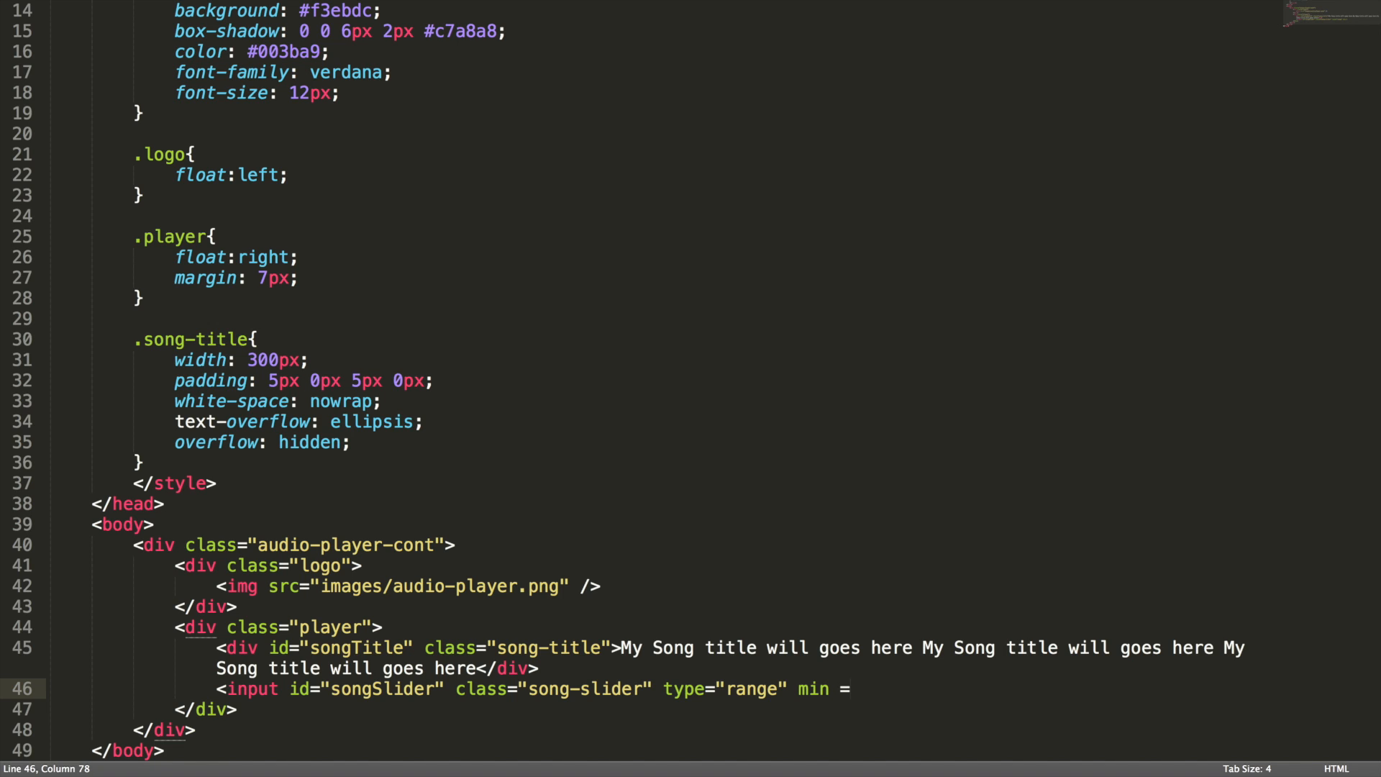
{"action": "type", "text": "\"0\""}
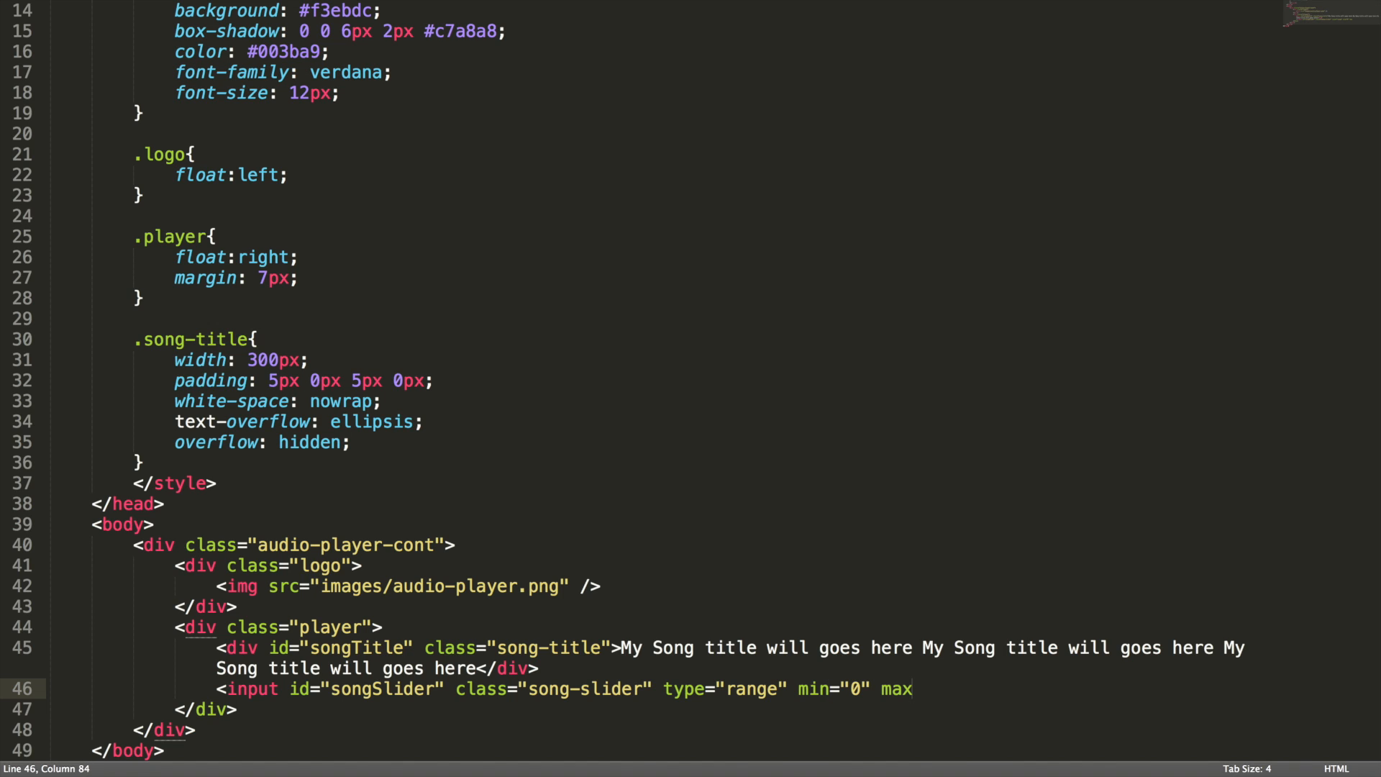
{"action": "key", "text": "BackSpace"}
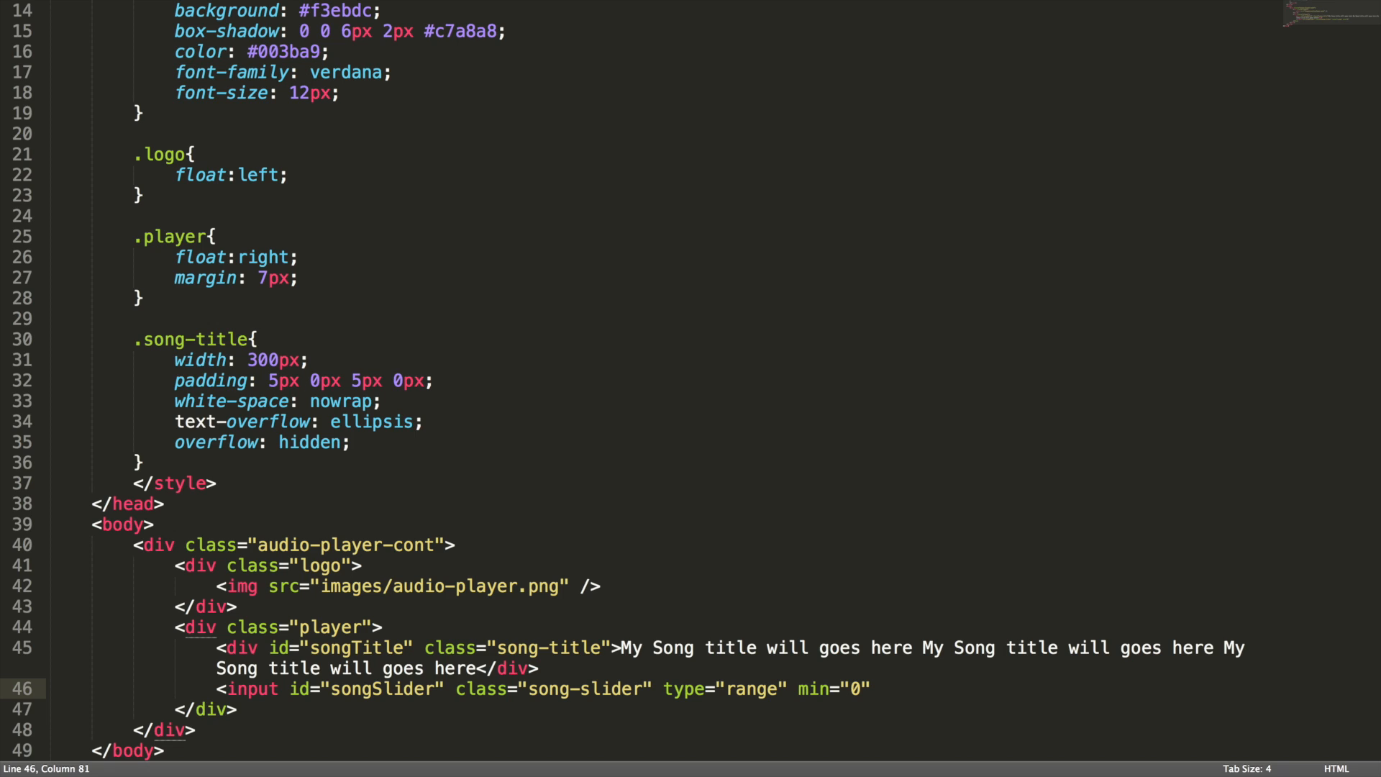
{"action": "type", "text": "step"}
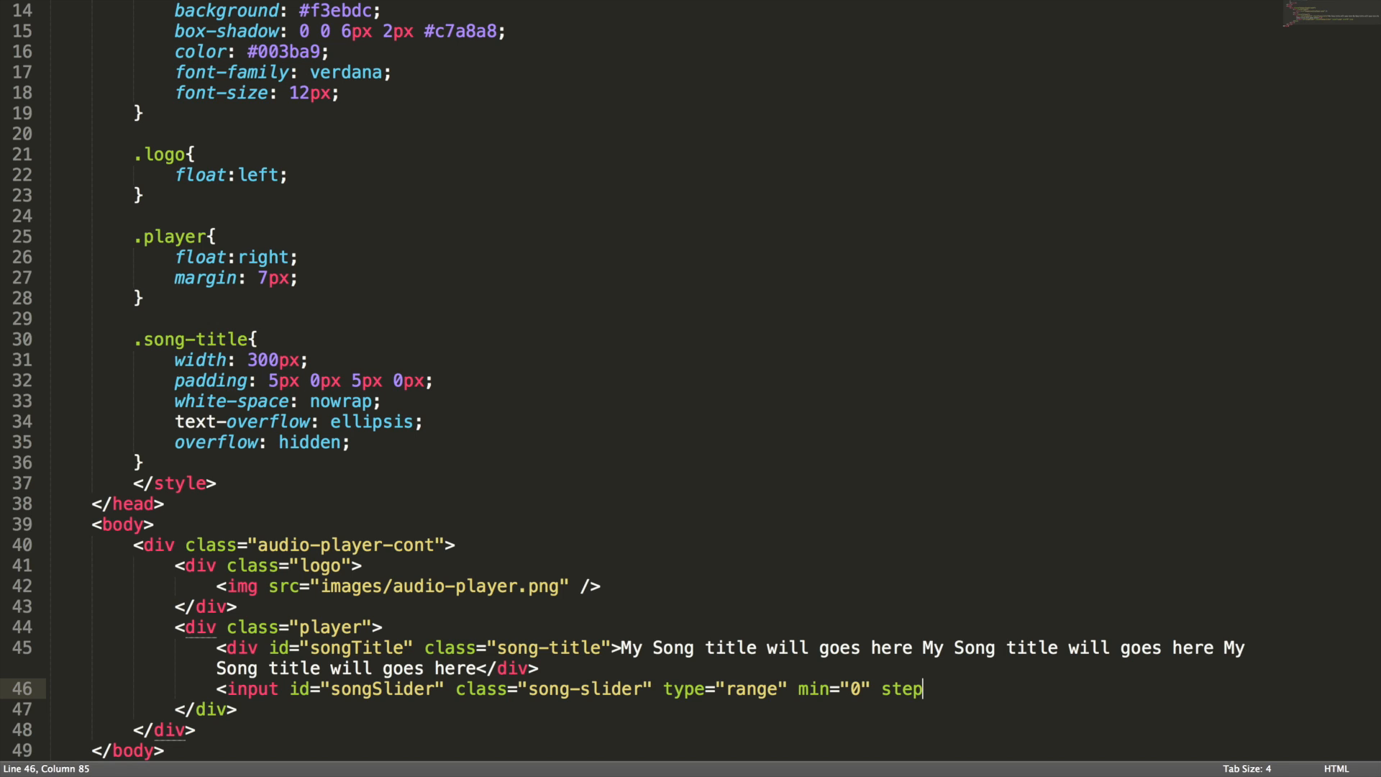
{"action": "type", "text": "=\"1\""}
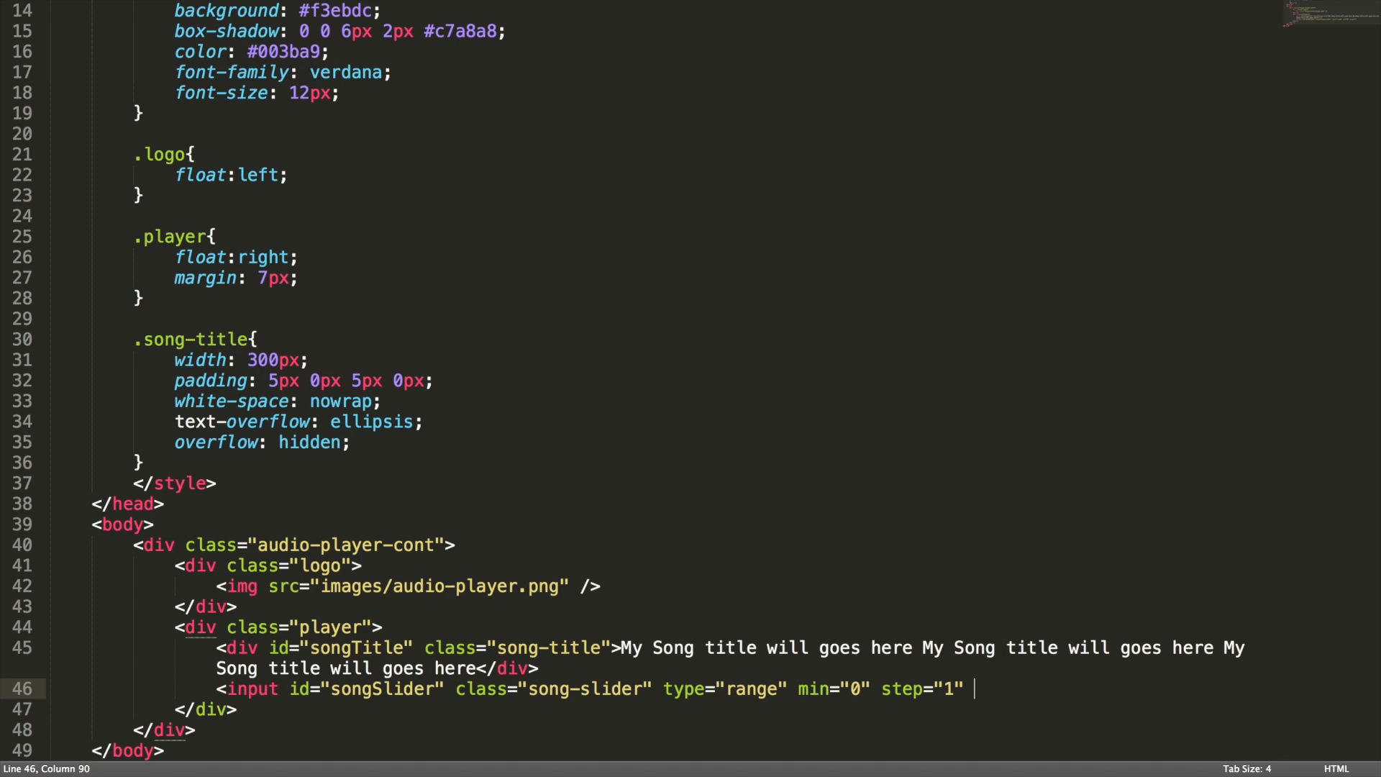
{"action": "type", "text": "onchange=\"\""}
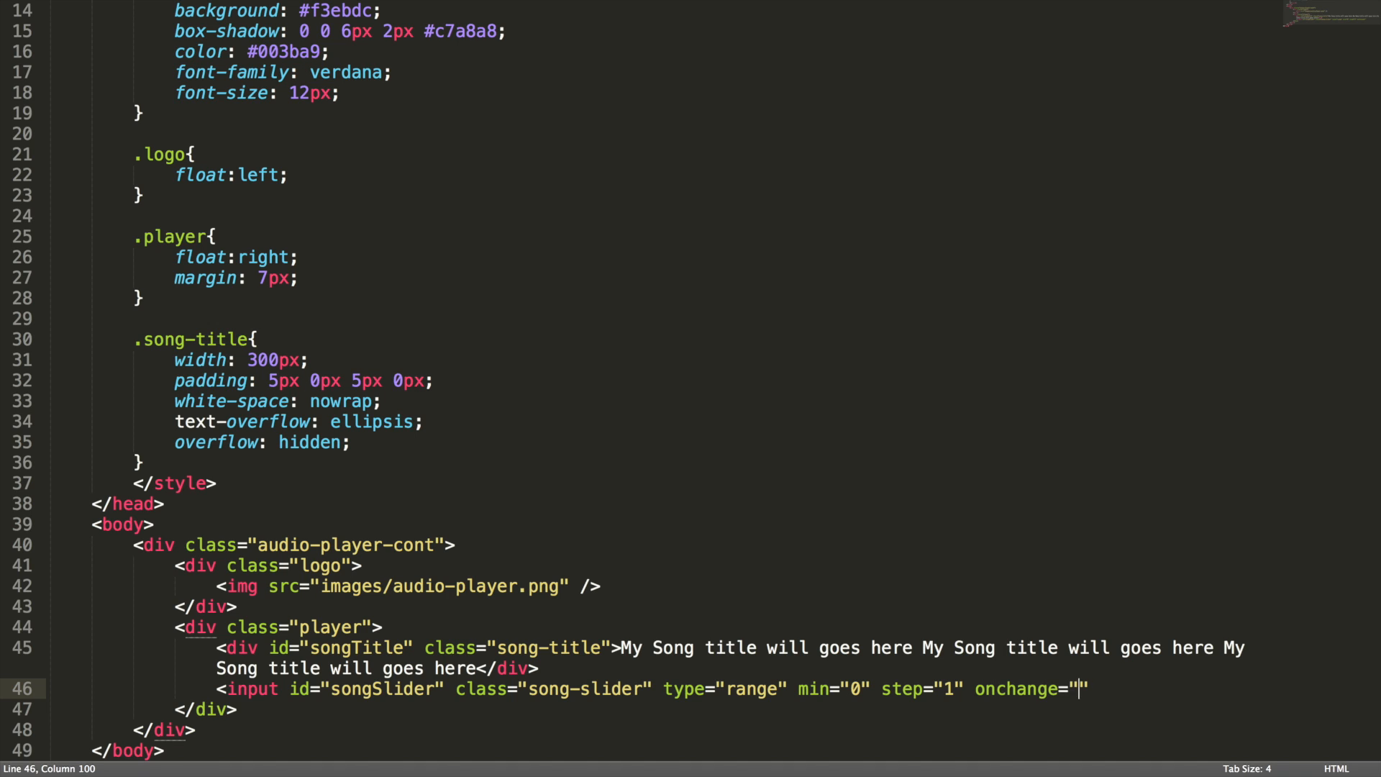
{"action": "type", "text": "se"}
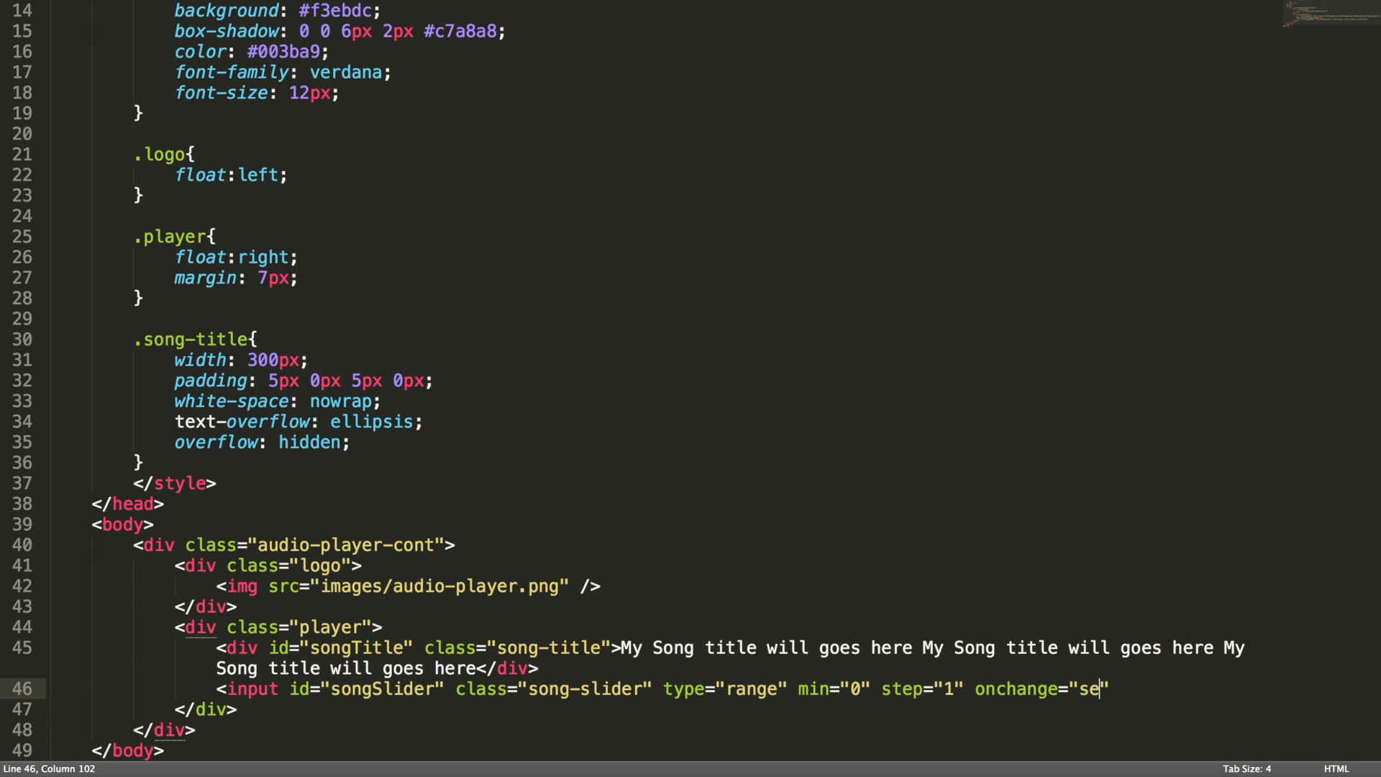
{"action": "type", "text": "ek"}
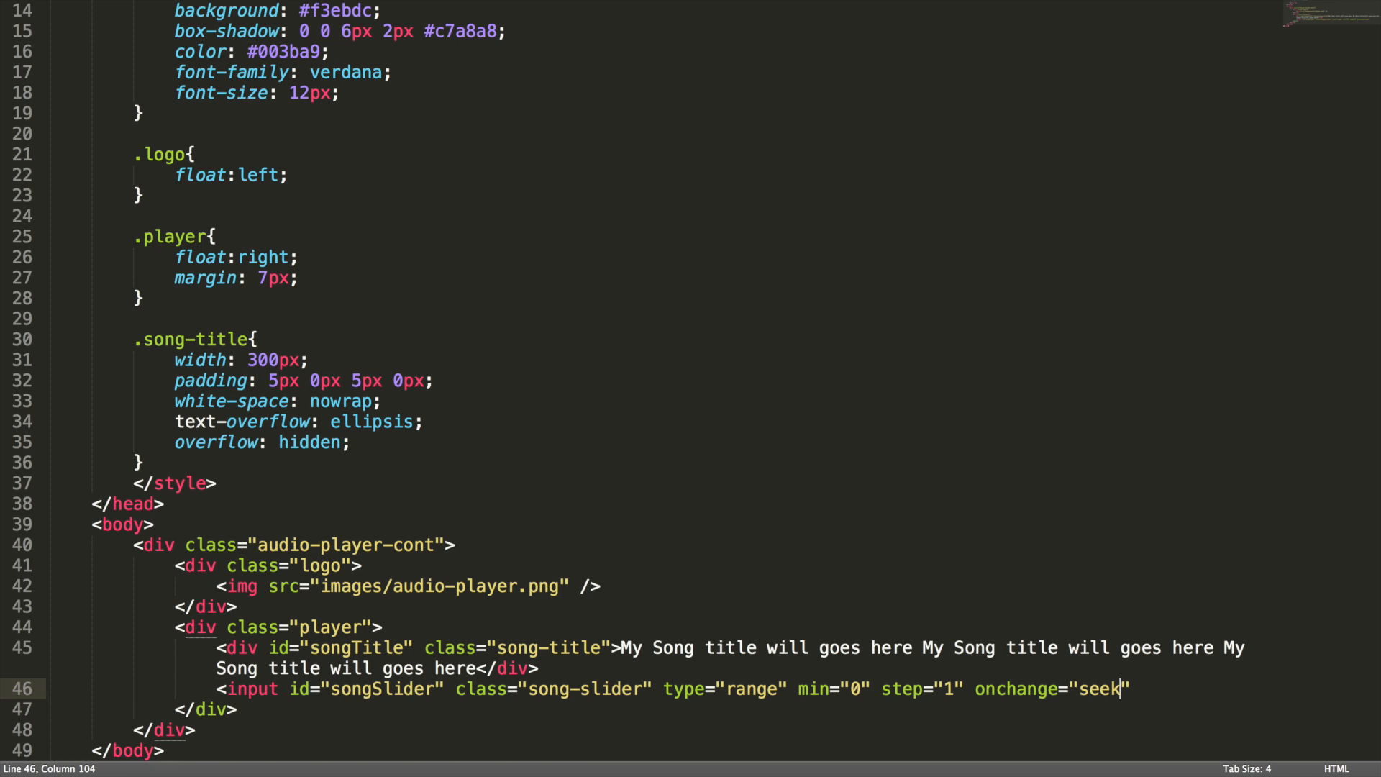
{"action": "type", "text": "Song()\""}
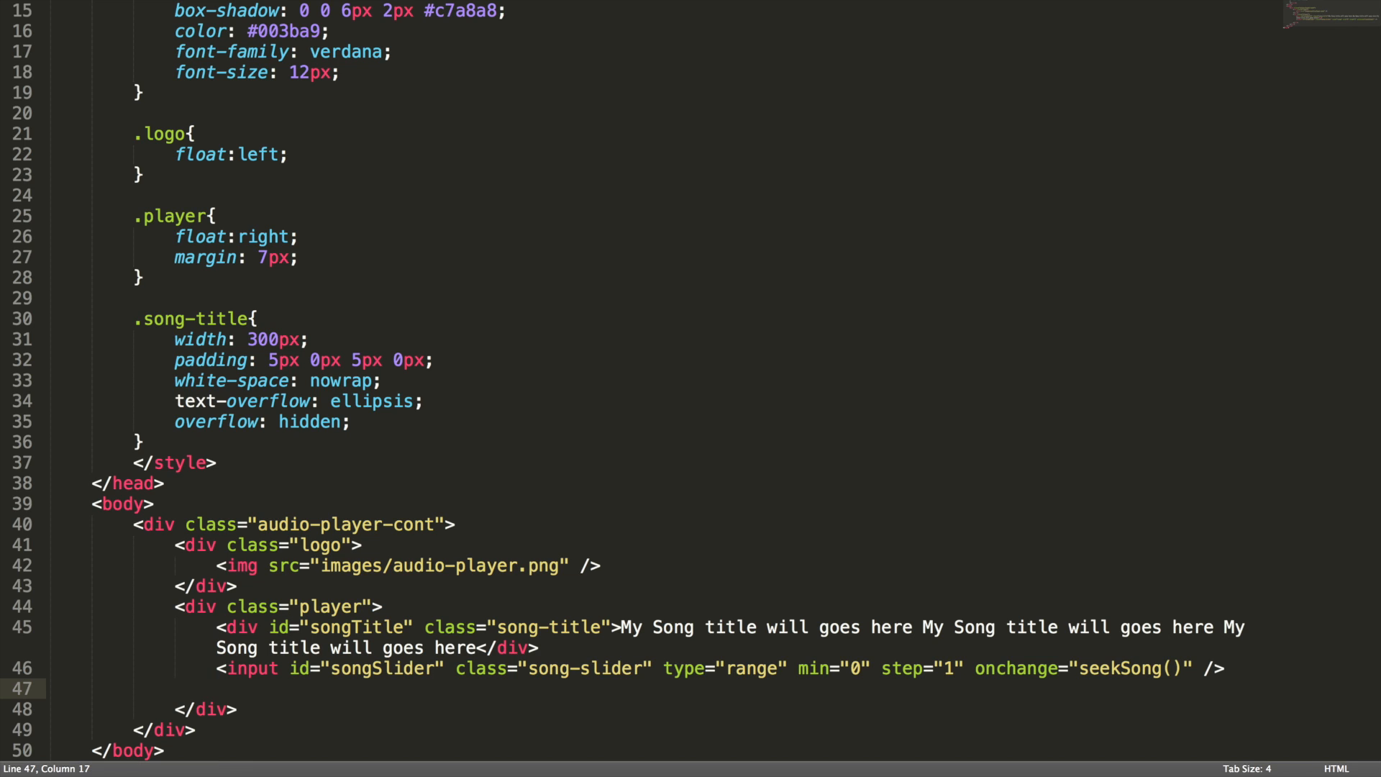
{"action": "type", "text": "div>"}
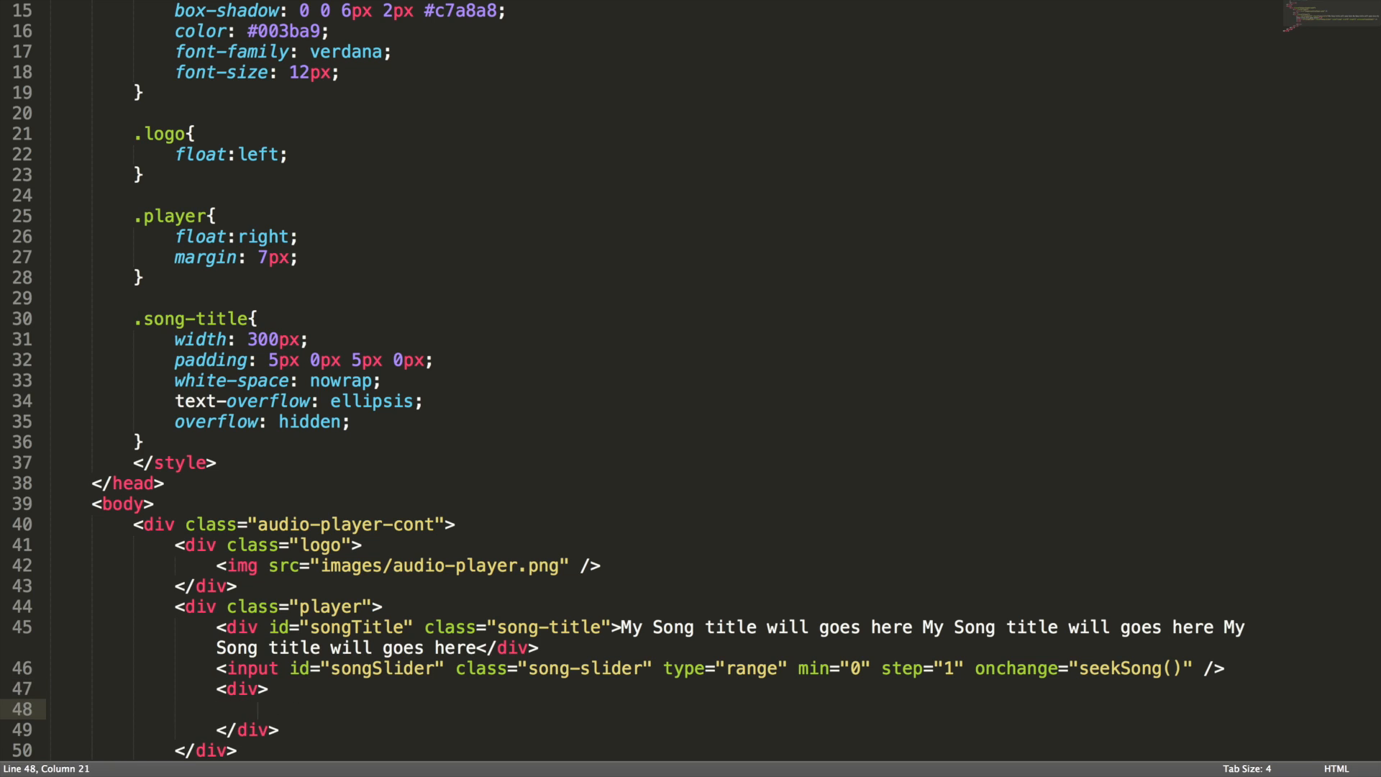
- Add a div with id currentTime and class current-time showing 00:00
{"action": "type", "text": "<div id"}
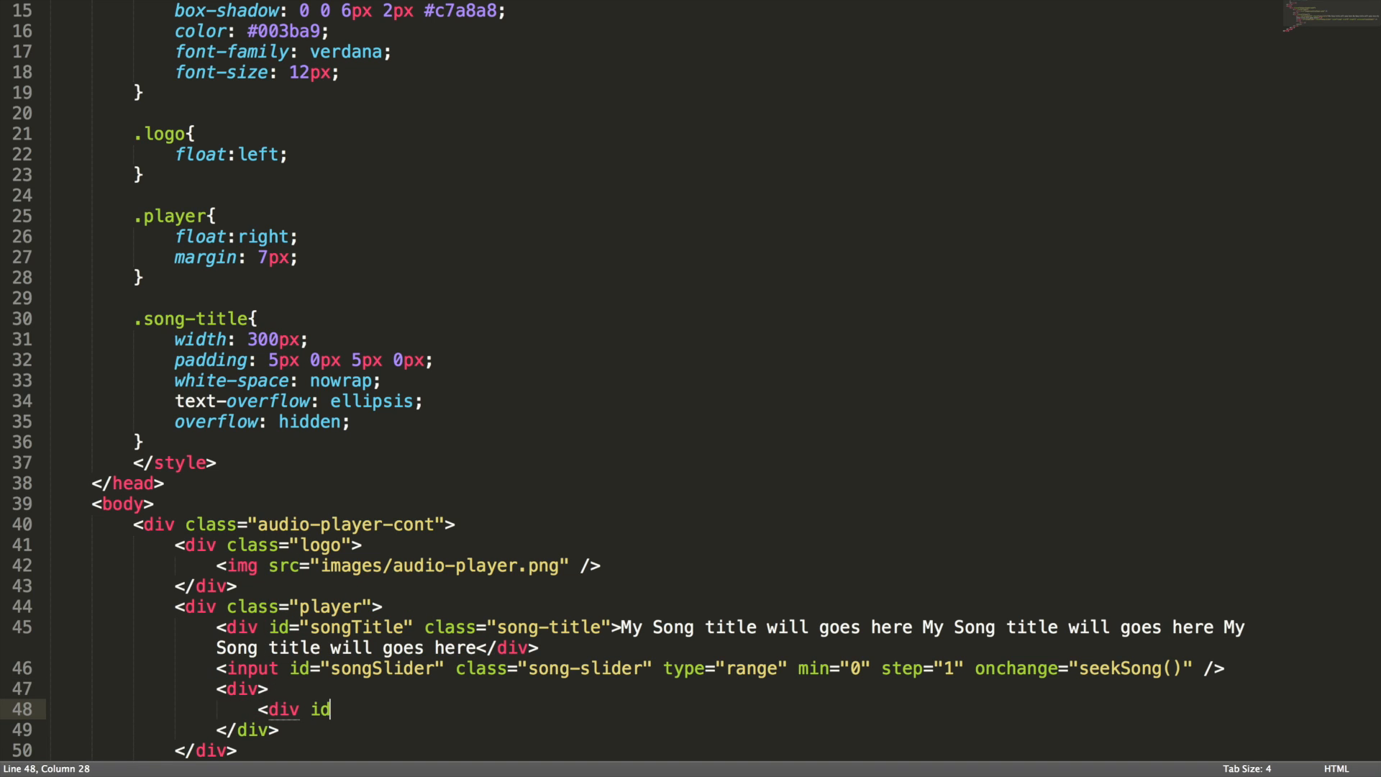
{"action": "type", "text": "=\"currentTim\""}
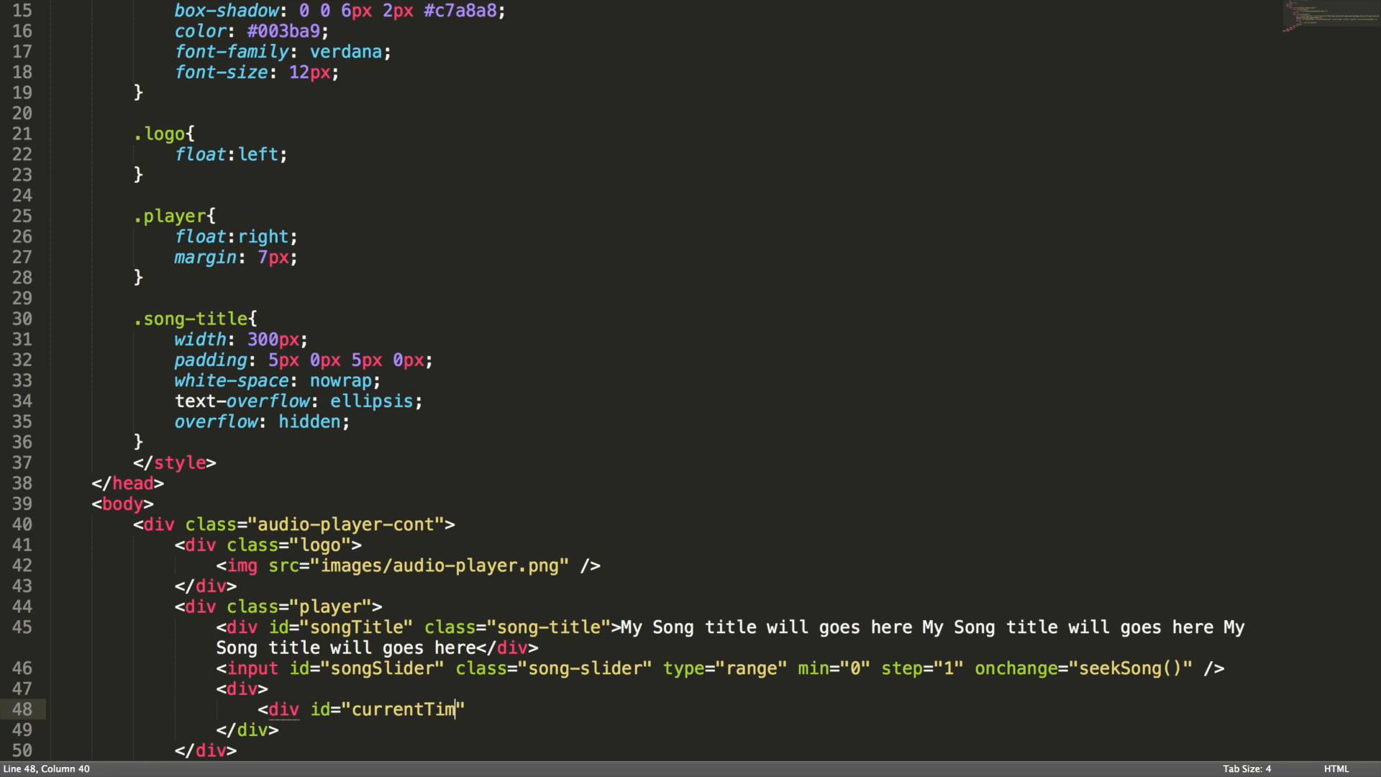
{"action": "type", "text": "e\""}
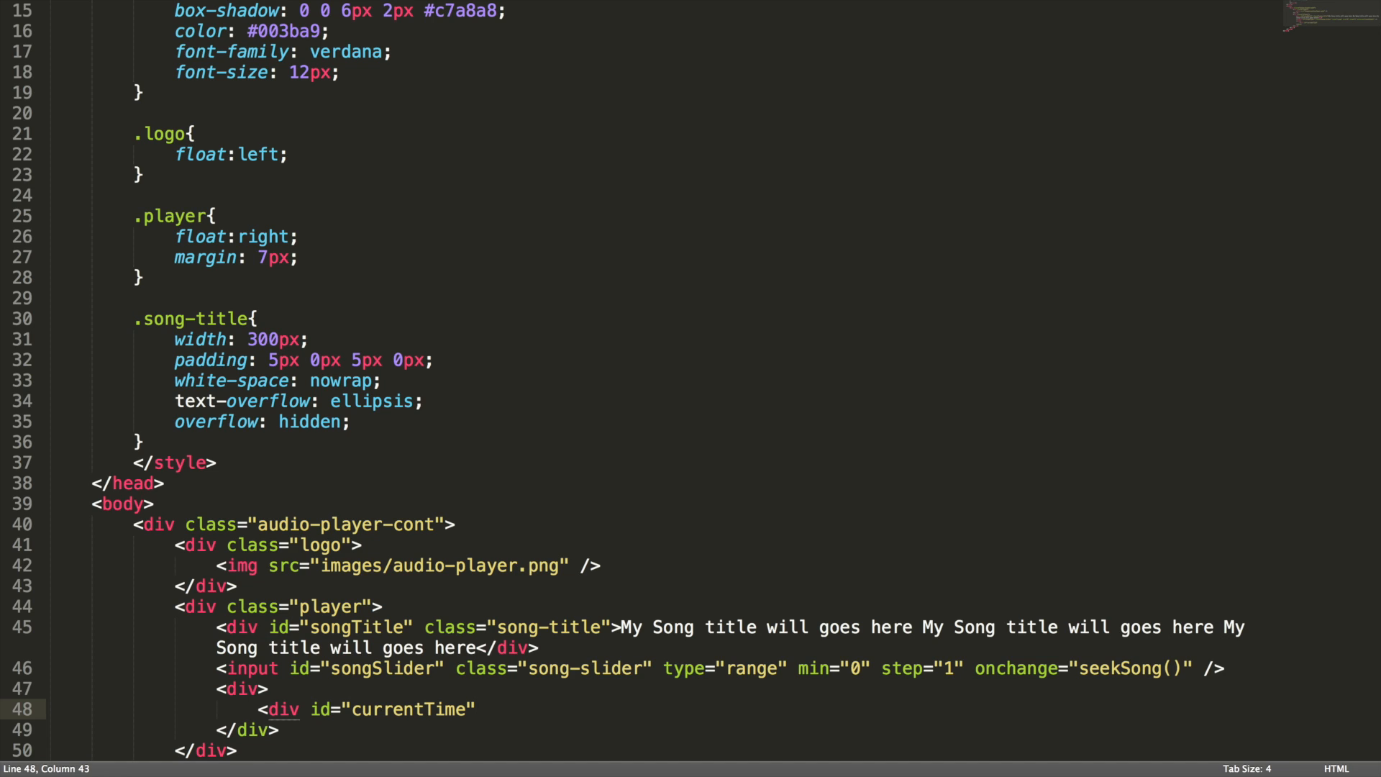
{"action": "type", "text": "class=\"curr\""}
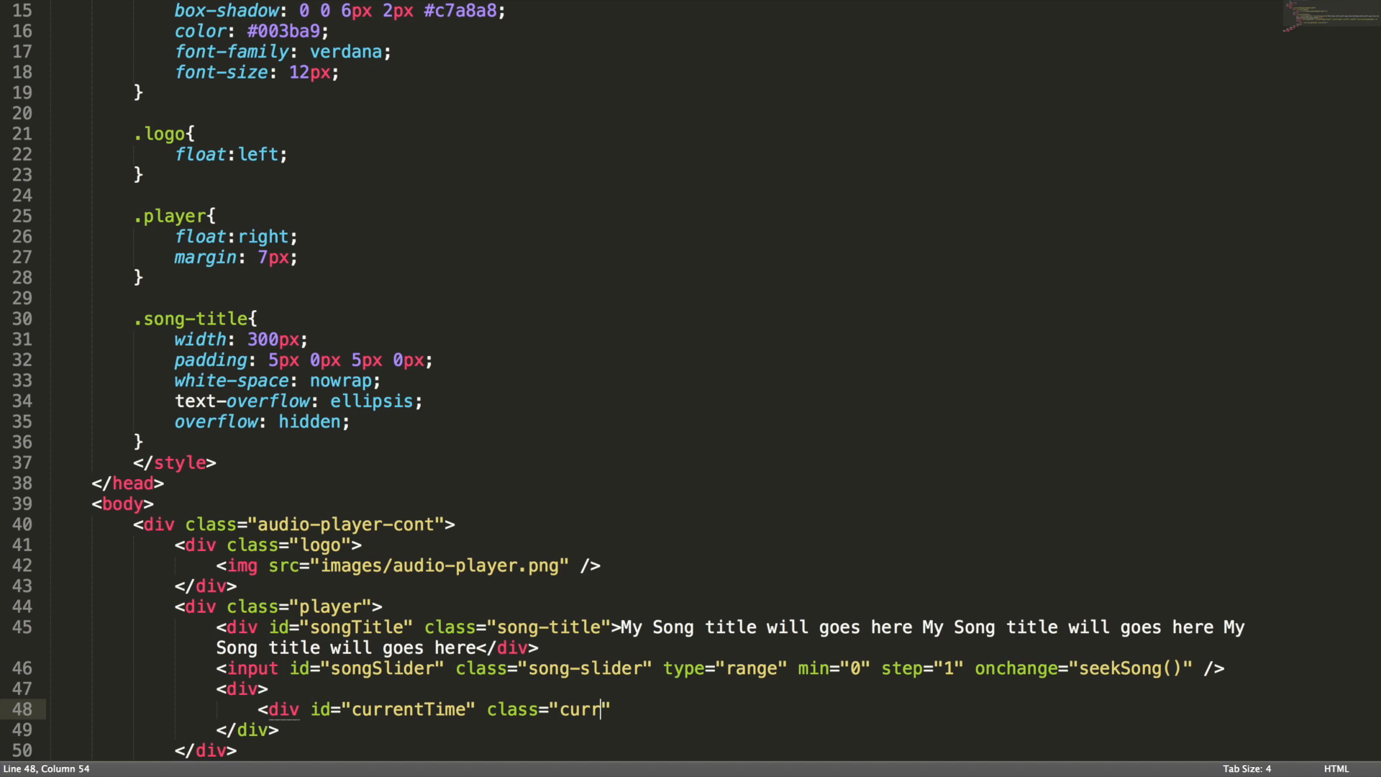
{"action": "type", "text": "ent-time"}
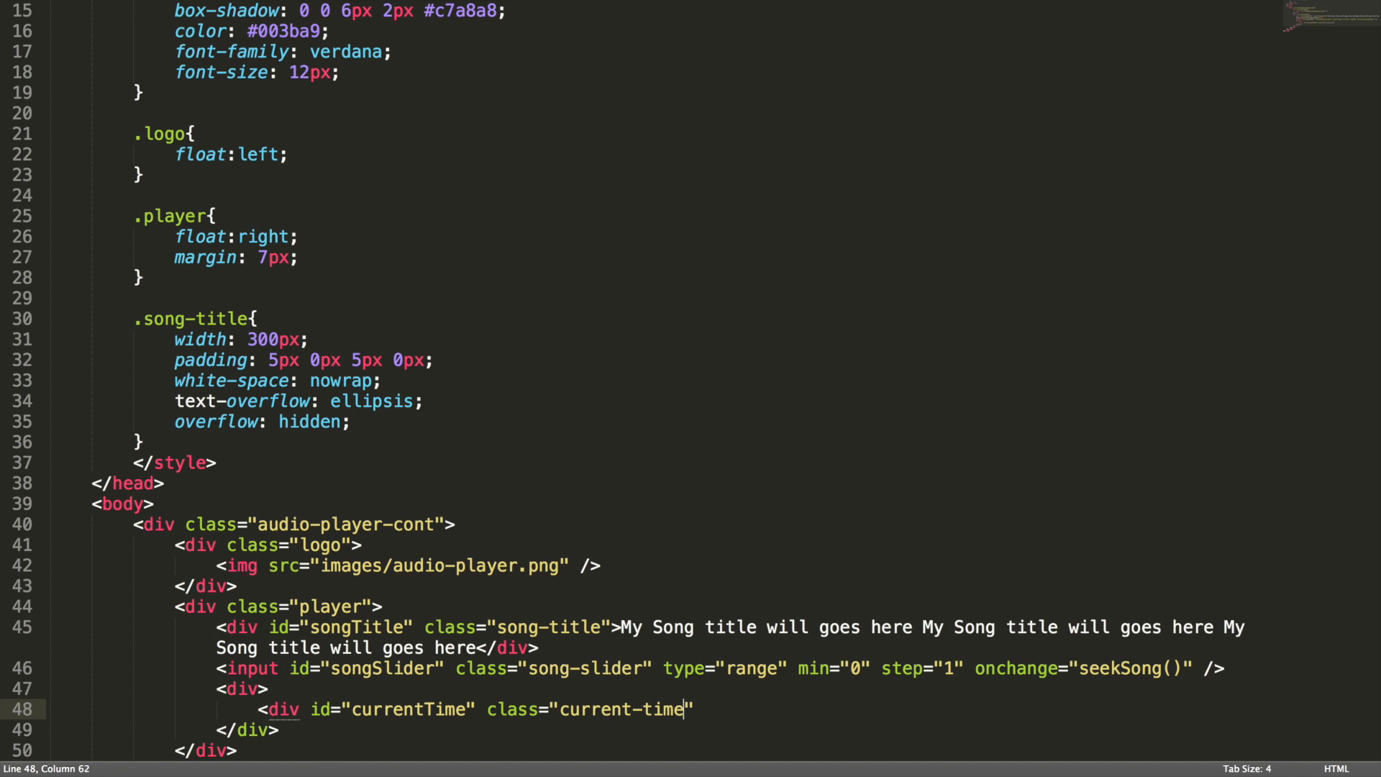
{"action": "type", "text": "\">"}
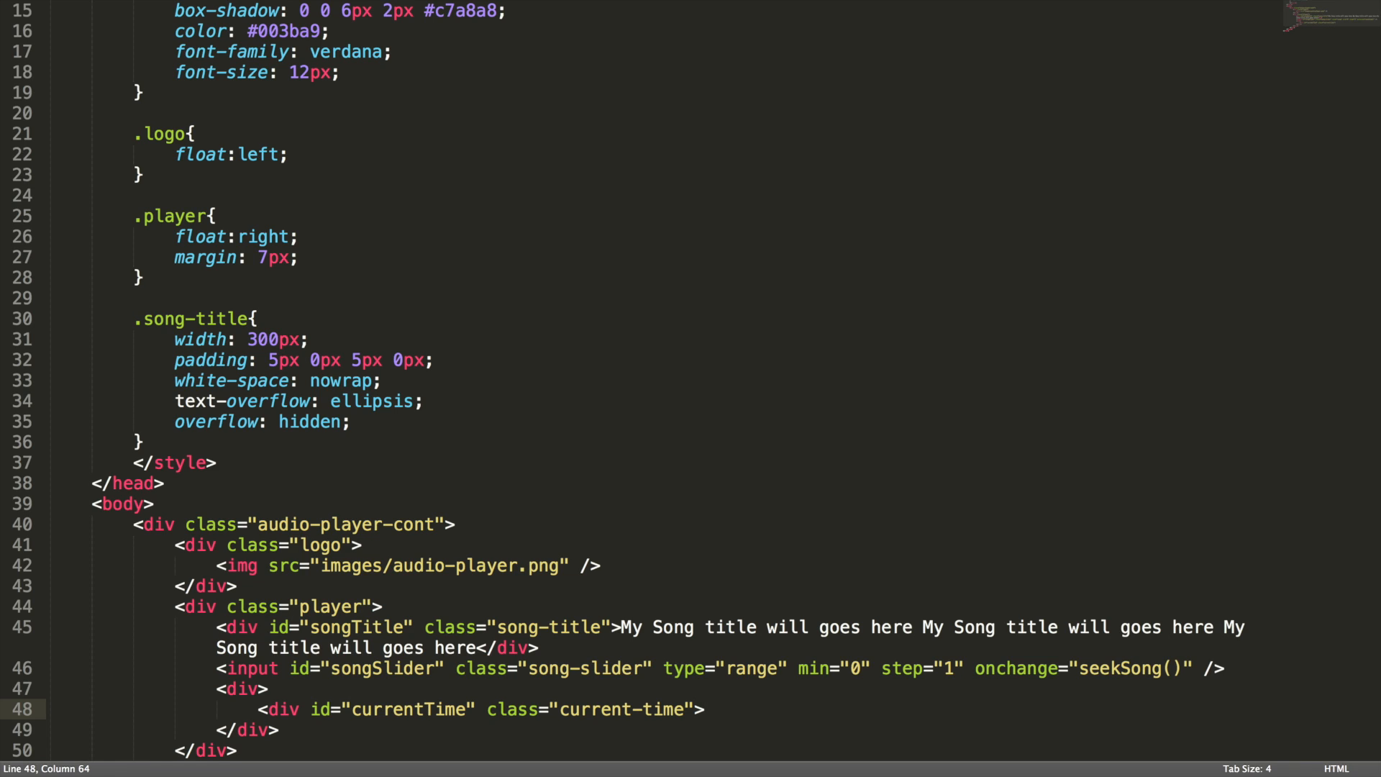
{"action": "type", "text": "00:00</div>"}
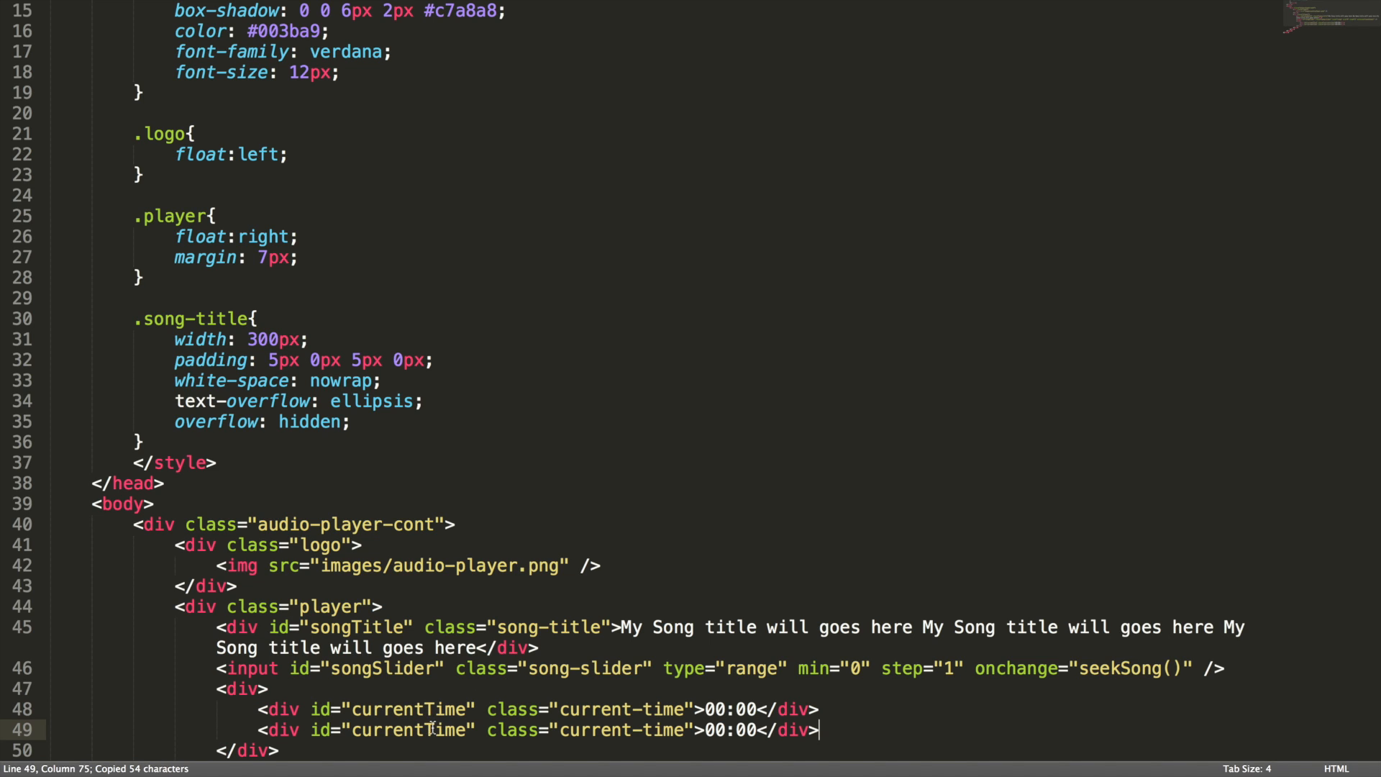
- Rename the duplicated line's id and class to duration
{"action": "type", "text": "duration"}
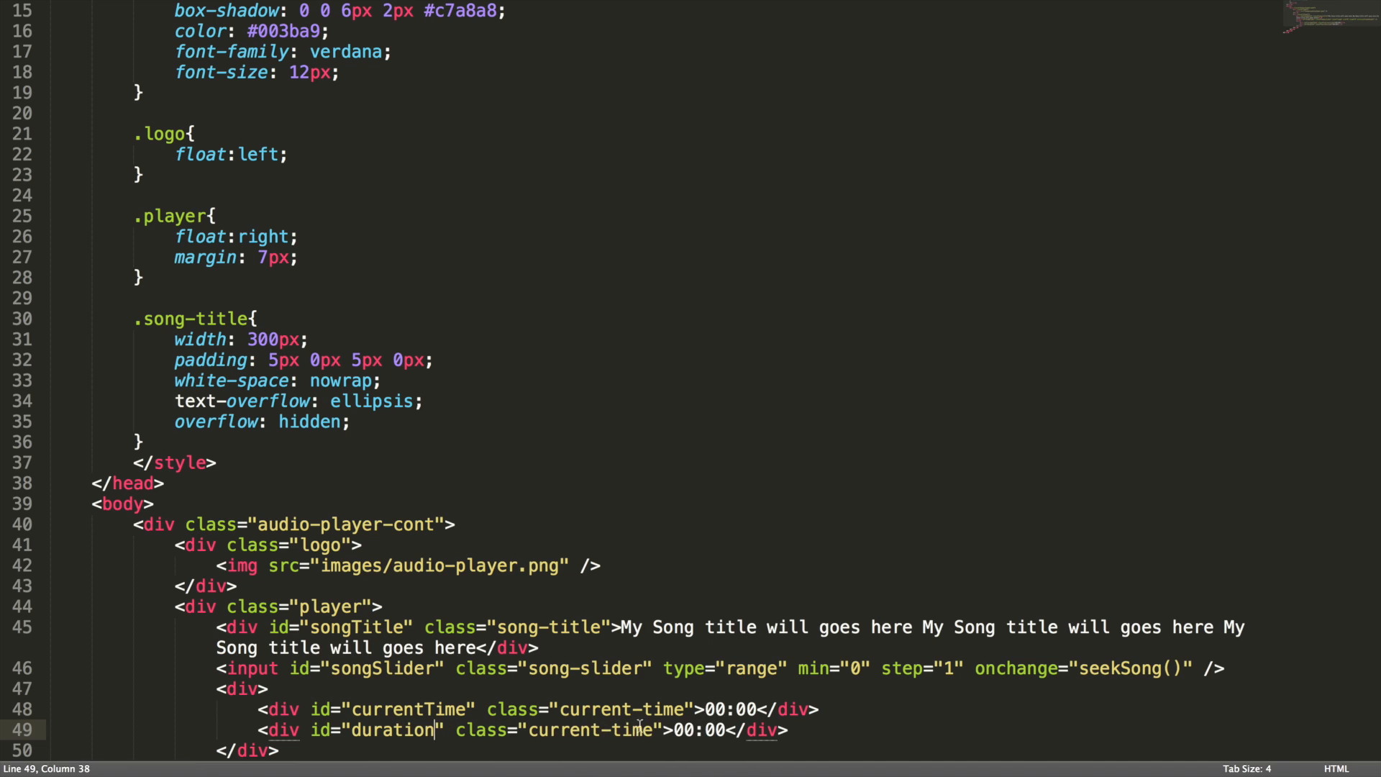
{"action": "type", "text": "dur"}
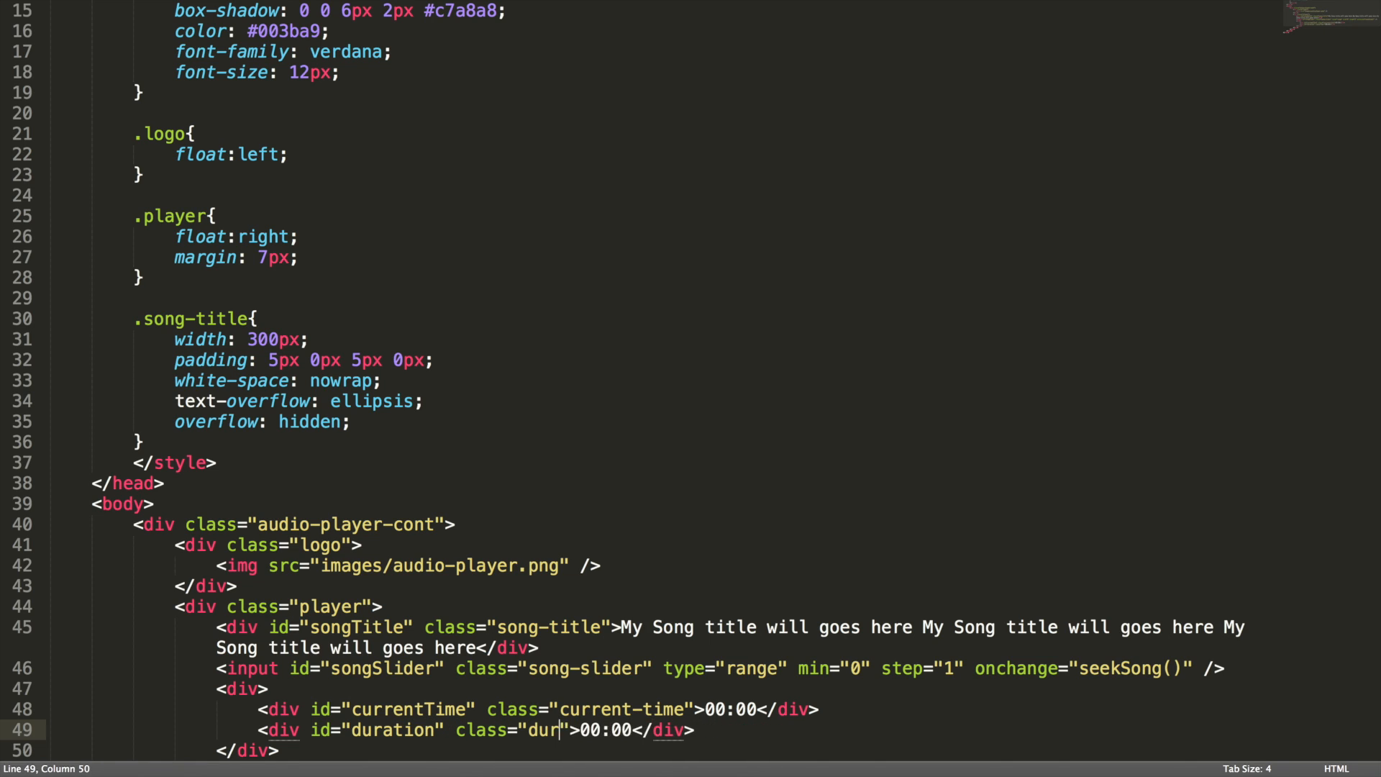
{"action": "type", "text": "ation"}
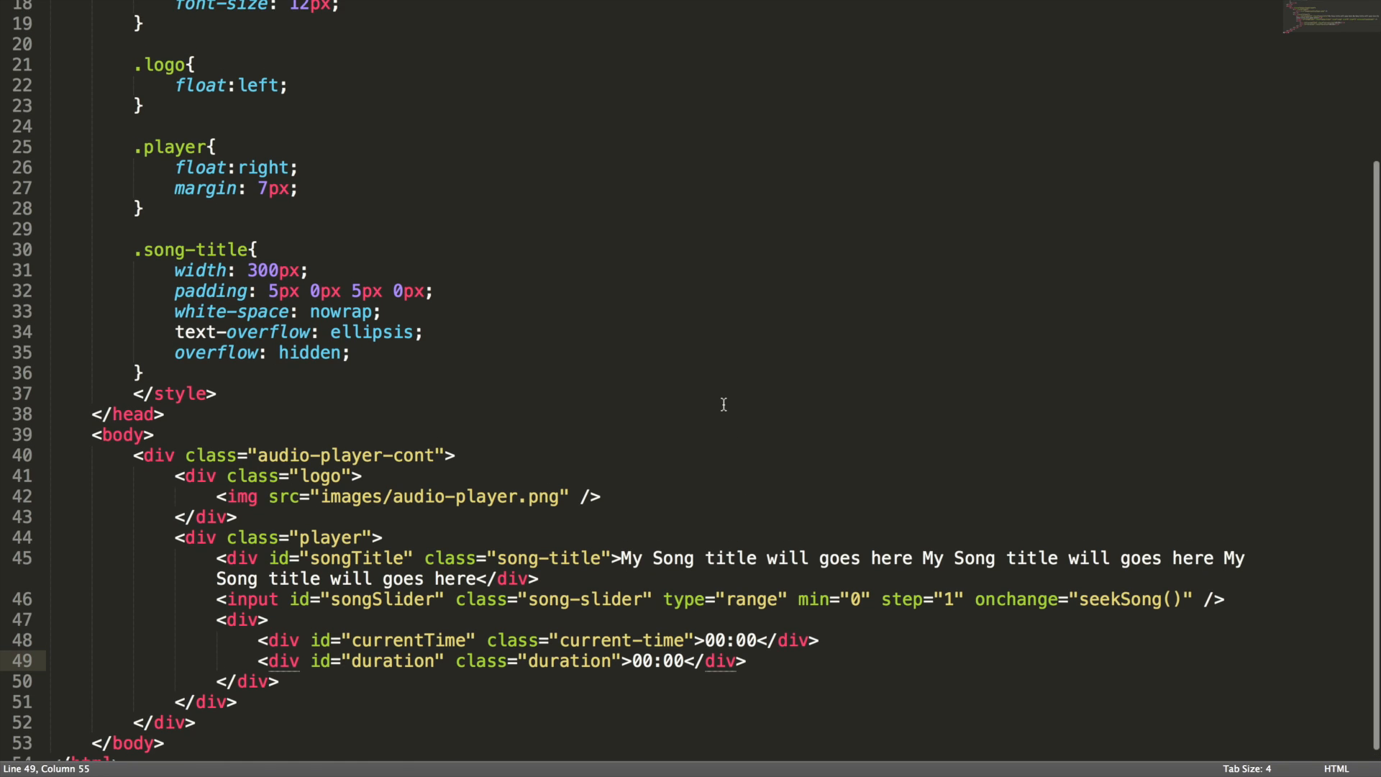
- Add a .song-slider rule with width 300px
{"action": "scroll", "scroll_direction": "down", "scroll_amount": 3}
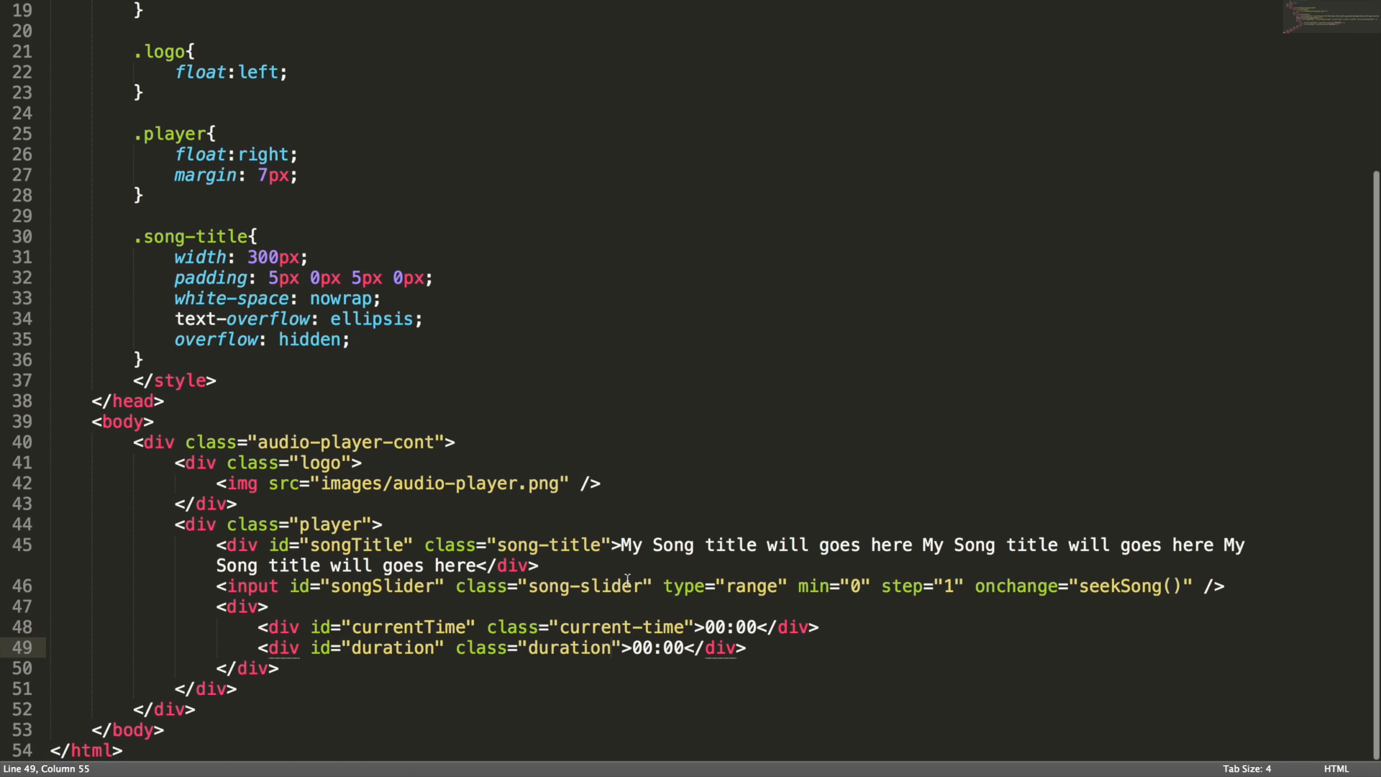
{"action": "mouse_move", "coordinate": [418, 421]}
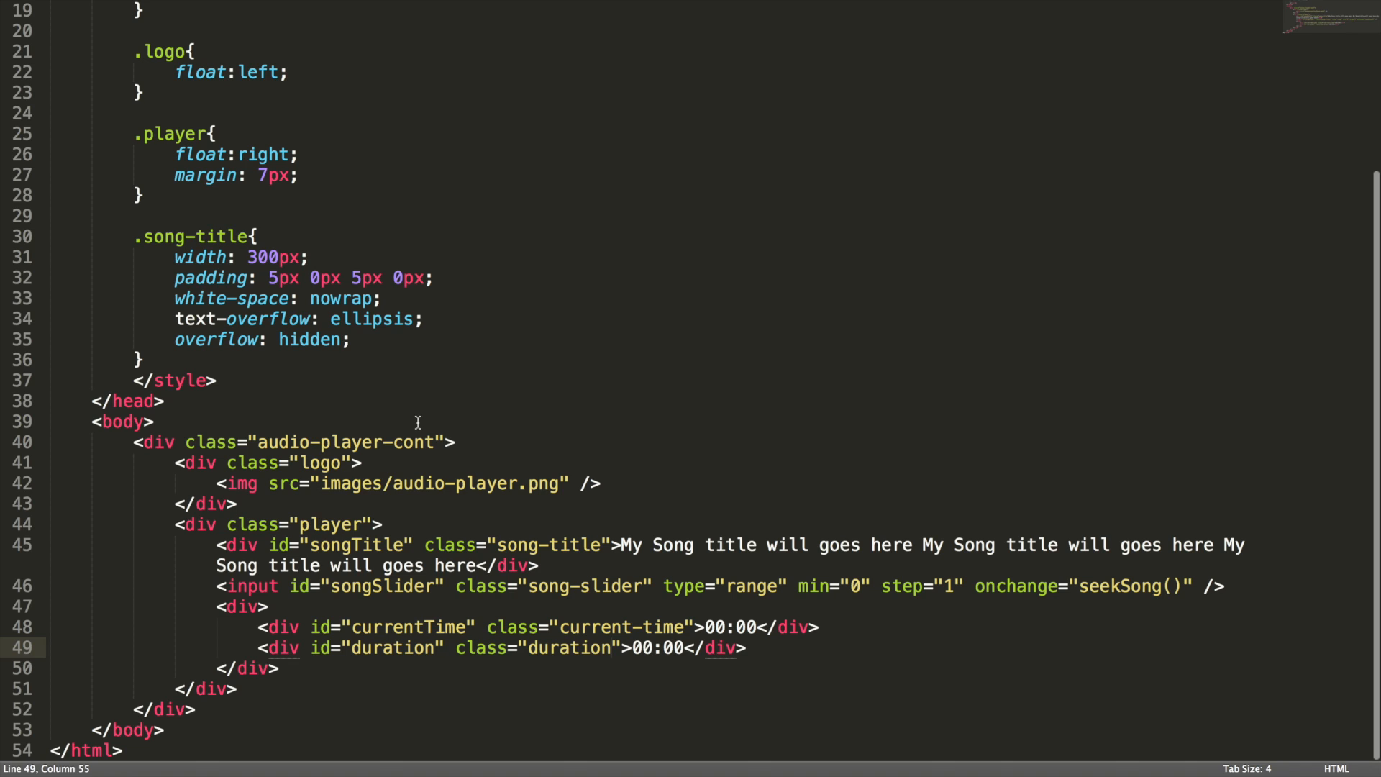
{"action": "type", "text": ".song-se"}
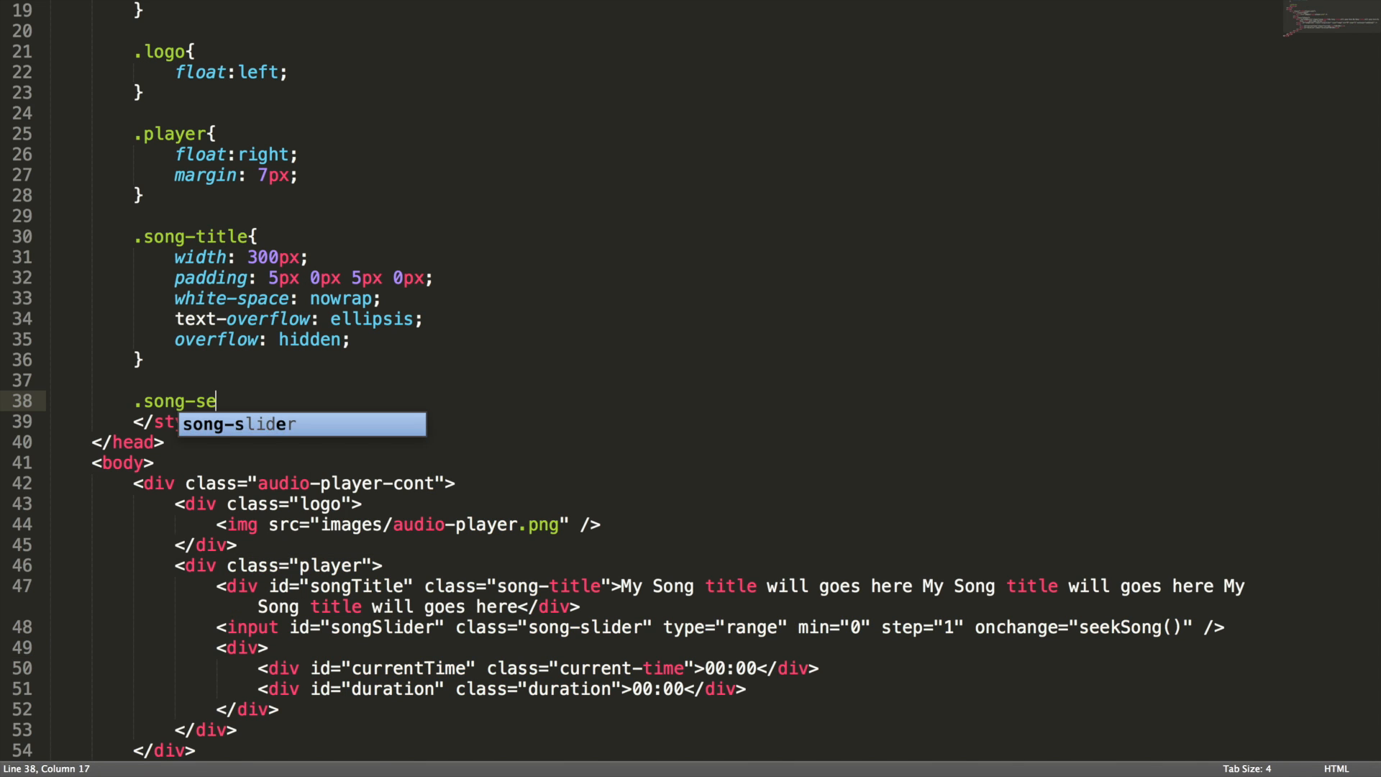
{"action": "key", "text": "Backspace"}
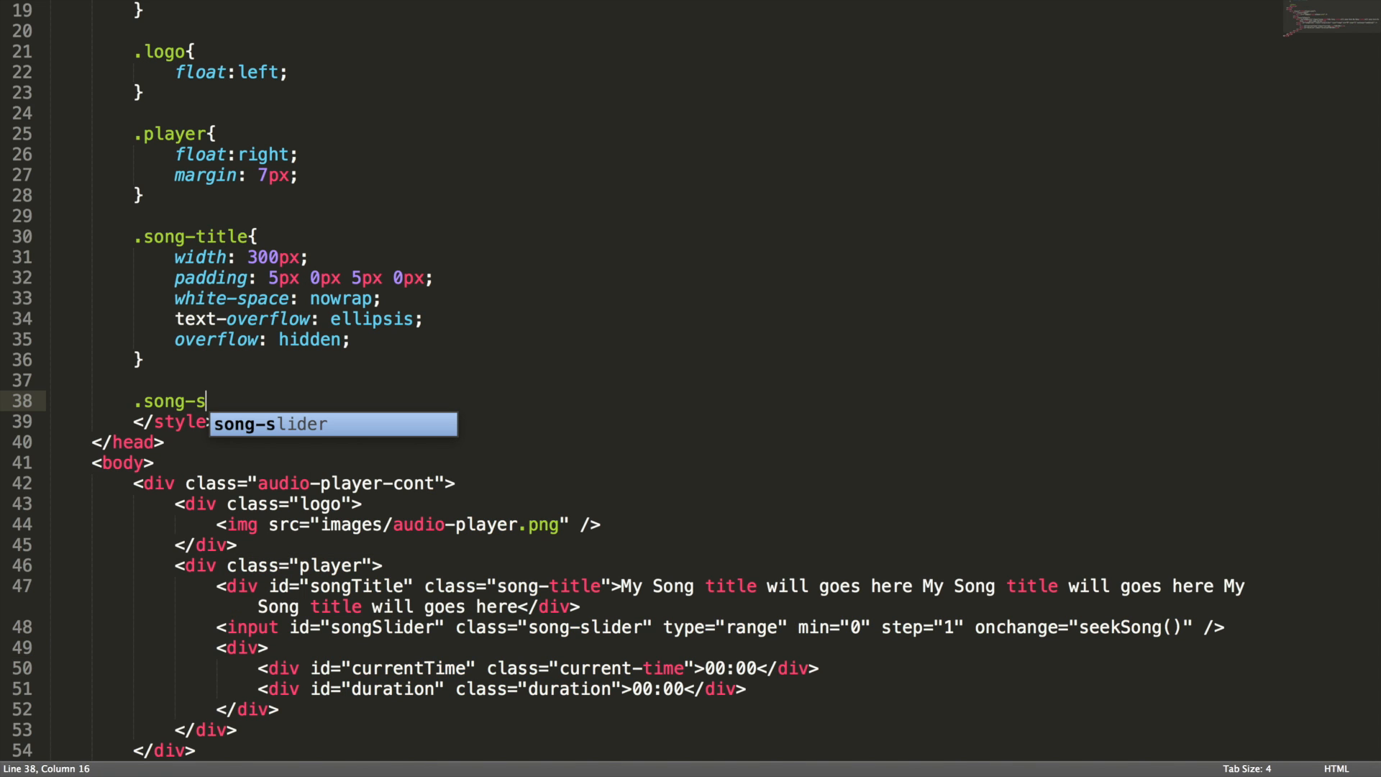
{"action": "type", "text": "lider{"}
{"action": "type", "text": "width: 3;"}
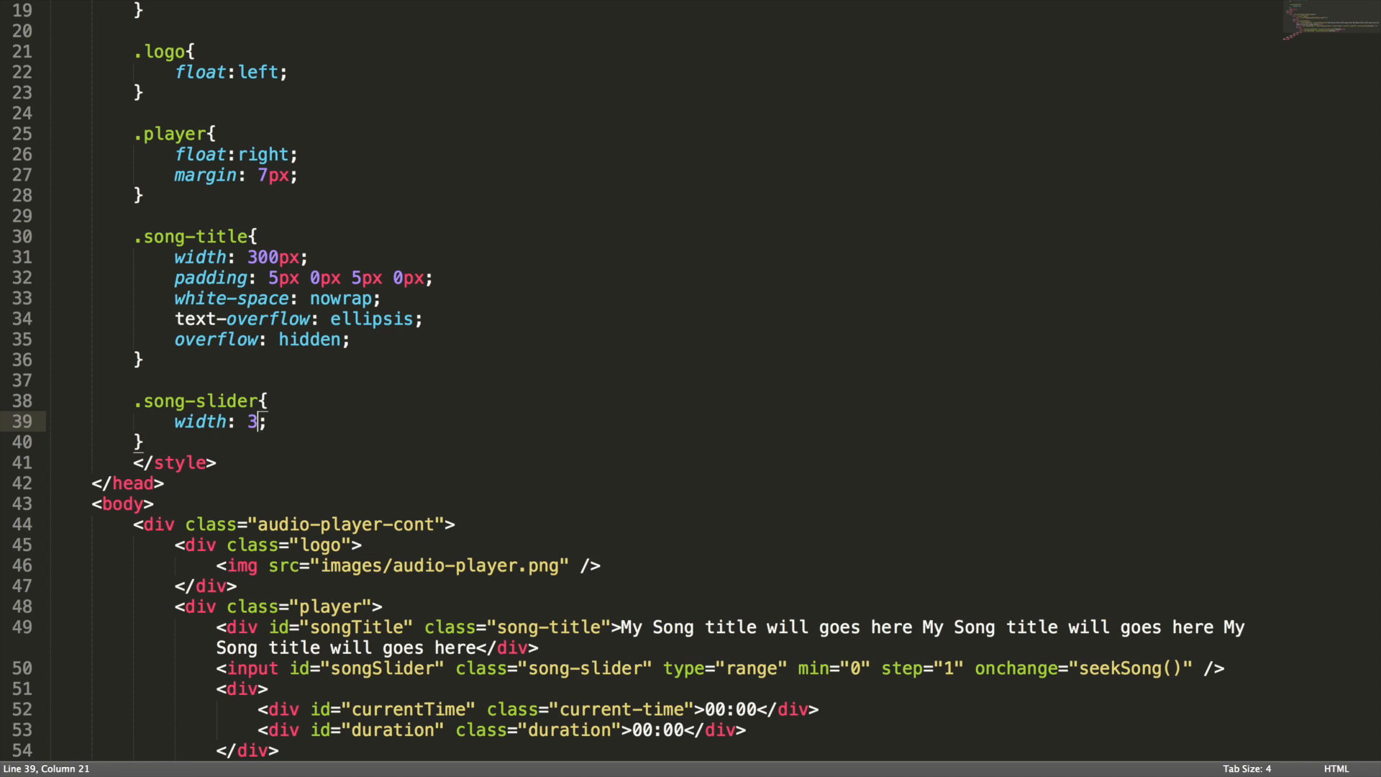
{"action": "type", "text": "00px;"}
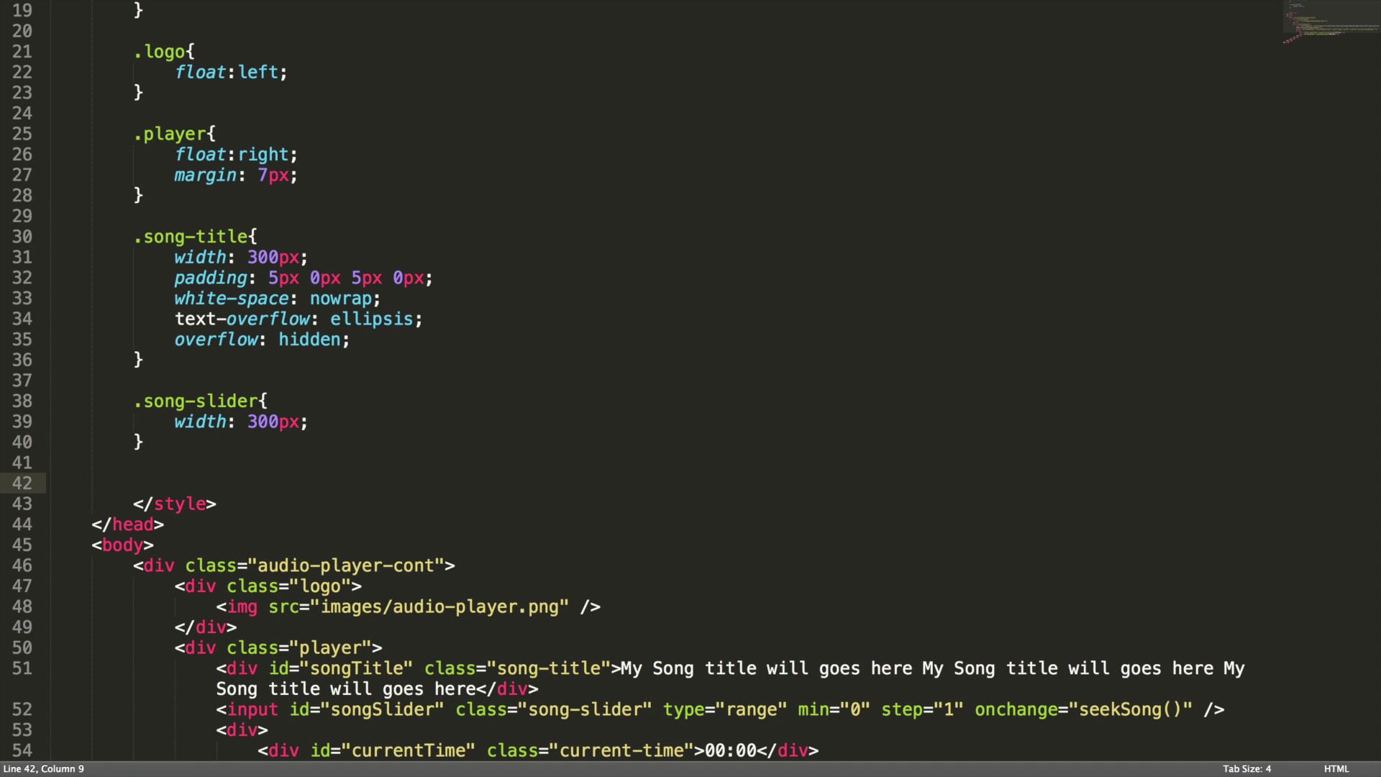
- Float .current-time left and .duration right, both at 10px font size, and save
{"action": "type", "text": ".current-time{"}
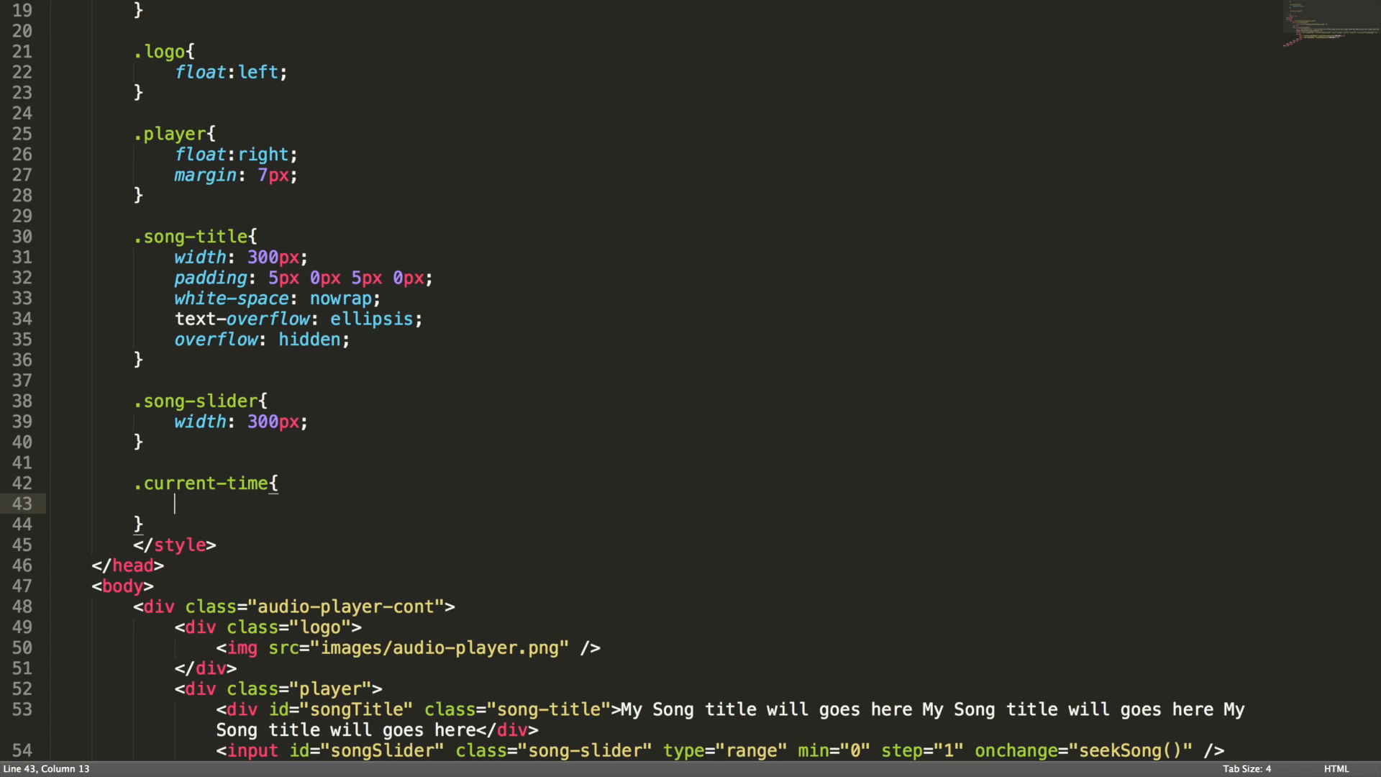
{"action": "type", "text": "float:left;"}
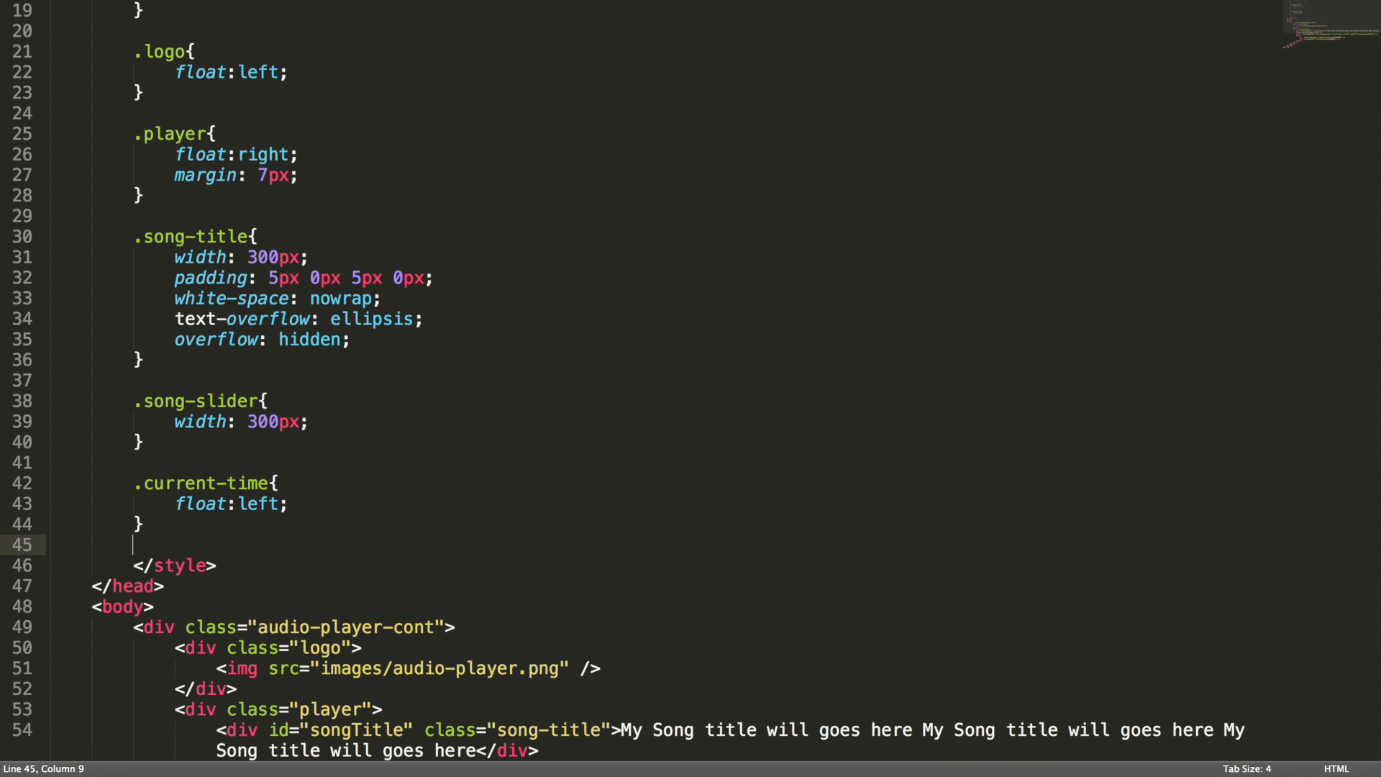
{"action": "type", "text": ".duration{"}
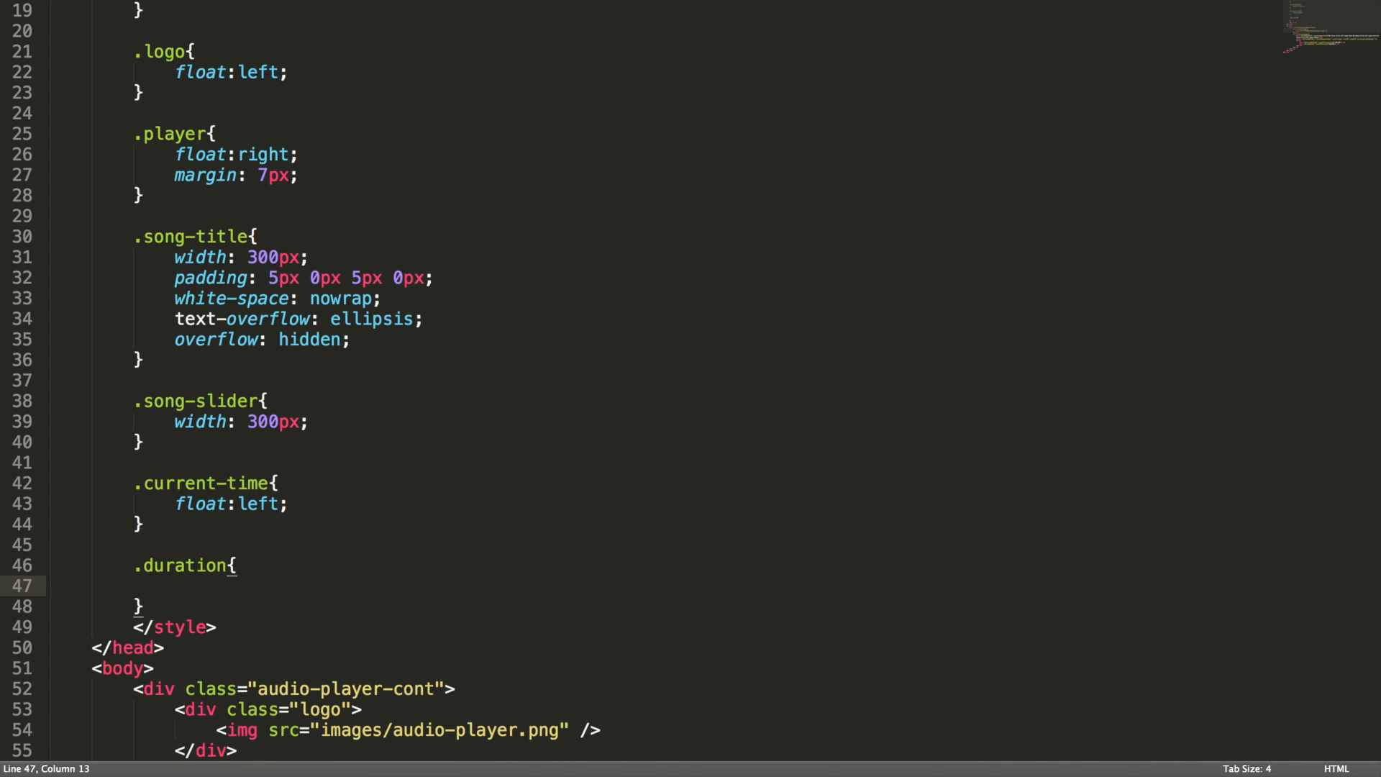
{"action": "type", "text": "float:right;"}
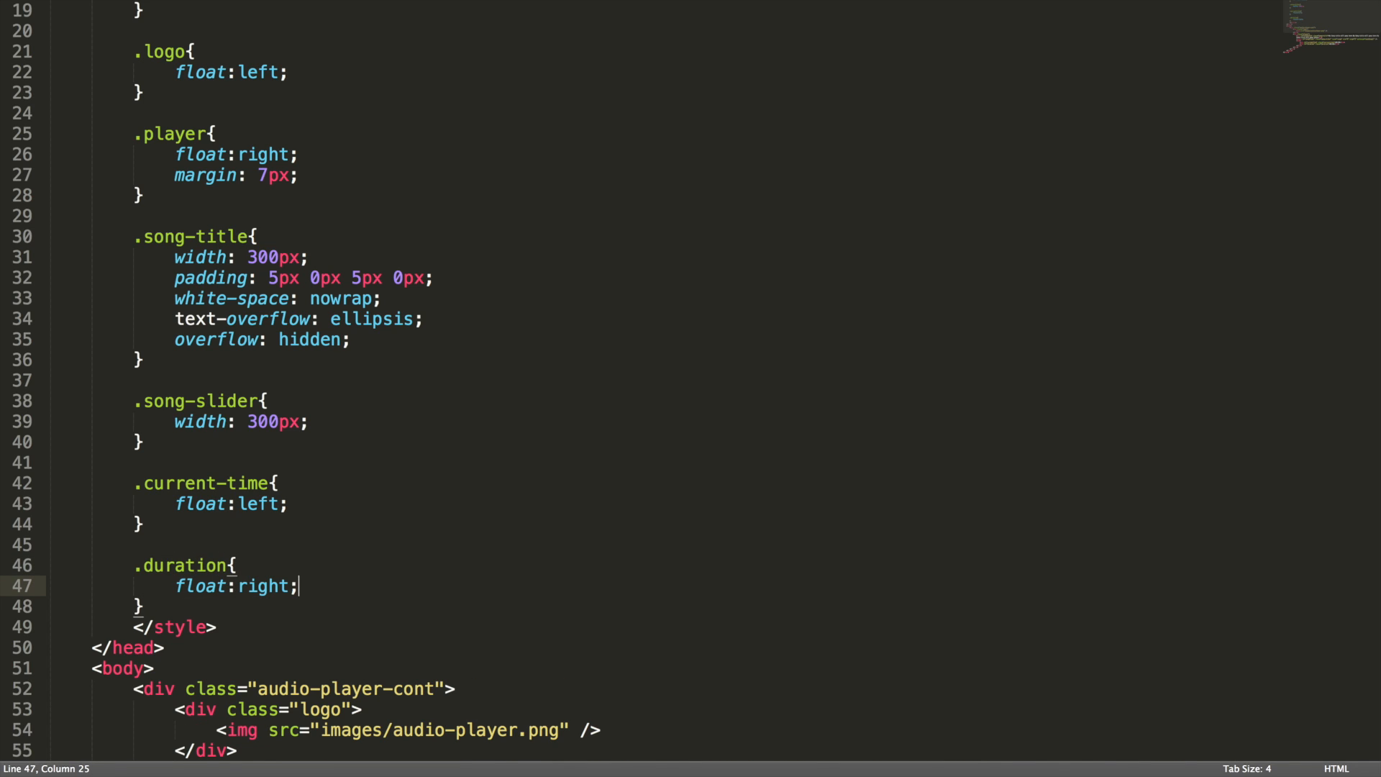
{"action": "mouse_move", "coordinate": [322, 510]}
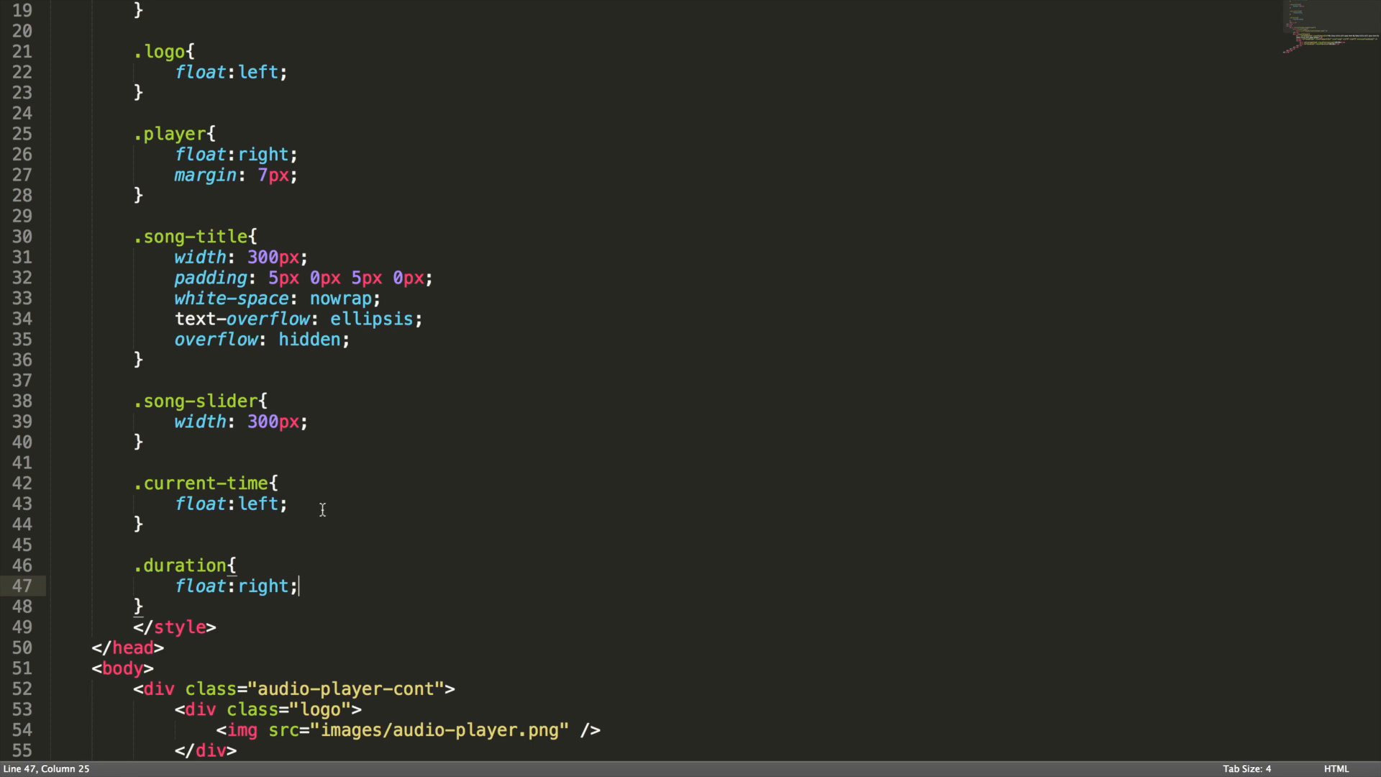
{"action": "left_click", "coordinate": [319, 505]}
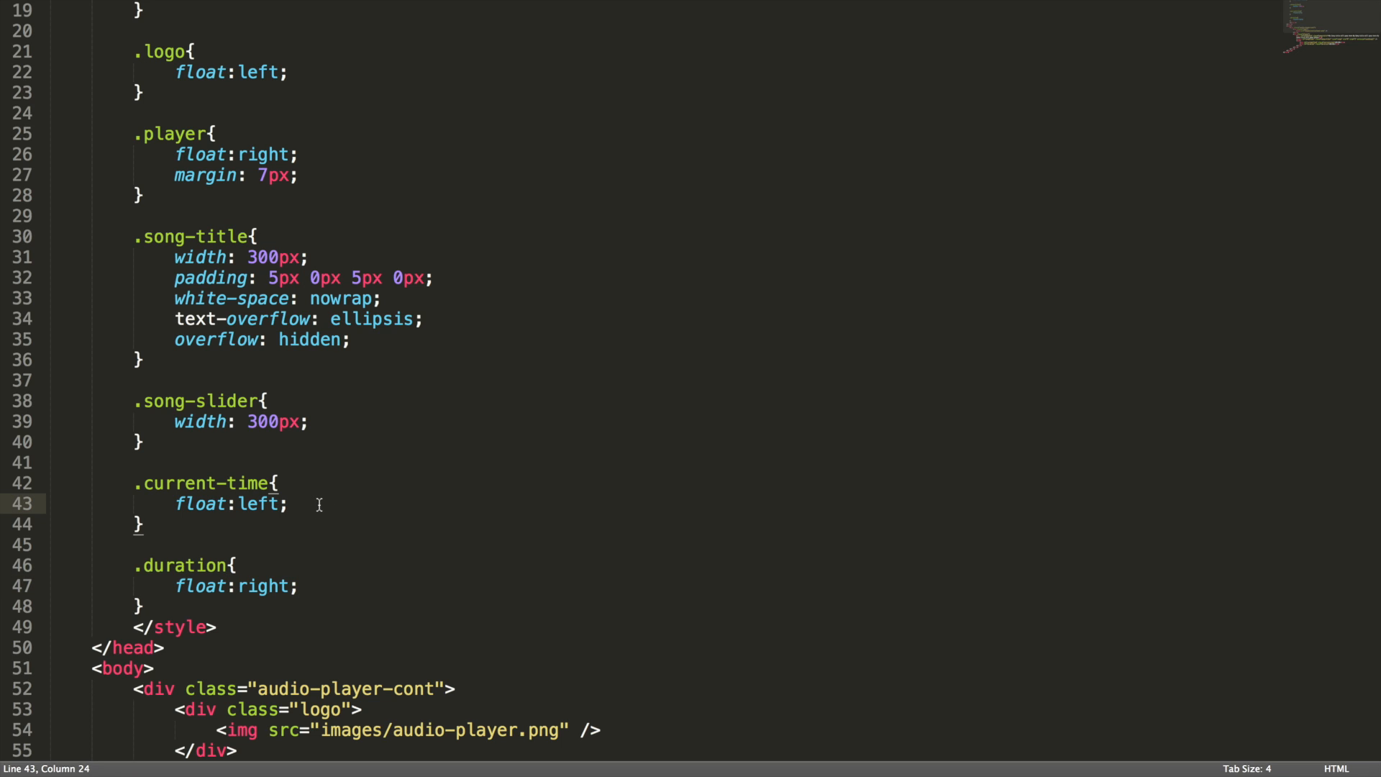
{"action": "type", "text": "font-size:"}
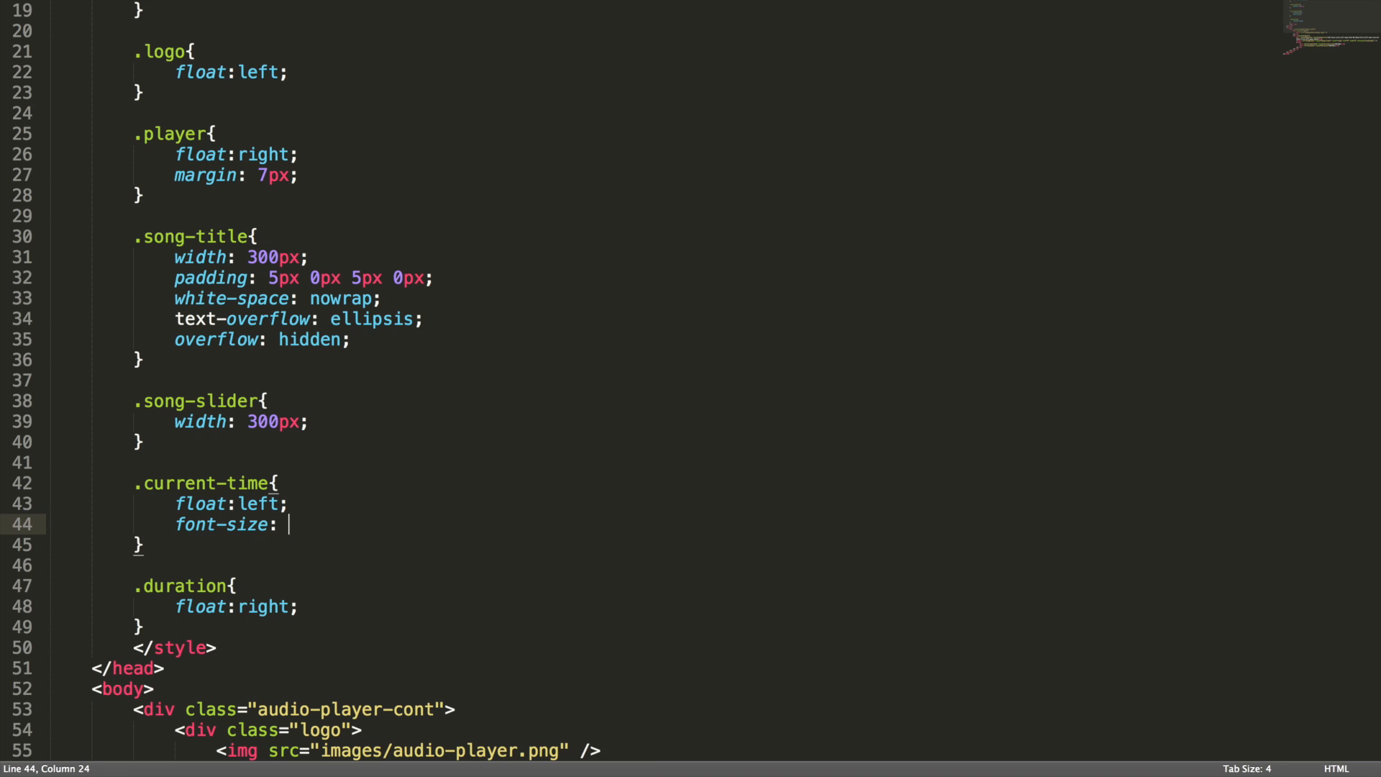
{"action": "type", "text": "10px;"}
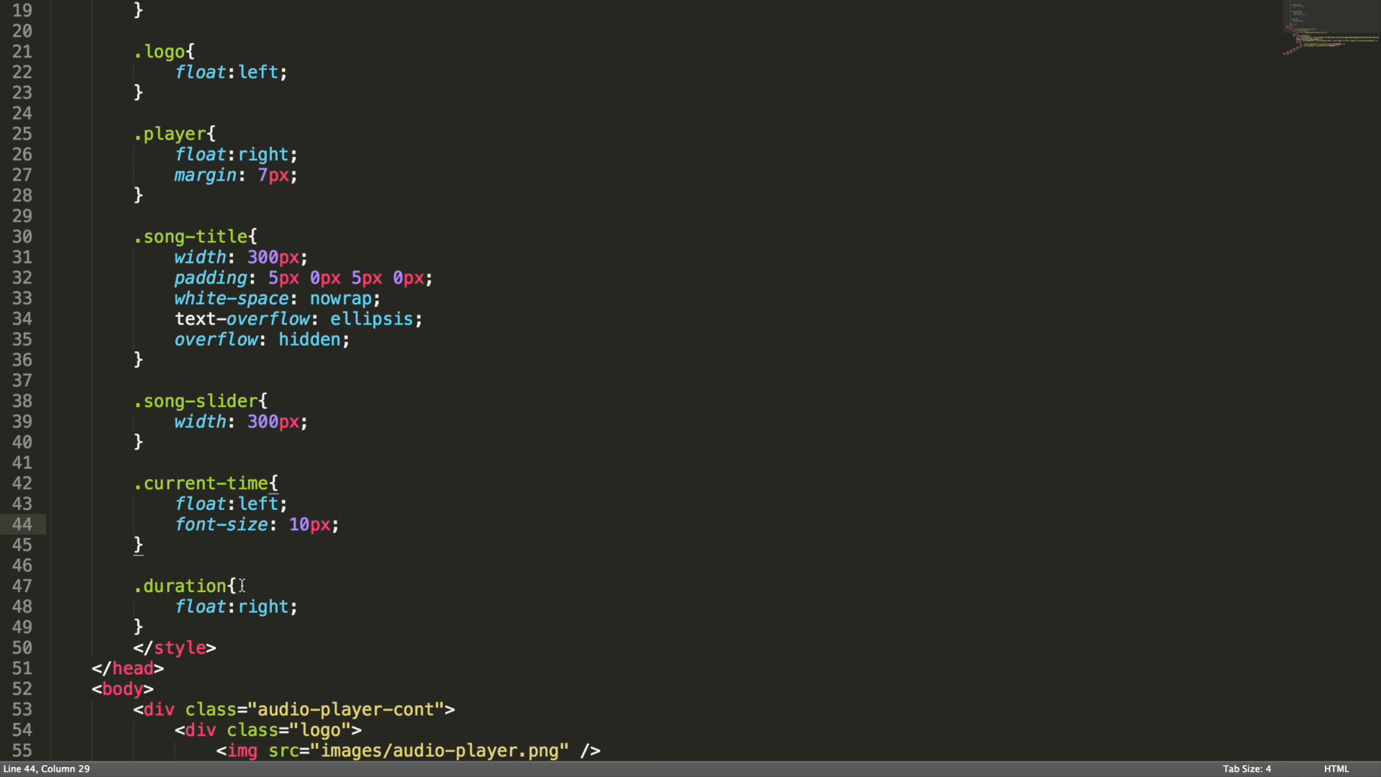
{"action": "type", "text": "font-size: 1"}
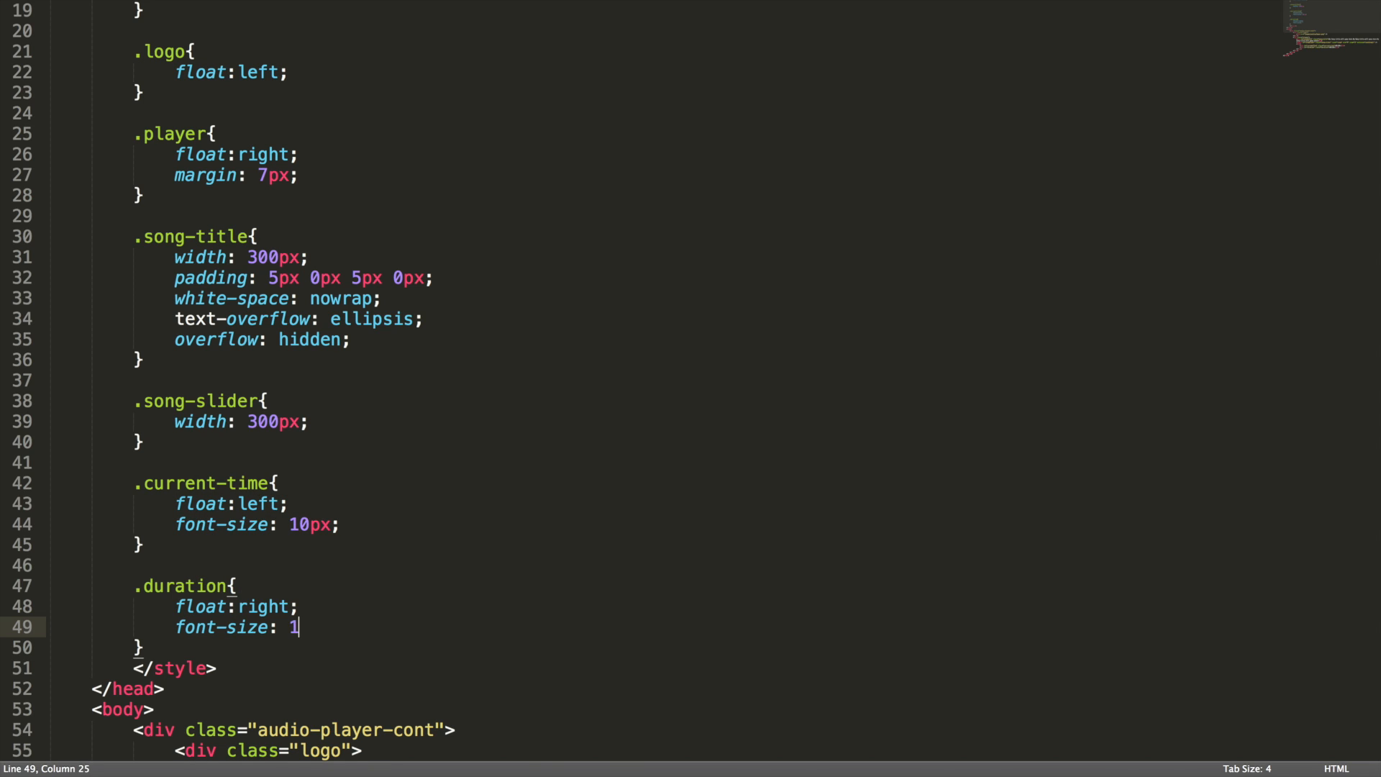
{"action": "type", "text": "0px;"}
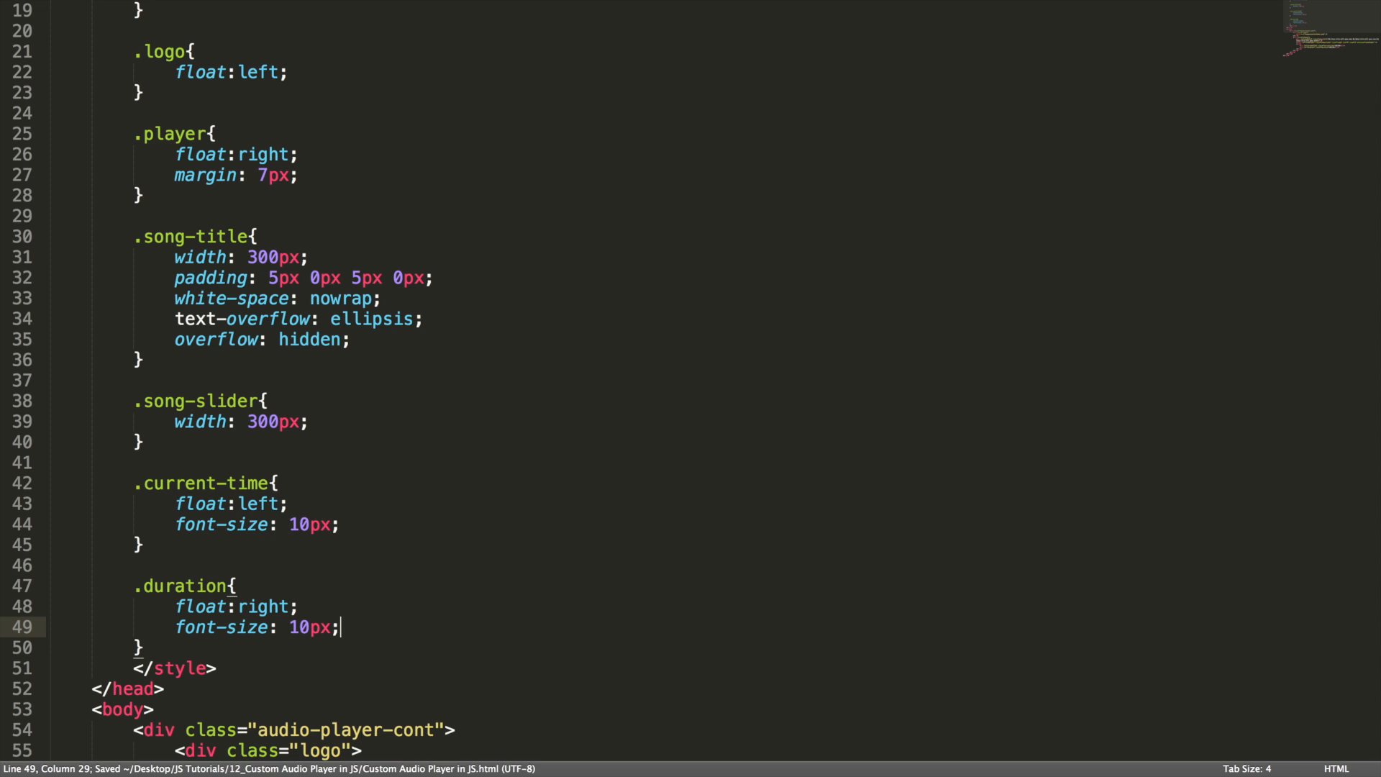
- In the controllers div, add an images/play.png img, 30px wide, onclick playOrPauseSong()
{"action": "scroll", "scroll_direction": "down", "scroll_amount": 3}
{"action": "type", "text": "<div class=\""}
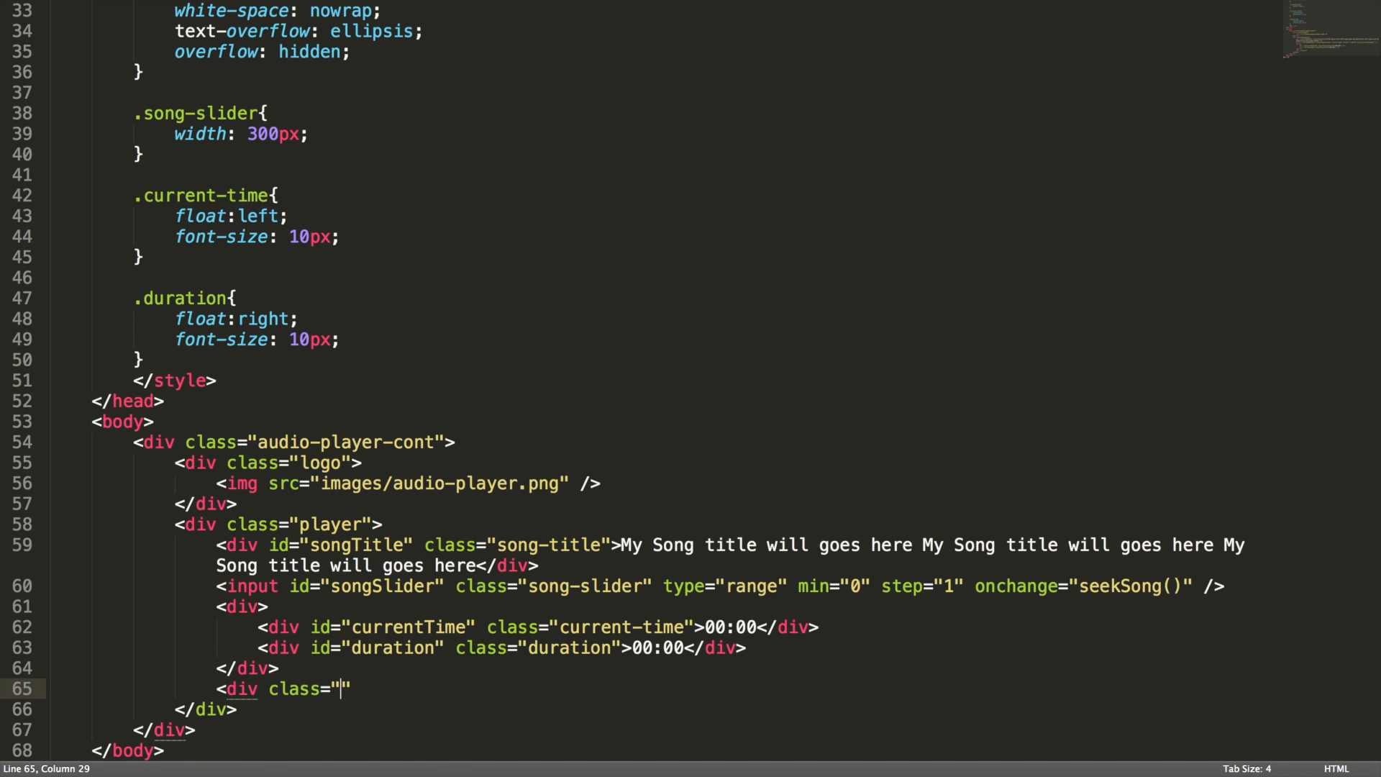
{"action": "type", "text": "controllers"}
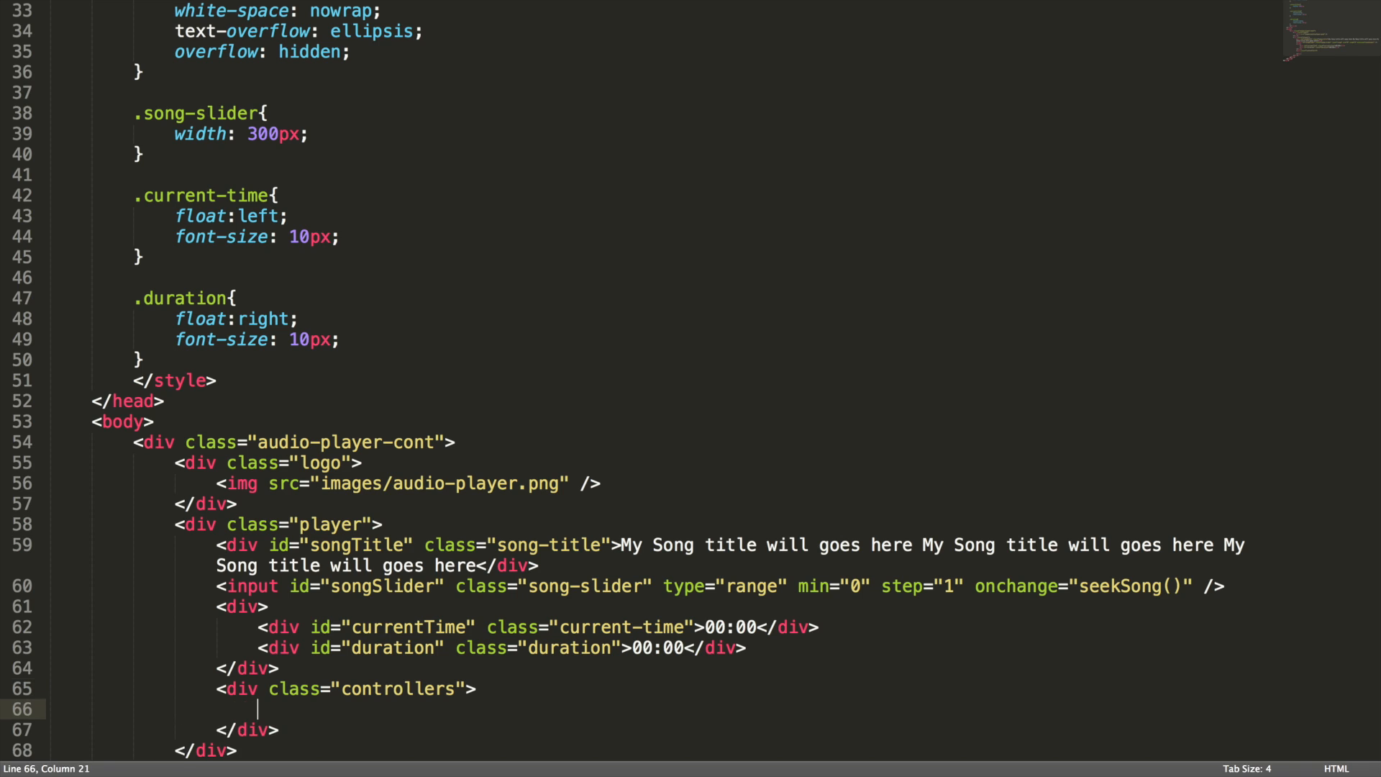
{"action": "type", "text": "<img src"}
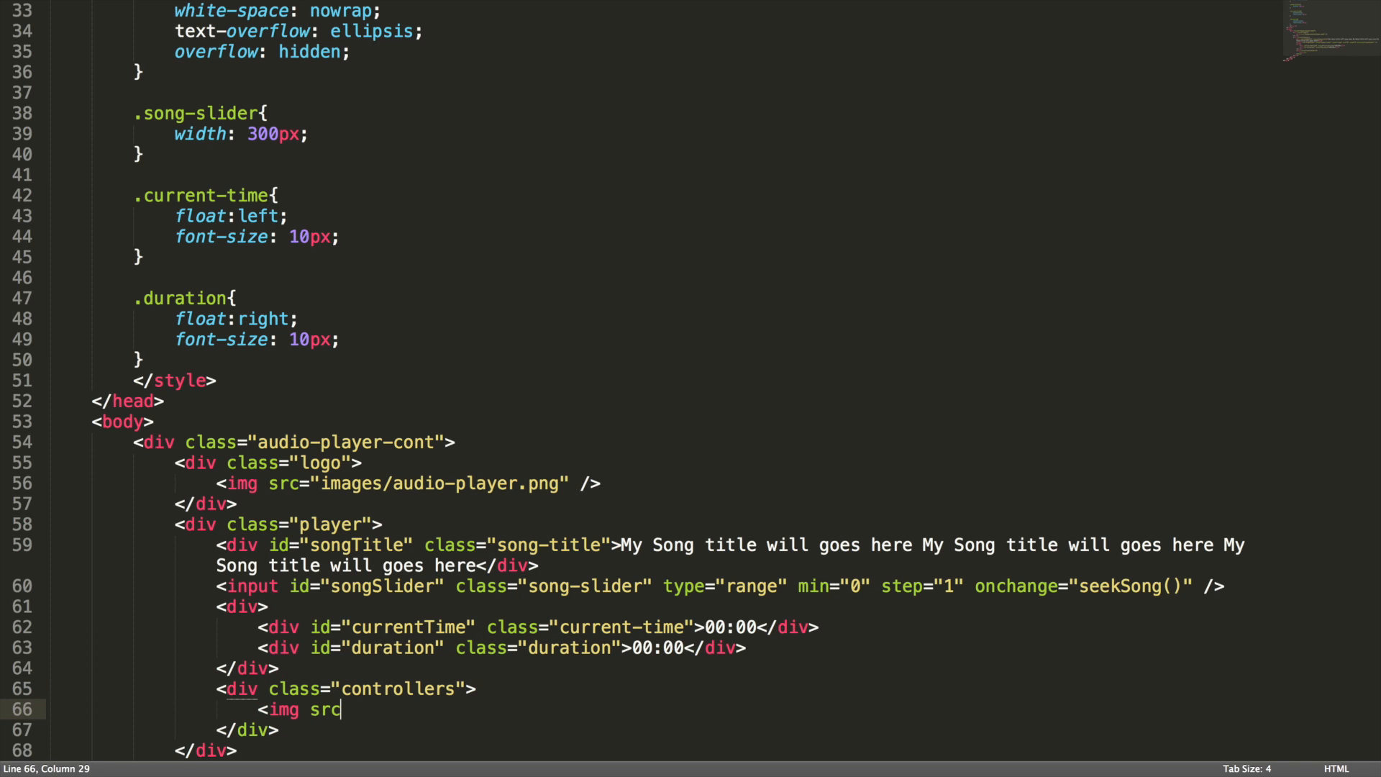
{"action": "type", "text": "=\"imag\""}
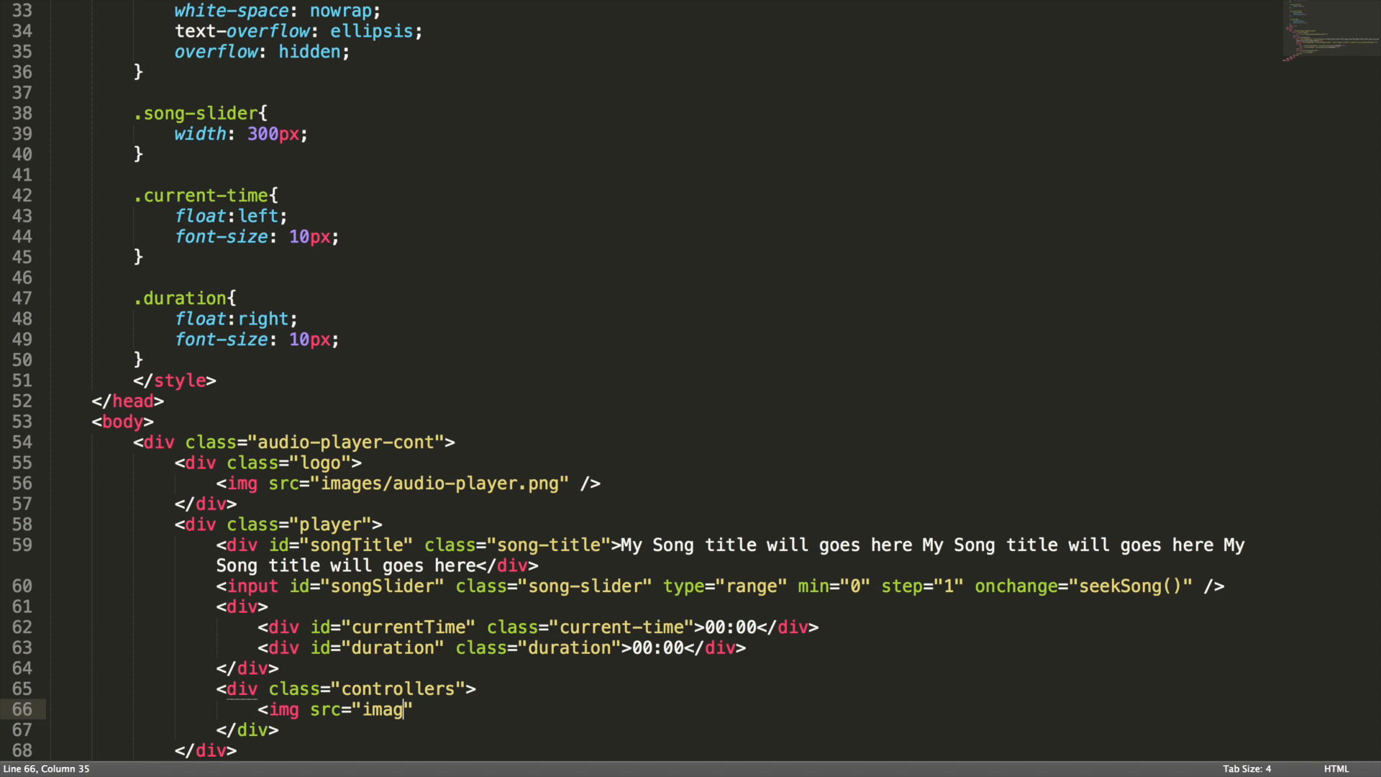
{"action": "type", "text": "es/play."}
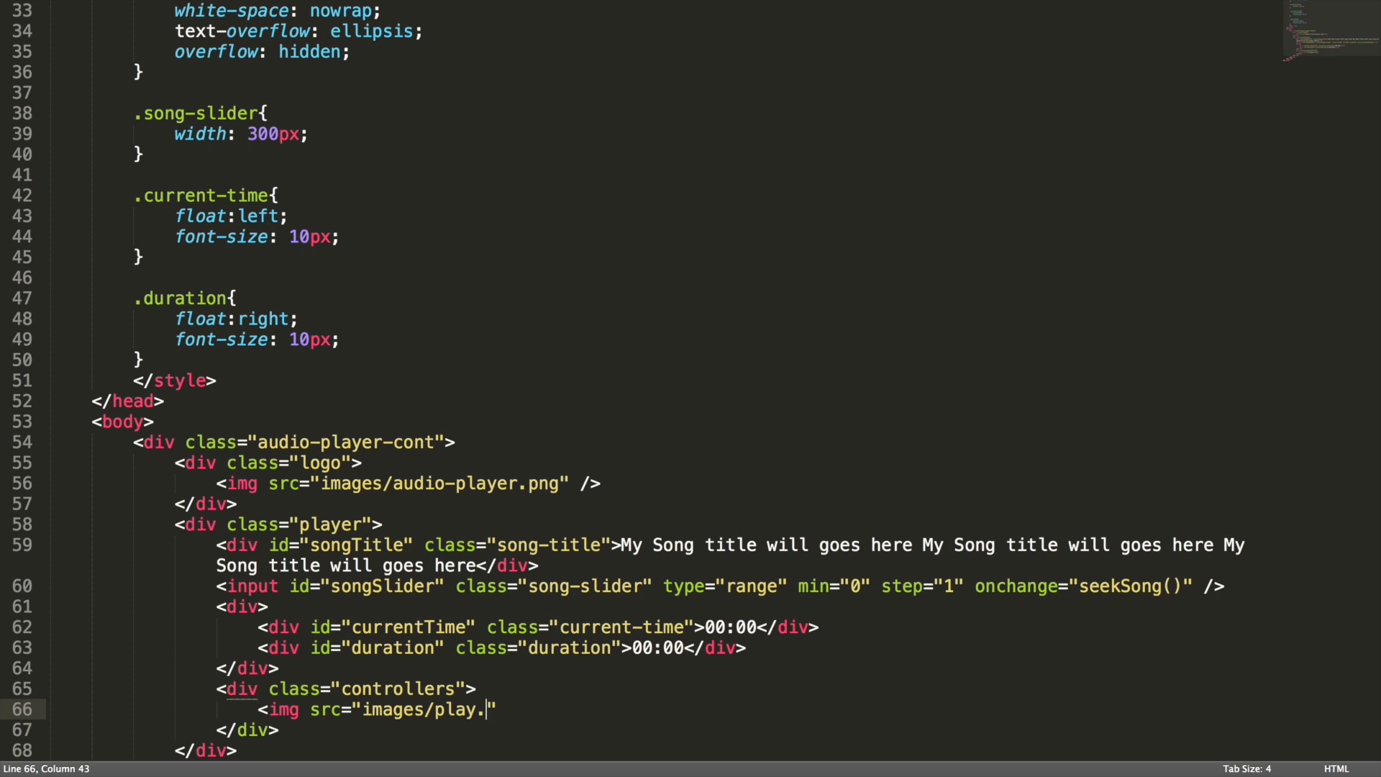
{"action": "type", "text": "png"}
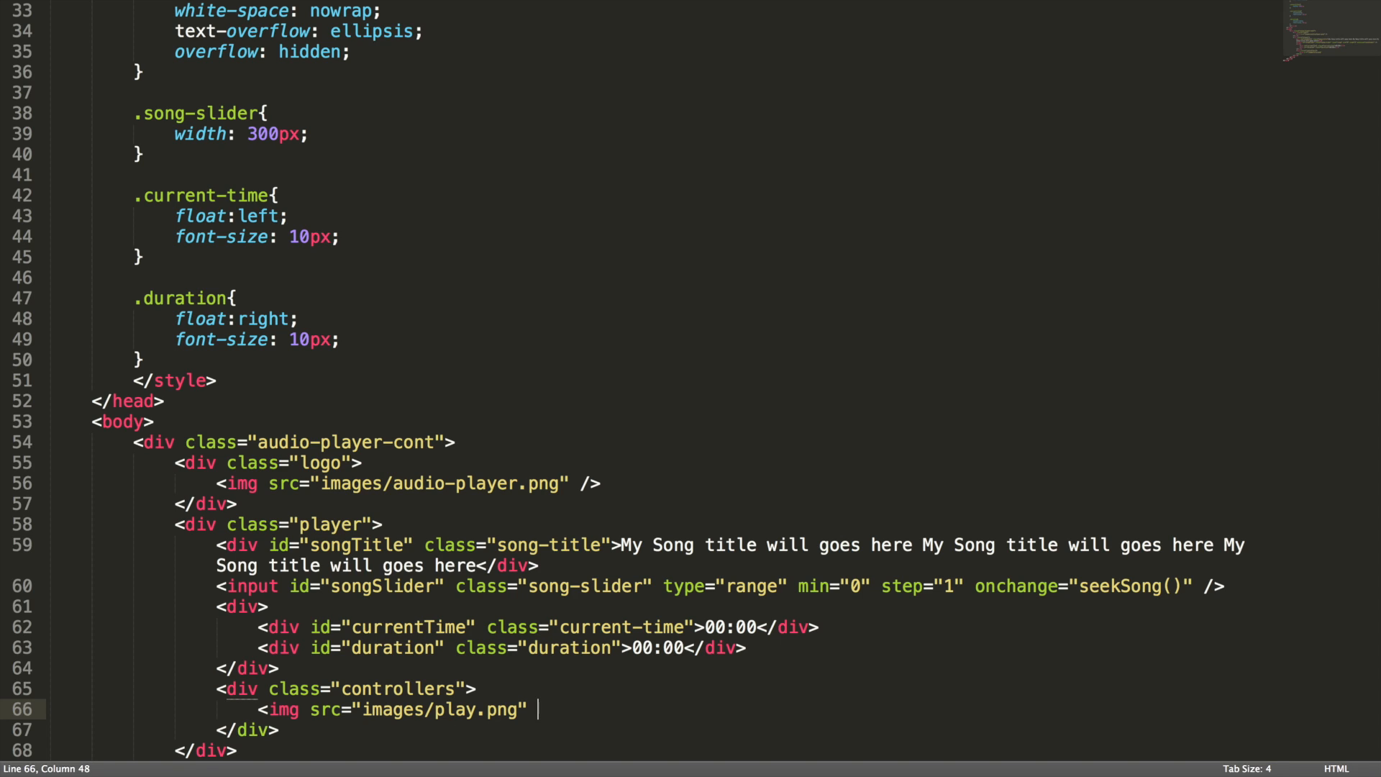
{"action": "type", "text": "width=\"\""}
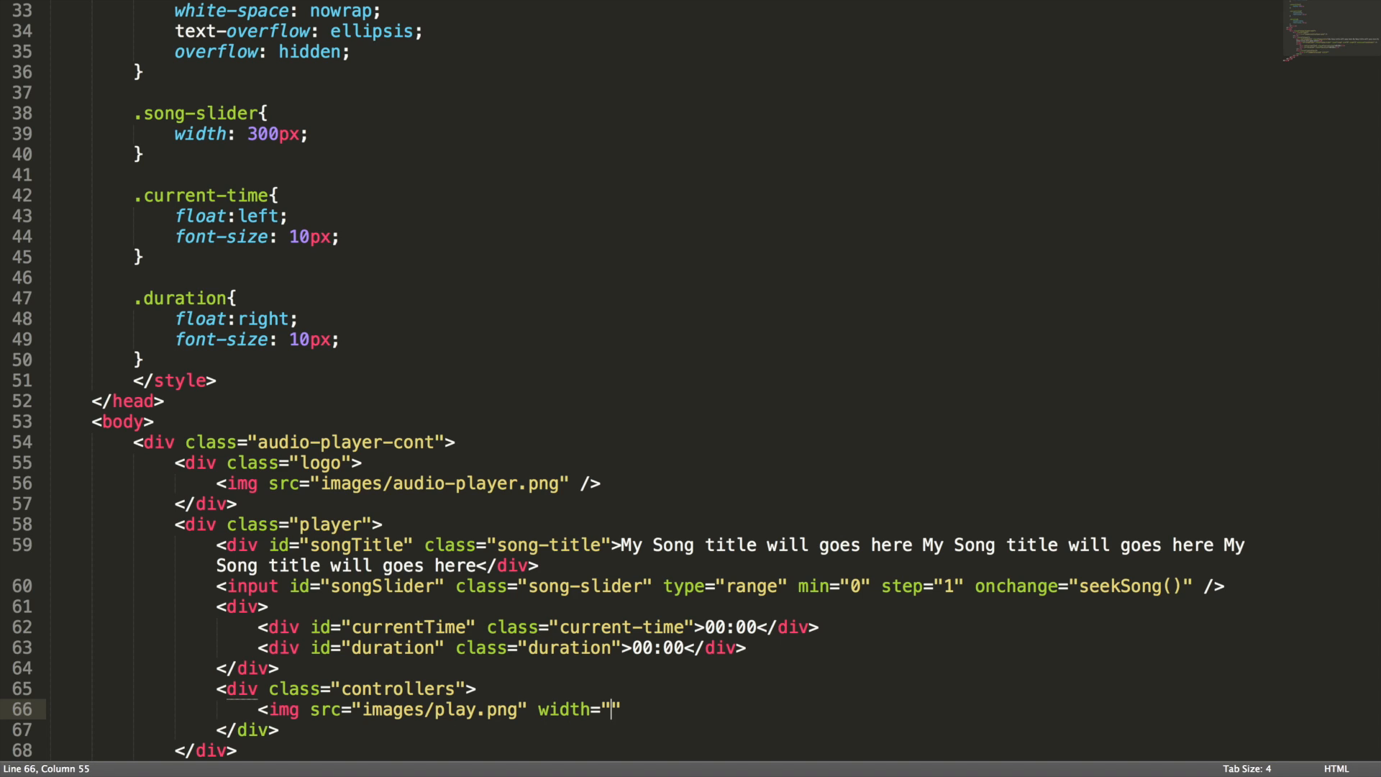
{"action": "type", "text": "30px"}
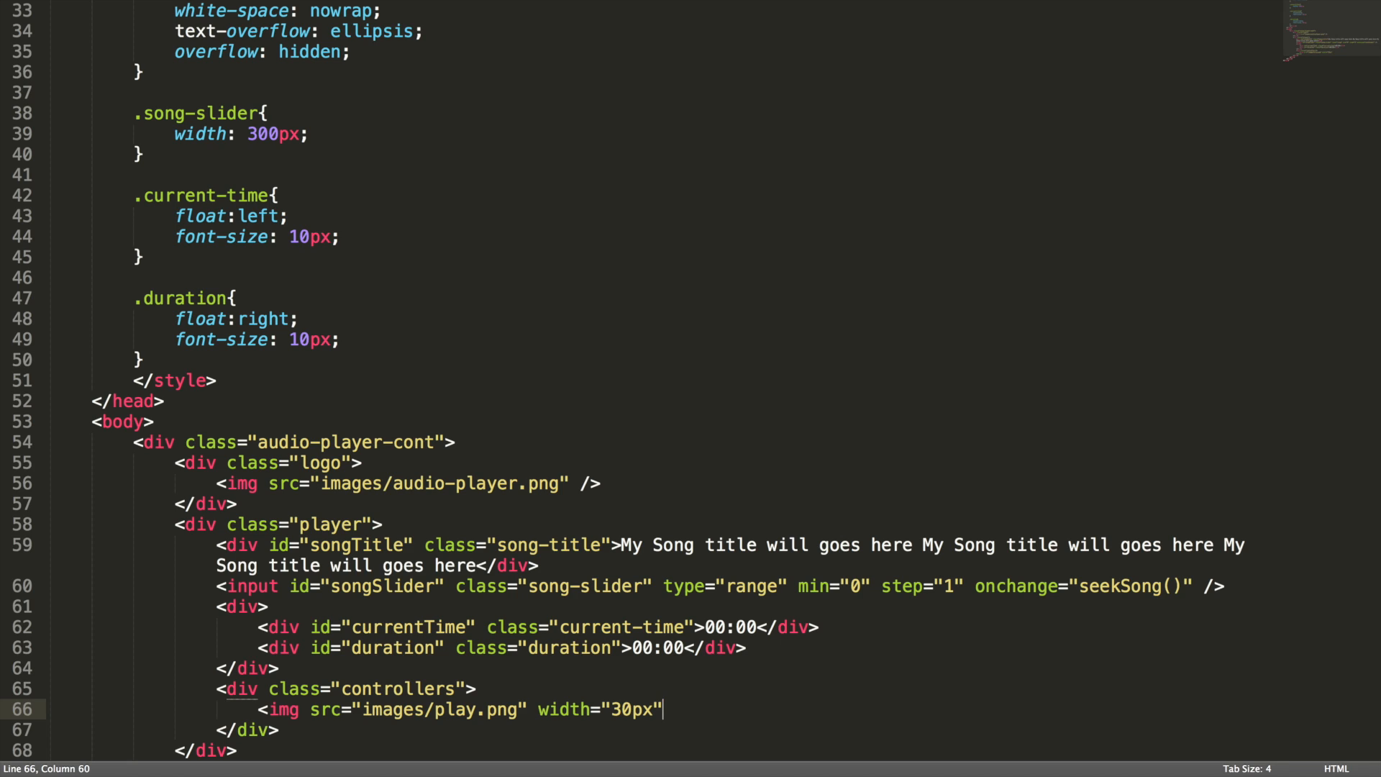
{"action": "type", "text": "onclikc"}
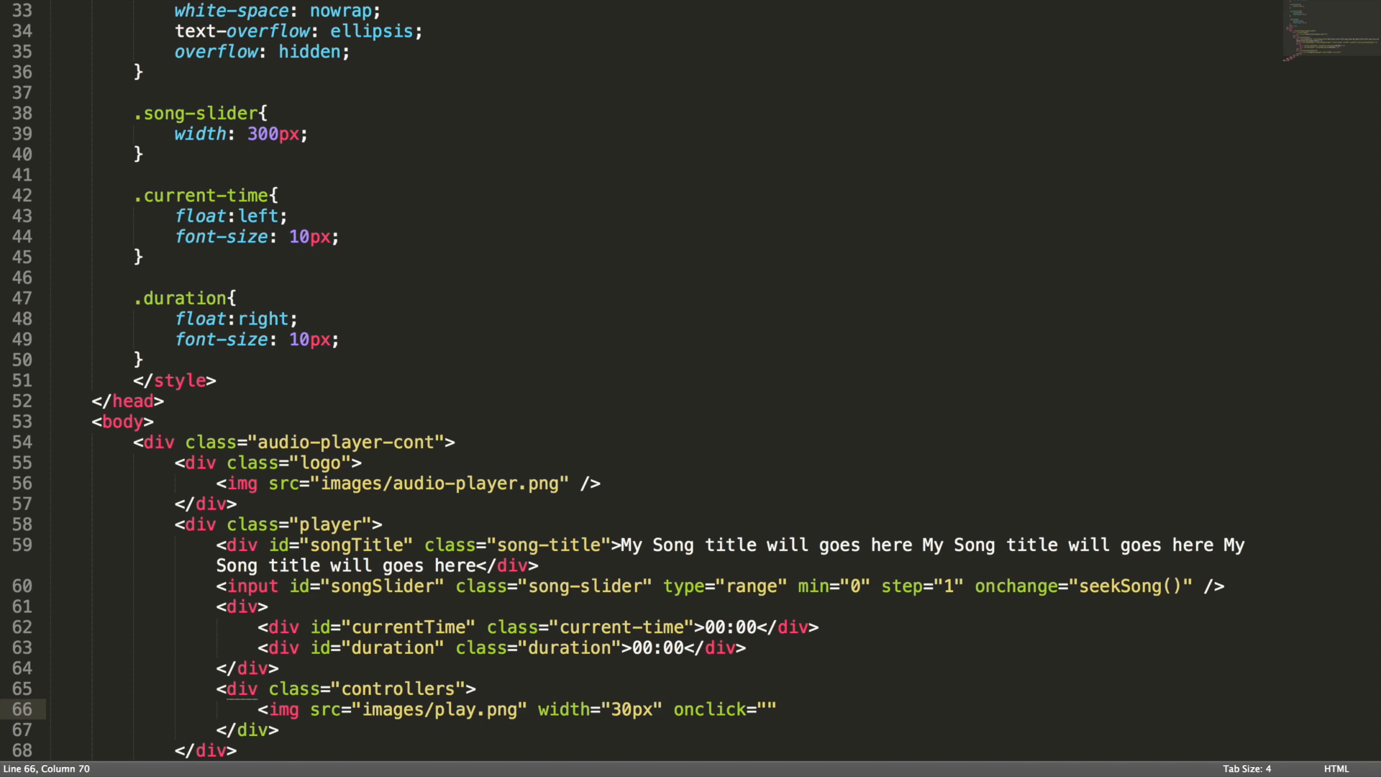
{"action": "type", "text": "playOr"}
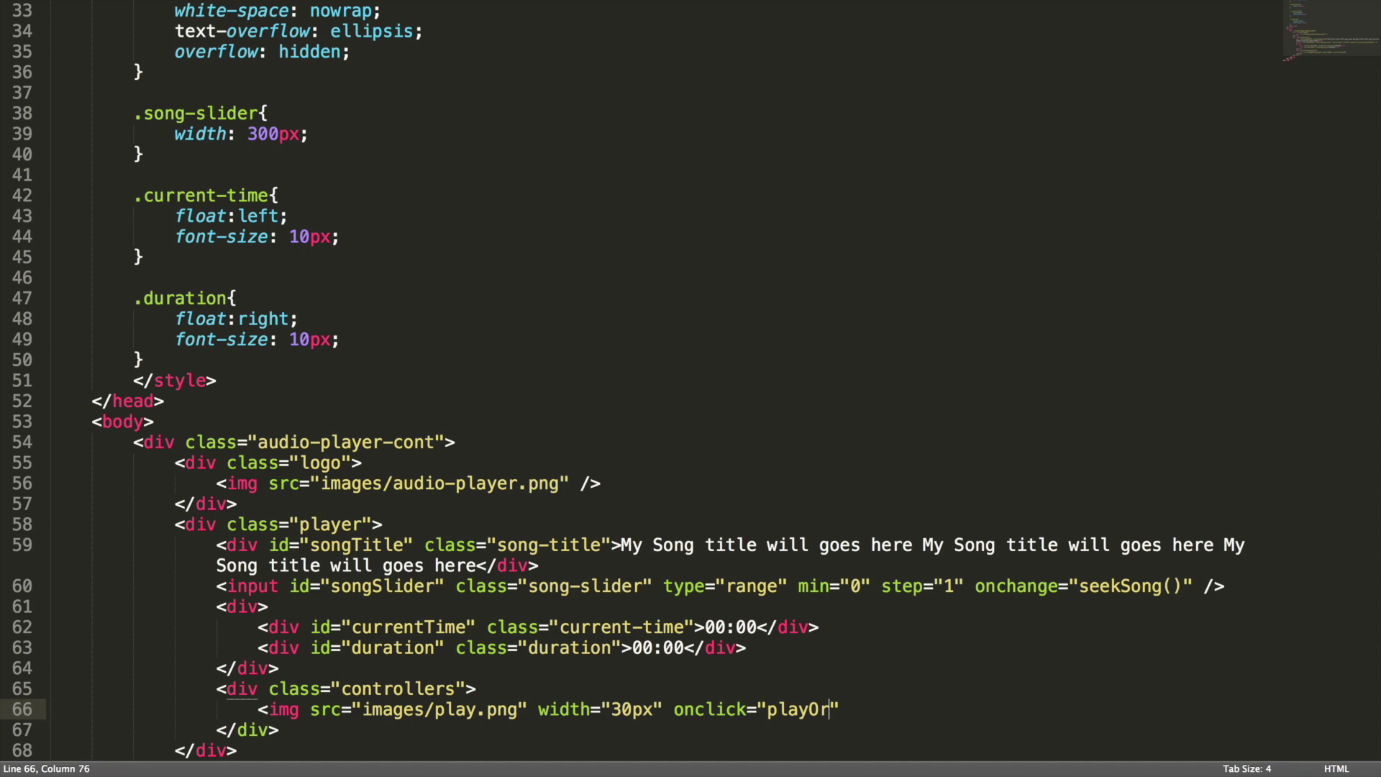
{"action": "type", "text": "Pause"}
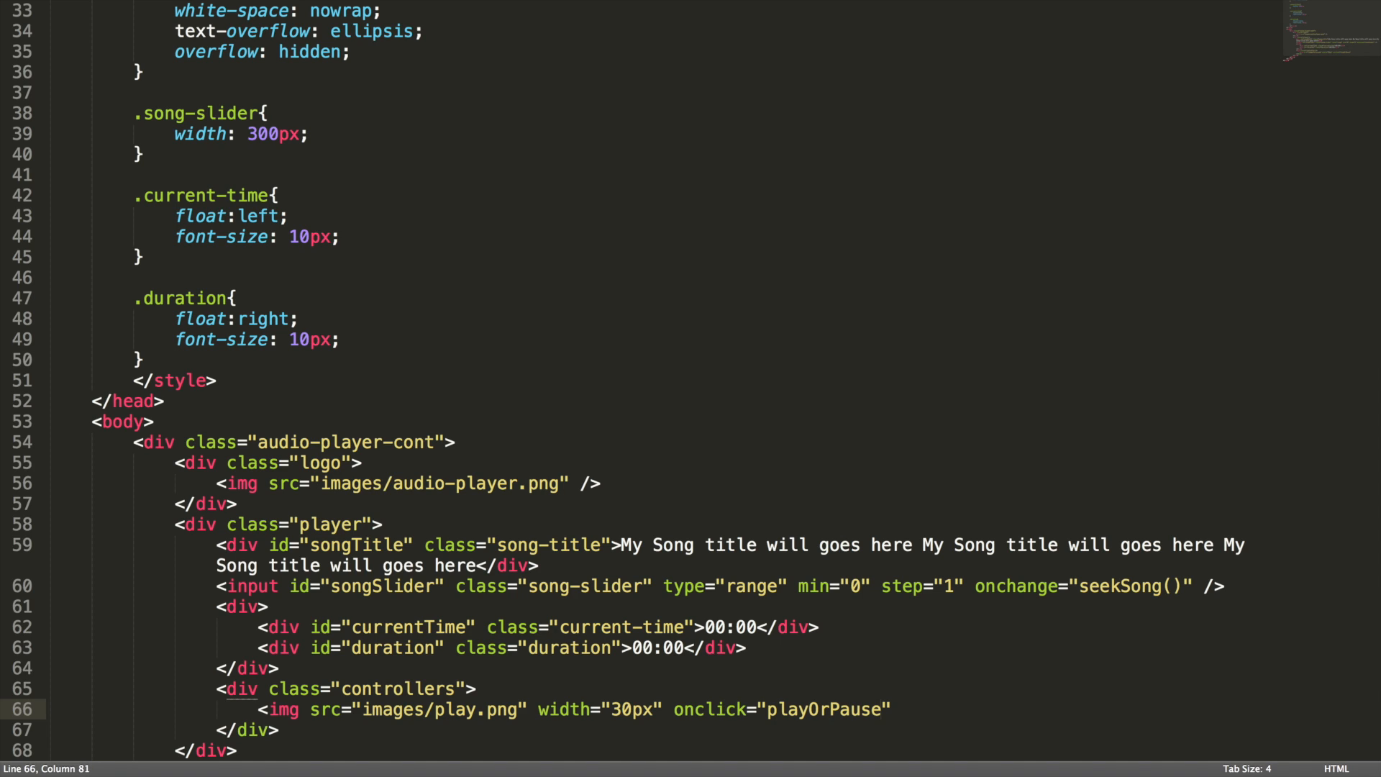
{"action": "type", "text": "Song();"}
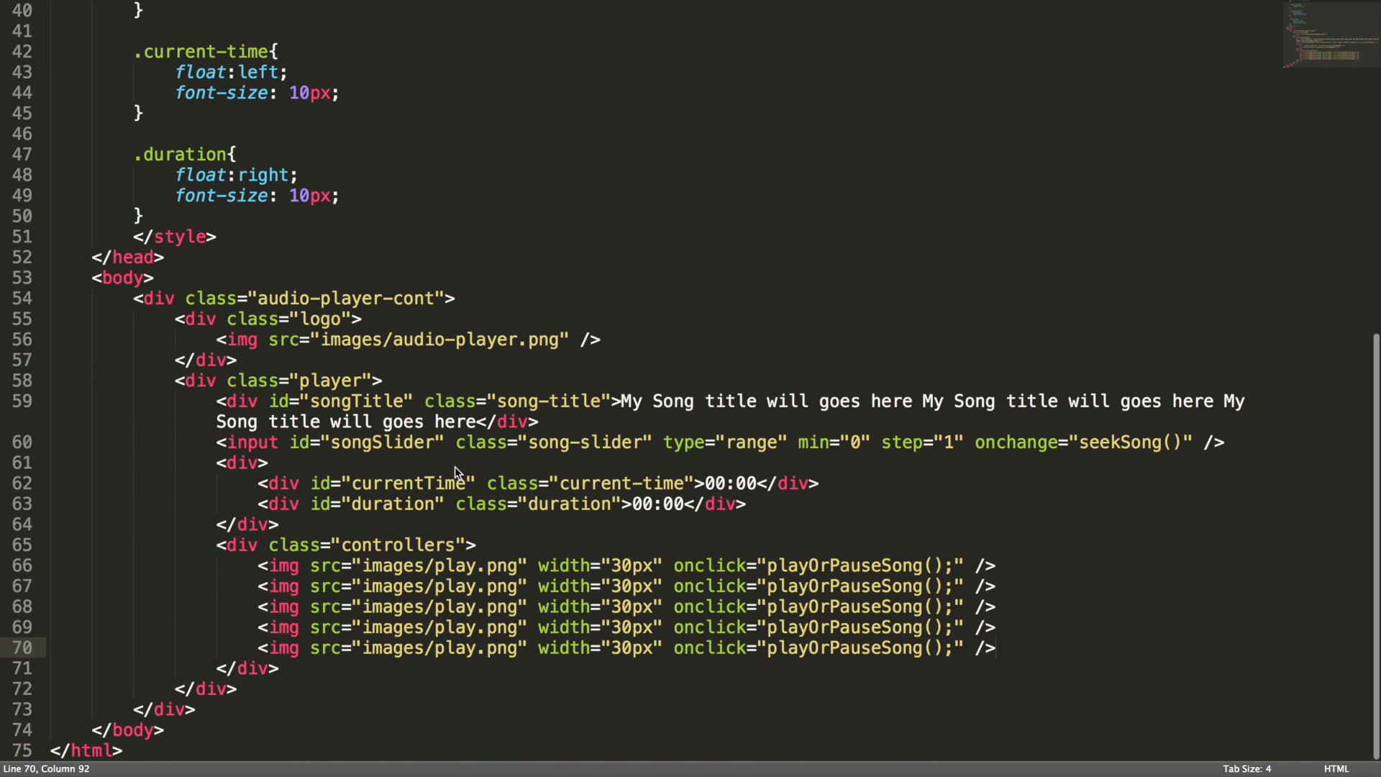
- Change the image file names to previous, backward, forward and next
{"action": "left_click", "coordinate": [463, 565]}
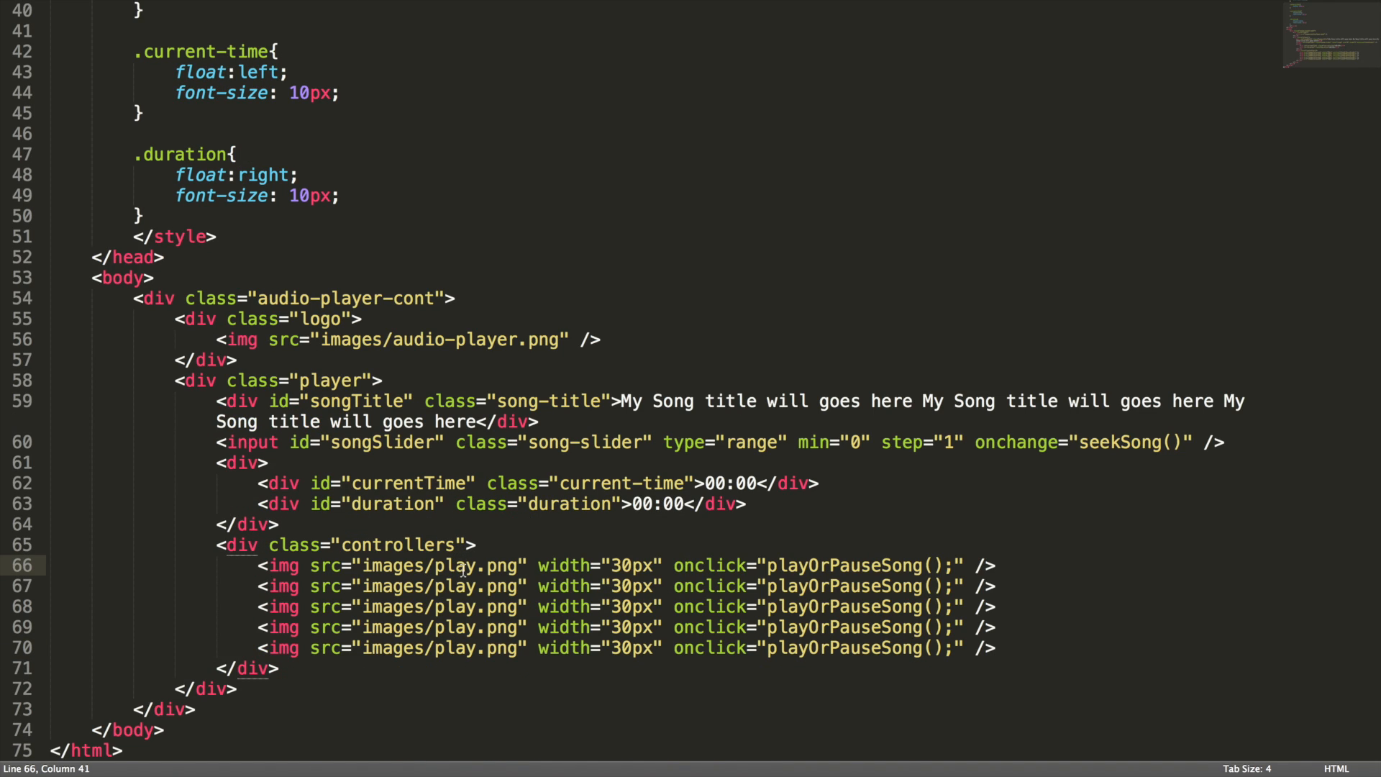
{"action": "key", "text": "Backspace"}
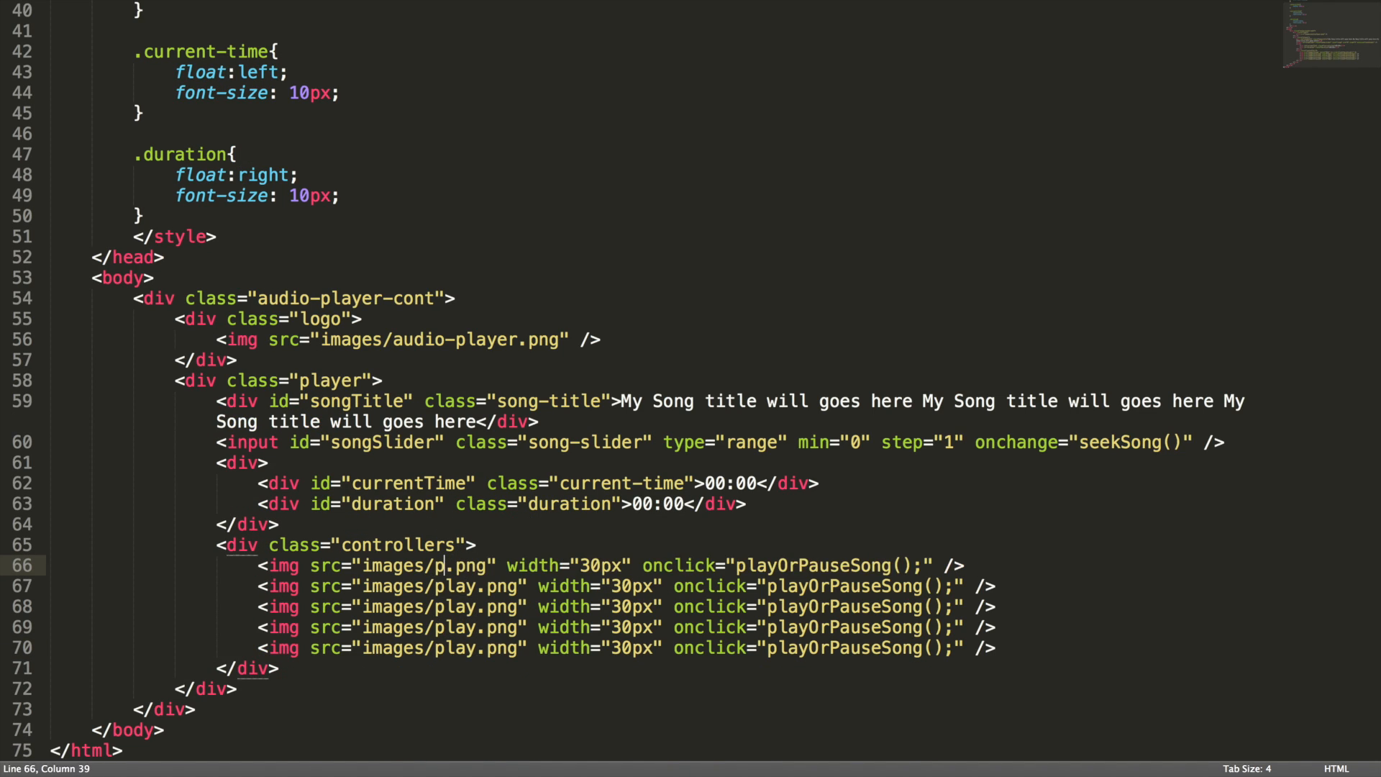
{"action": "type", "text": "revious"}
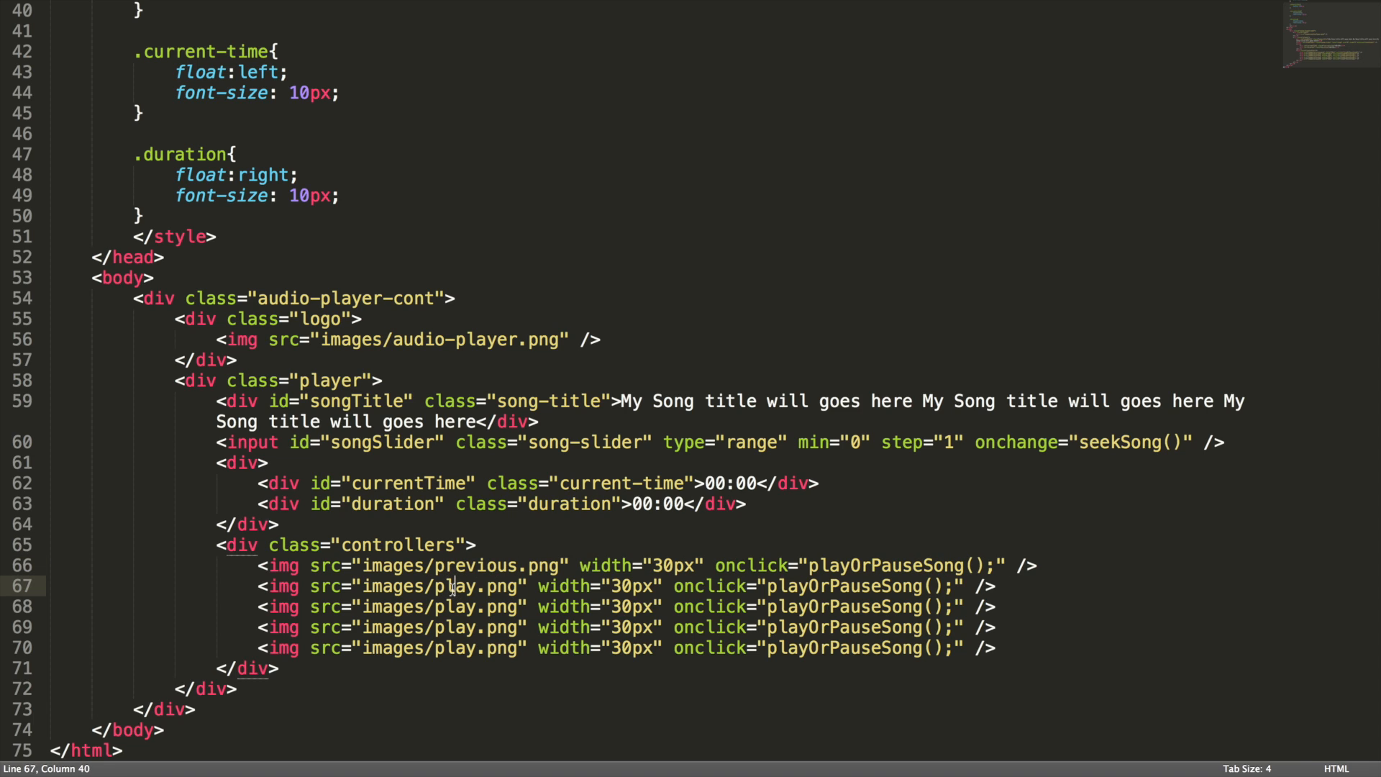
{"action": "type", "text": "backward"}
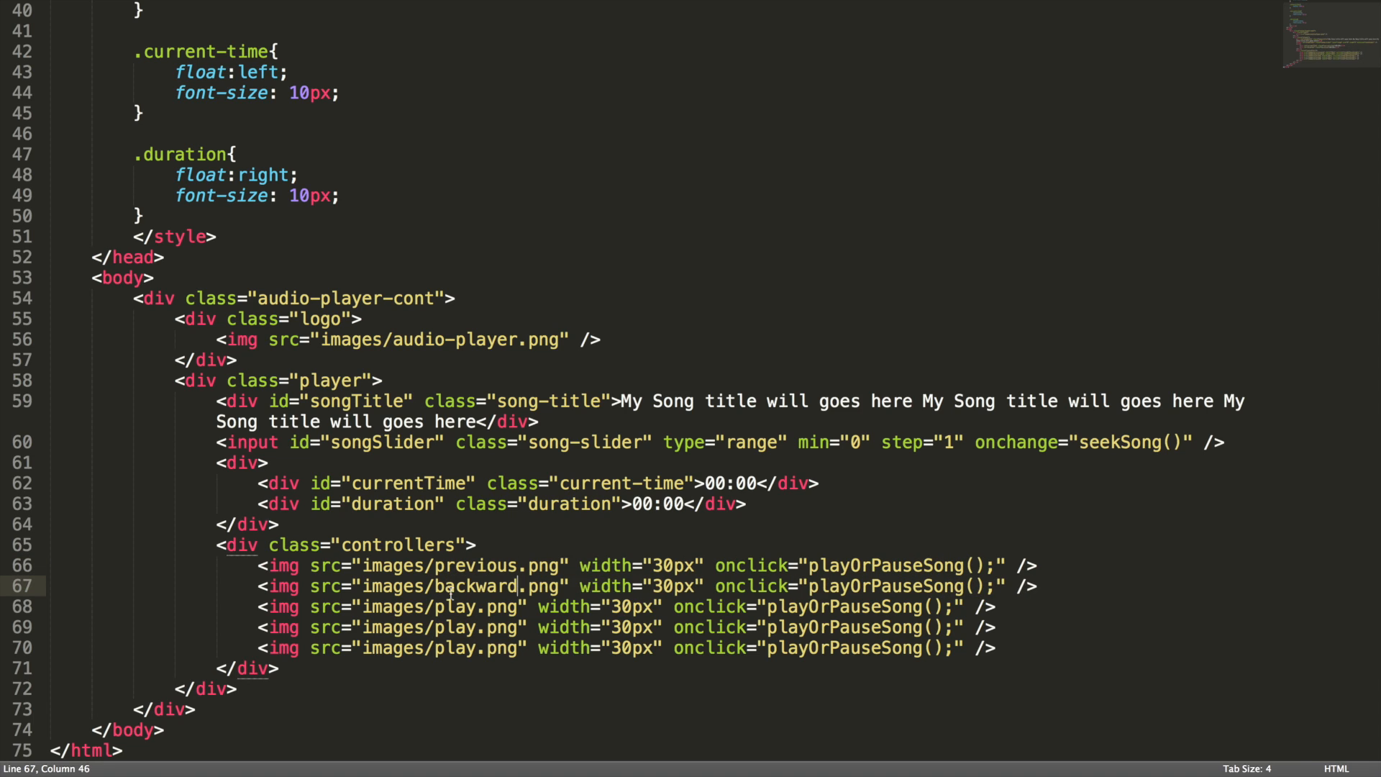
{"action": "double_click", "coordinate": [455, 607]}
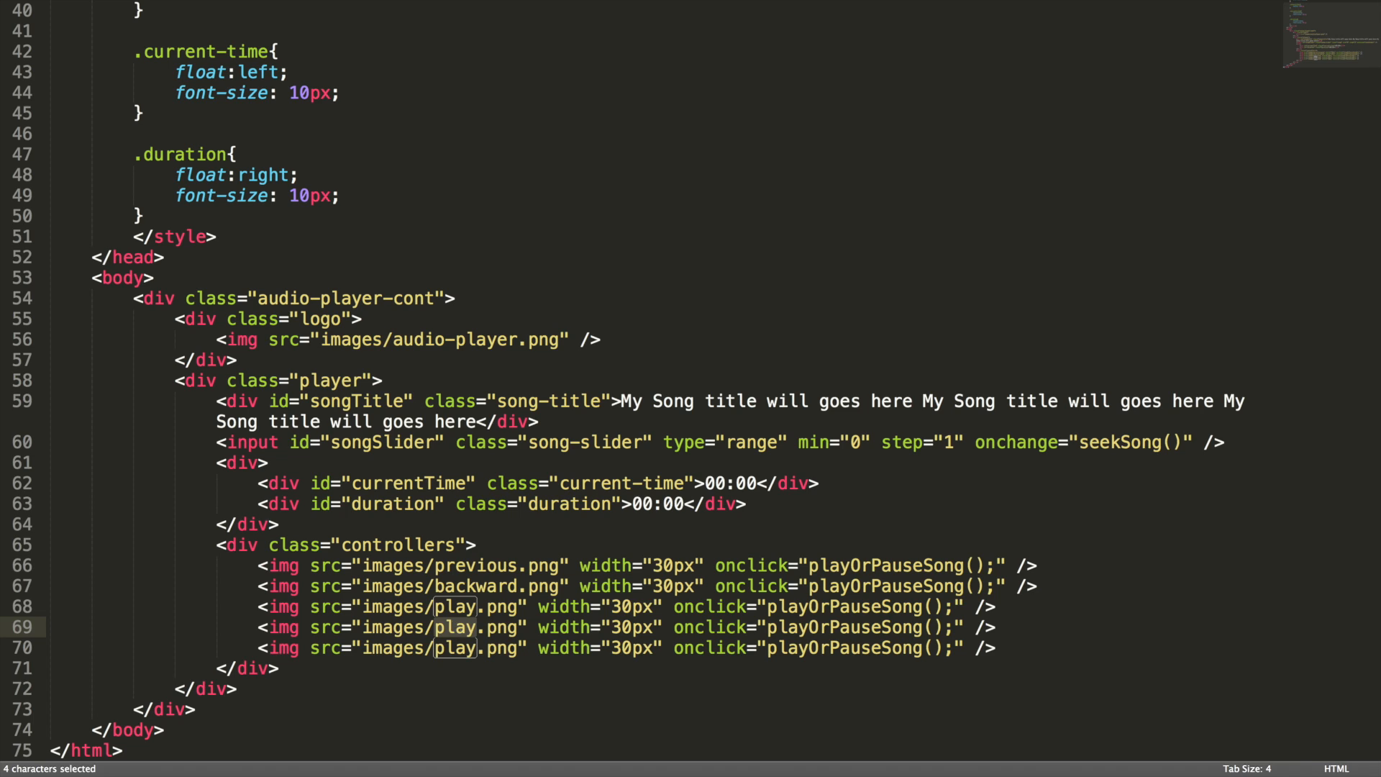
{"action": "type", "text": "forward"}
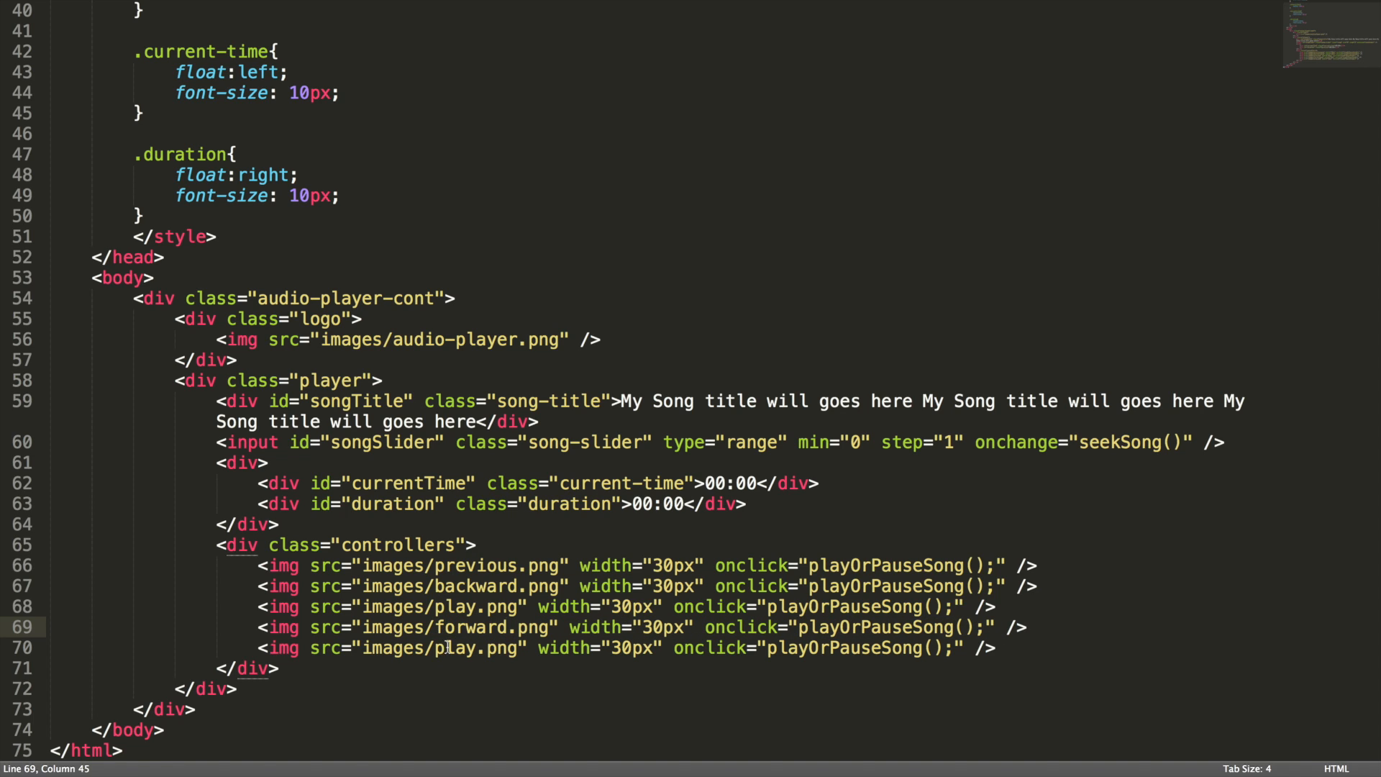
{"action": "type", "text": "n"}
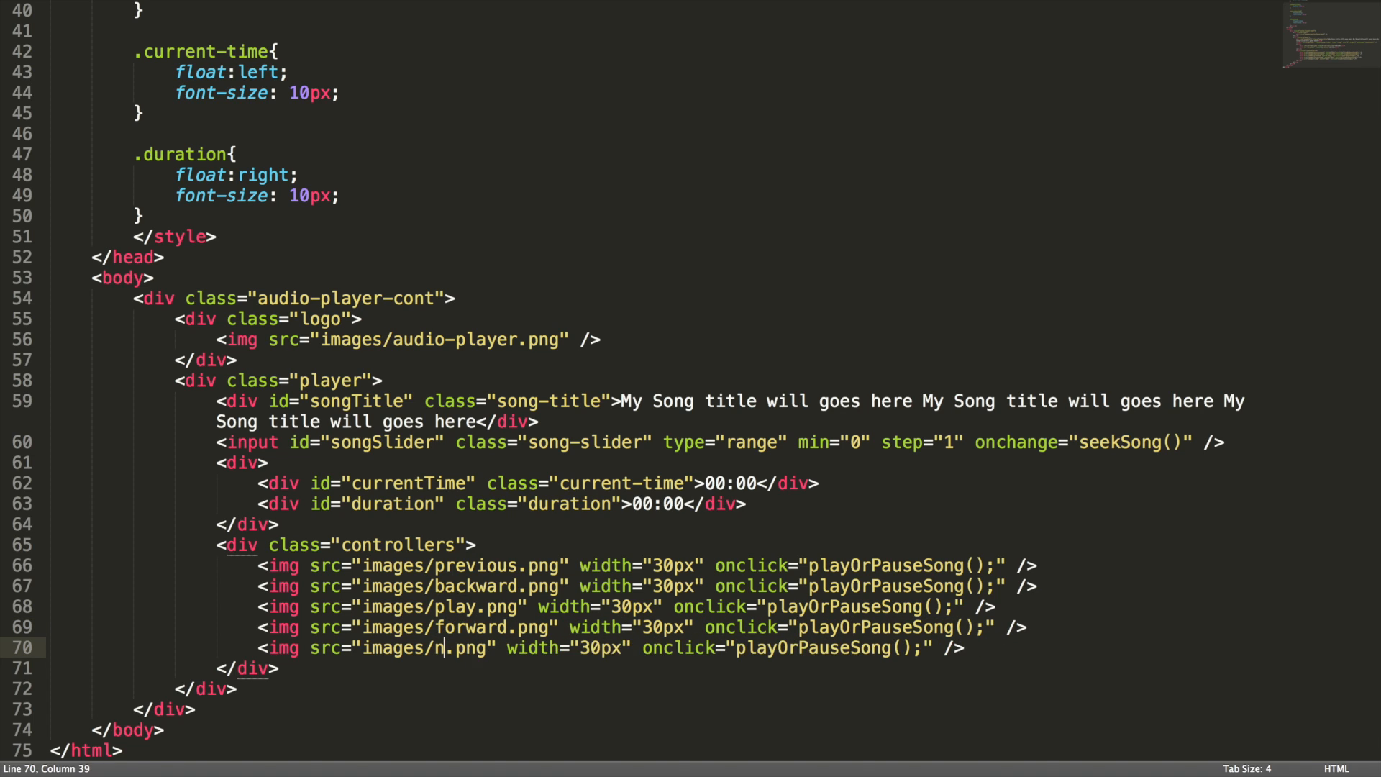
{"action": "type", "text": "ext"}
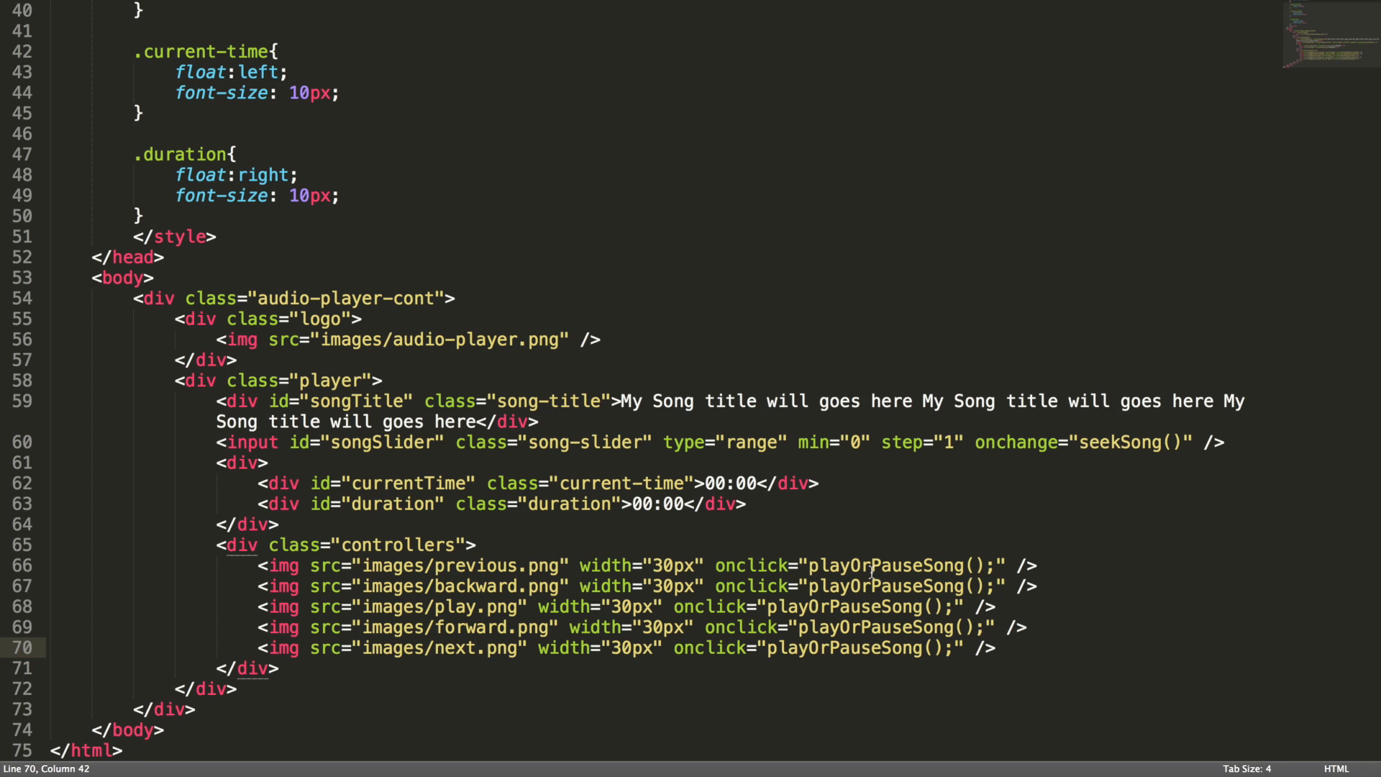
- Change the onclick calls to previous(), backward(), forward() and next()
{"action": "type", "text": "pre"}
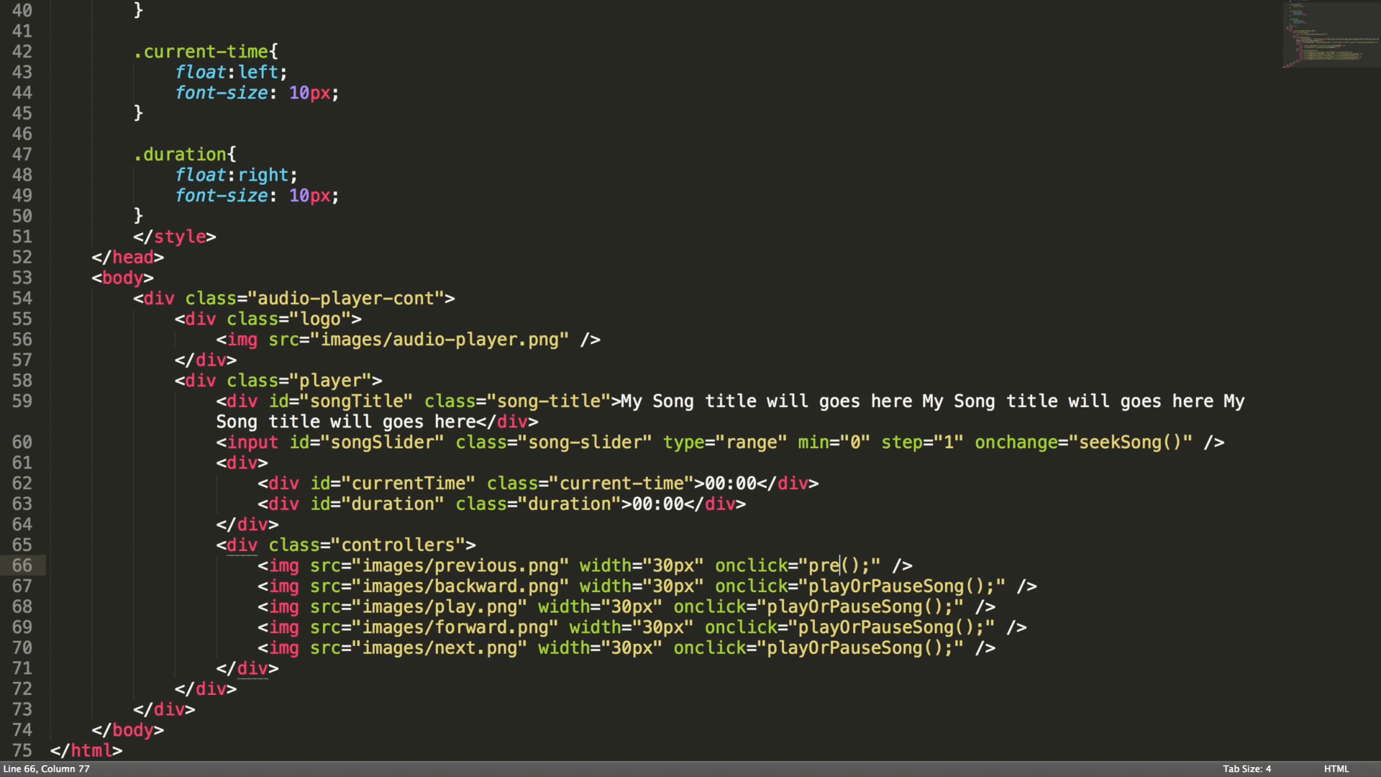
{"action": "type", "text": "vious"}
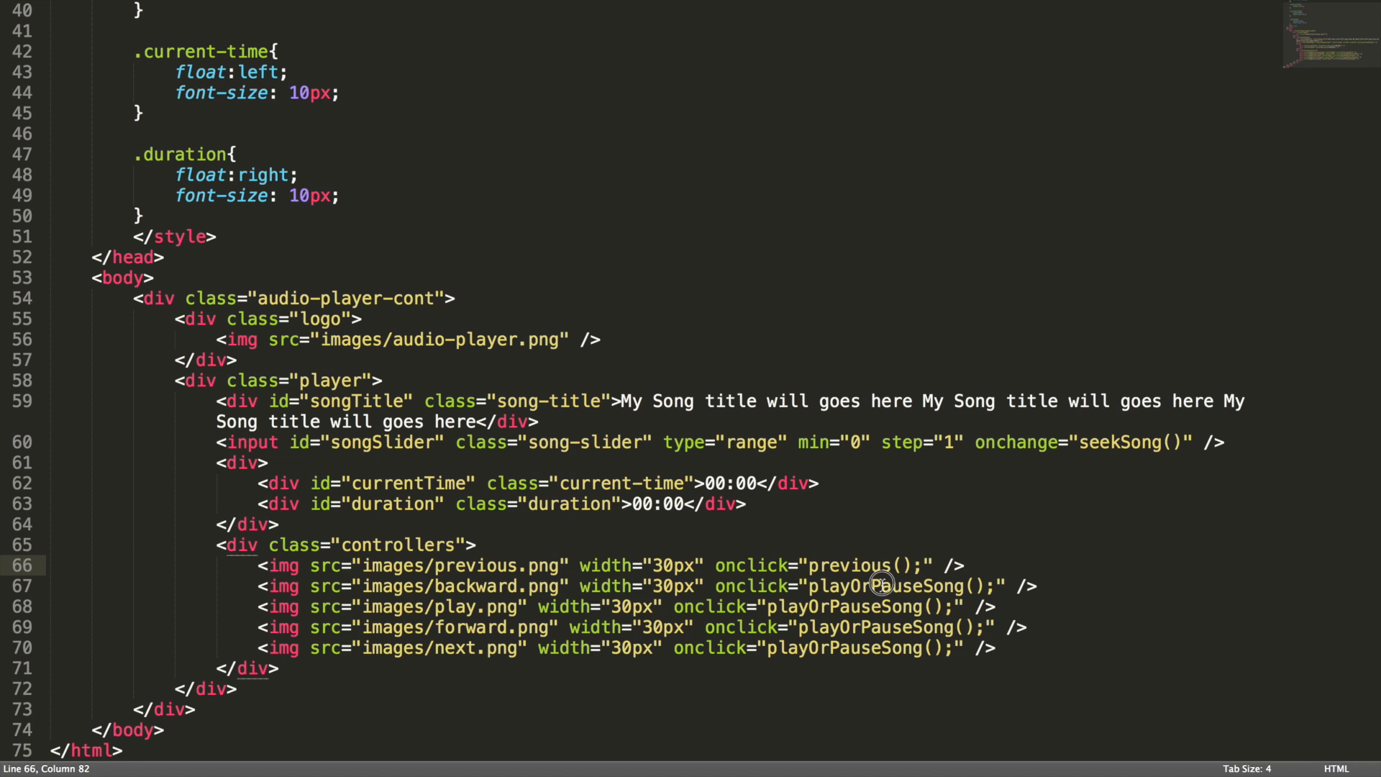
{"action": "type", "text": "backward"}
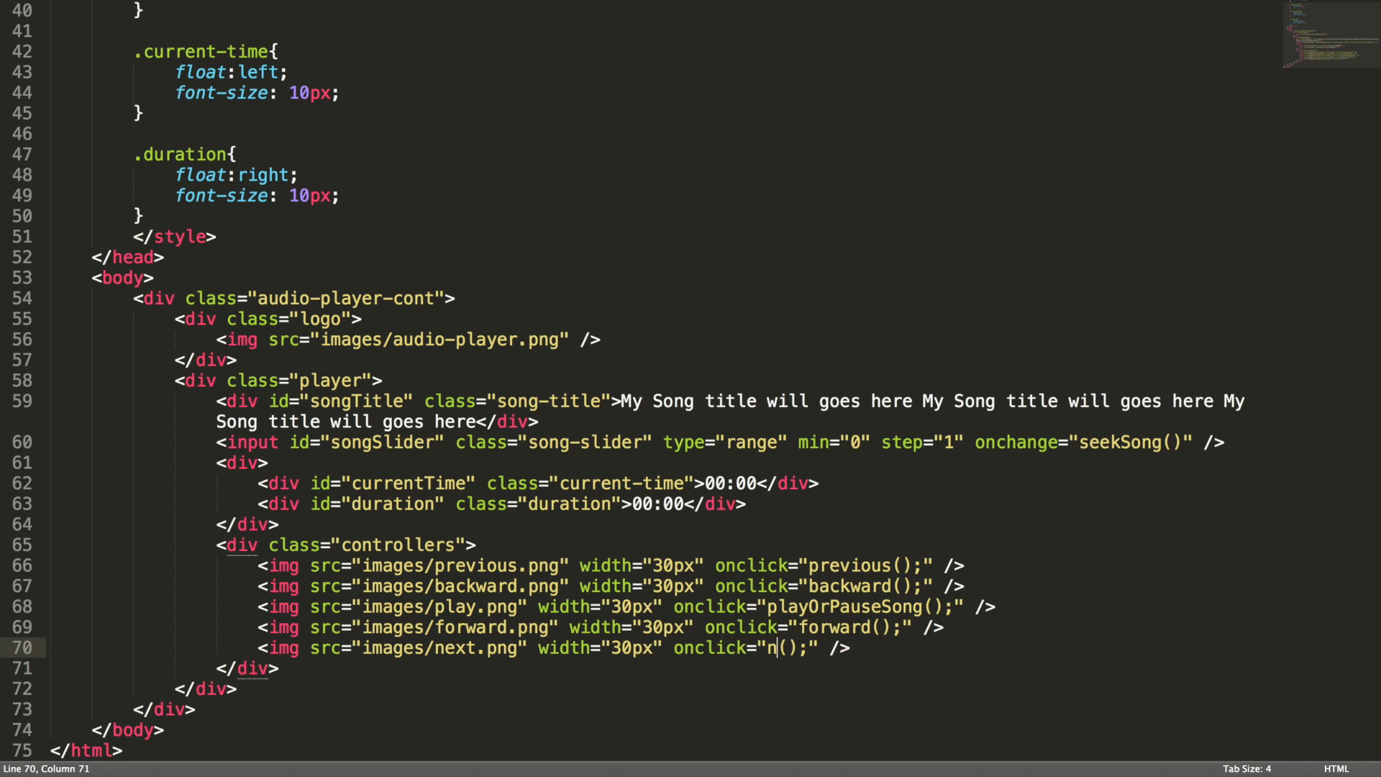
{"action": "type", "text": "ex"}
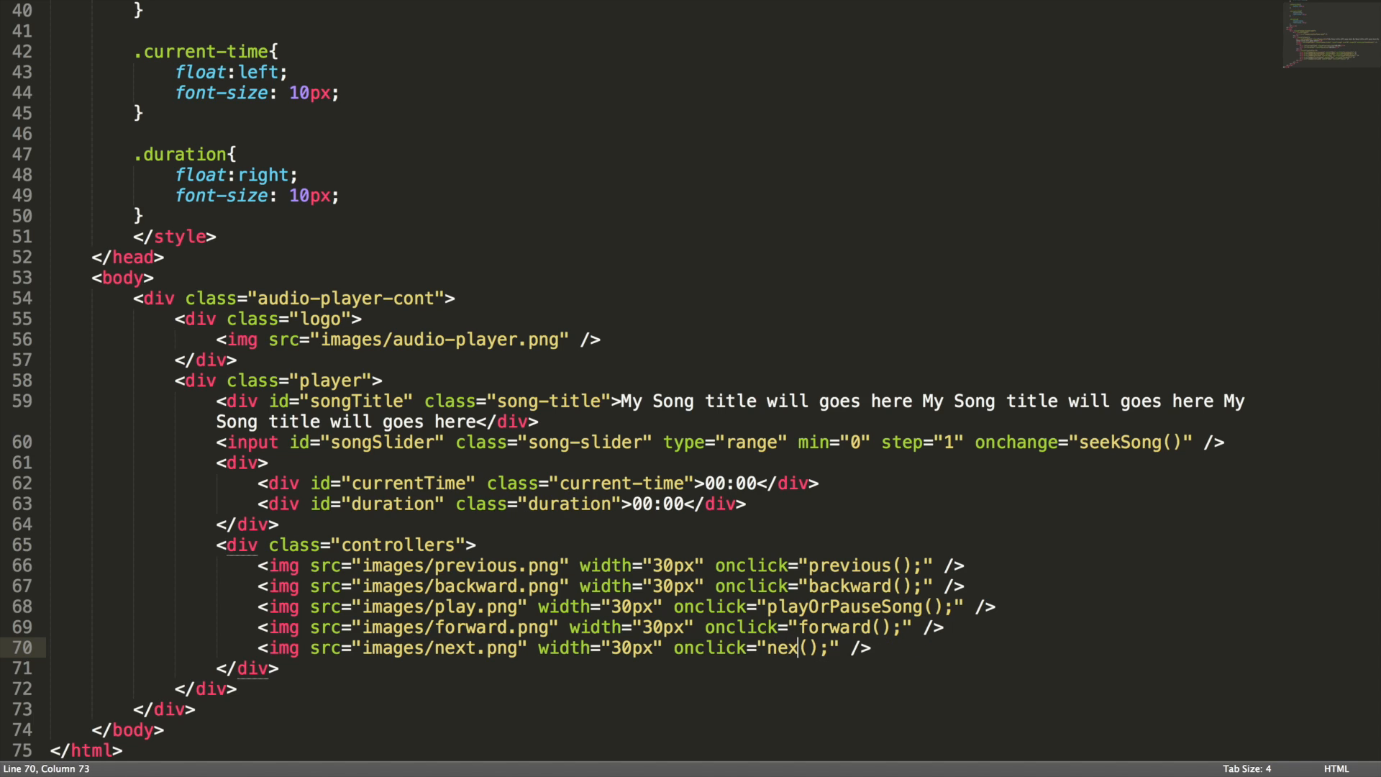
{"action": "type", "text": "t"}
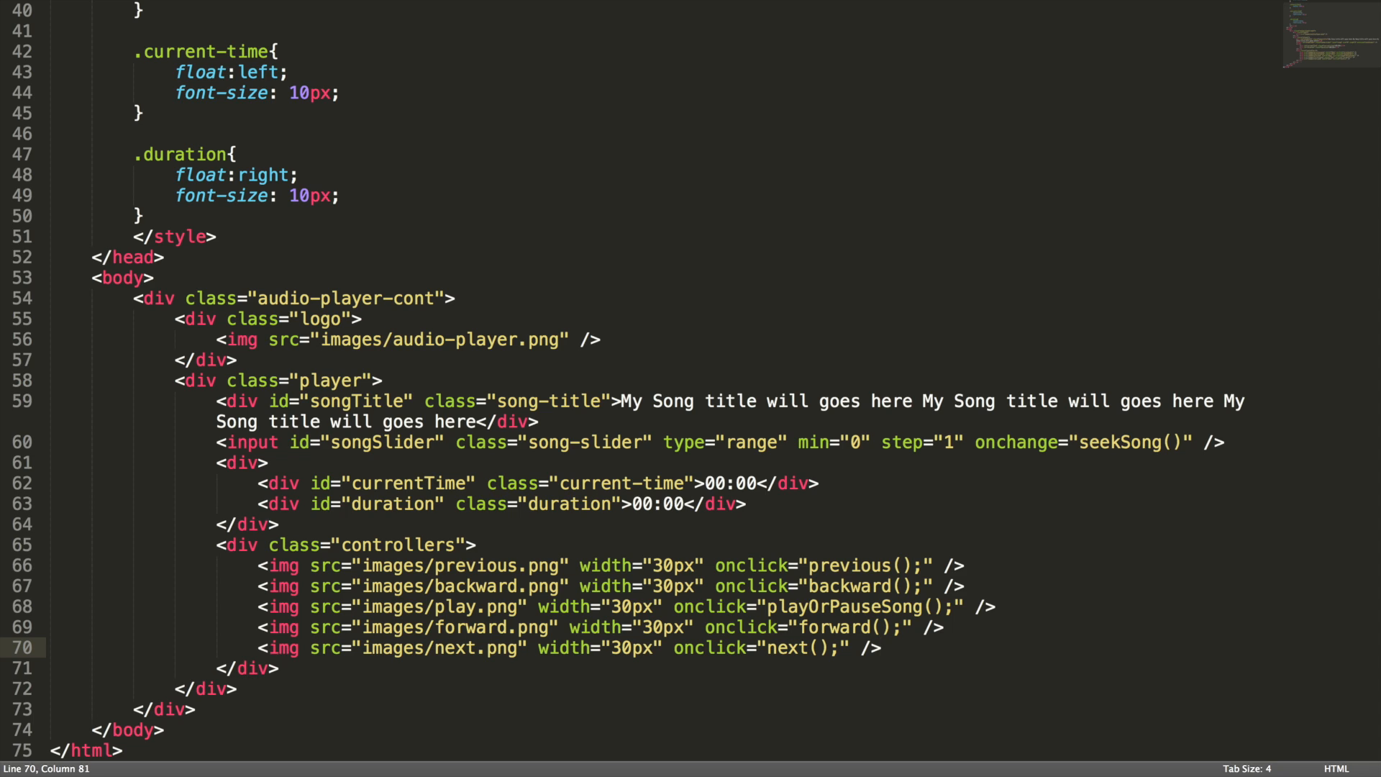
{"action": "type", "text": "<input"}
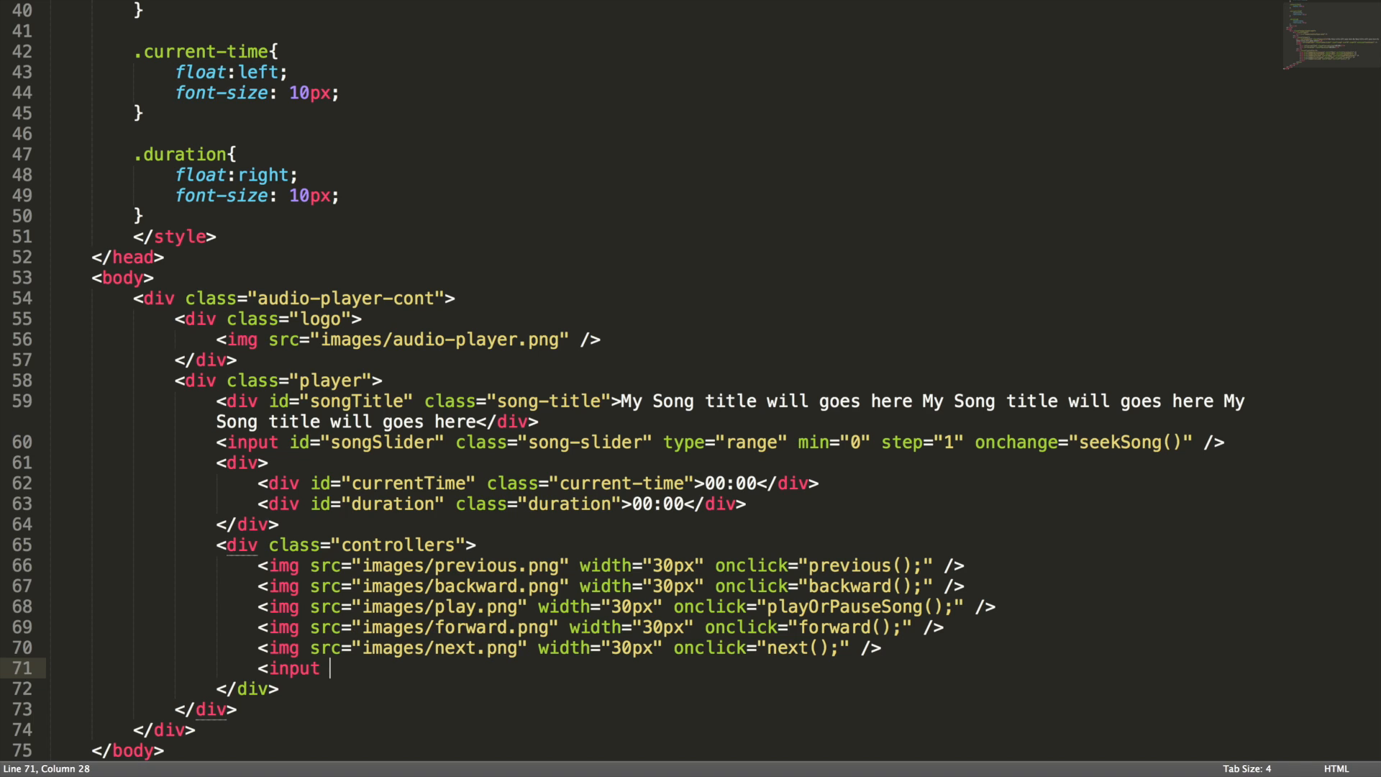
- Add an input with id volumeSlider, class volume-slider, type range and min 0
{"action": "type", "text": "id=\"vol"}
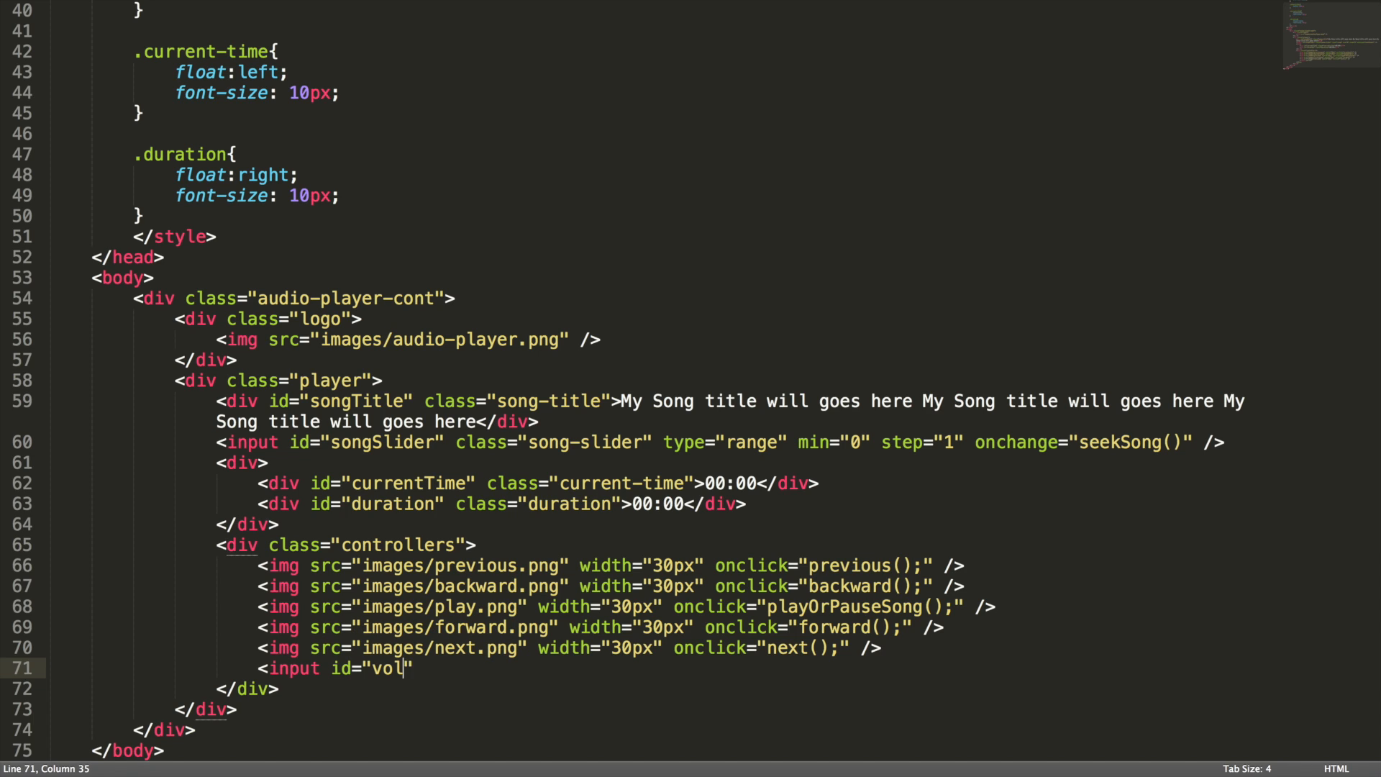
{"action": "type", "text": "umeSlider\""}
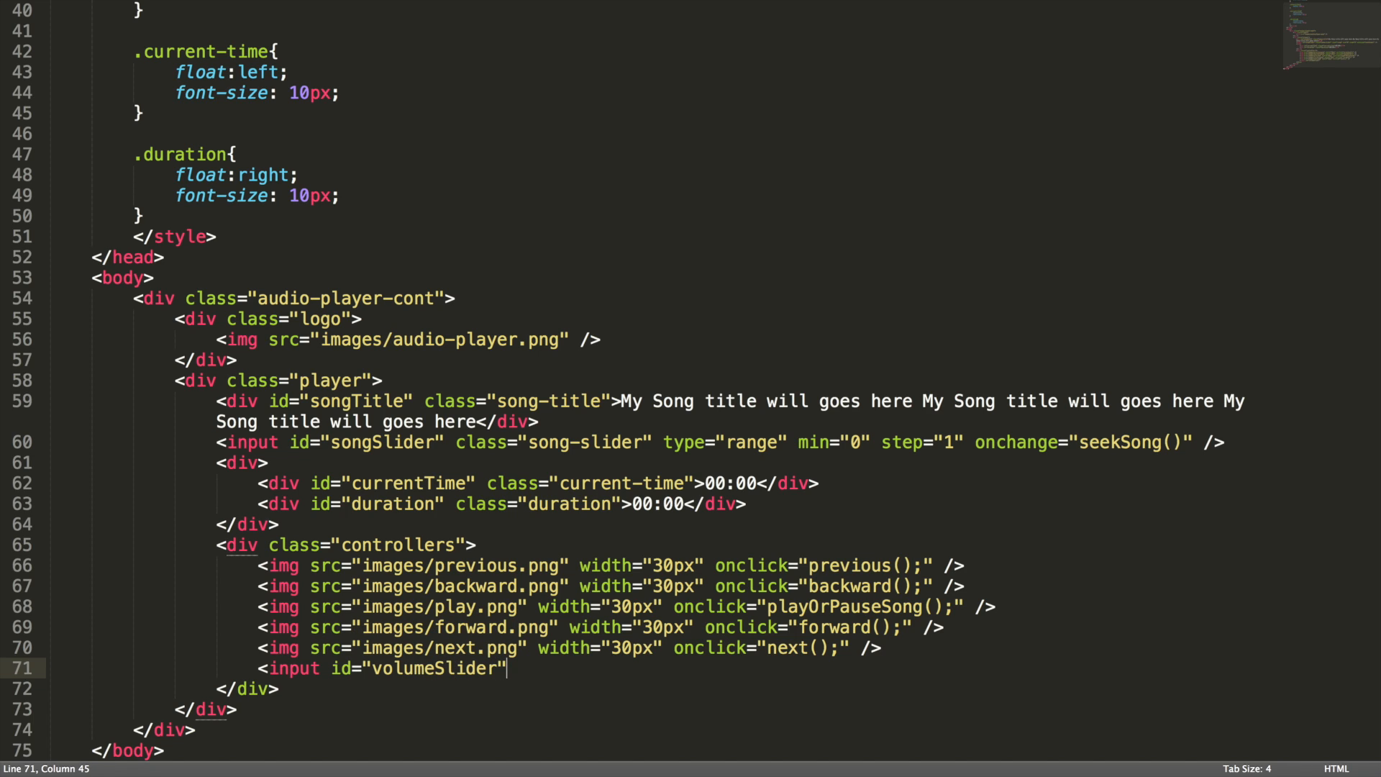
{"action": "type", "text": "class=\"co"}
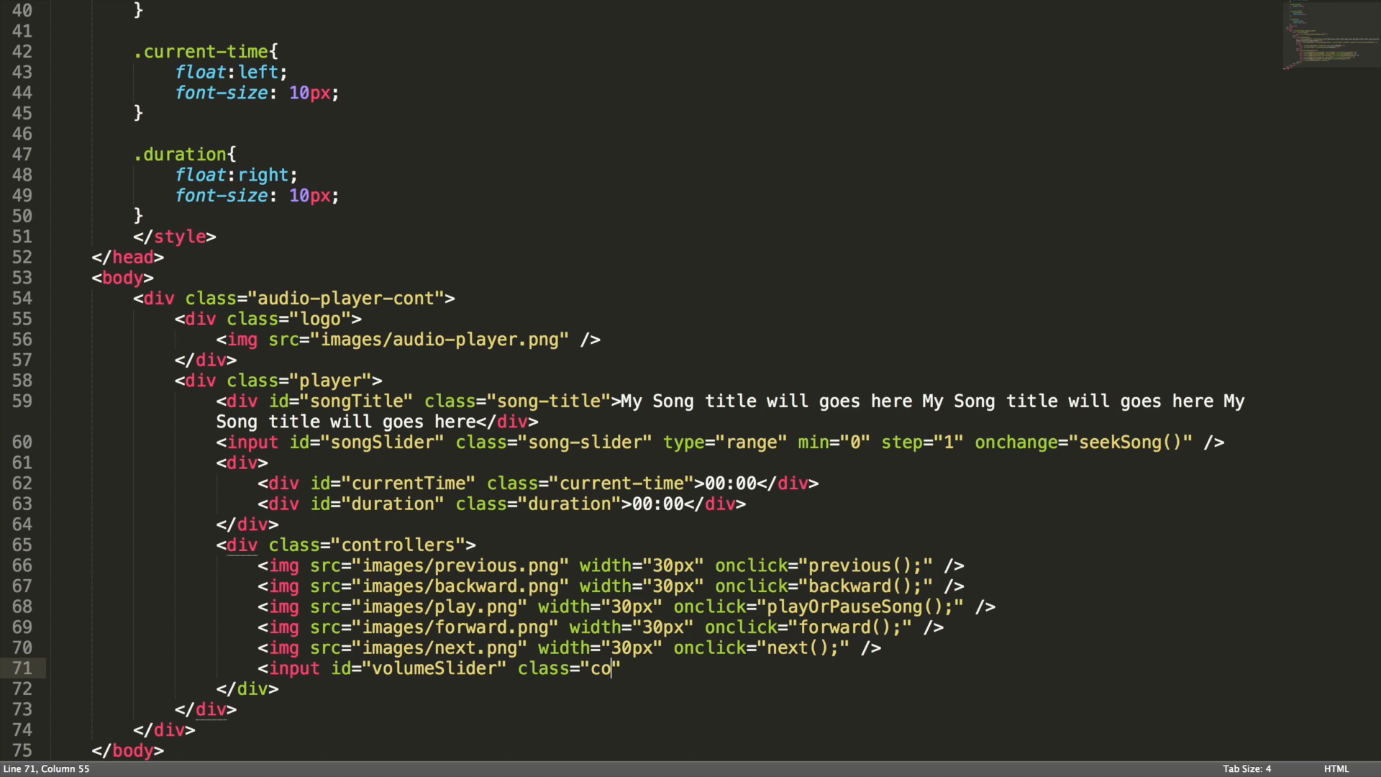
{"action": "type", "text": "lume"}
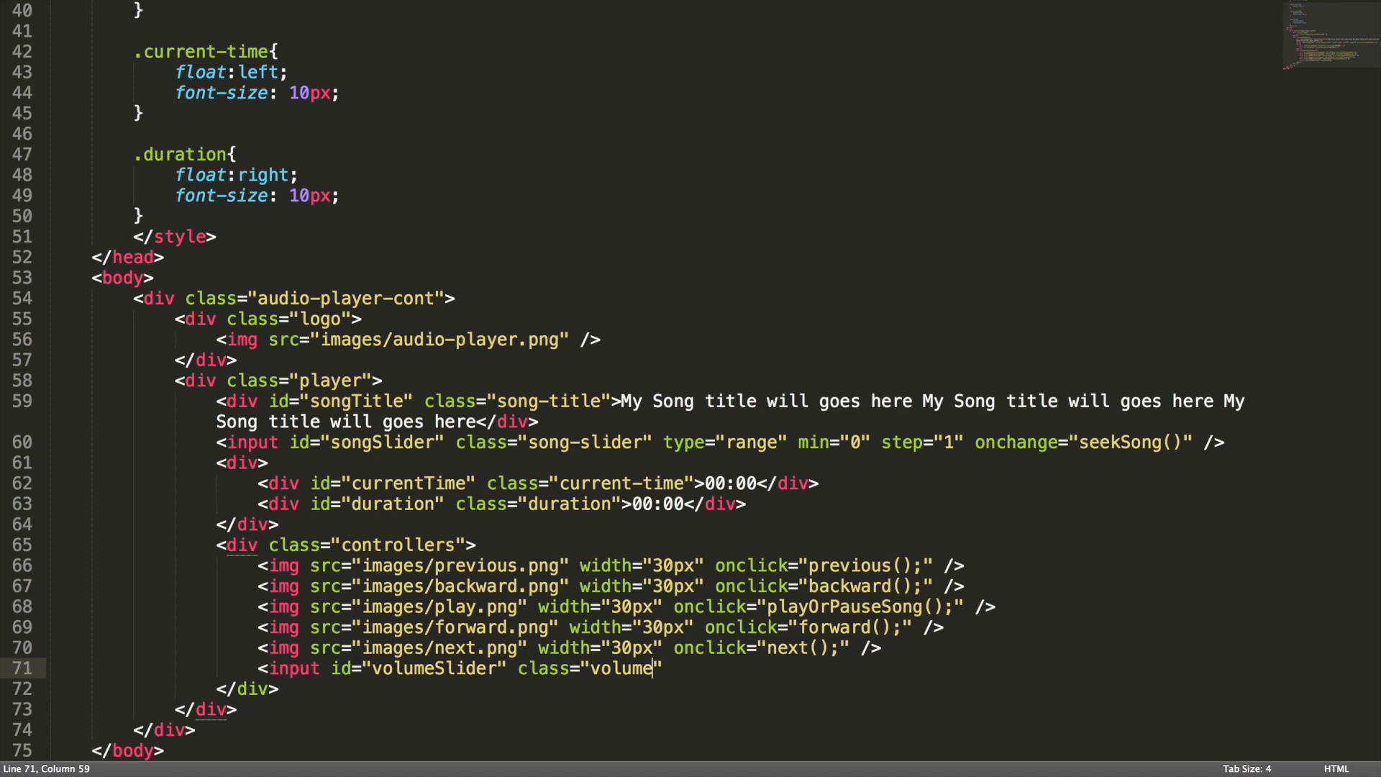
{"action": "type", "text": "-slider\""}
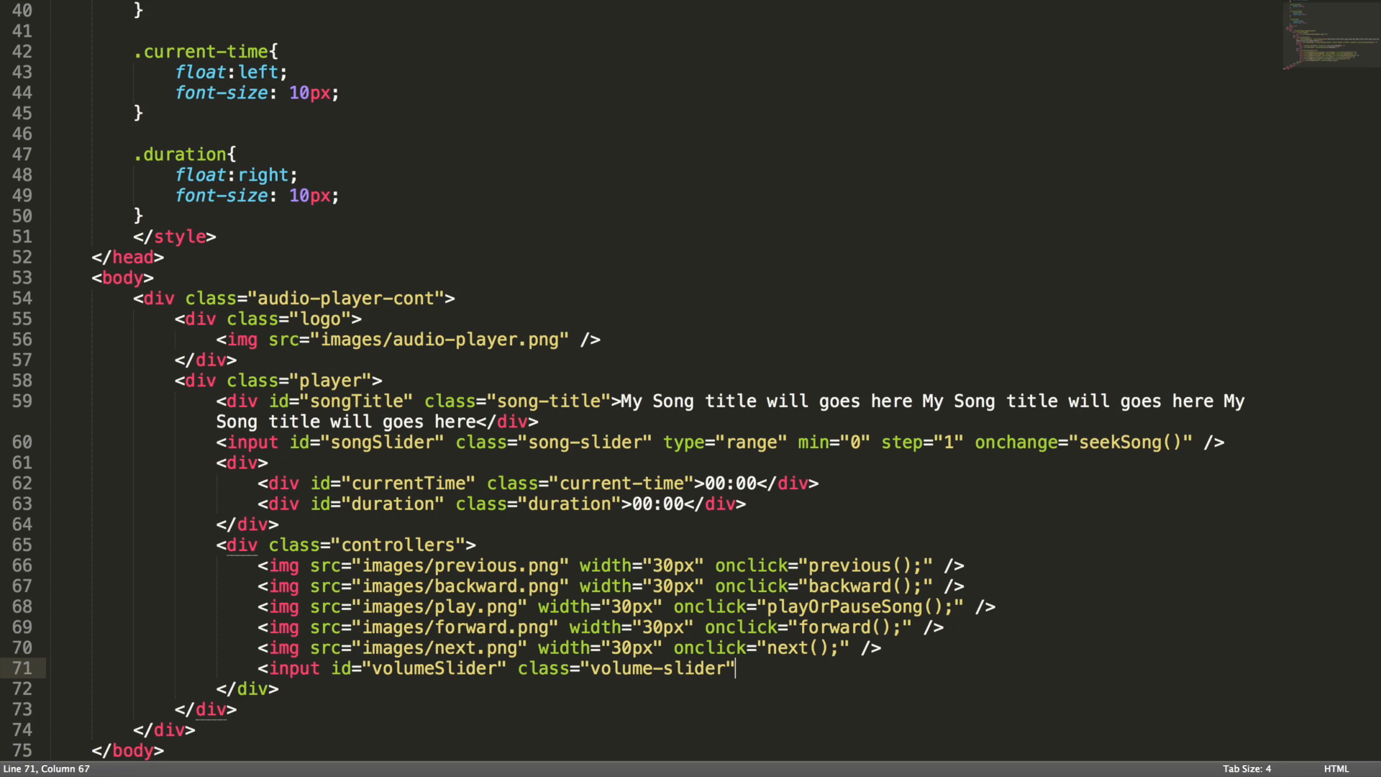
{"action": "type", "text": "type=\"rang"}
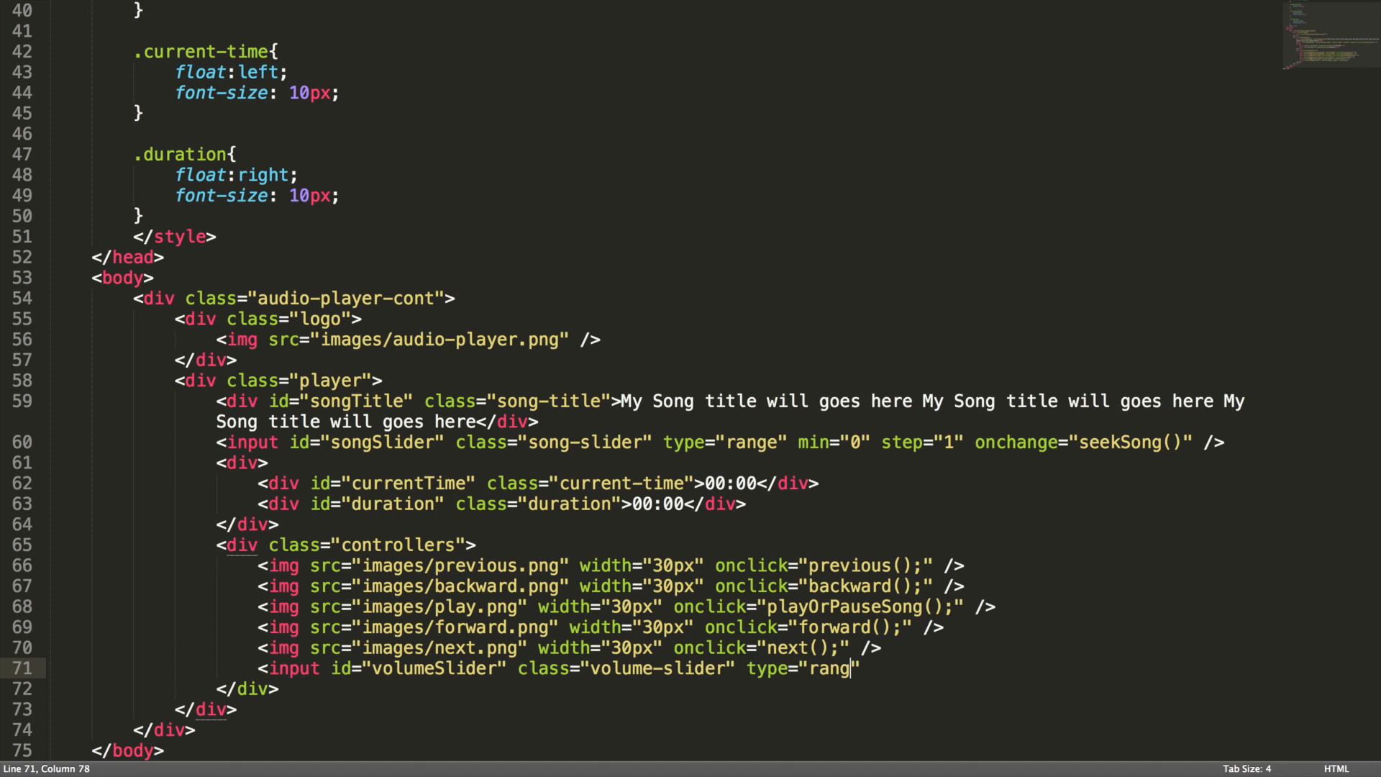
{"action": "type", "text": "e\" min ="}
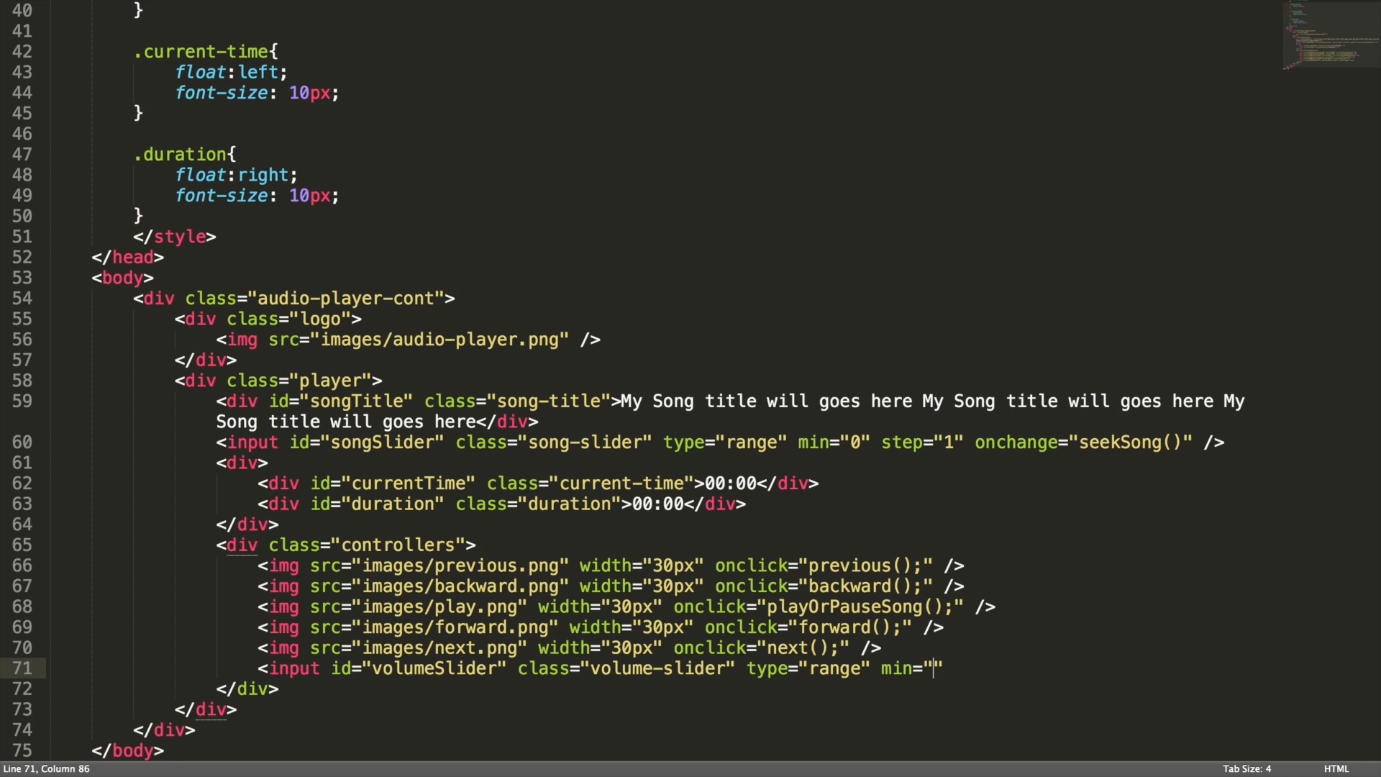
{"action": "type", "text": "0\""}
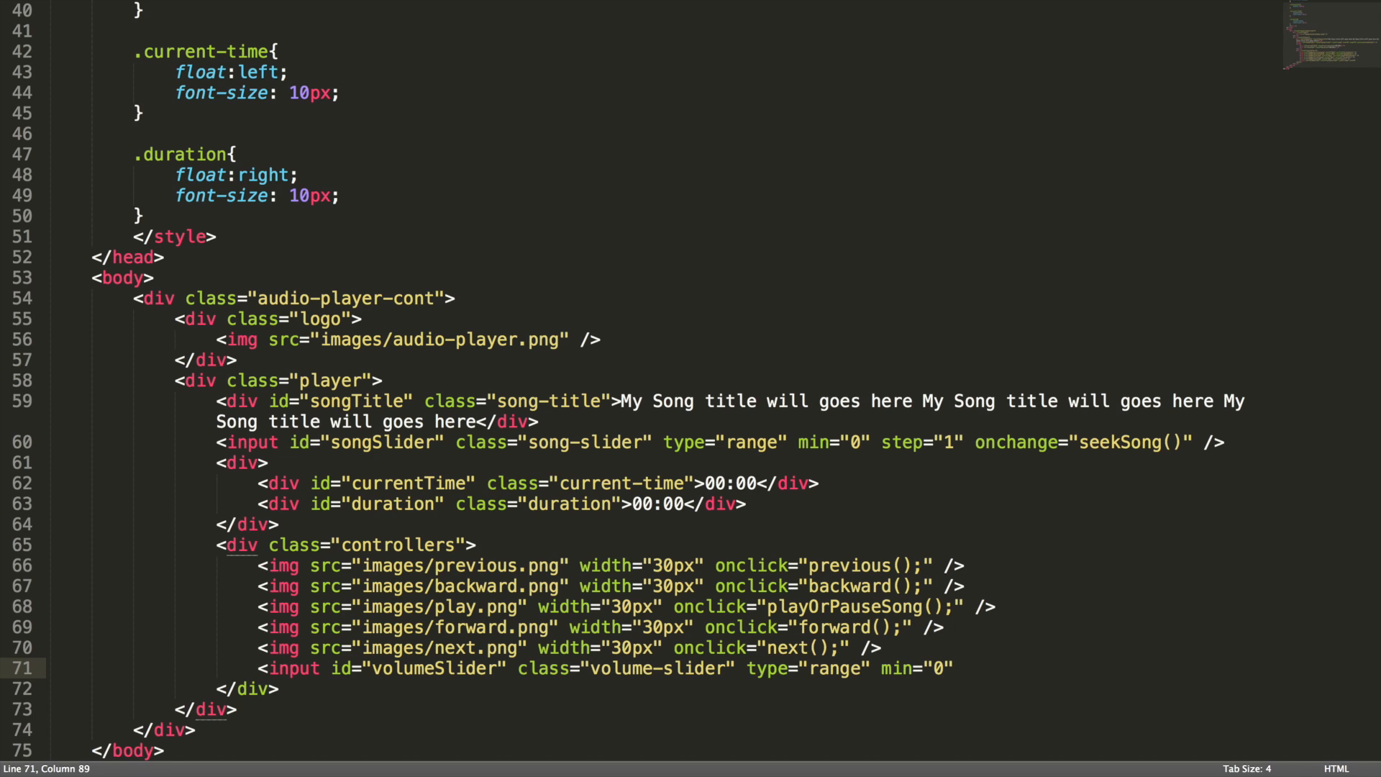
- Give the volume slider max 1, step 0.01 and onchange adjustVolume()
{"action": "type", "text": "max=\"\""}
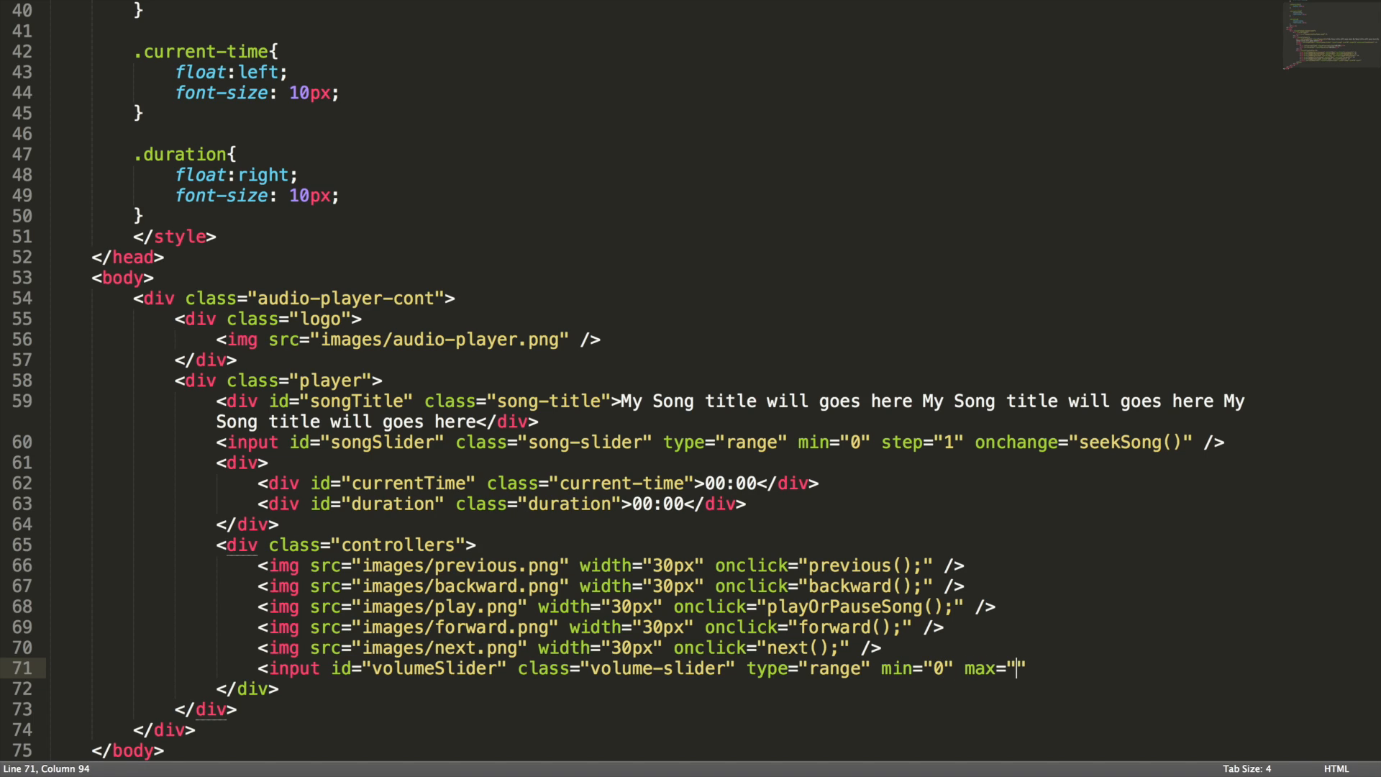
{"action": "type", "text": "1"}
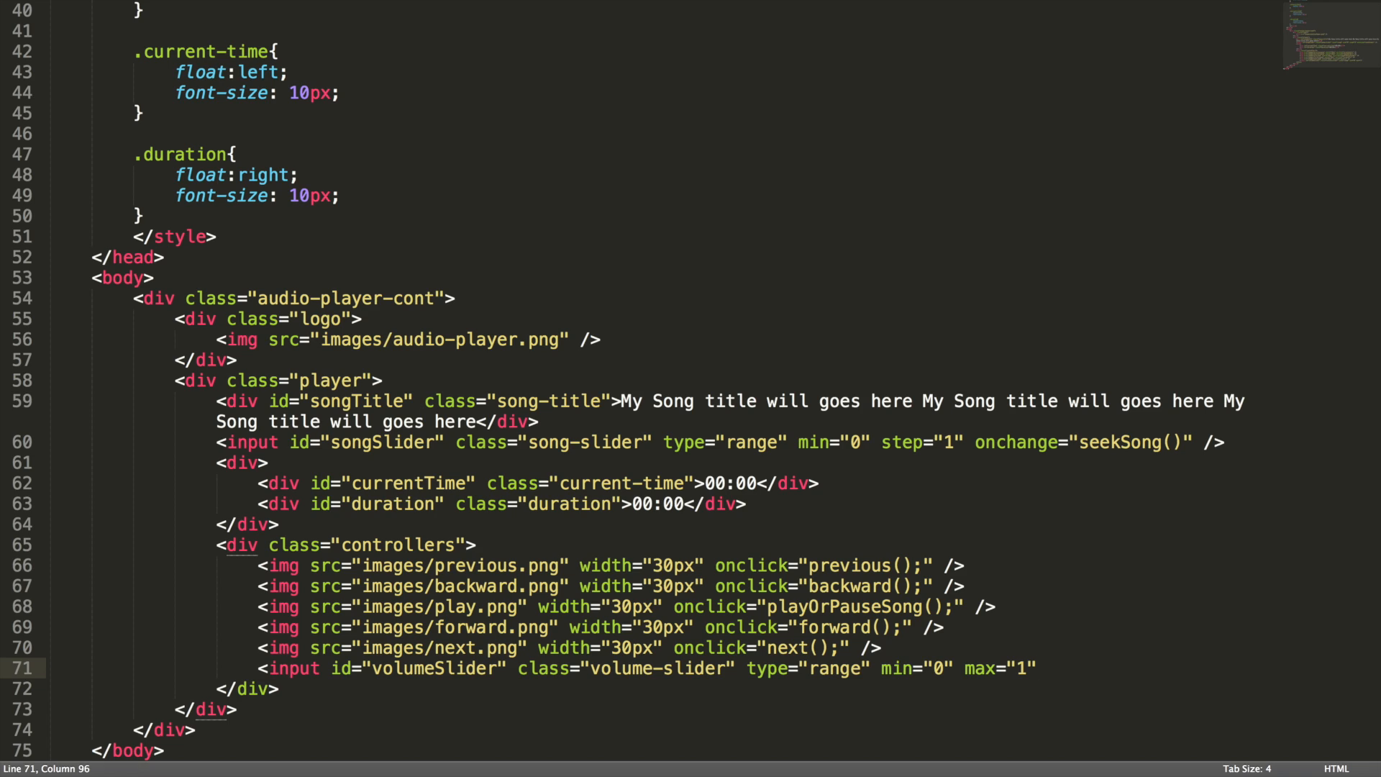
{"action": "type", "text": "ste"}
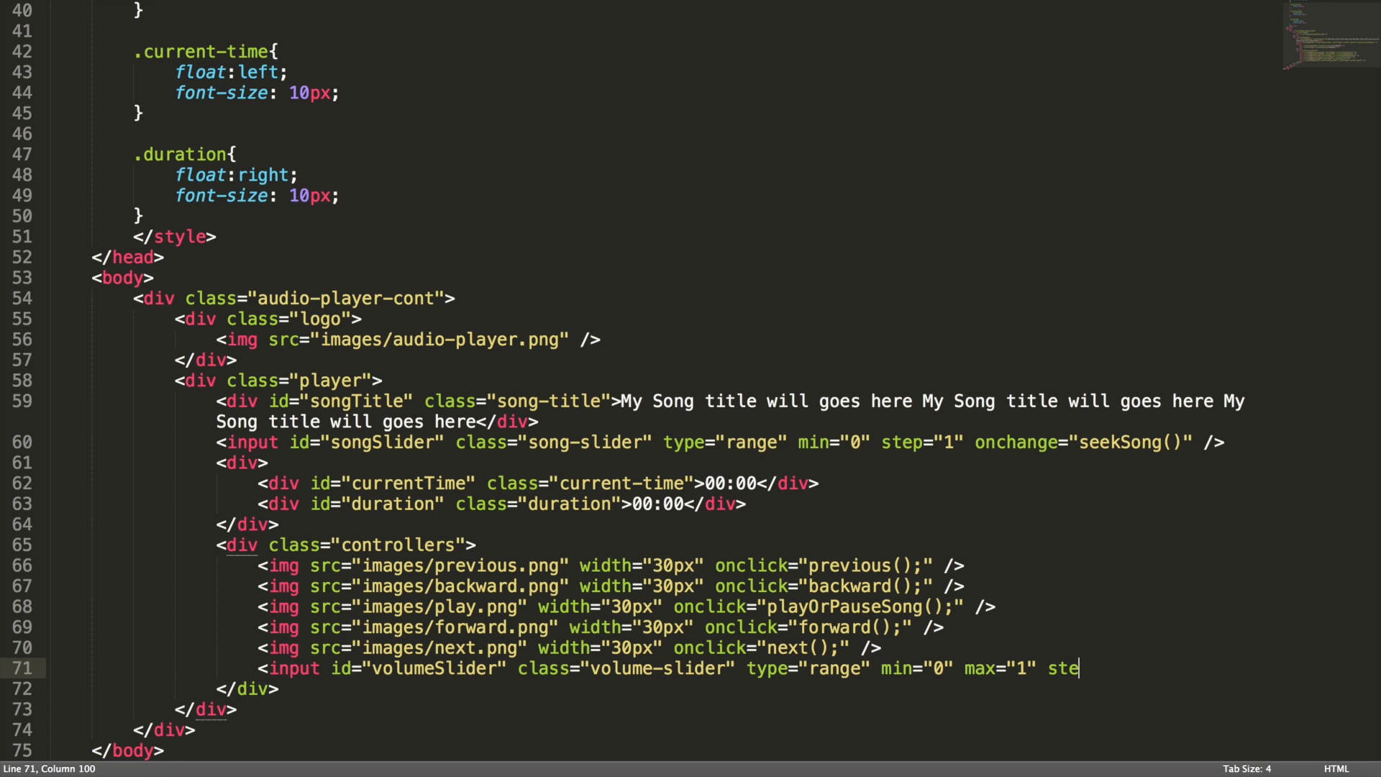
{"action": "type", "text": "p=\"\""}
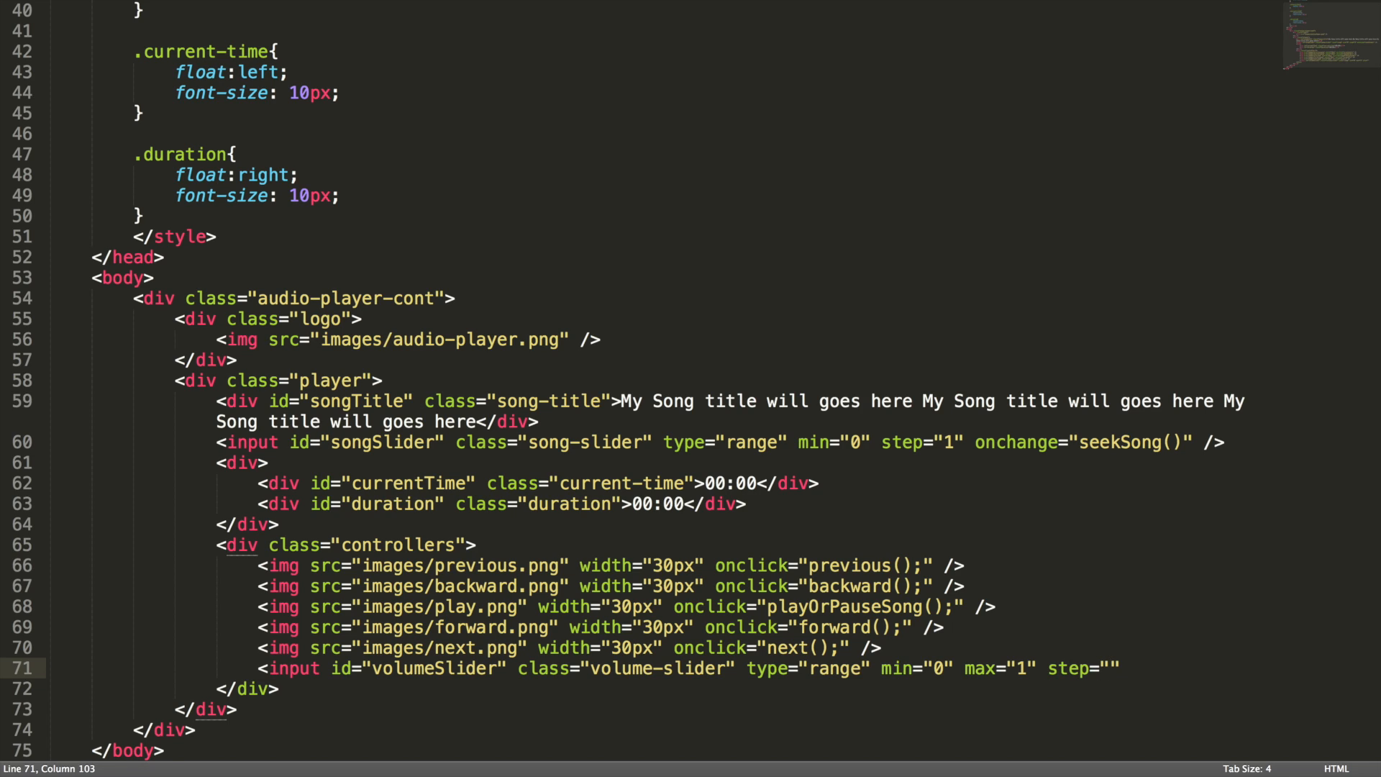
{"action": "type", "text": "0.01"}
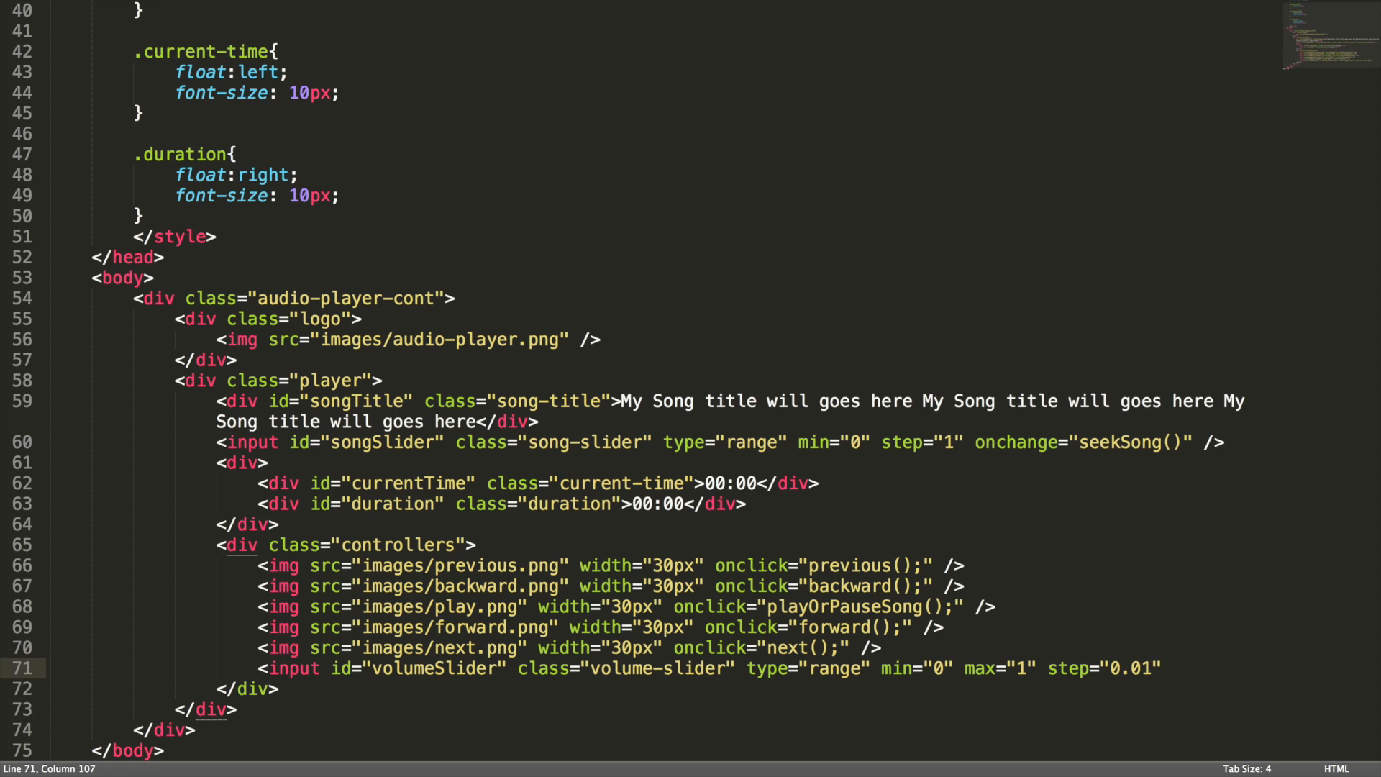
{"action": "type", "text": "n"}
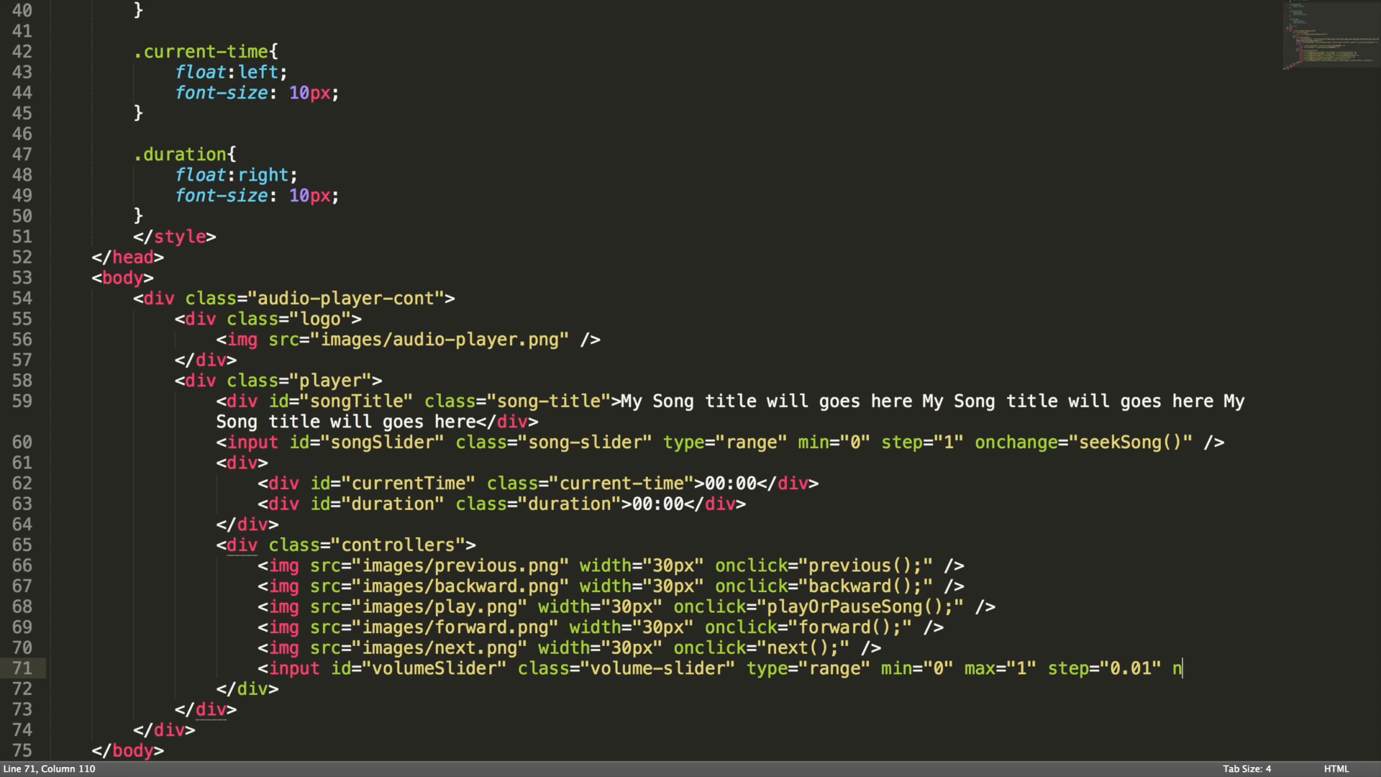
{"action": "type", "text": "onchange=\"\""}
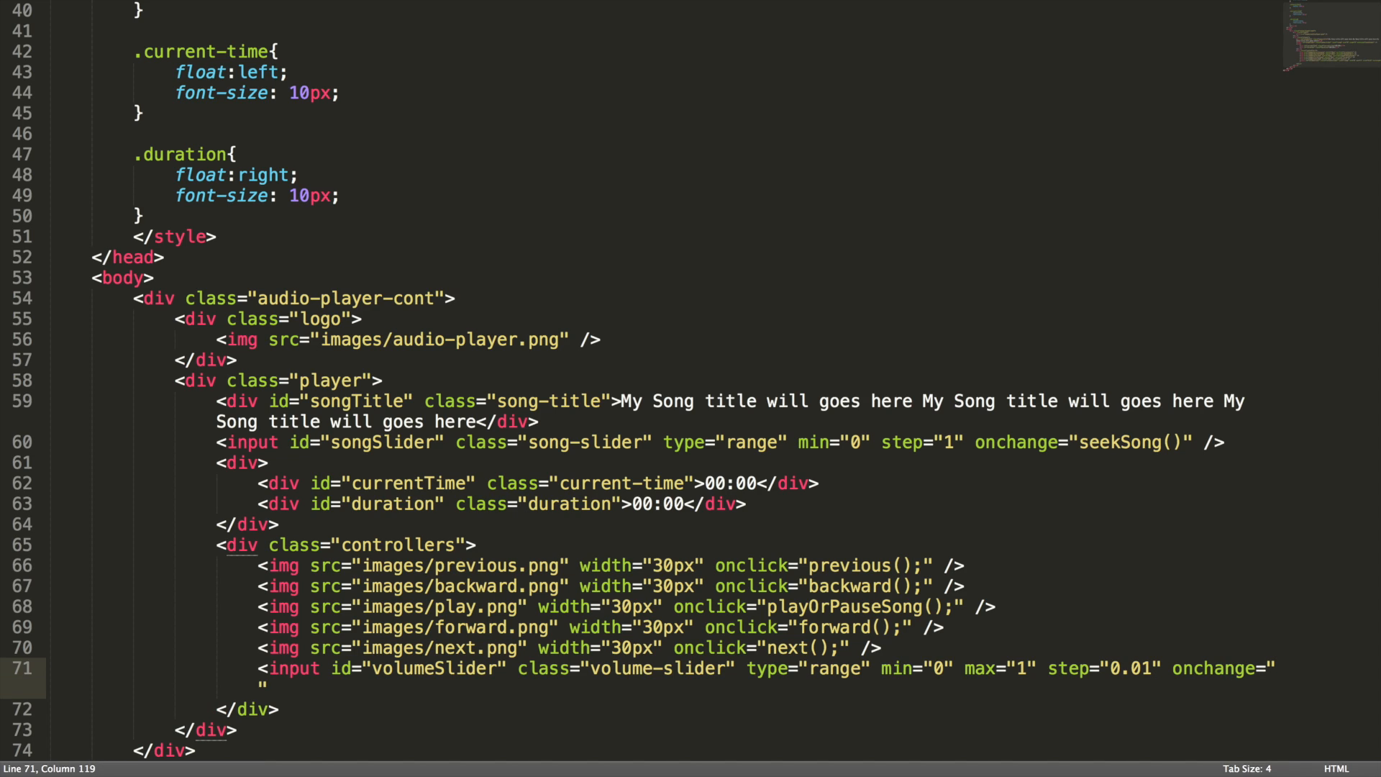
{"action": "type", "text": "adjustVo"}
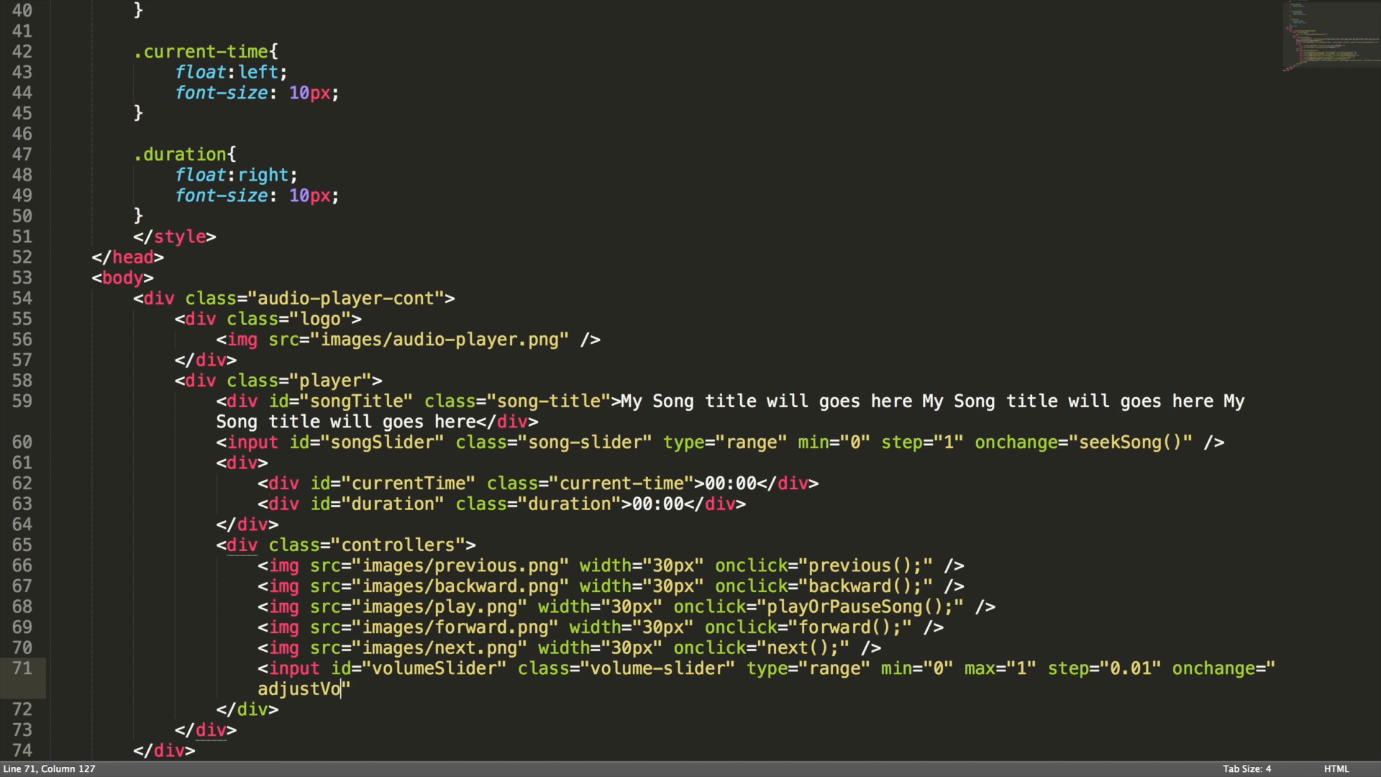
{"action": "type", "text": "lume()\" />"}
{"action": "type", "text": "<img src=\"images/volume-down.png\" width=\"30px\" onclick=\"next();\" />"}
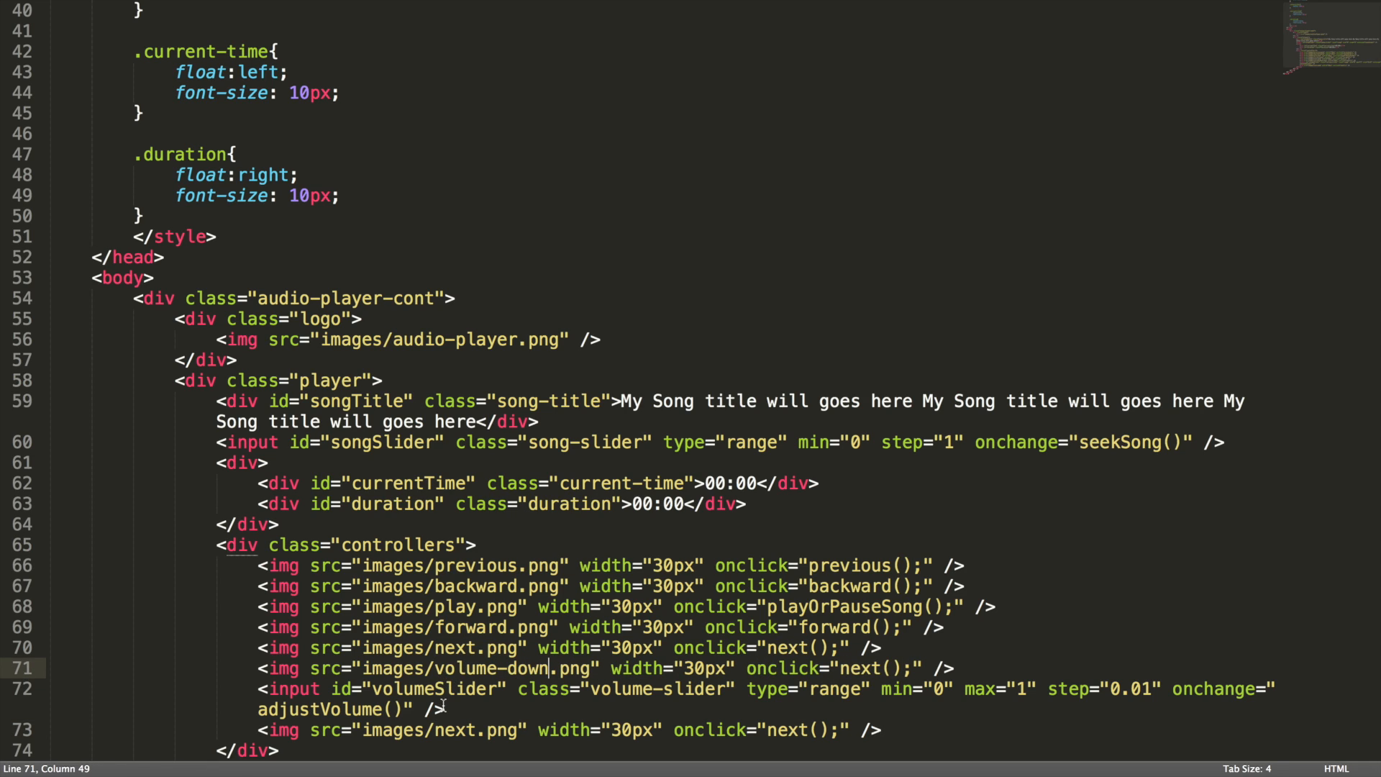
- Rename the copied image to volume-up and set both volume icon widths to 15px
{"action": "double_click", "coordinate": [457, 730]}
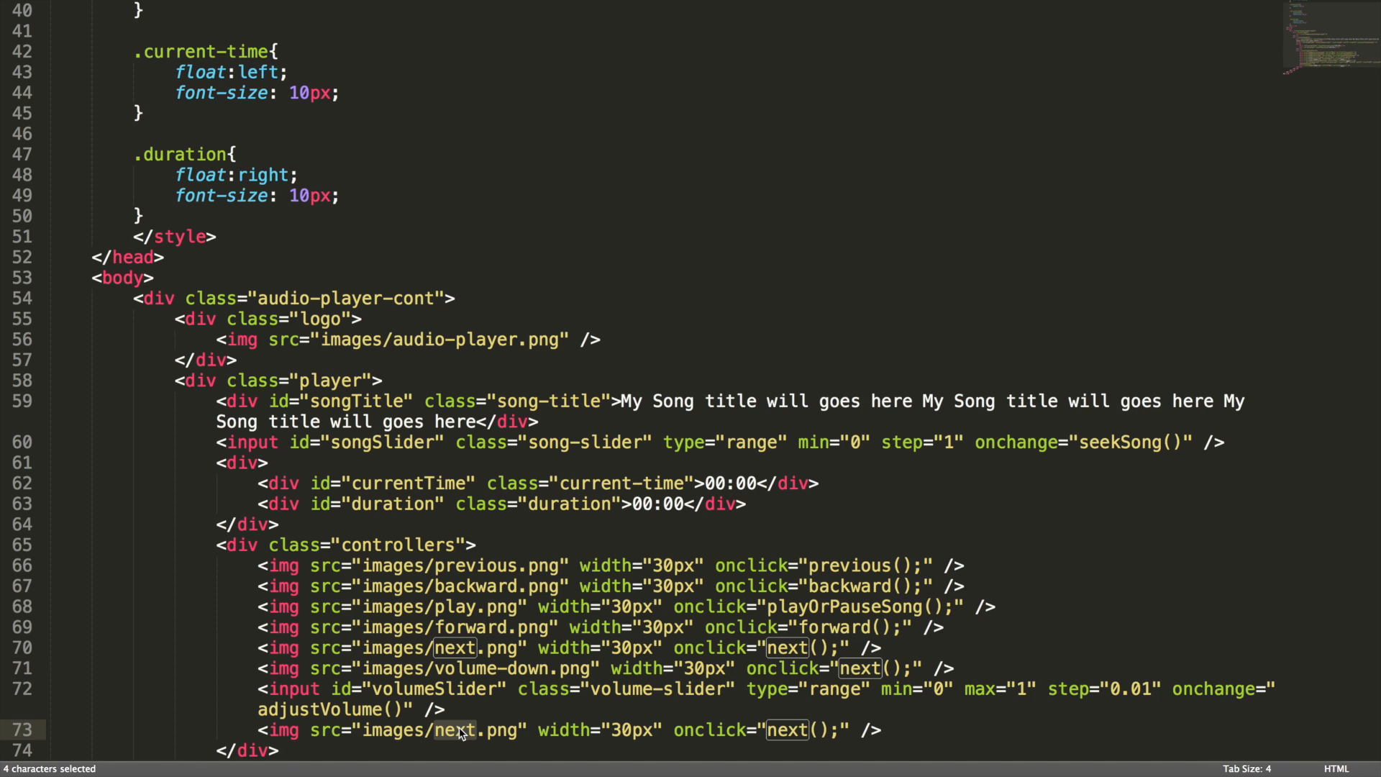
{"action": "type", "text": "volume-up"}
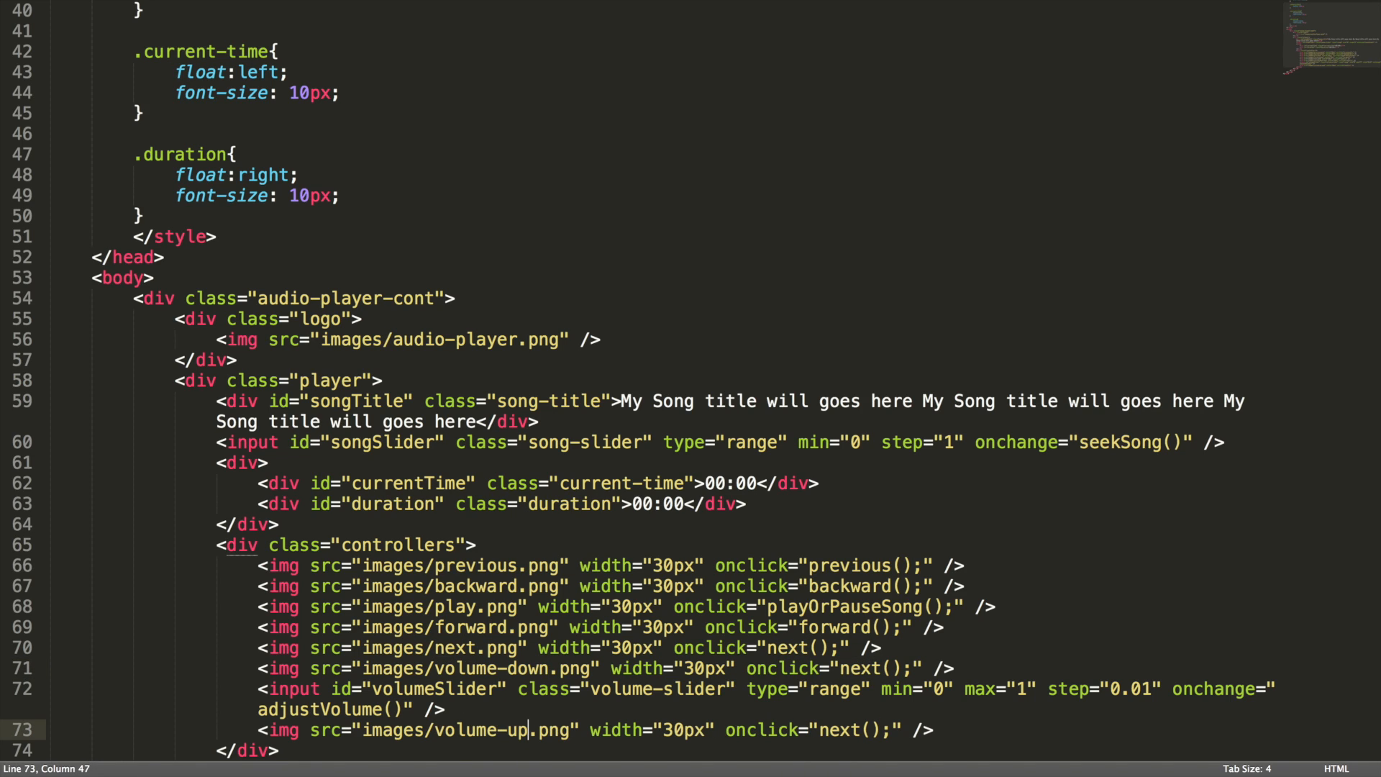
{"action": "mouse_move", "coordinate": [589, 648]}
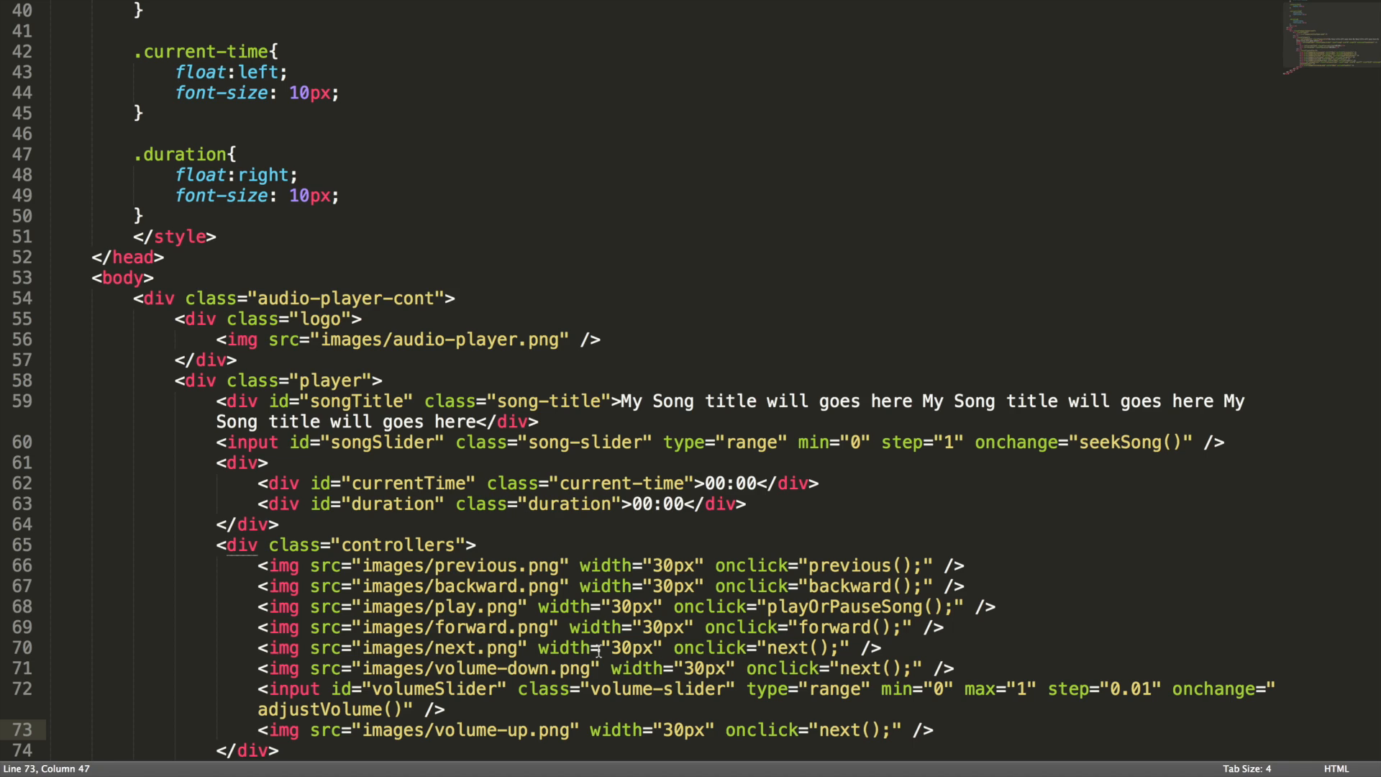
{"action": "left_click", "coordinate": [706, 669]}
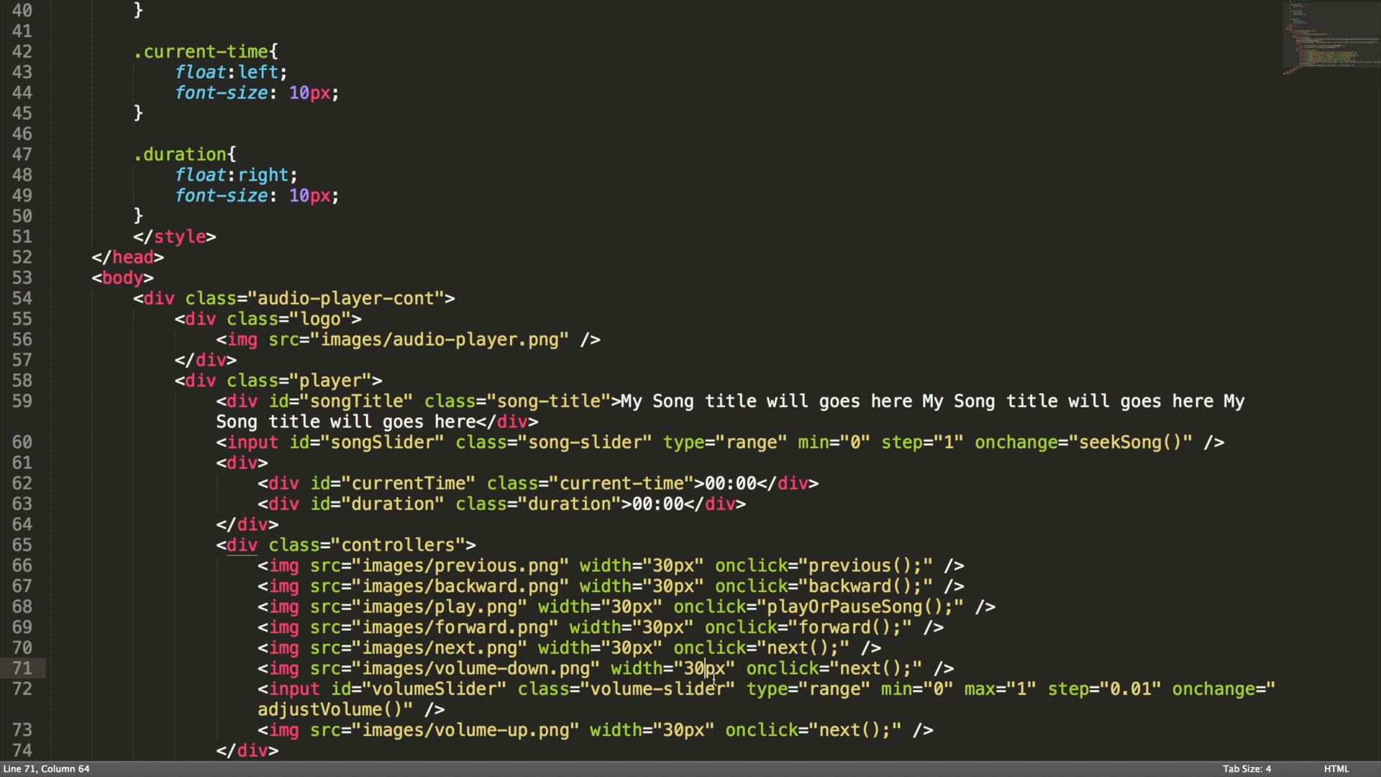
{"action": "type", "text": "15"}
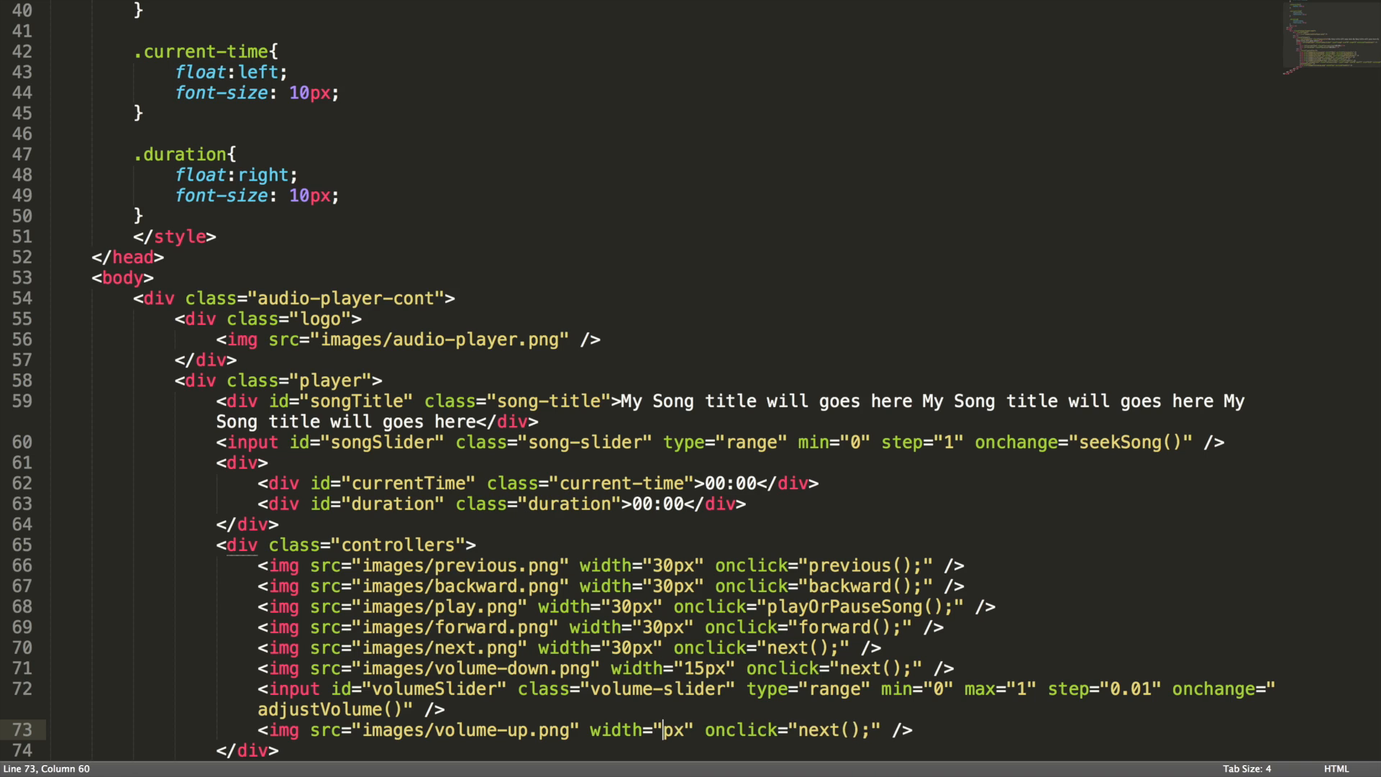
{"action": "type", "text": "15"}
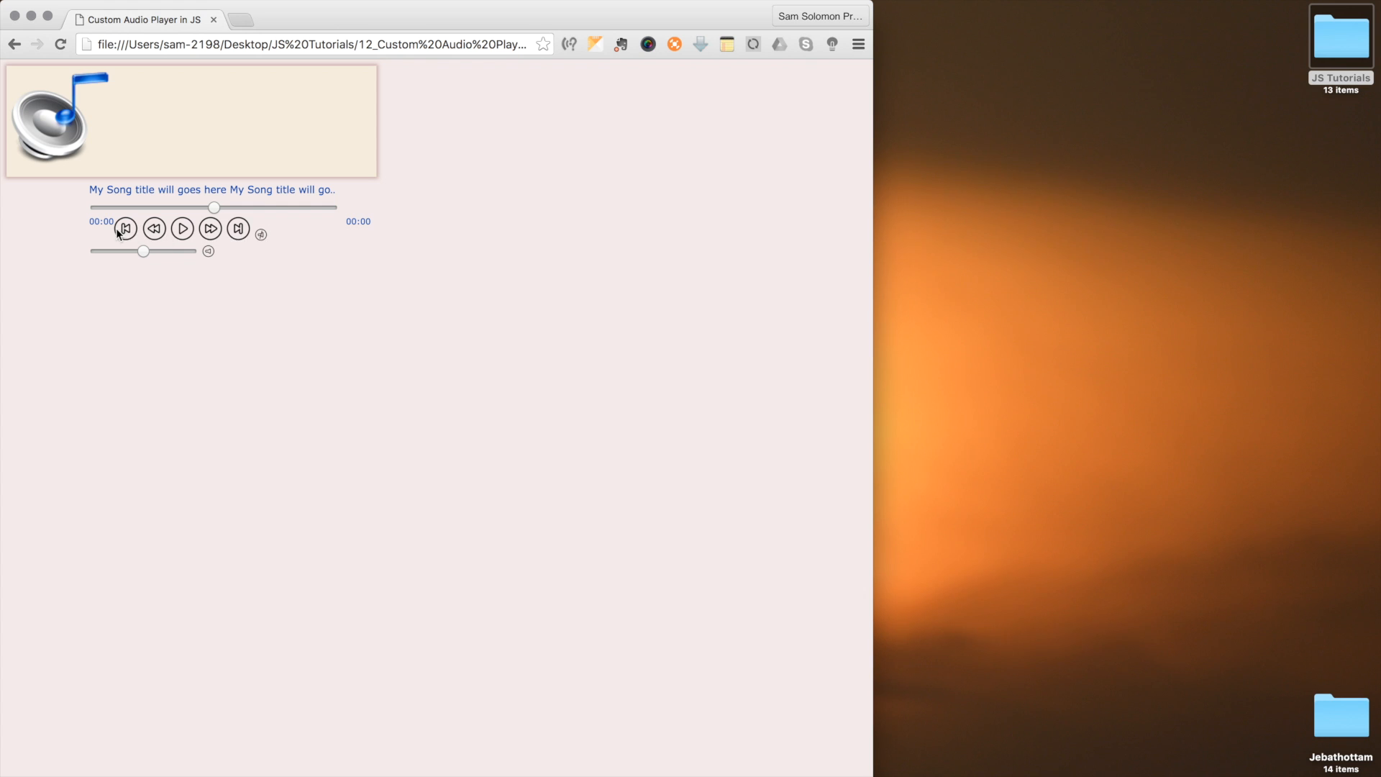
{"action": "mouse_move", "coordinate": [182, 228]}
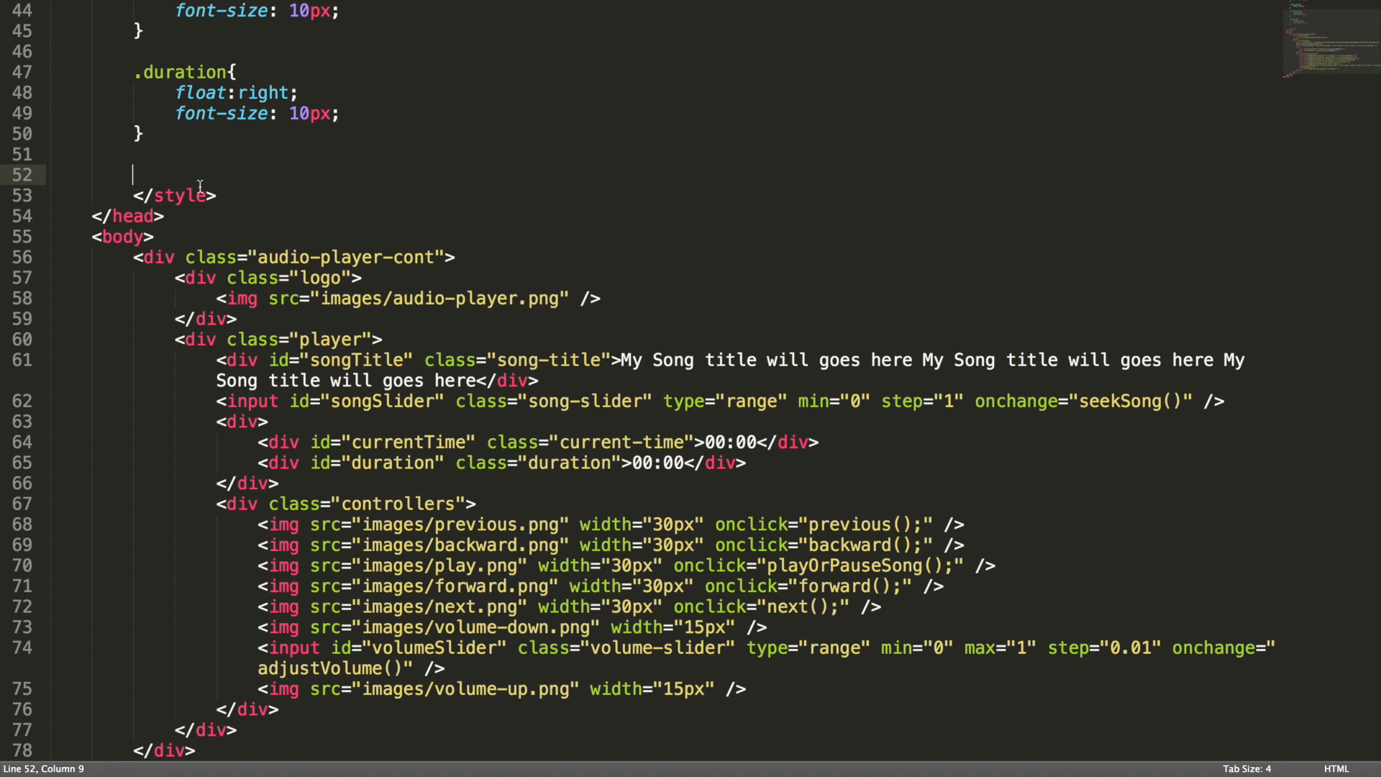
- Type a .controllers { clear: both; } rule after the .duration rule
{"action": "type", "text": ".controllers{"}
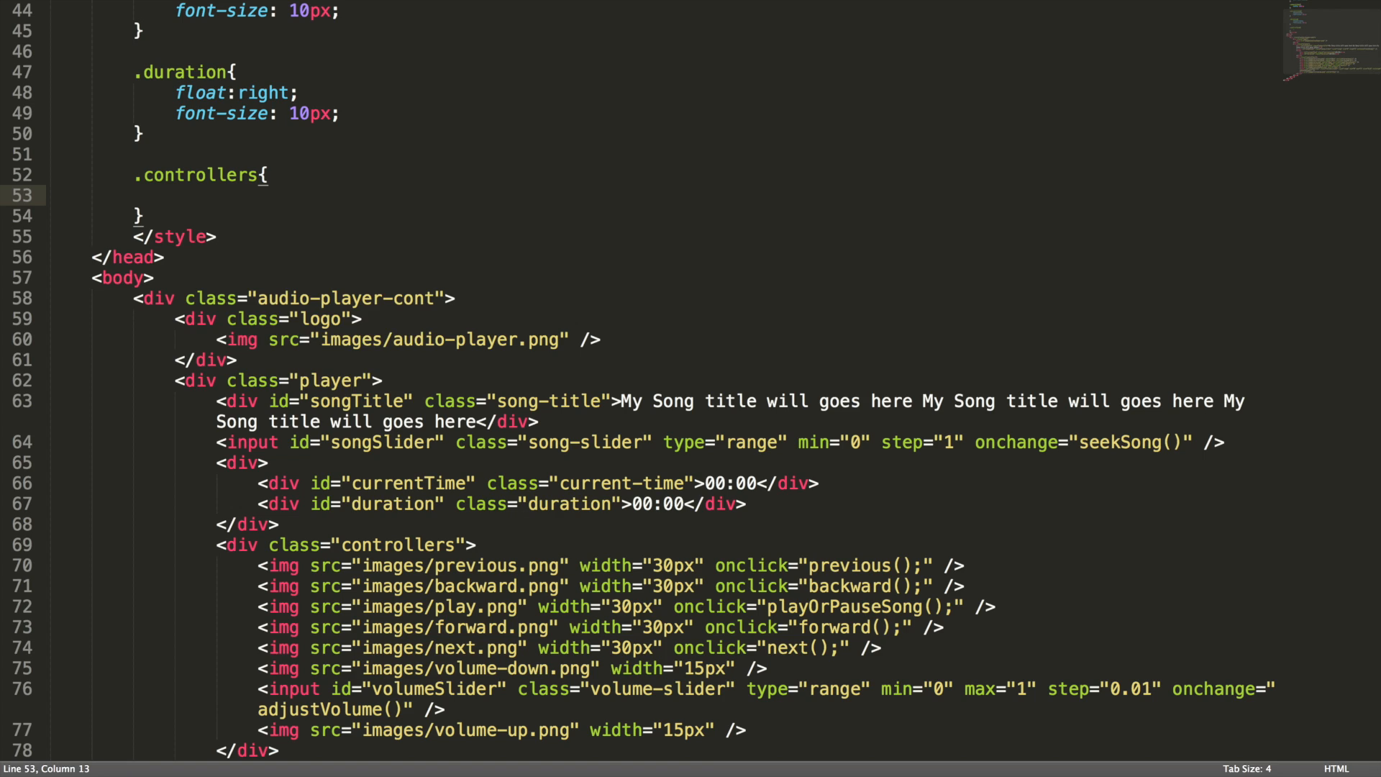
{"action": "type", "text": "clear:"}
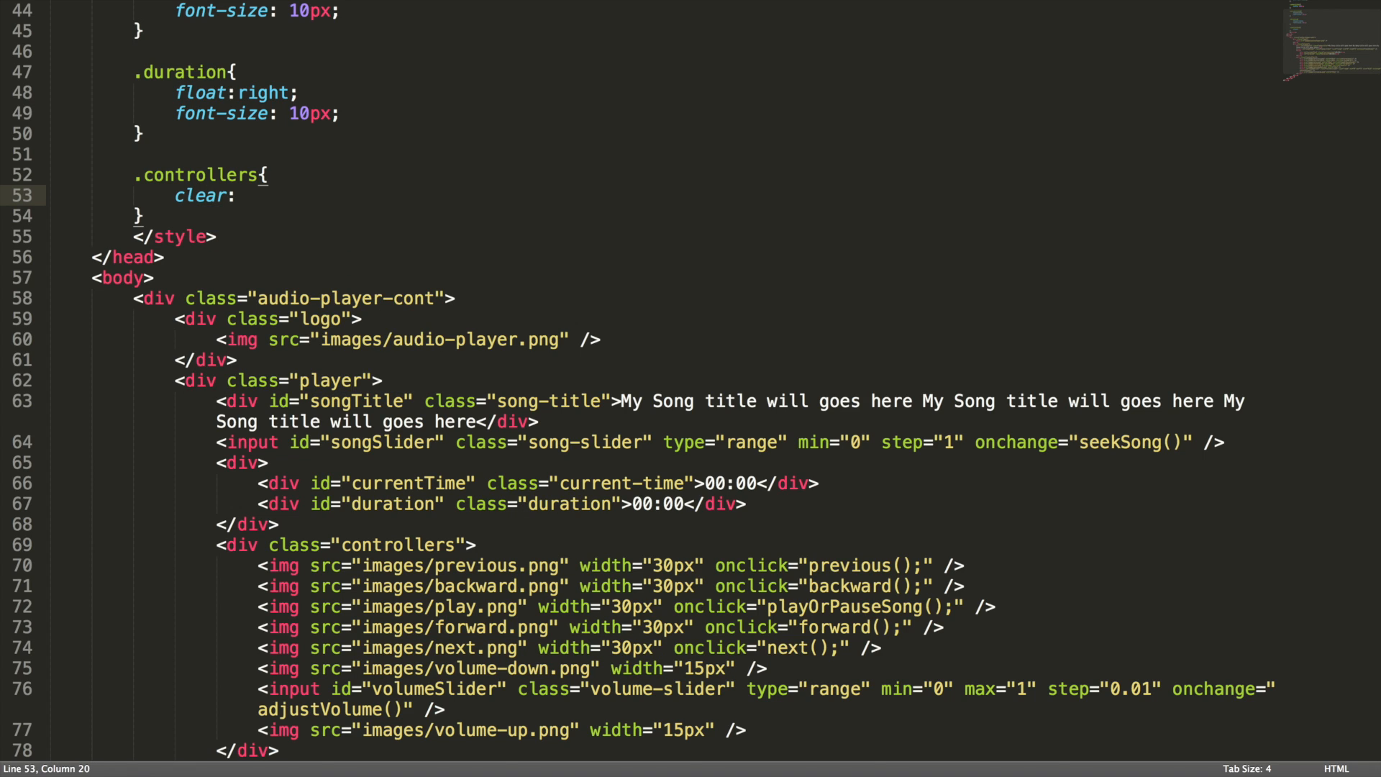
{"action": "type", "text": "both;"}
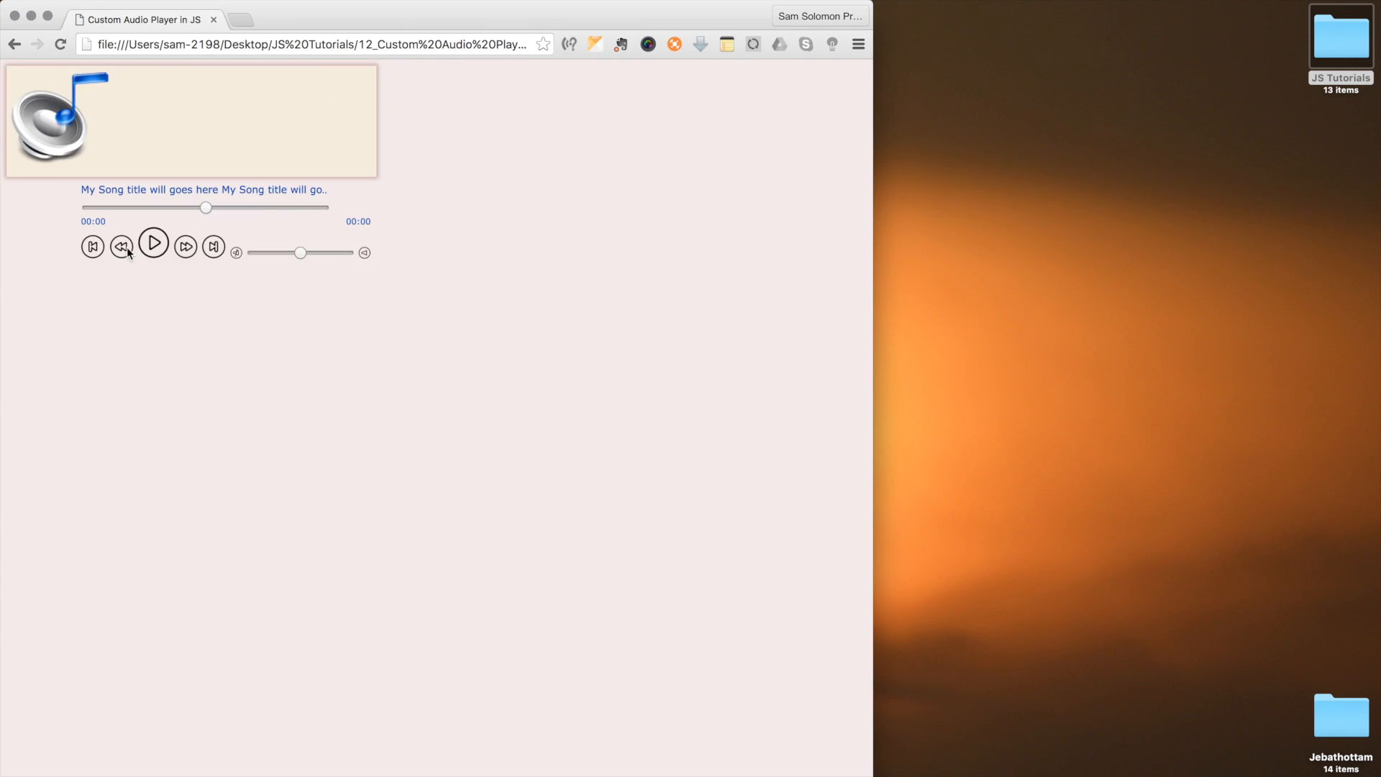
- Reload the player in Chrome and test playback with the larger play button
{"action": "left_click", "coordinate": [153, 245]}
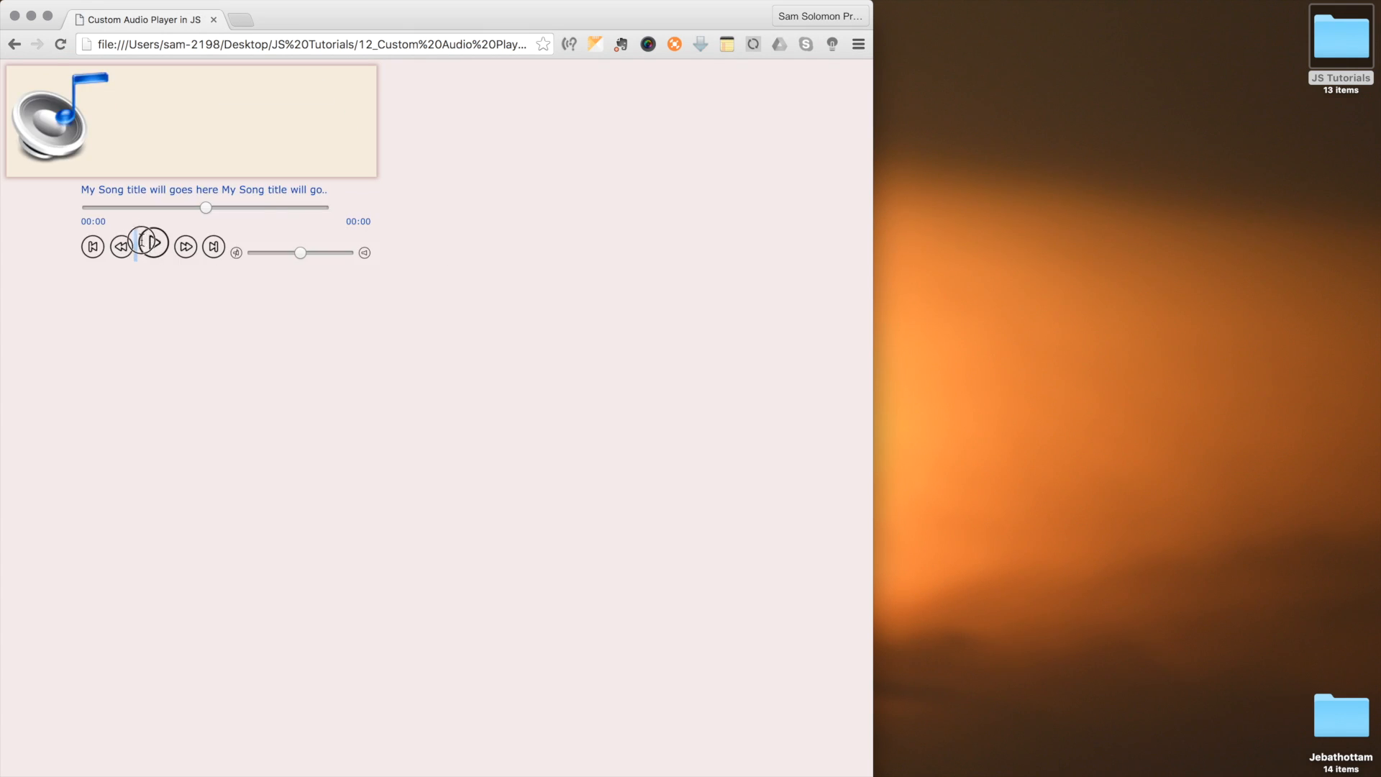
{"action": "left_click", "coordinate": [152, 246]}
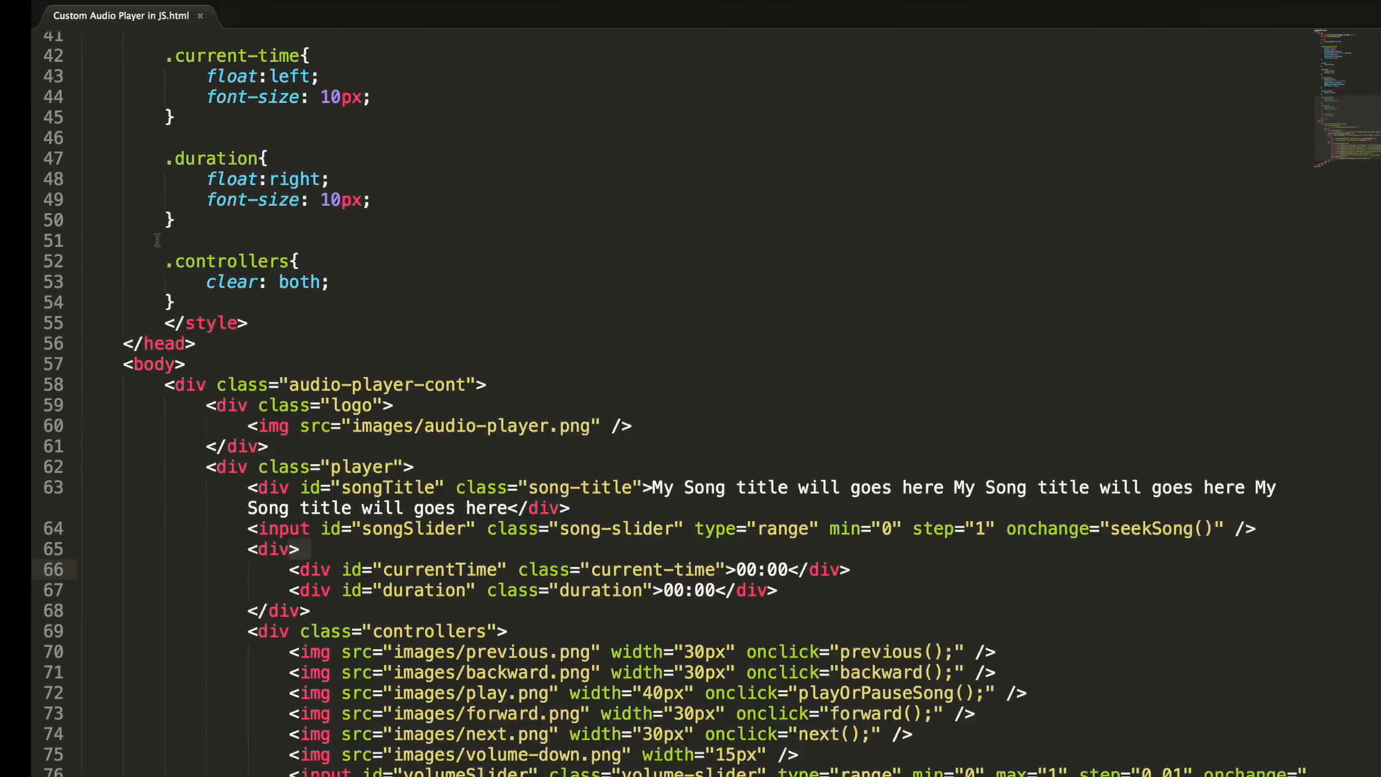
- Add display: table to .controllers and a .controllers * rule with vertical-align middle, margin-right 2px
{"action": "scroll", "scroll_direction": "down", "scroll_amount": 3}
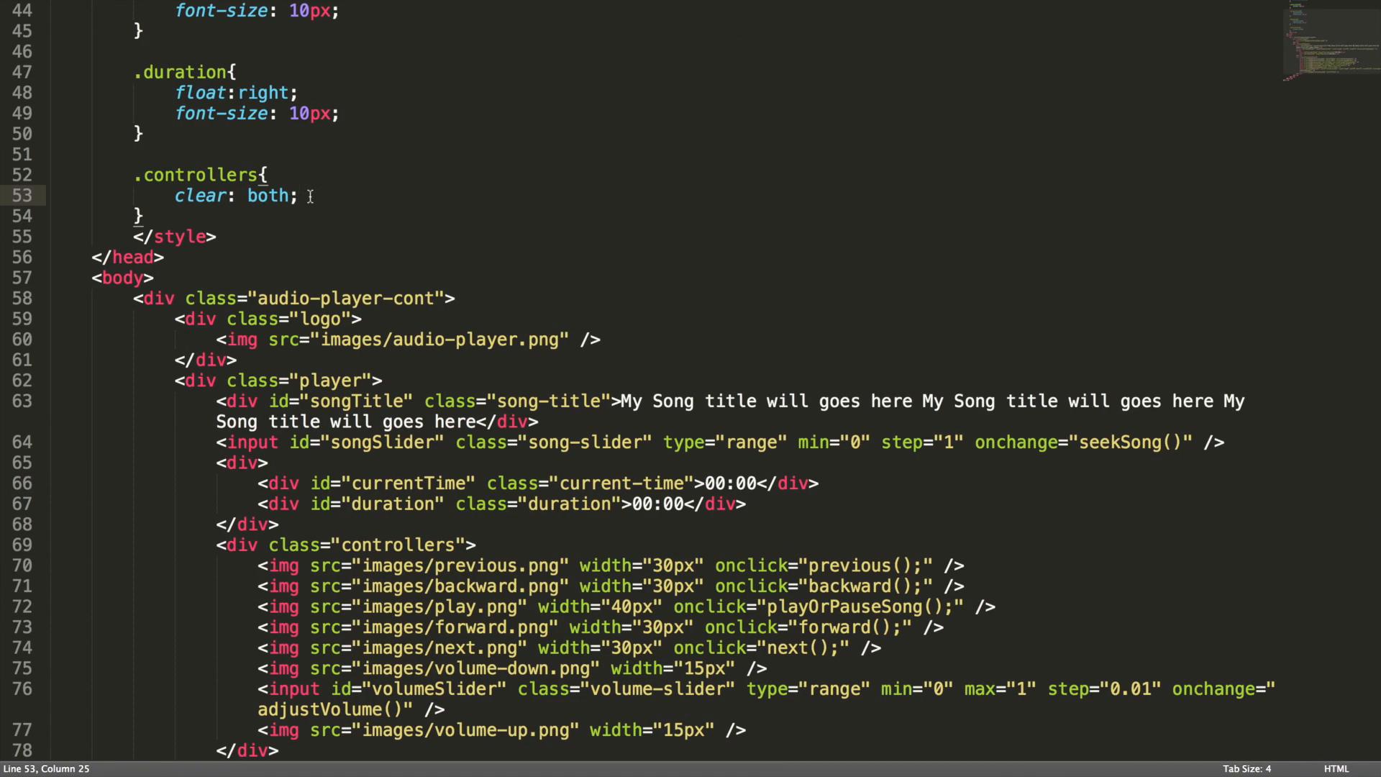
{"action": "type", "text": "display: table;"}
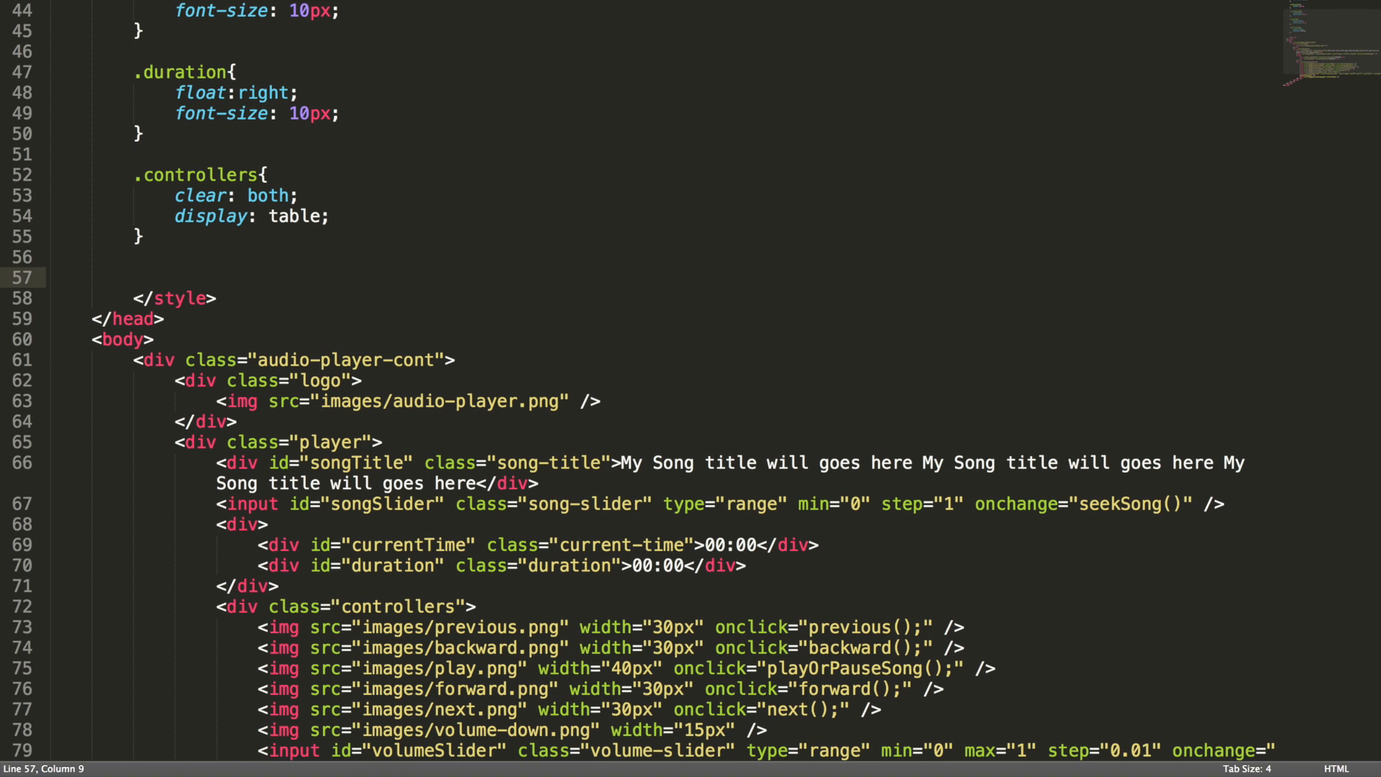
{"action": "type", "text": ".controllers"}
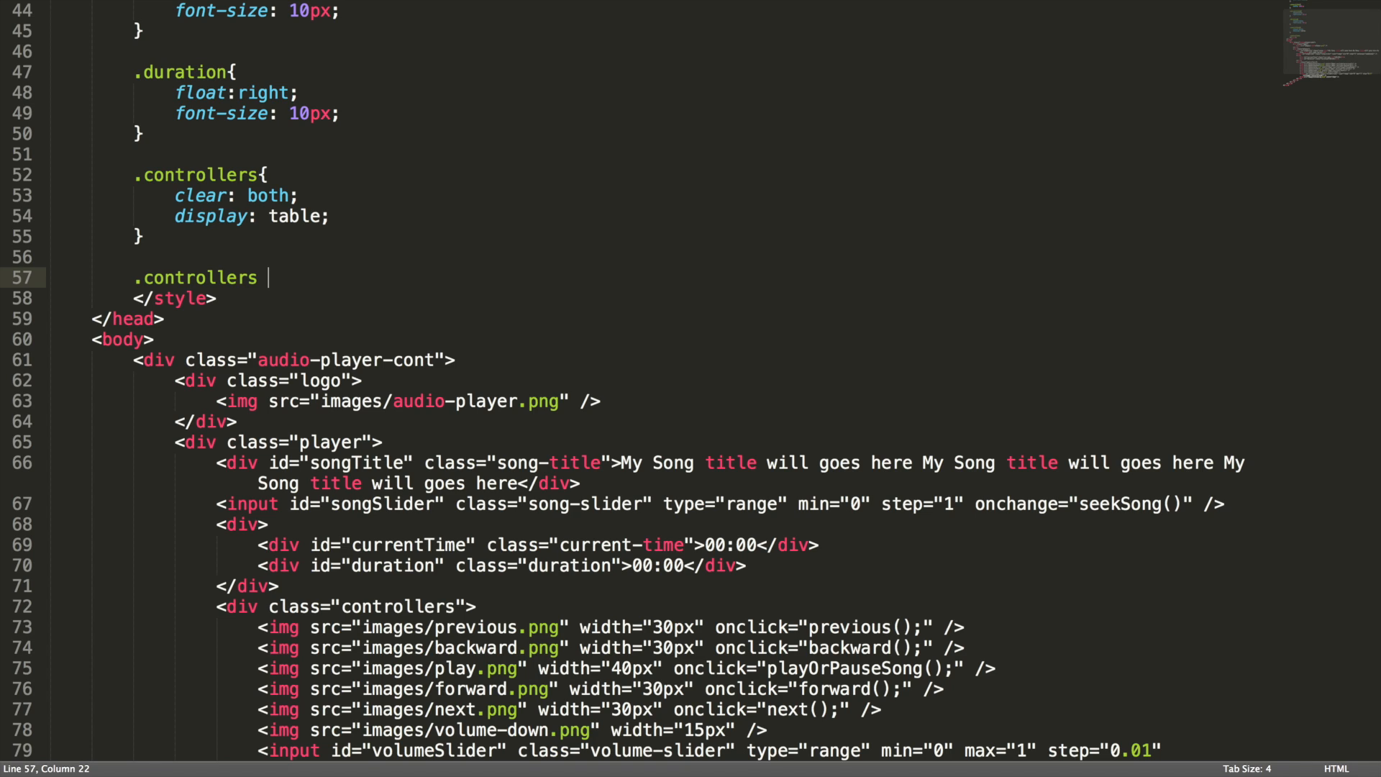
{"action": "type", "text": "*"}
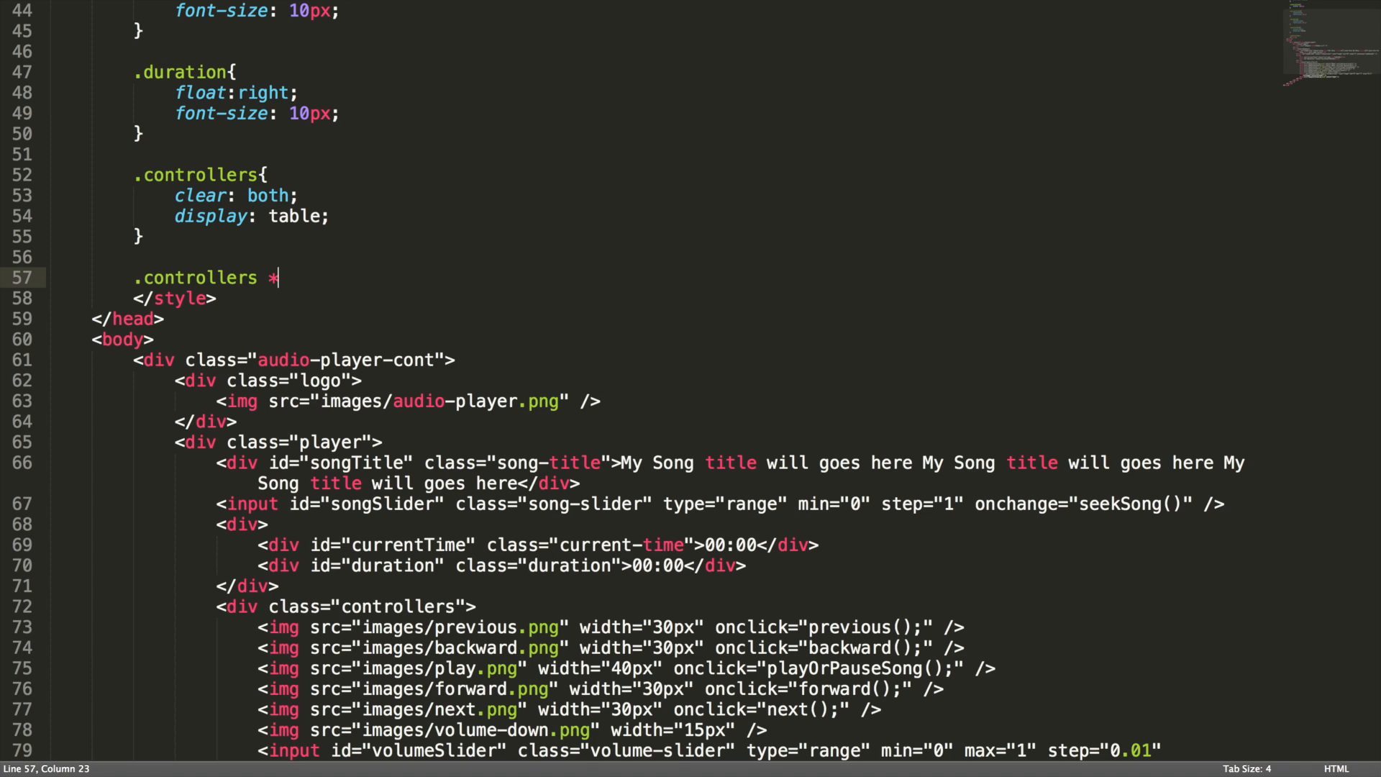
{"action": "type", "text": "{"}
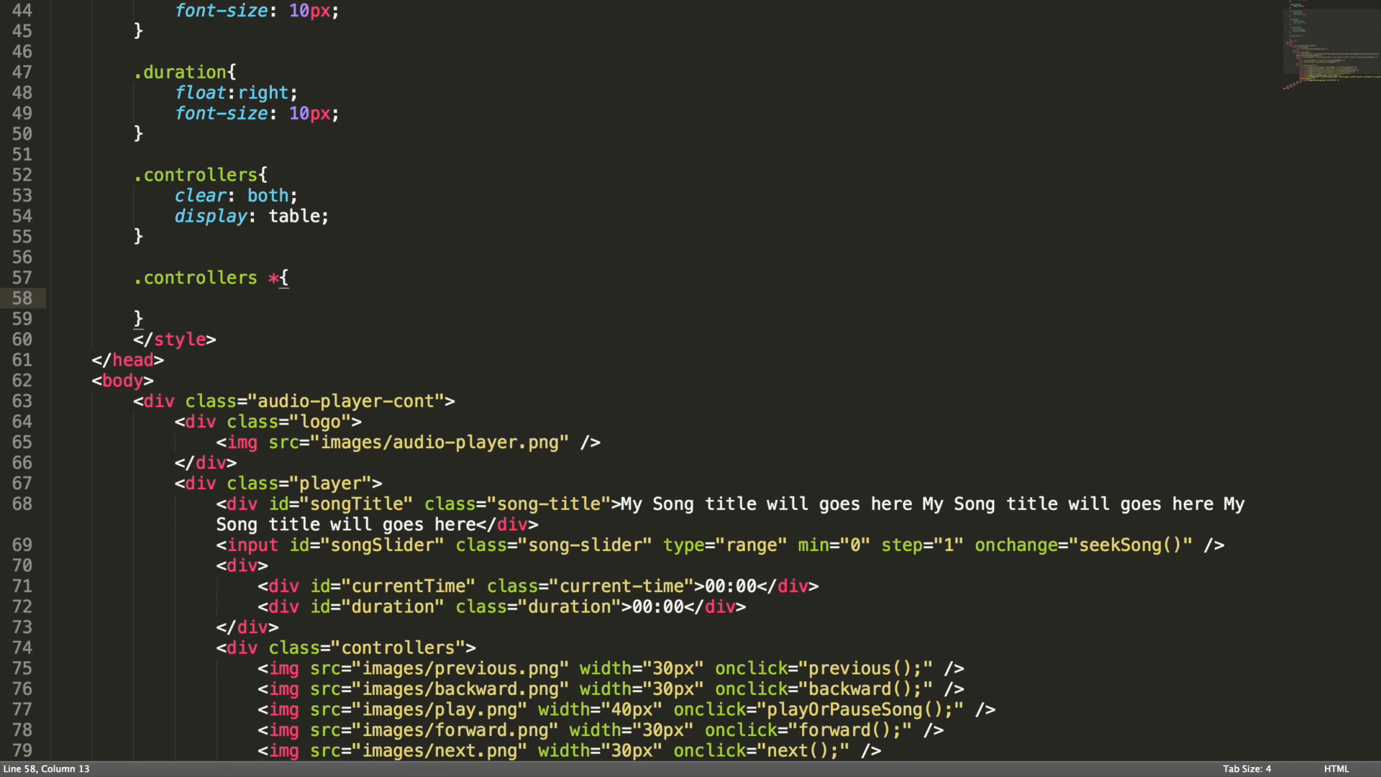
{"action": "type", "text": "vertical-align: m"}
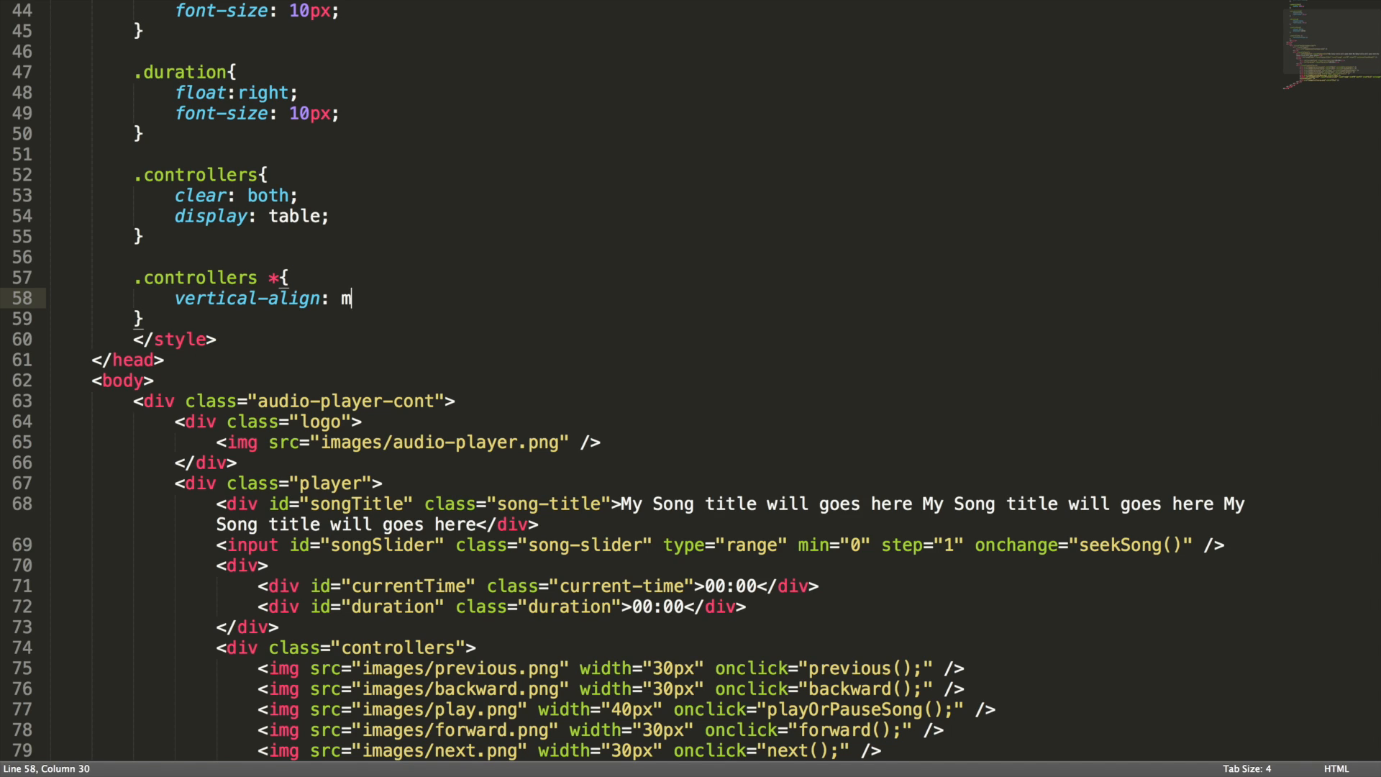
{"action": "type", "text": "iddle;"}
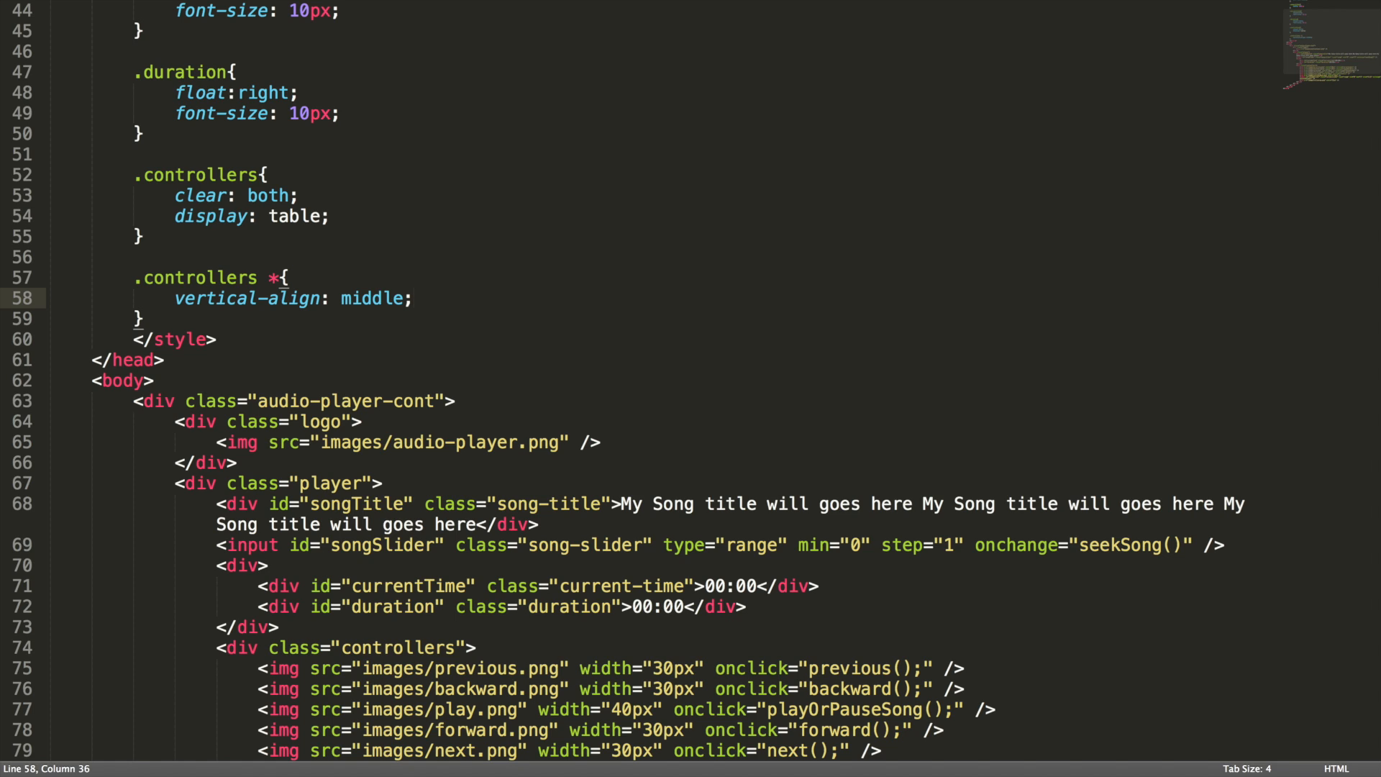
{"action": "type", "text": "ma"}
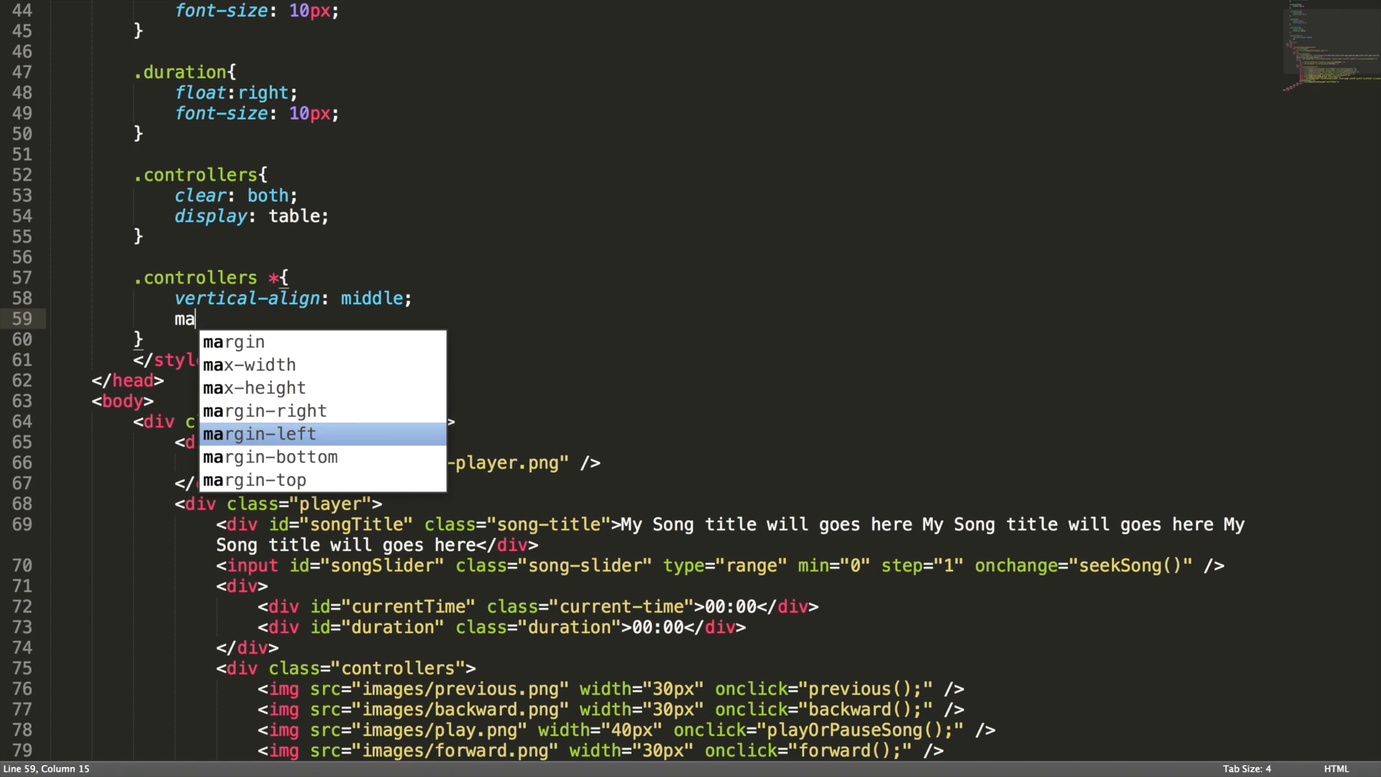
{"action": "type", "text": "rgin-right: 2px;"}
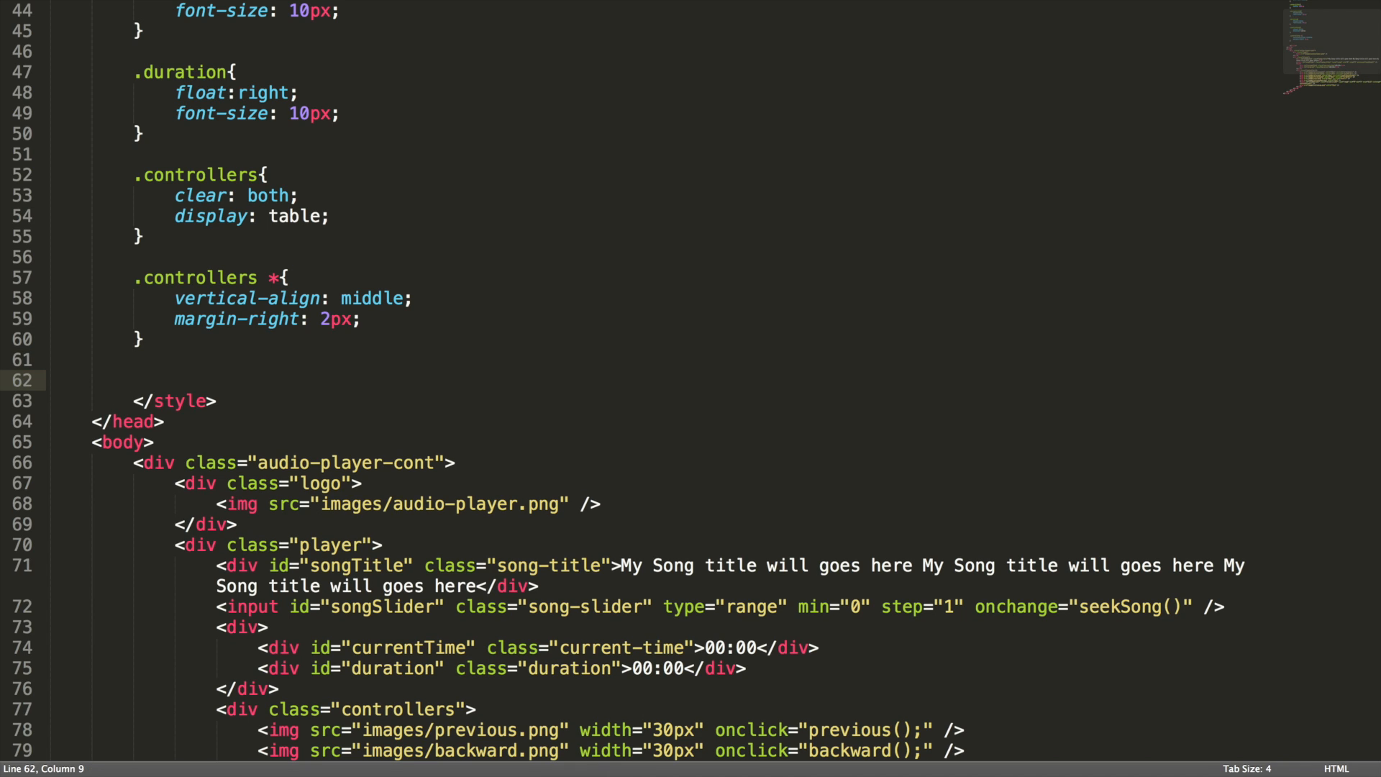
- Add a .volume-slider rule with width 90px and margin-left 5px
{"action": "type", "text": ".vl"}
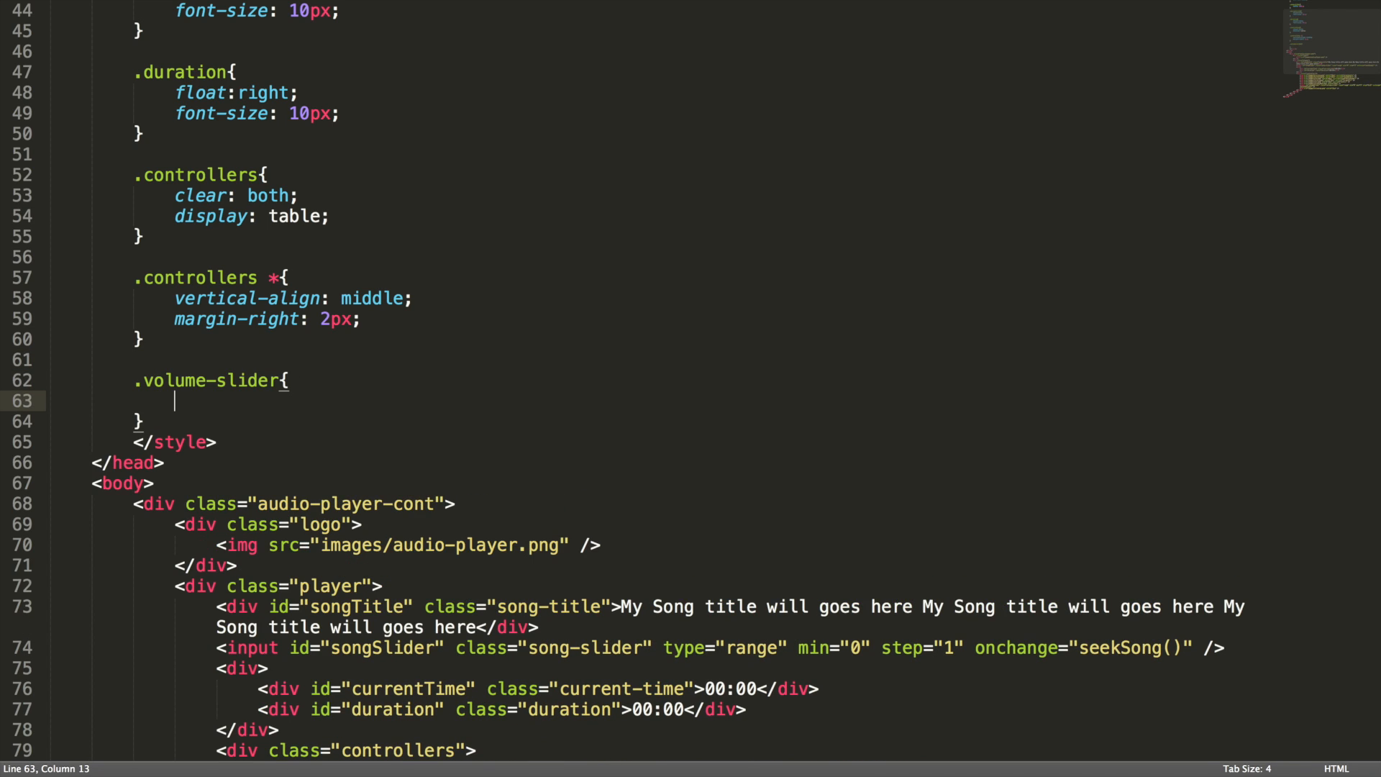
{"action": "type", "text": "width:"}
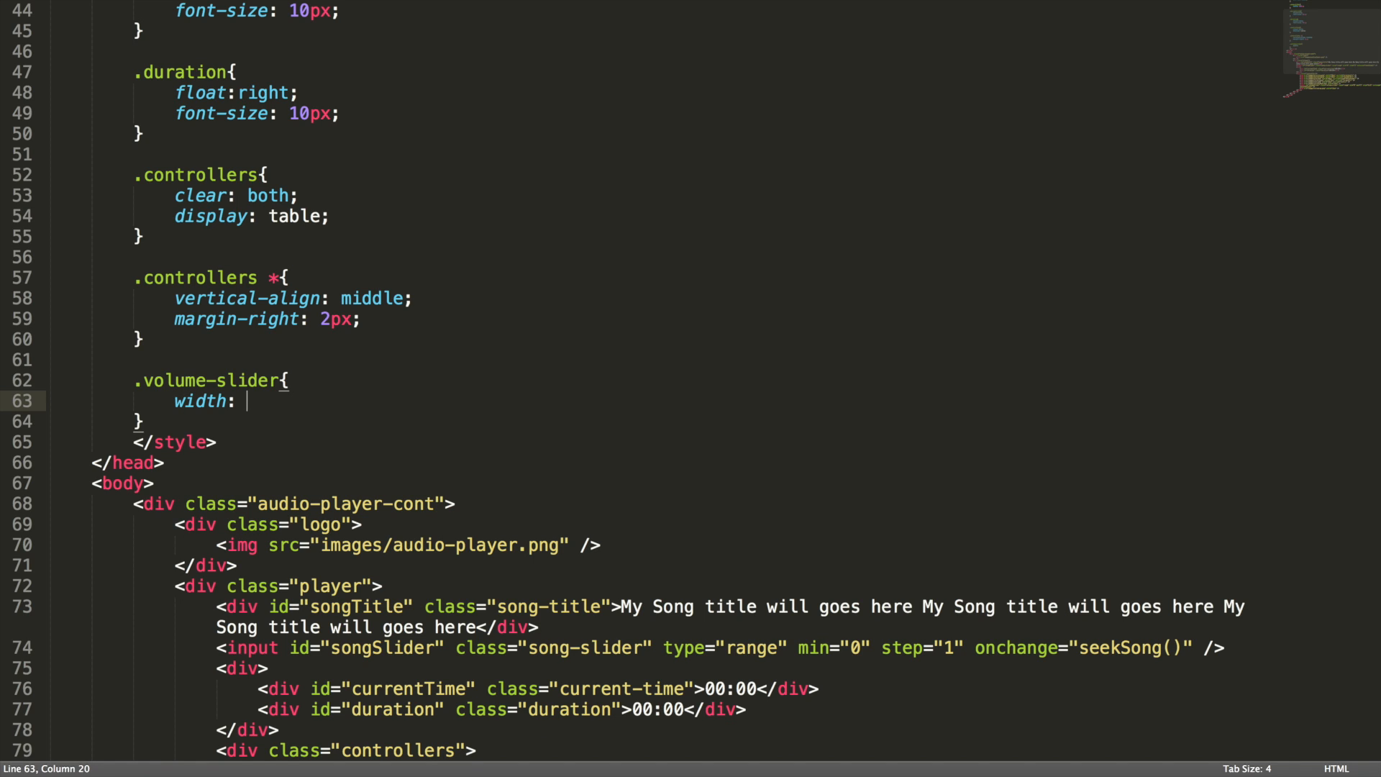
{"action": "type", "text": "90px;"}
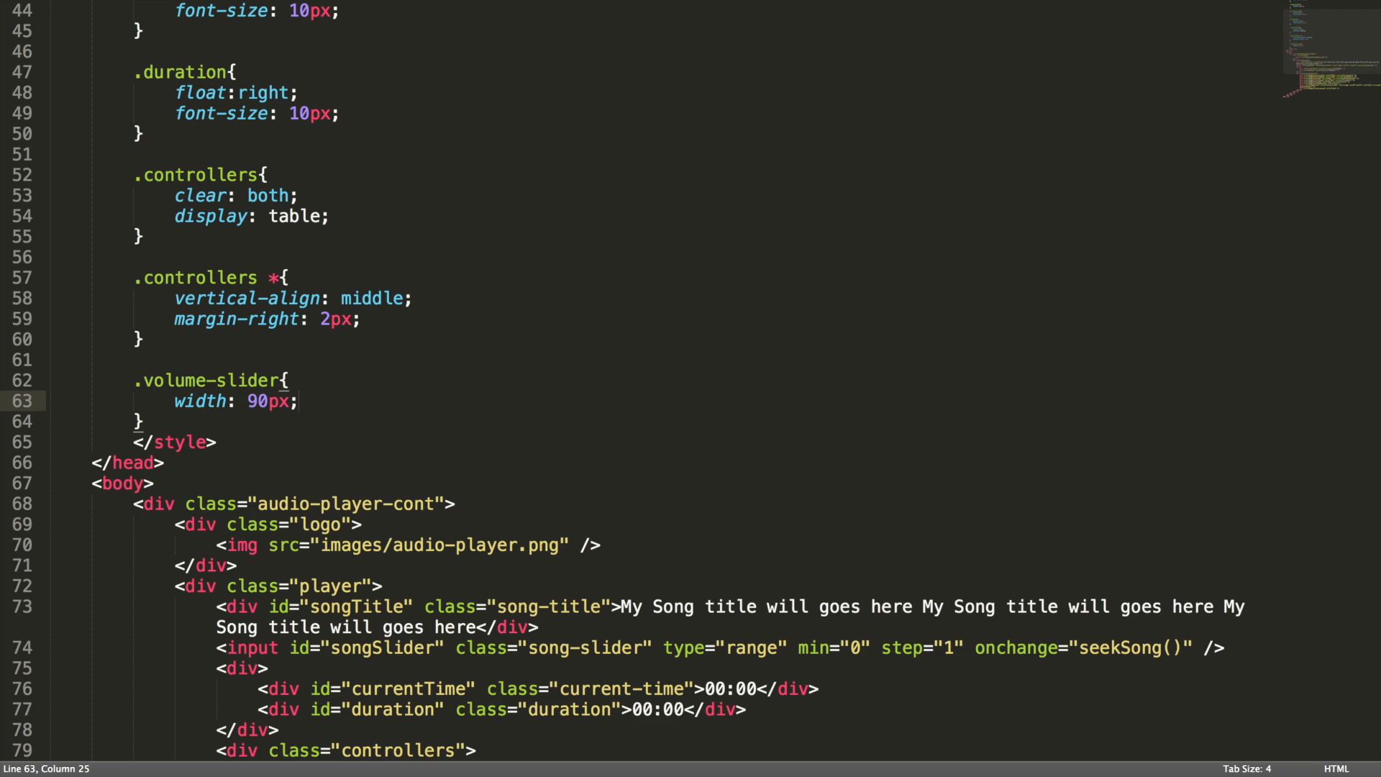
{"action": "type", "text": "margin-lef"}
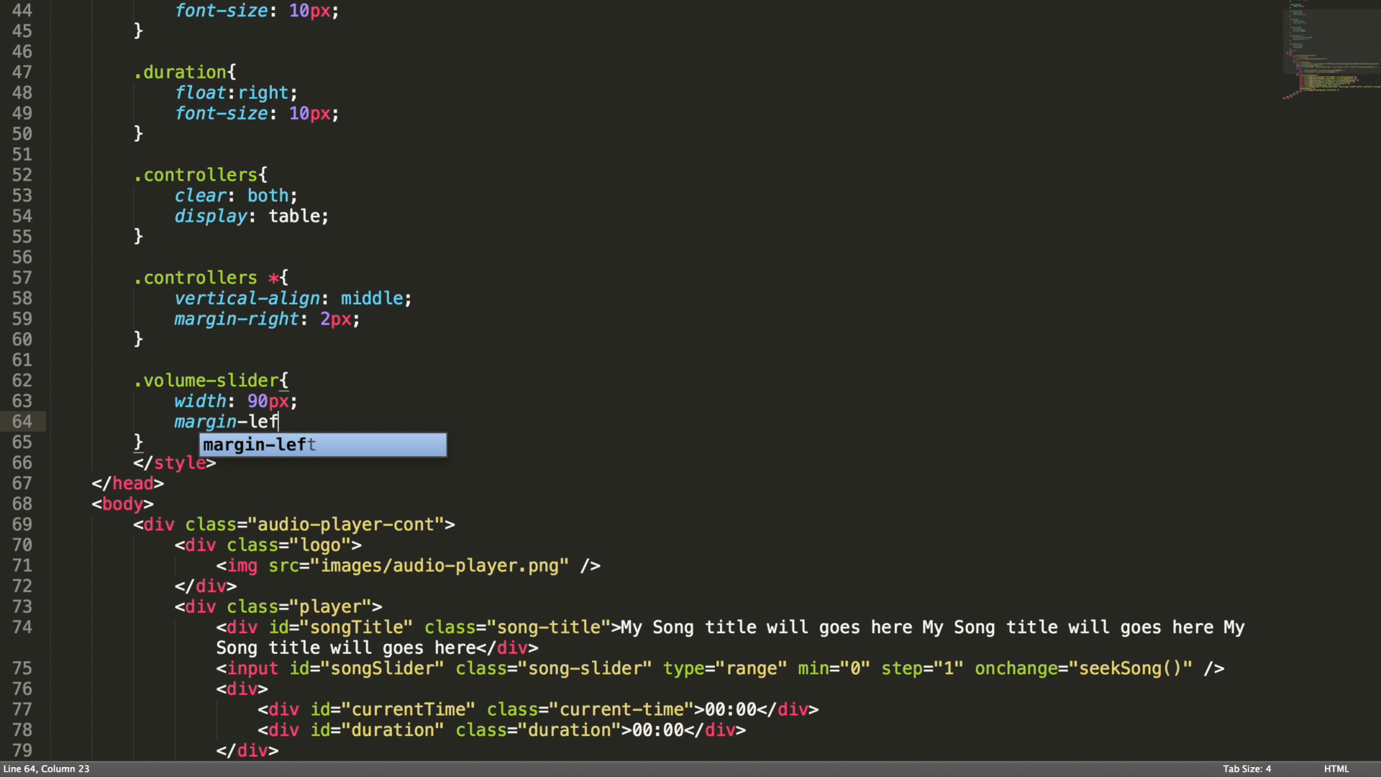
{"action": "type", "text": "t:5px;"}
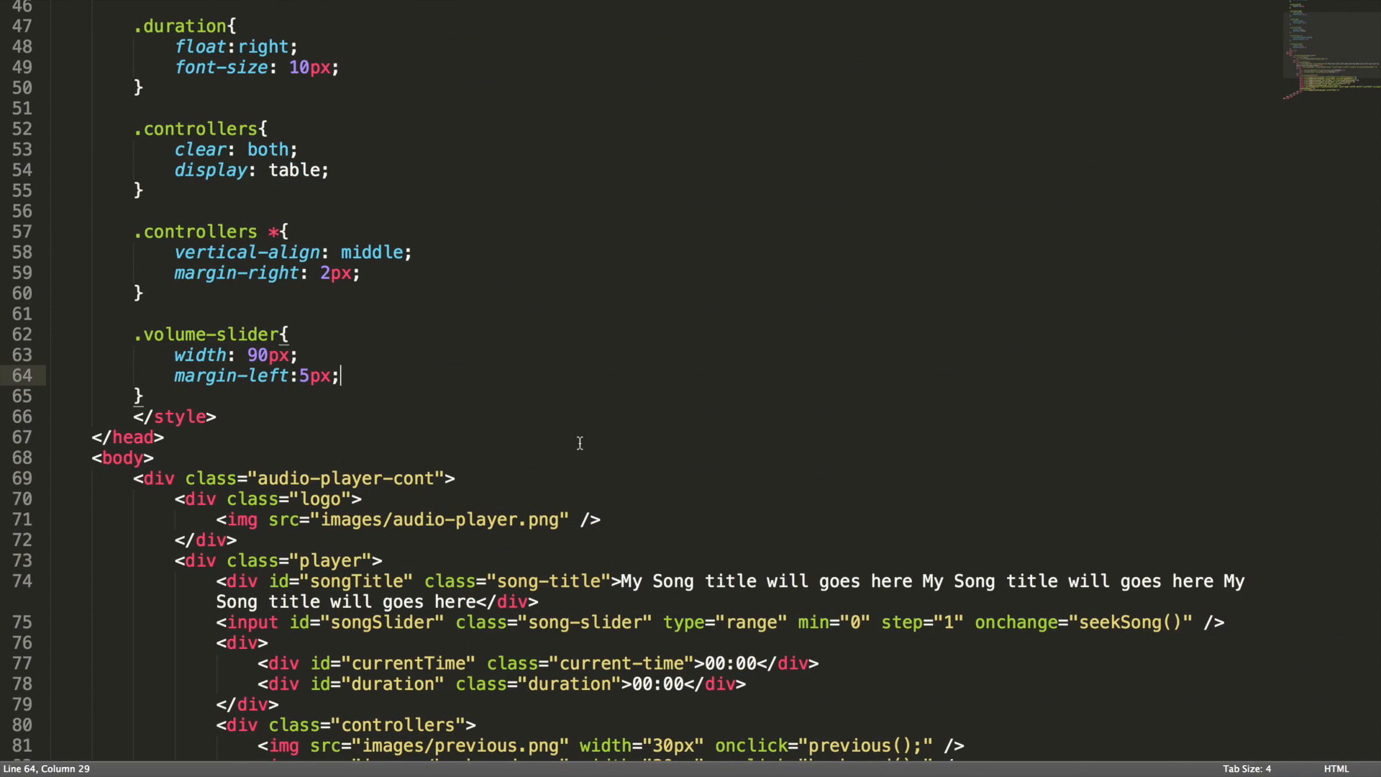
- Give the volume-up image an inline style of margin-left: 2px
{"action": "scroll", "scroll_direction": "down", "scroll_amount": 3}
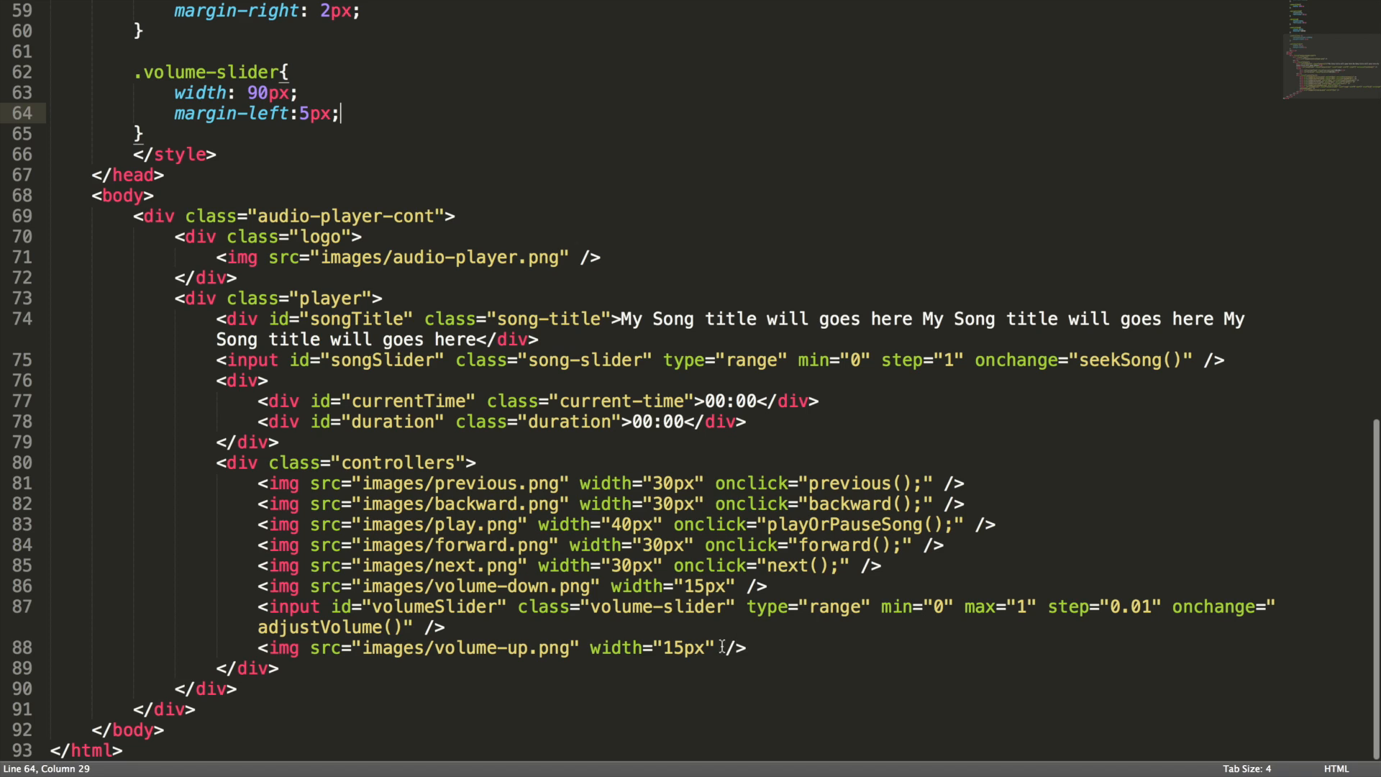
{"action": "type", "text": "st"}
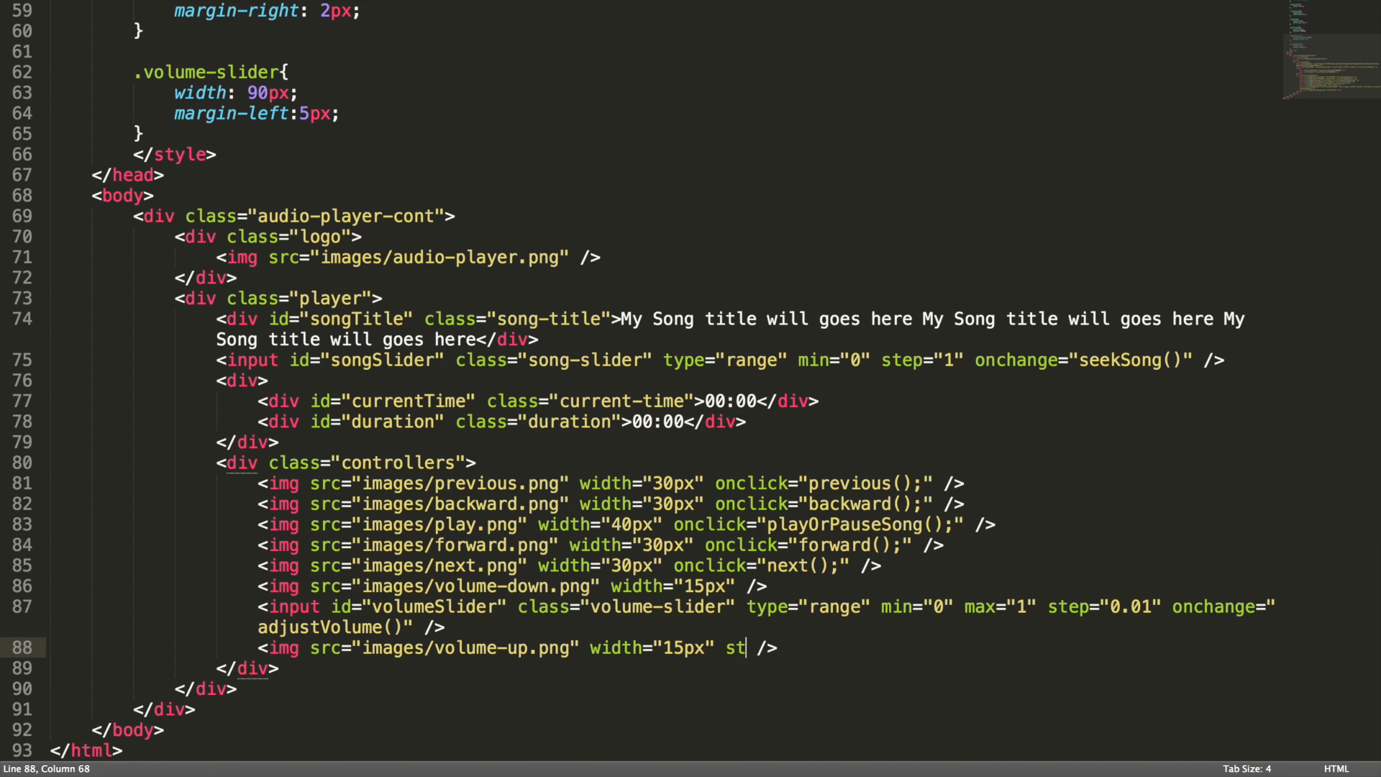
{"action": "type", "text": "yle=\"margon\""}
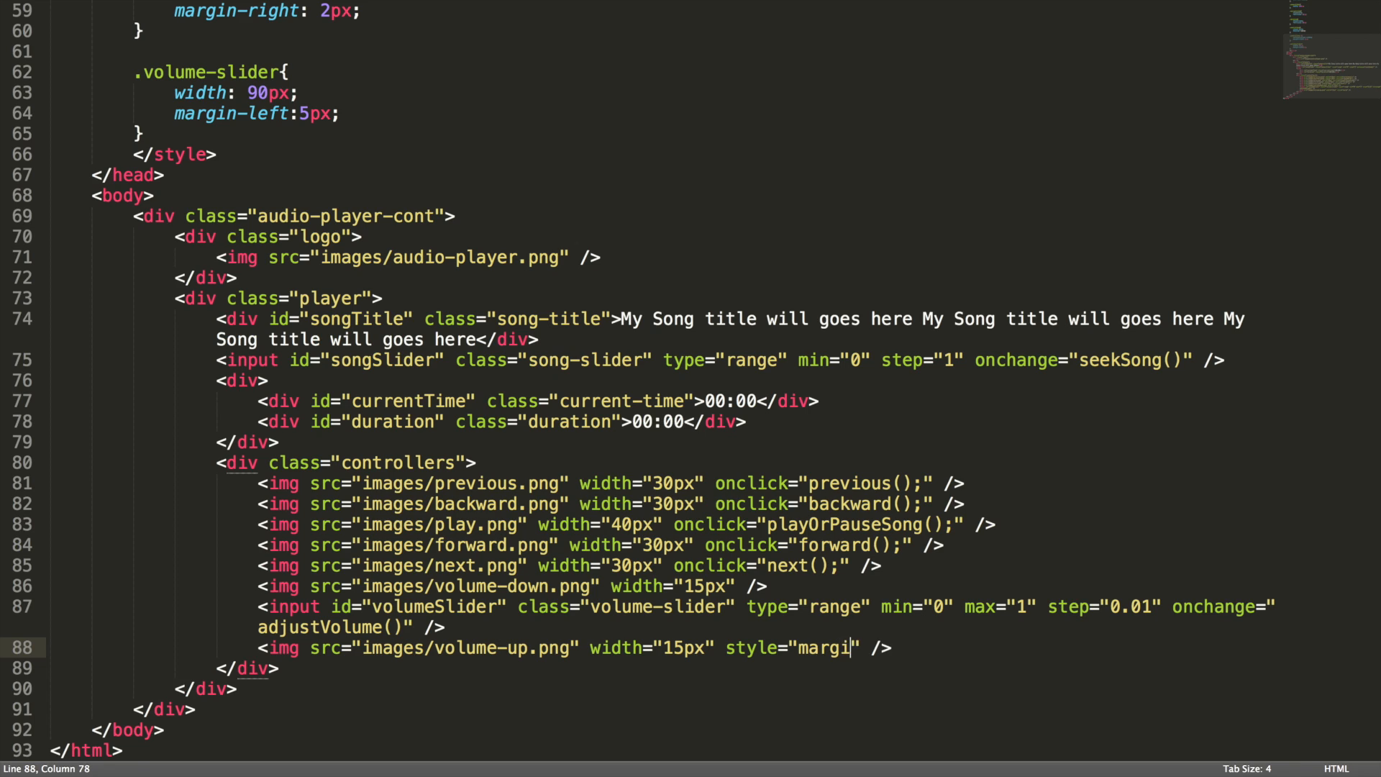
{"action": "type", "text": "n-left:"}
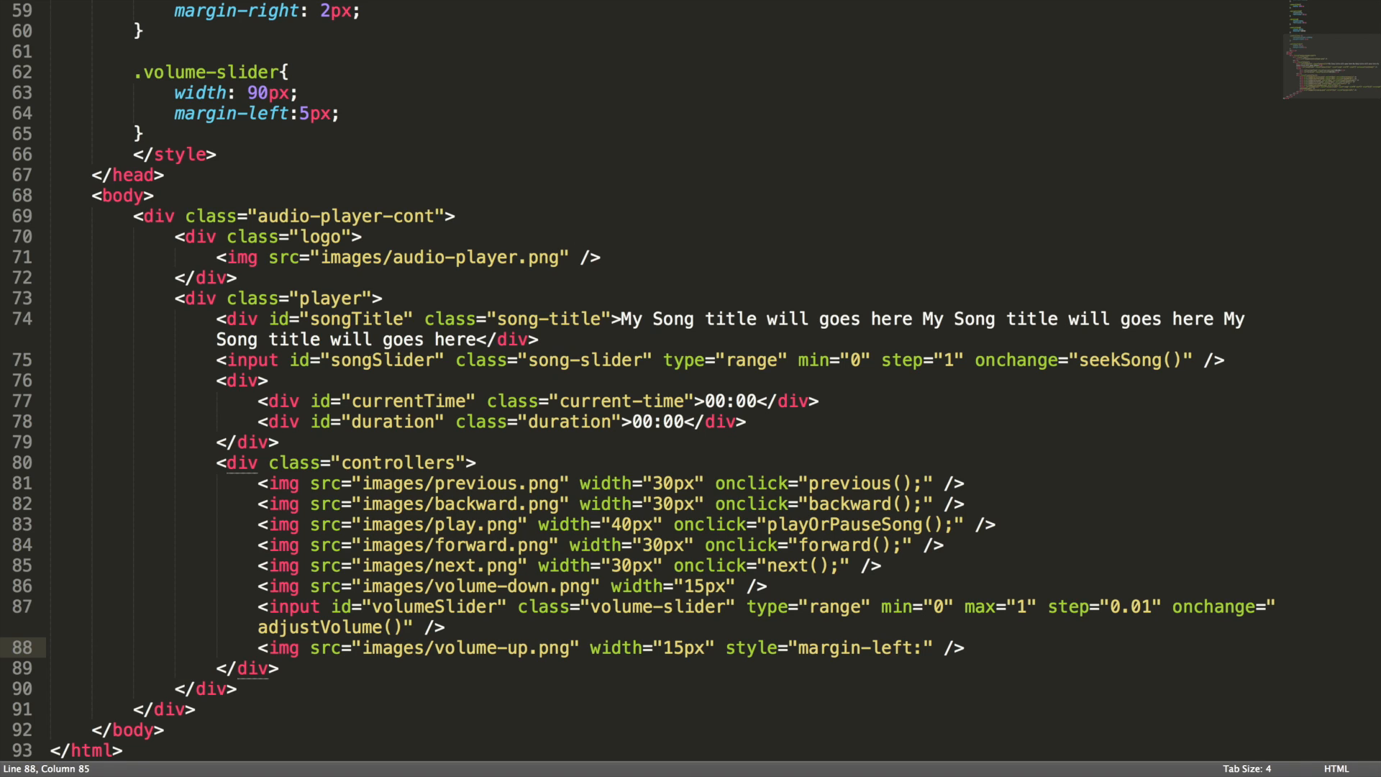
{"action": "type", "text": "2px;"}
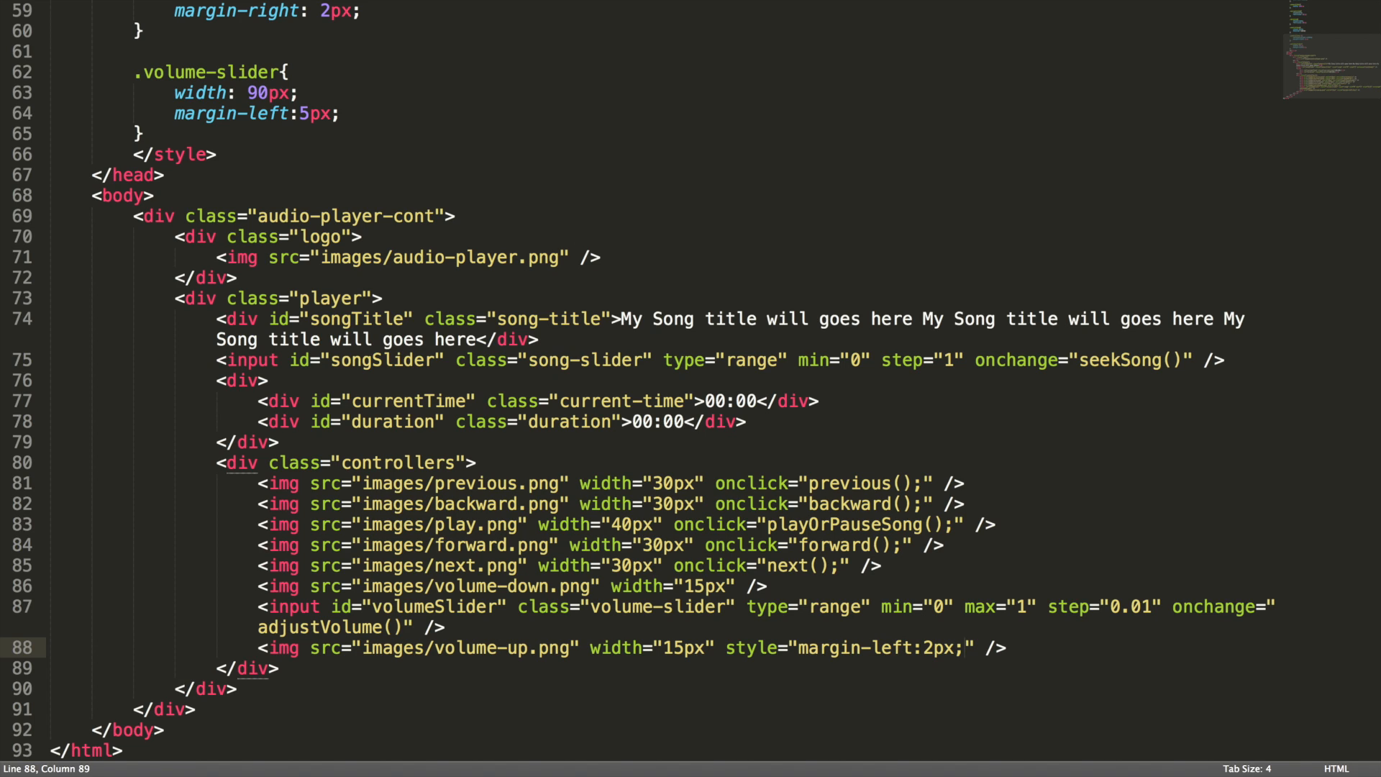
{"action": "mouse_move", "coordinate": [657, 751]}
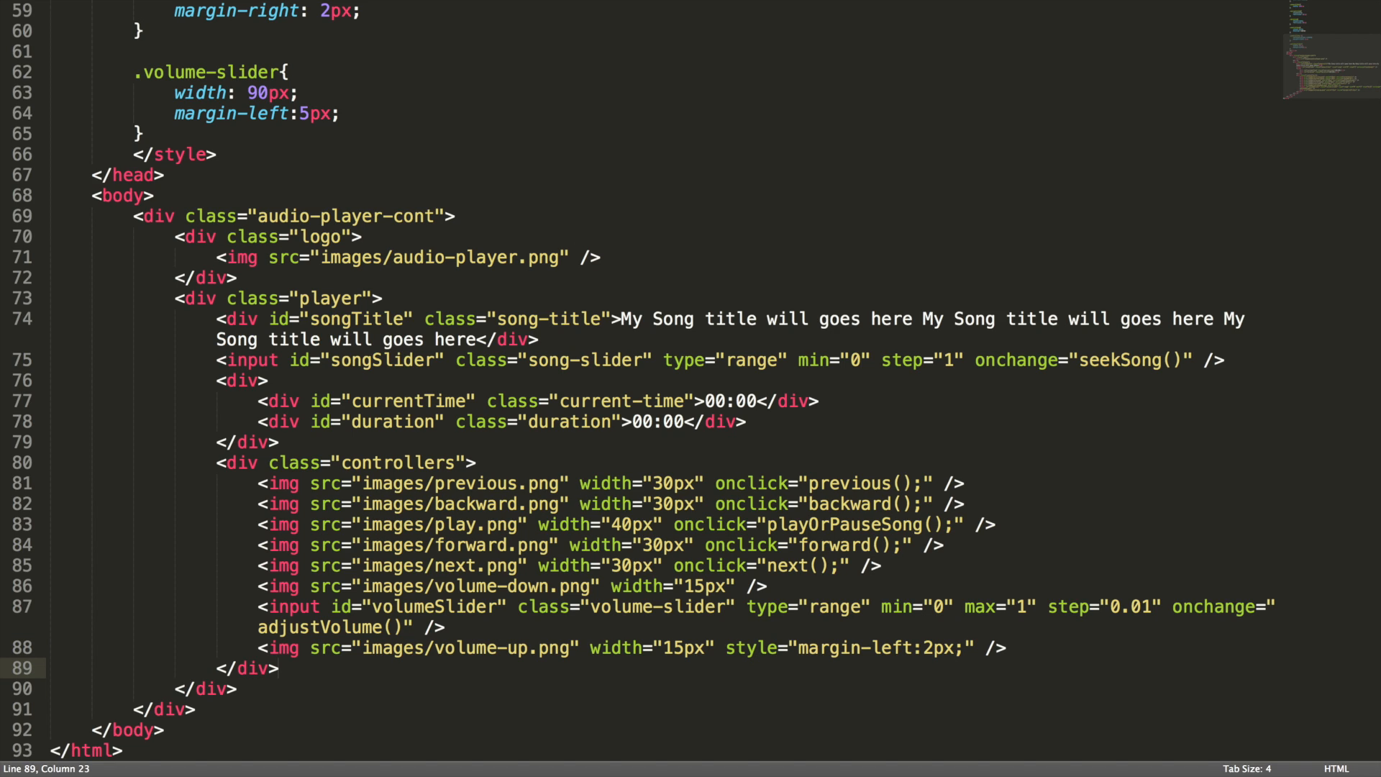
- Open a div with id nextSong and class song-title below the controllers
{"action": "type", "text": "<d"}
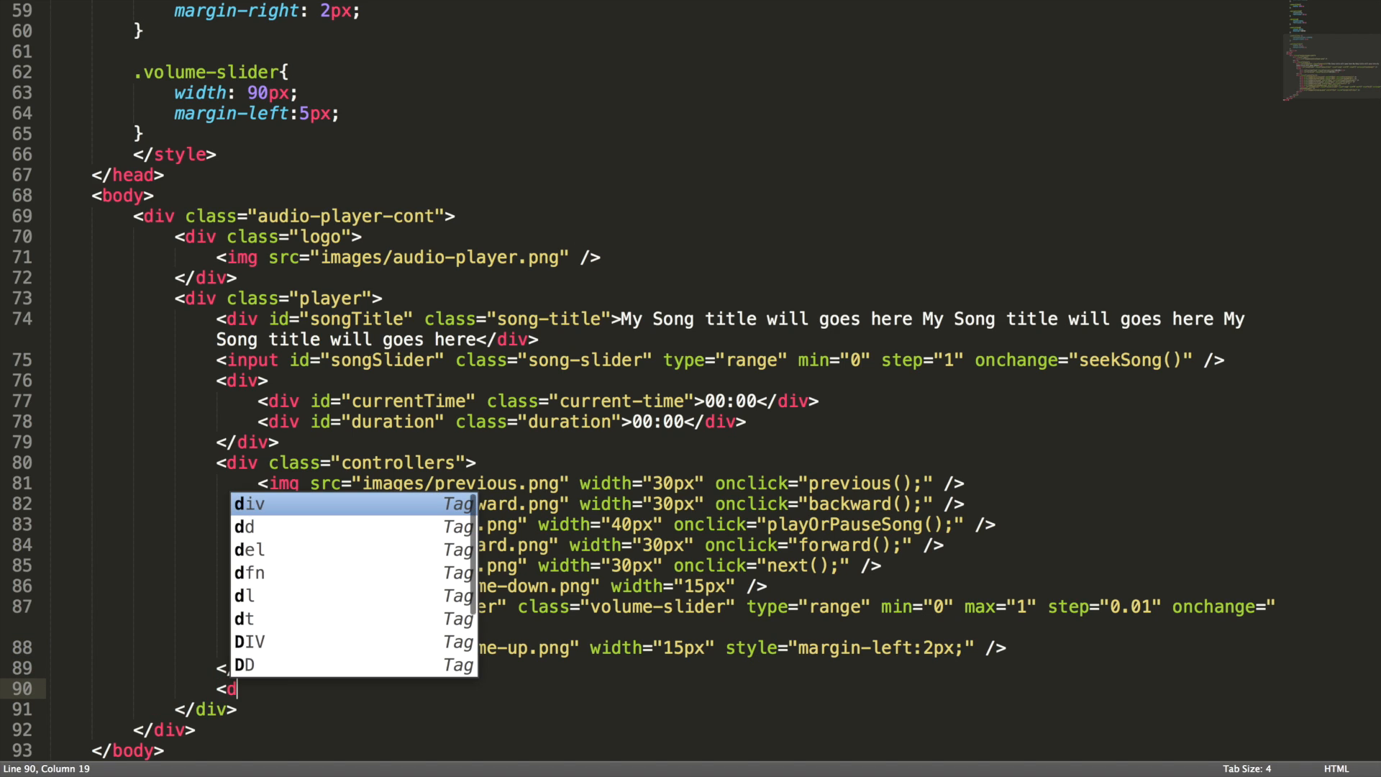
{"action": "type", "text": "div id=\"n"}
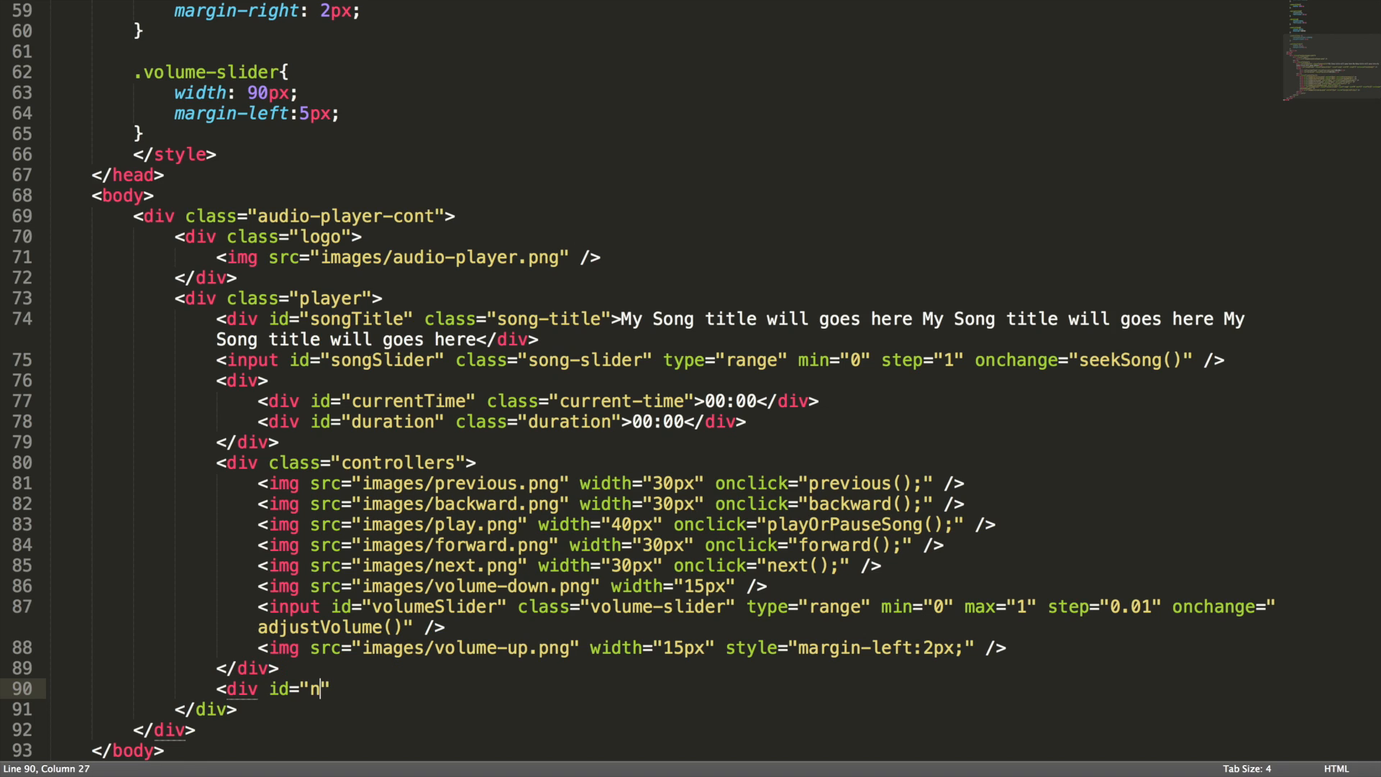
{"action": "type", "text": "extSong"}
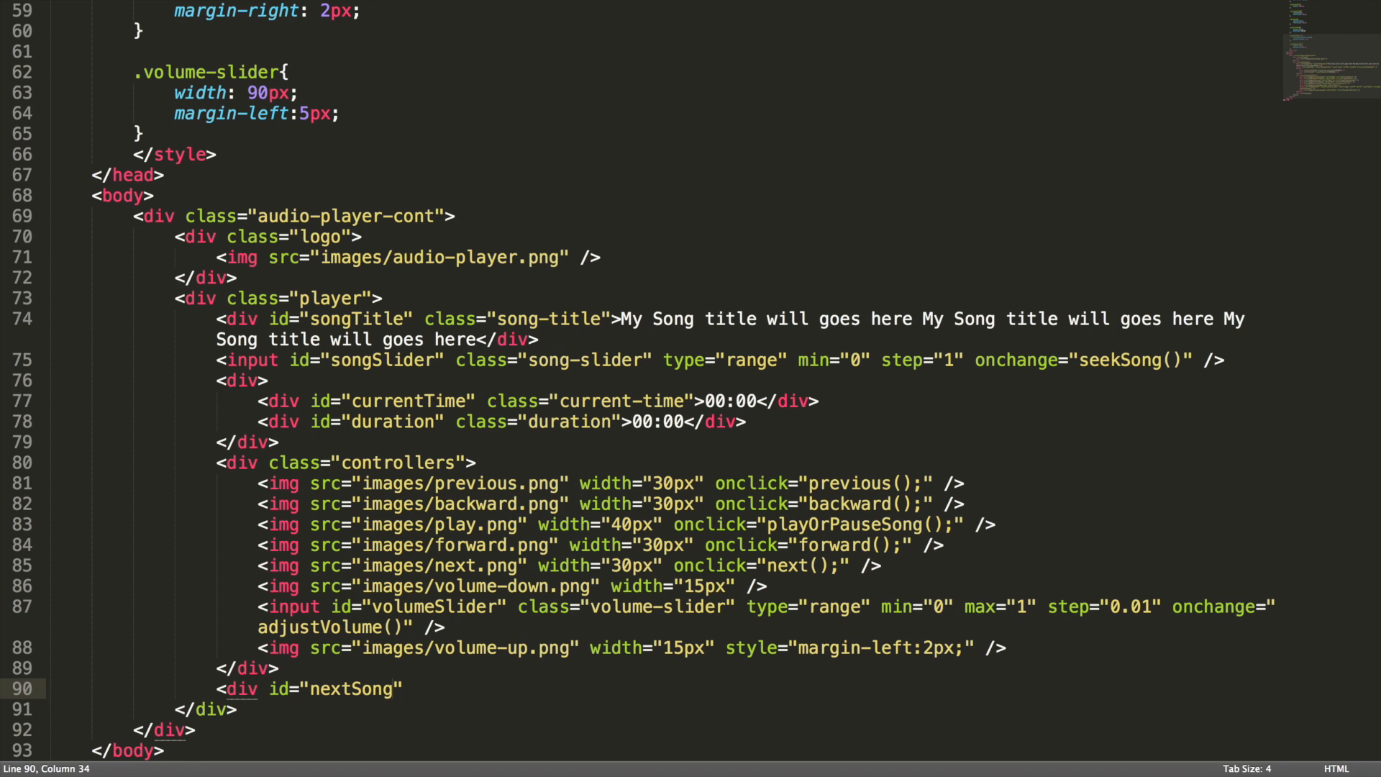
{"action": "type", "text": "cl"}
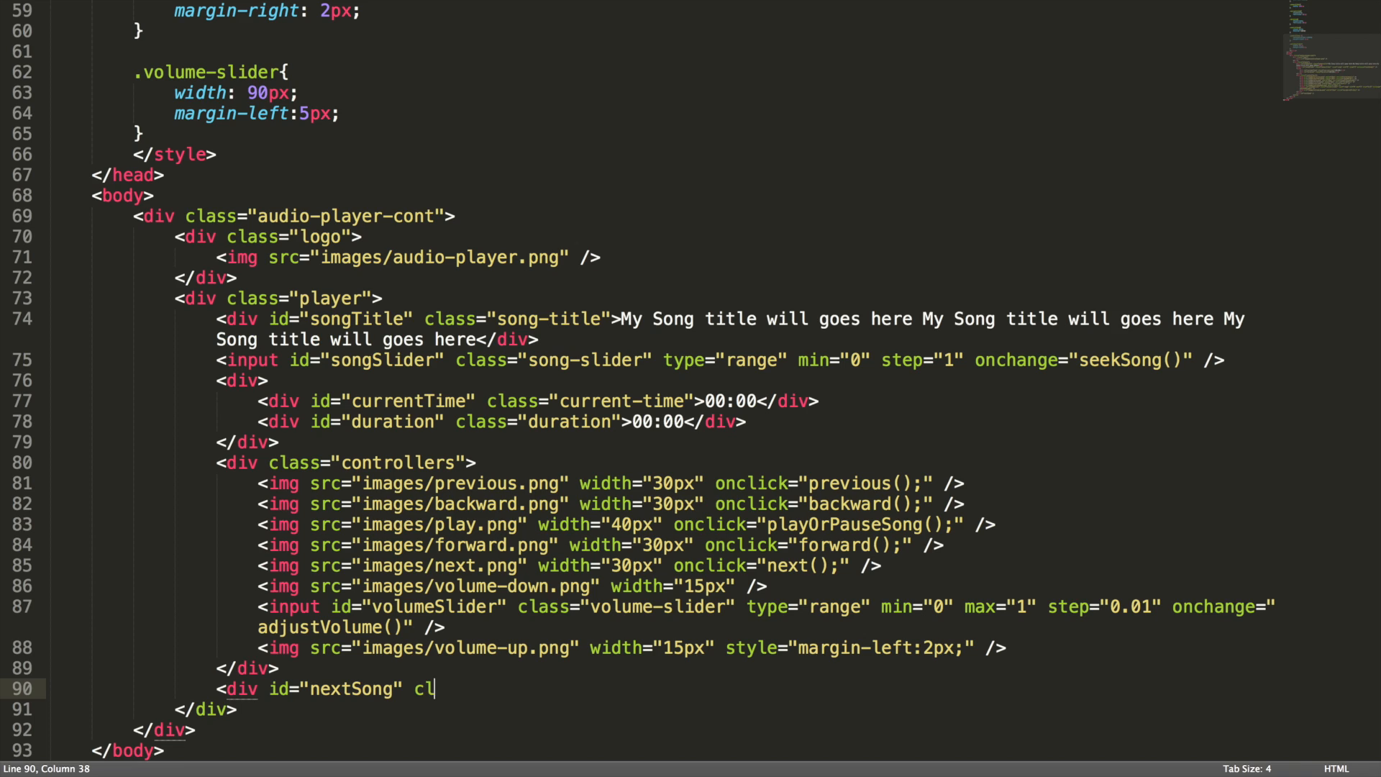
{"action": "type", "text": "ass"}
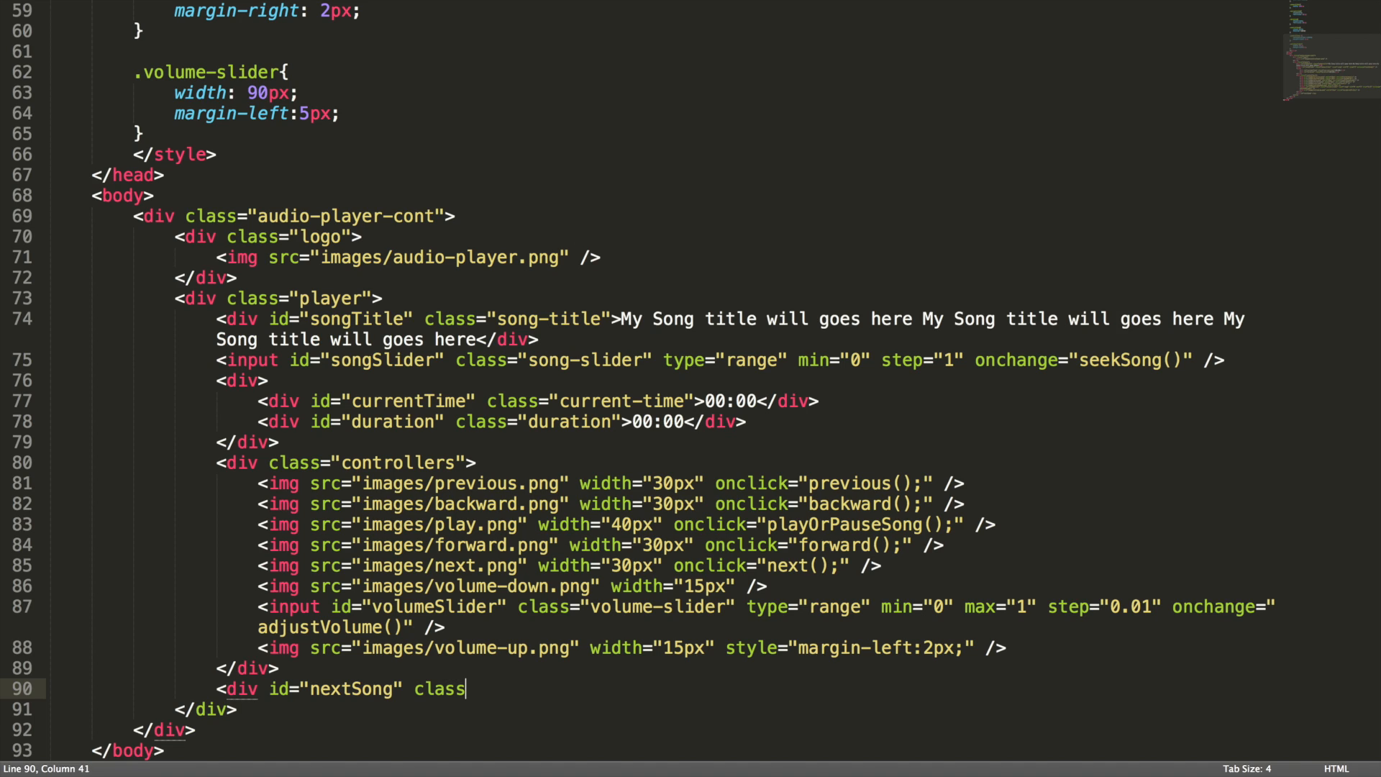
{"action": "type", "text": "=\"song\""}
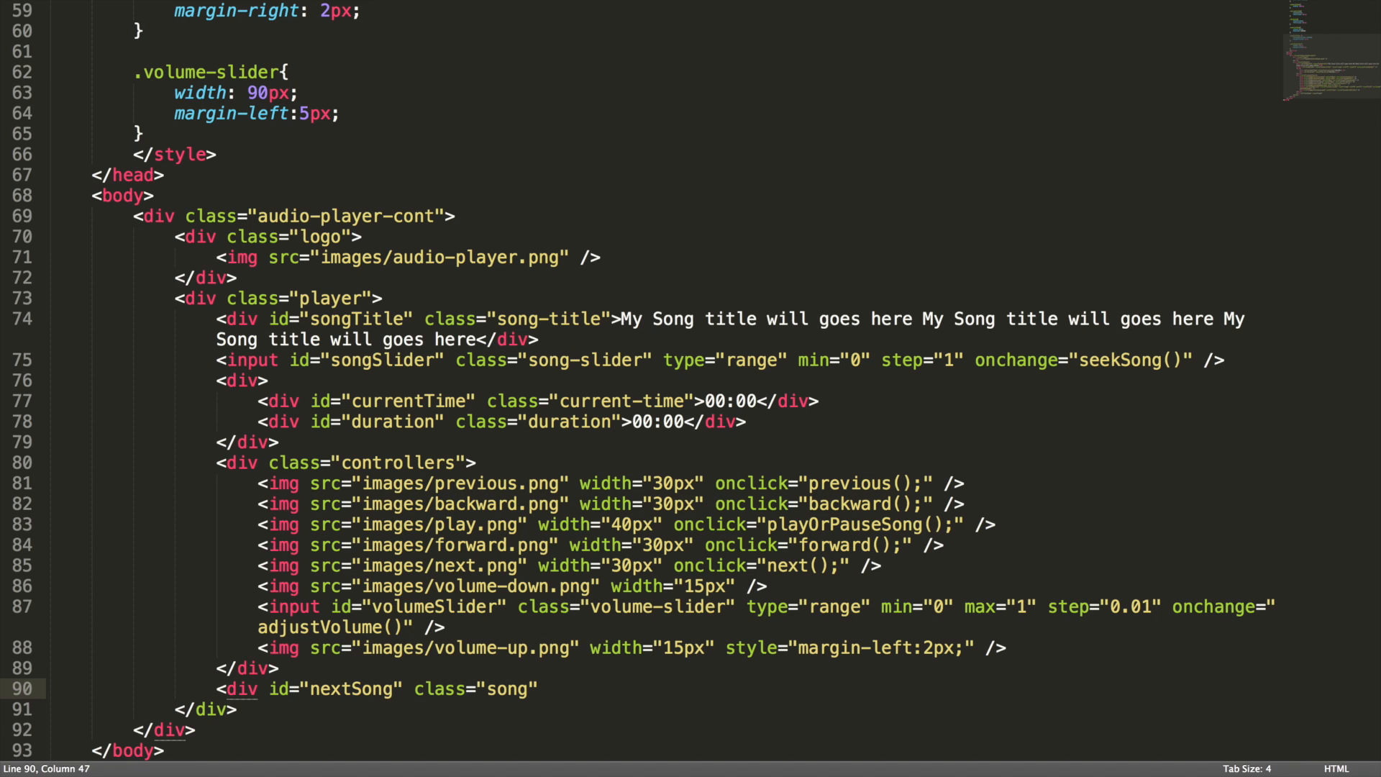
{"action": "type", "text": "-title"}
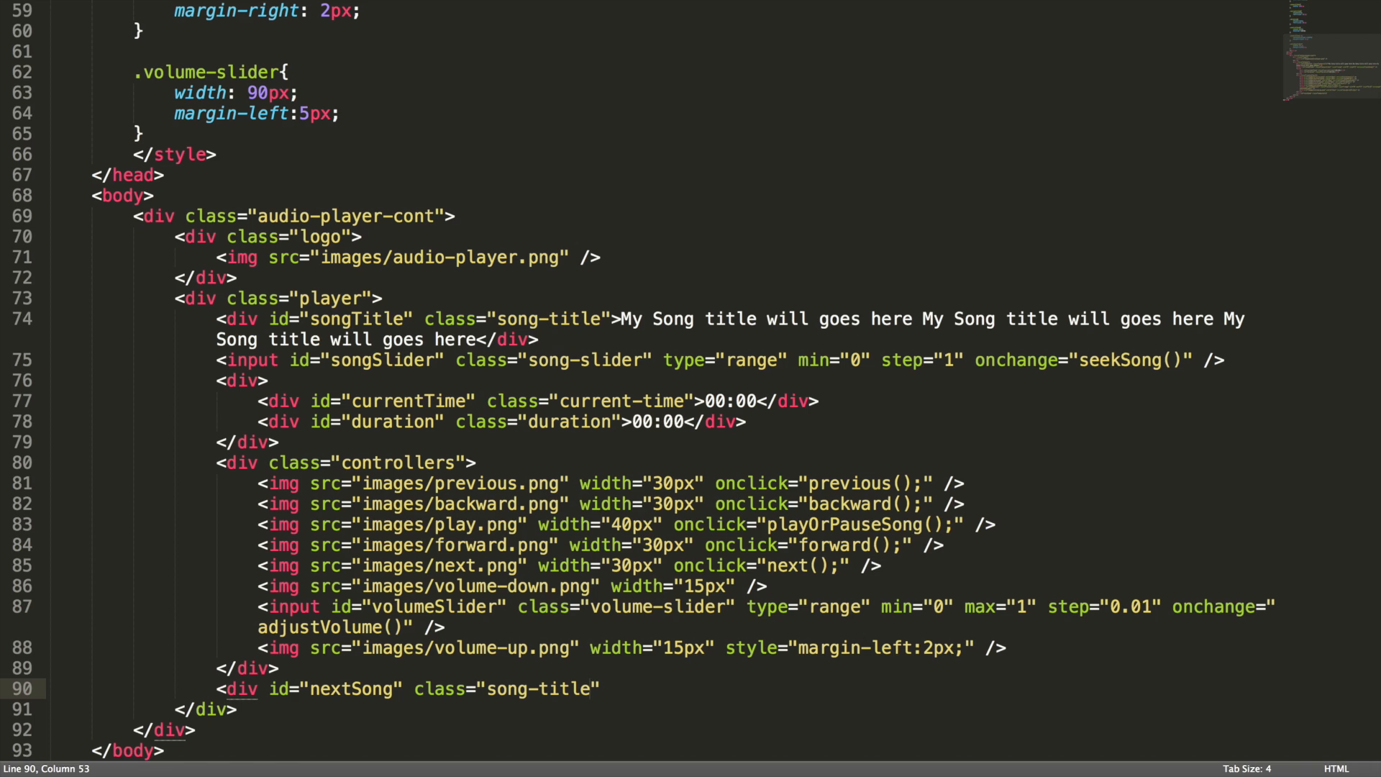
{"action": "type", "text": ">"}
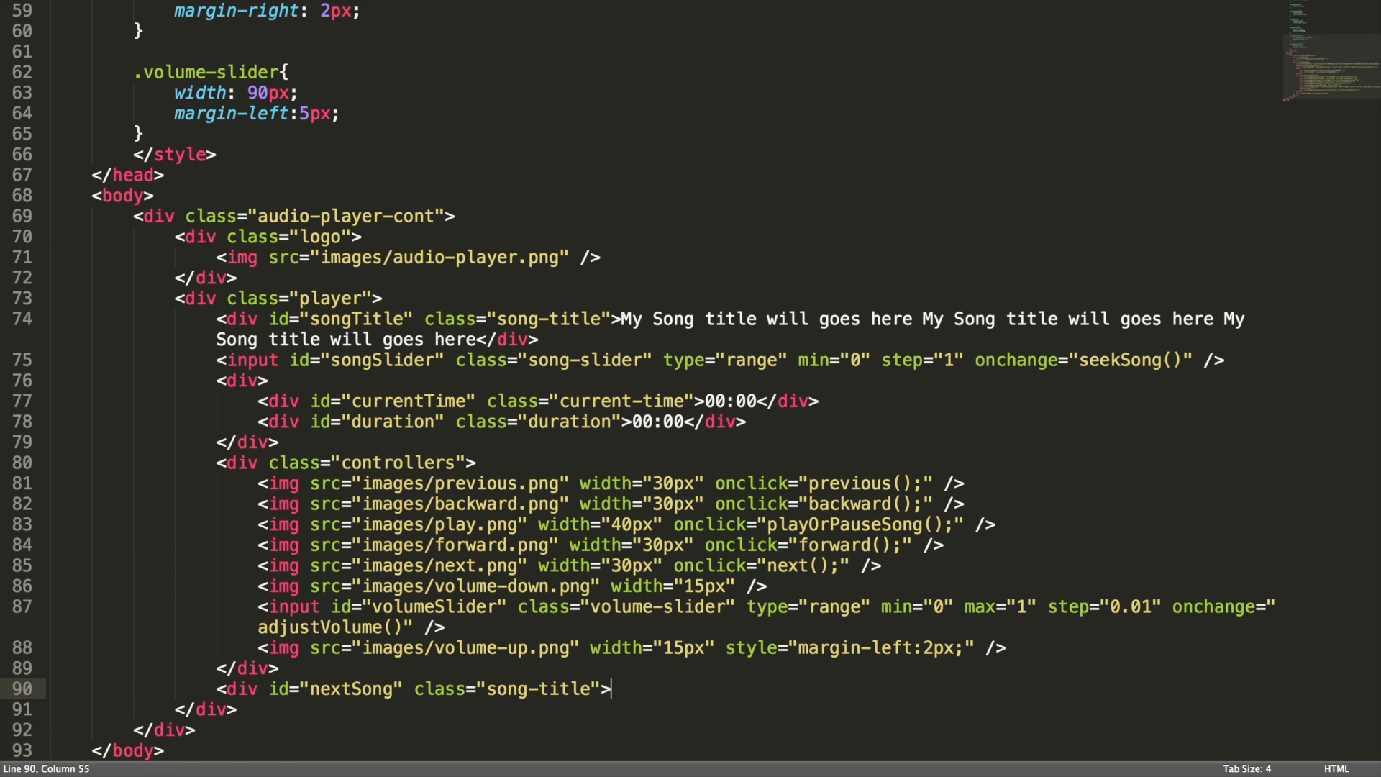
- Fill it with a bold 'Next Song :' label and 'Next song title goes here...' text
{"action": "type", "text": "<b>Next"}
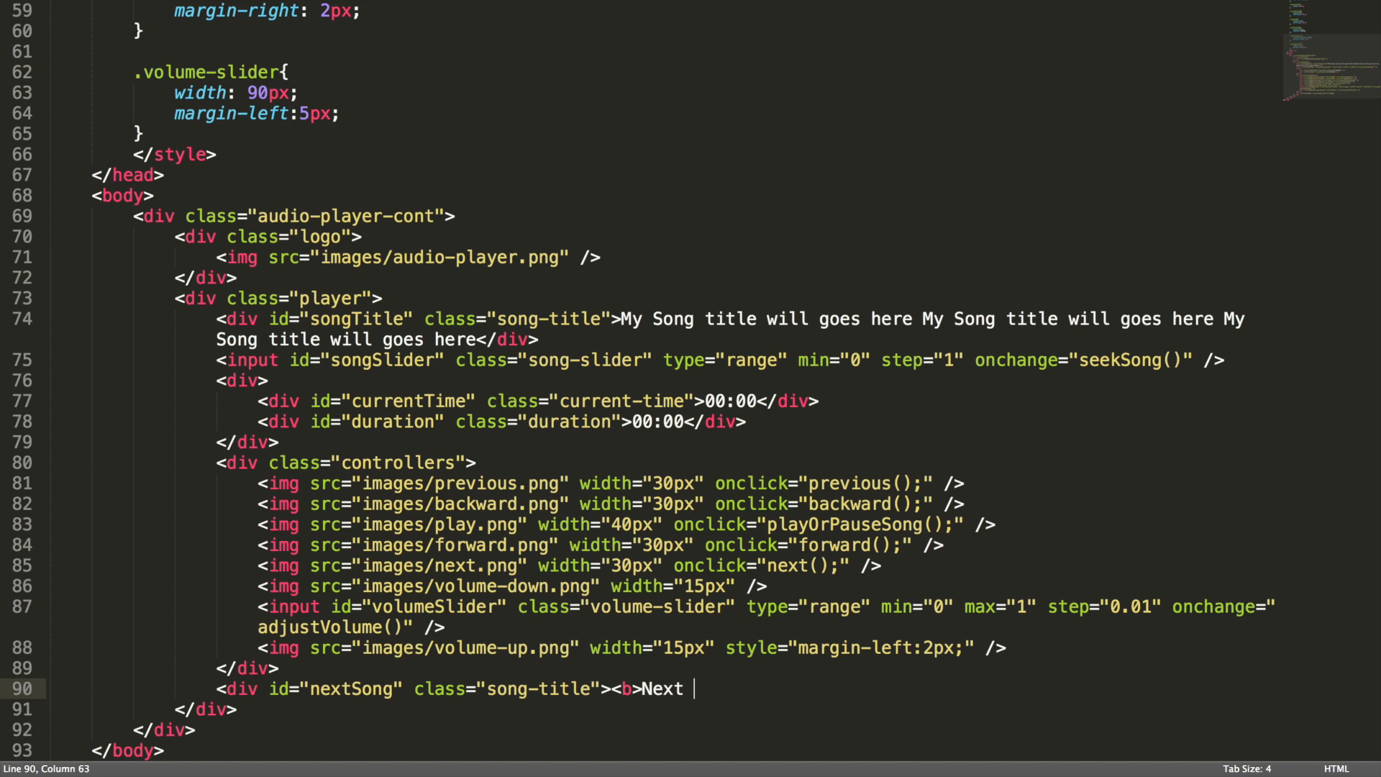
{"action": "type", "text": "Song :<"}
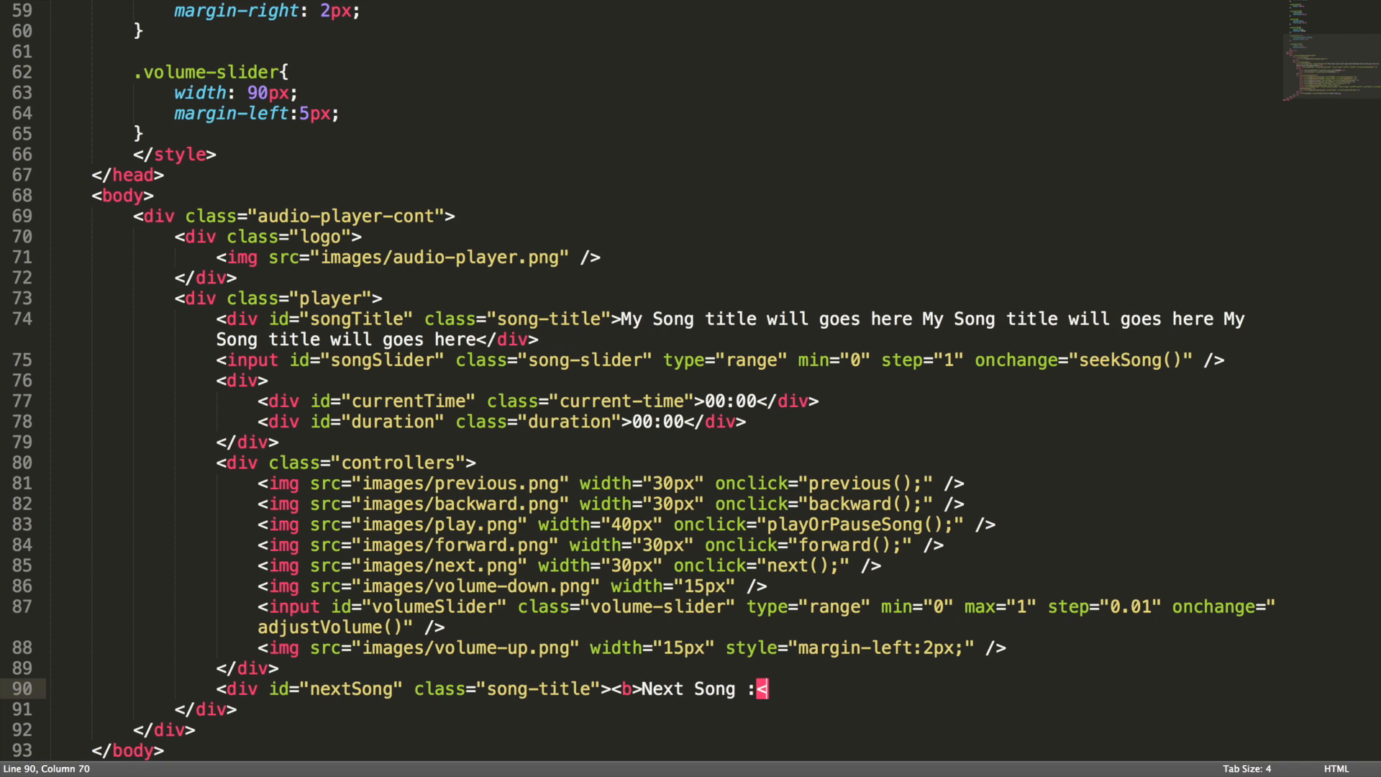
{"action": "type", "text": "/b>"}
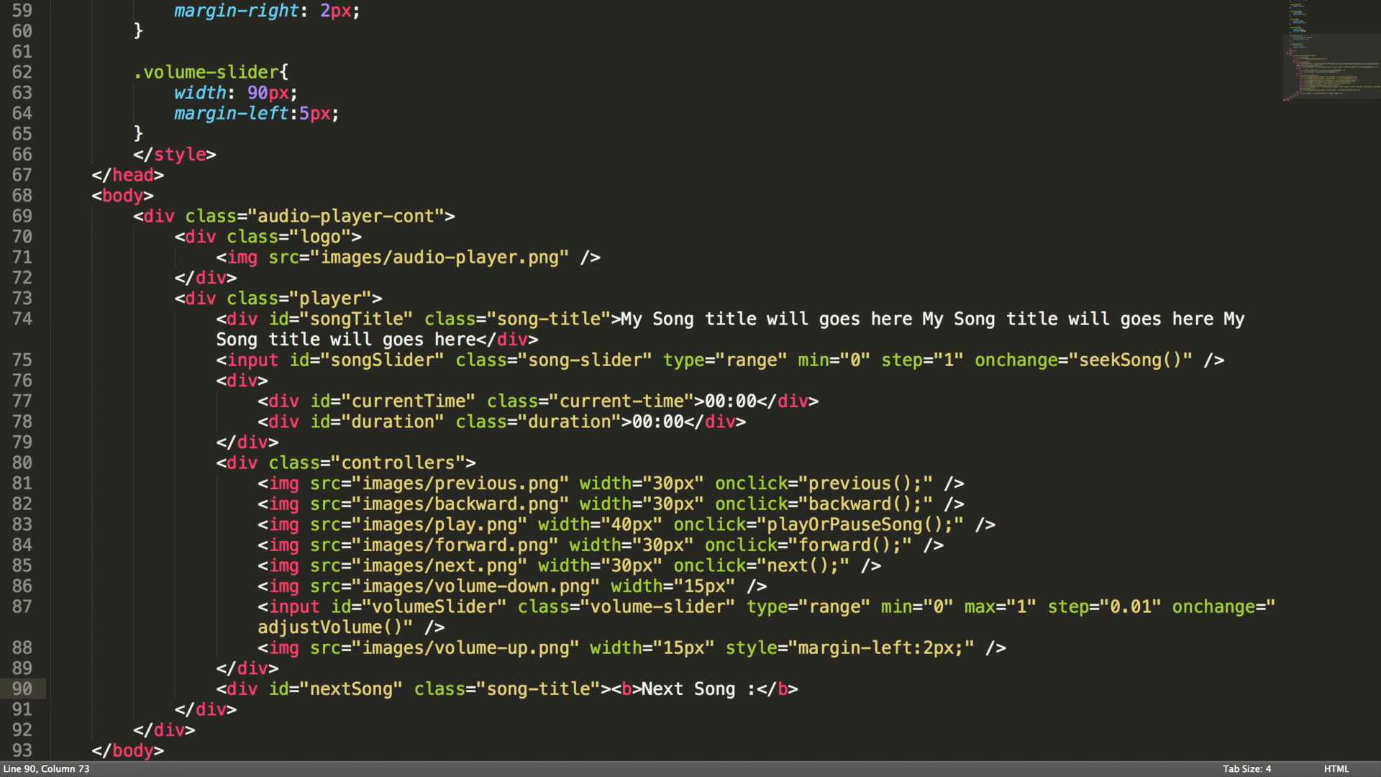
{"action": "type", "text": "Next song"}
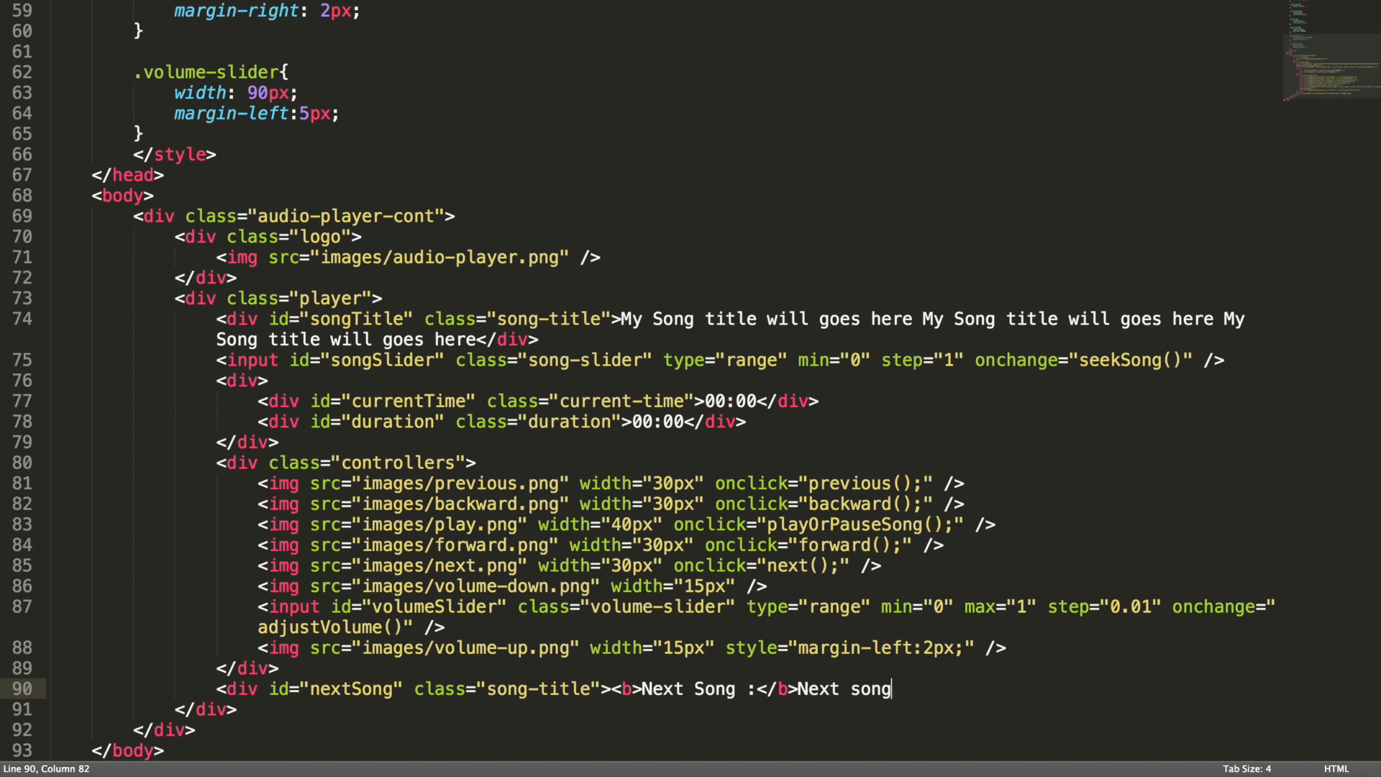
{"action": "type", "text": "title goes"}
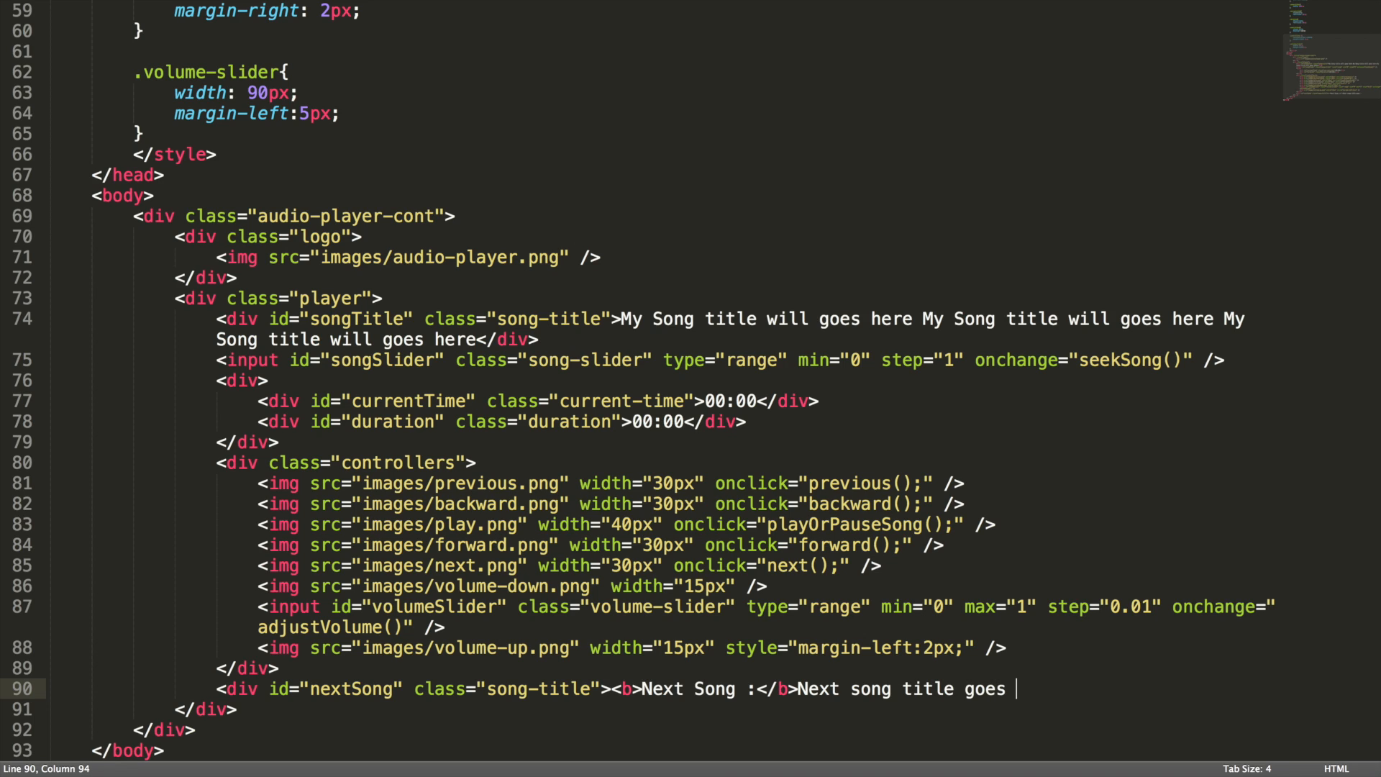
{"action": "type", "text": "here...<"}
{"action": "type", "text": "st"}
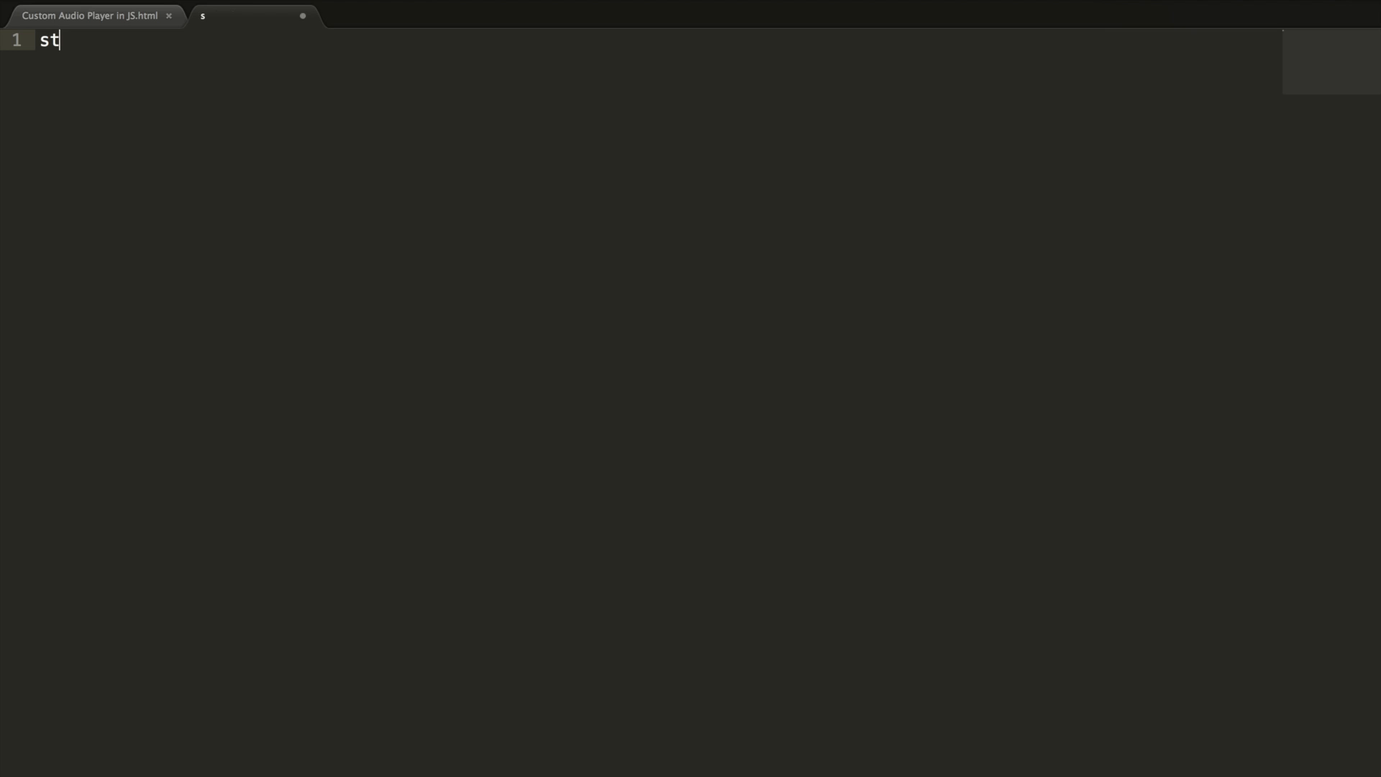
- Save the new file as styles.css and move the HTML file's CSS rules into it
{"action": "type", "text": "yl"}
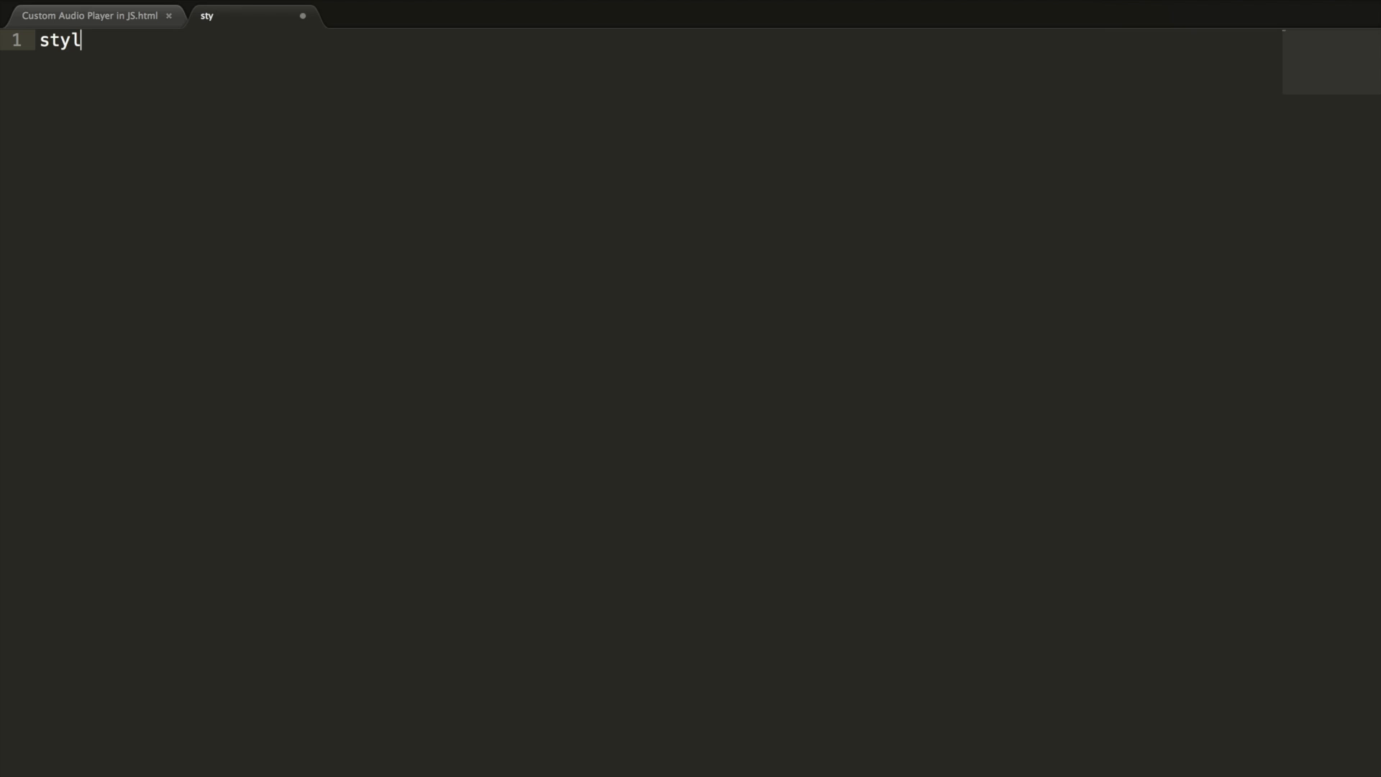
{"action": "type", "text": "es.css"}
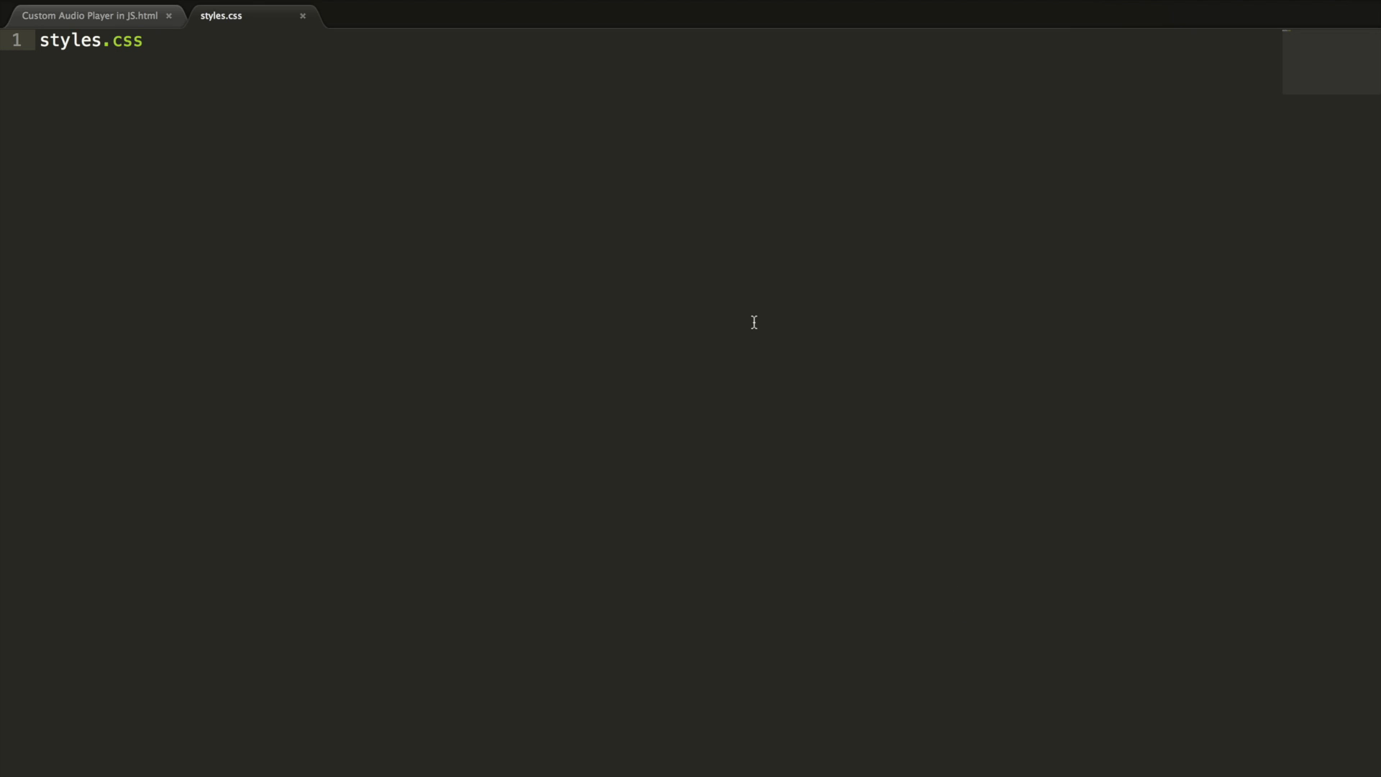
{"action": "left_click", "coordinate": [94, 15]}
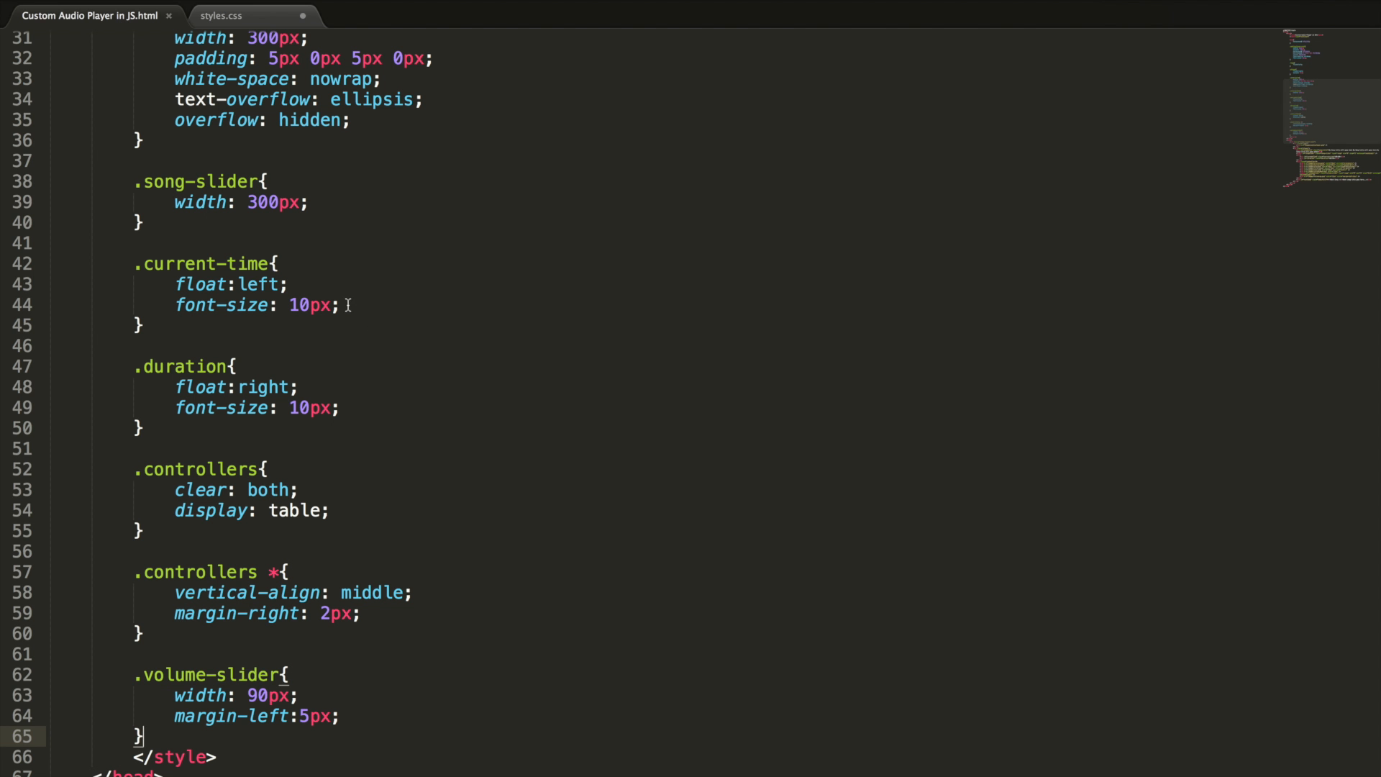
{"action": "scroll", "scroll_direction": "up", "scroll_amount": 3}
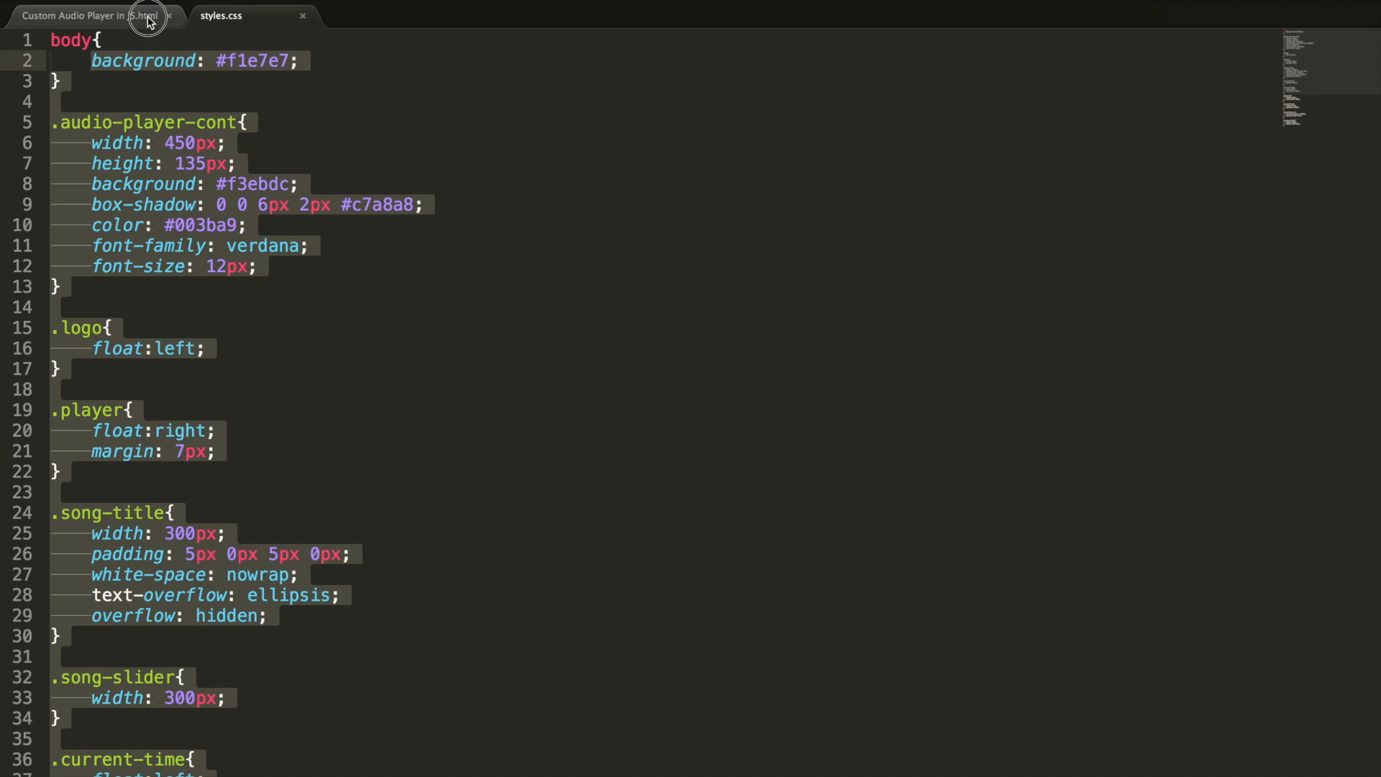
{"action": "left_click", "coordinate": [94, 16]}
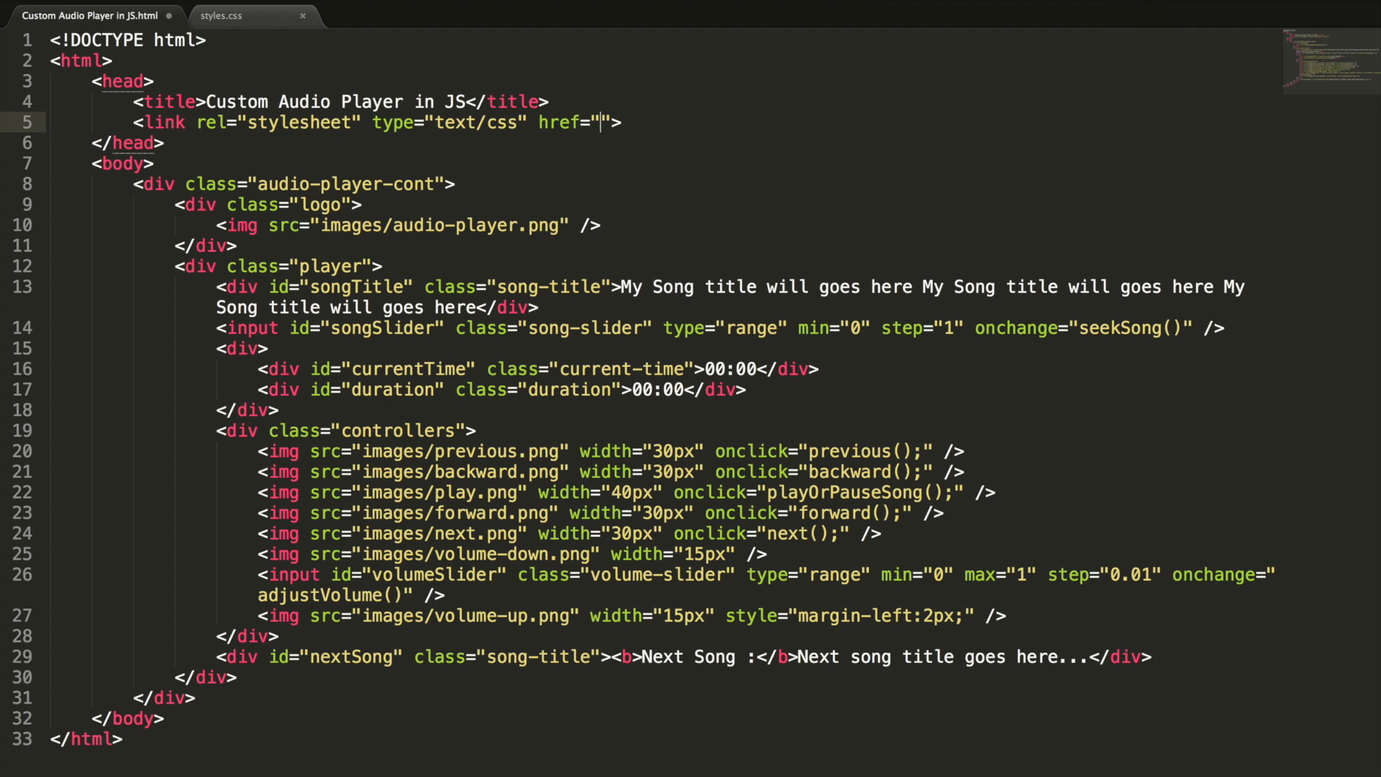
- Set the head's stylesheet link href to styles.css
{"action": "type", "text": "s"}
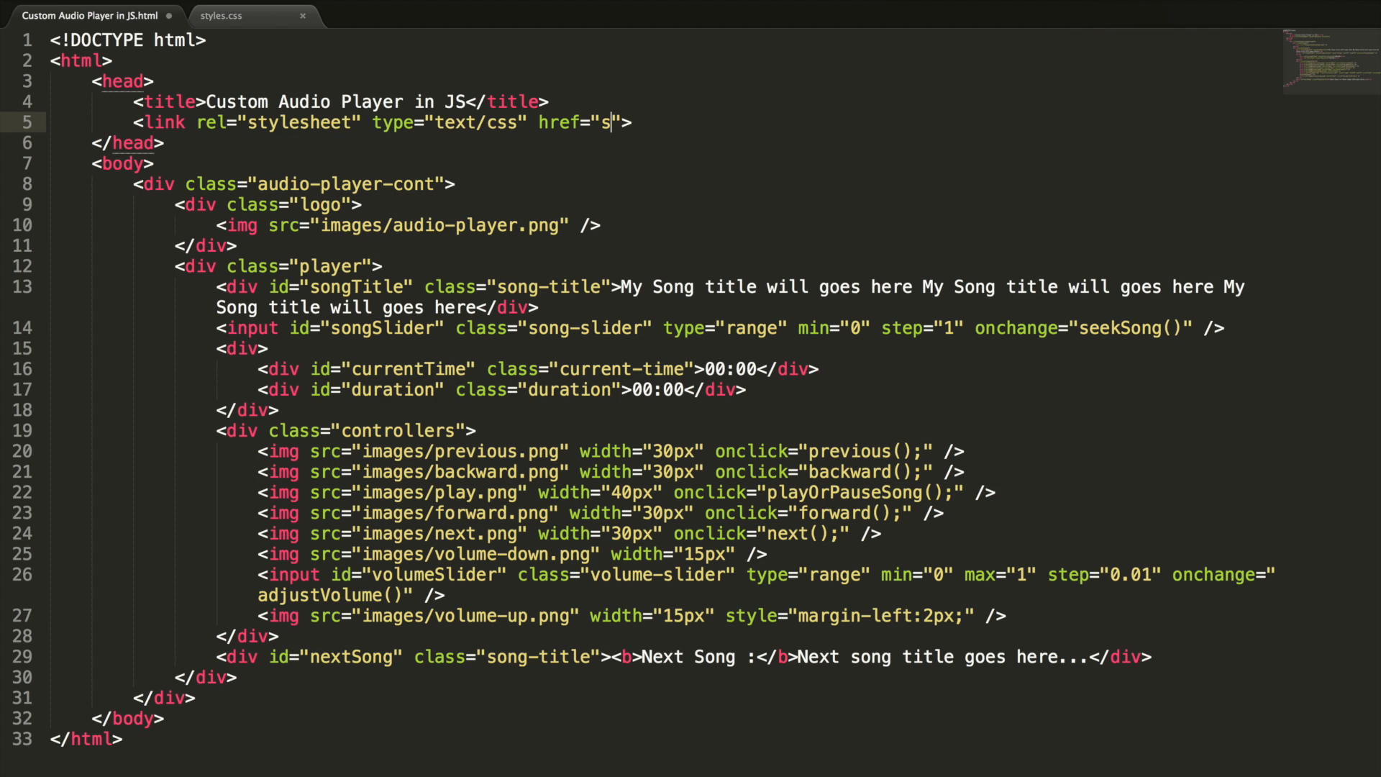
{"action": "type", "text": "tyles.css"}
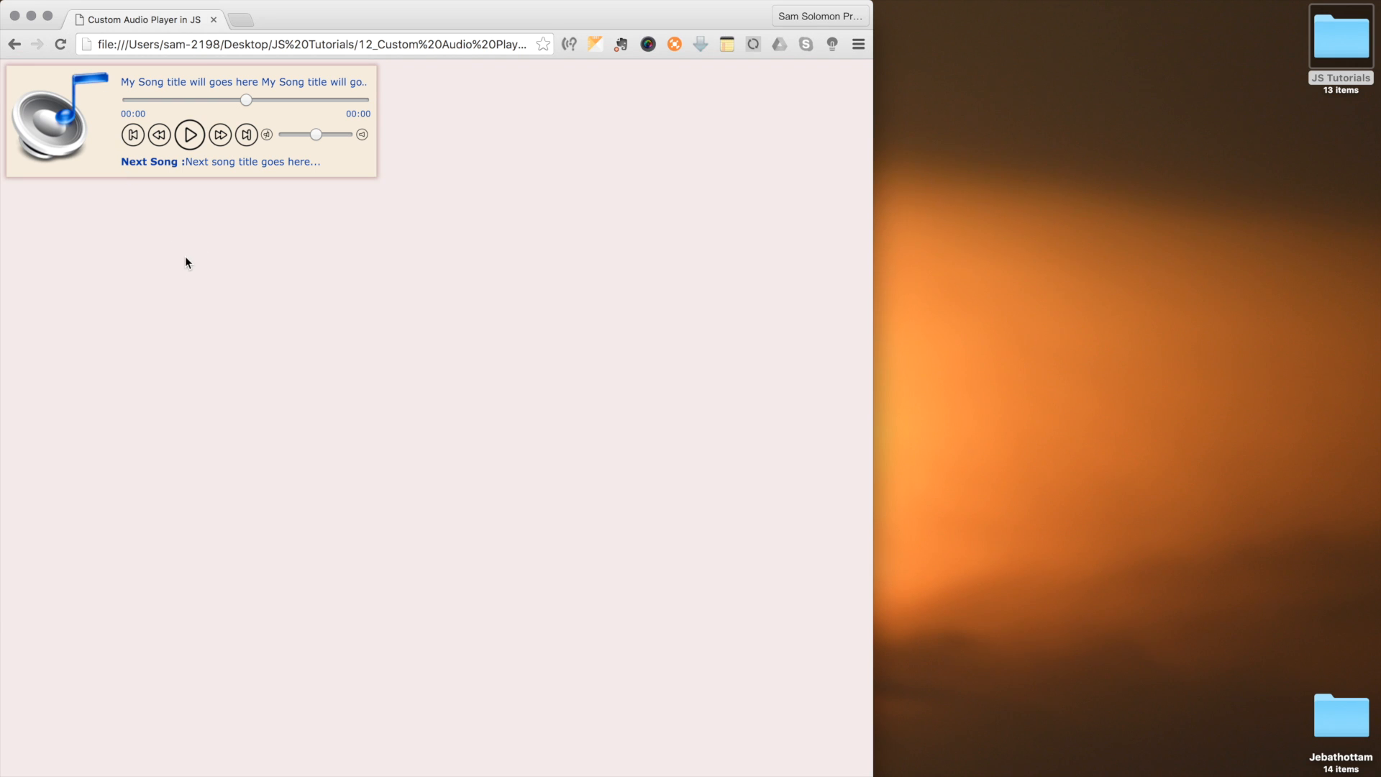
{"action": "mouse_move", "coordinate": [186, 191]}
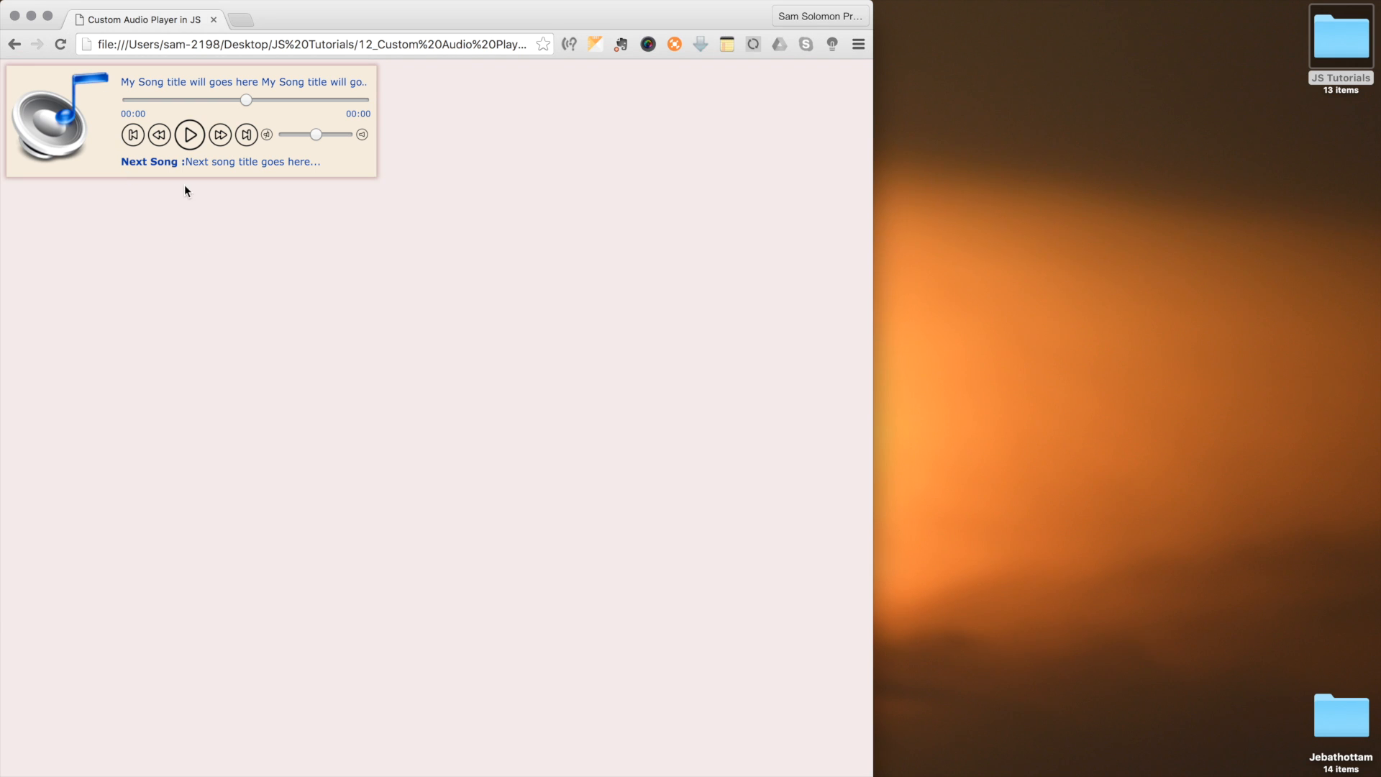
{"action": "mouse_move", "coordinate": [192, 230]}
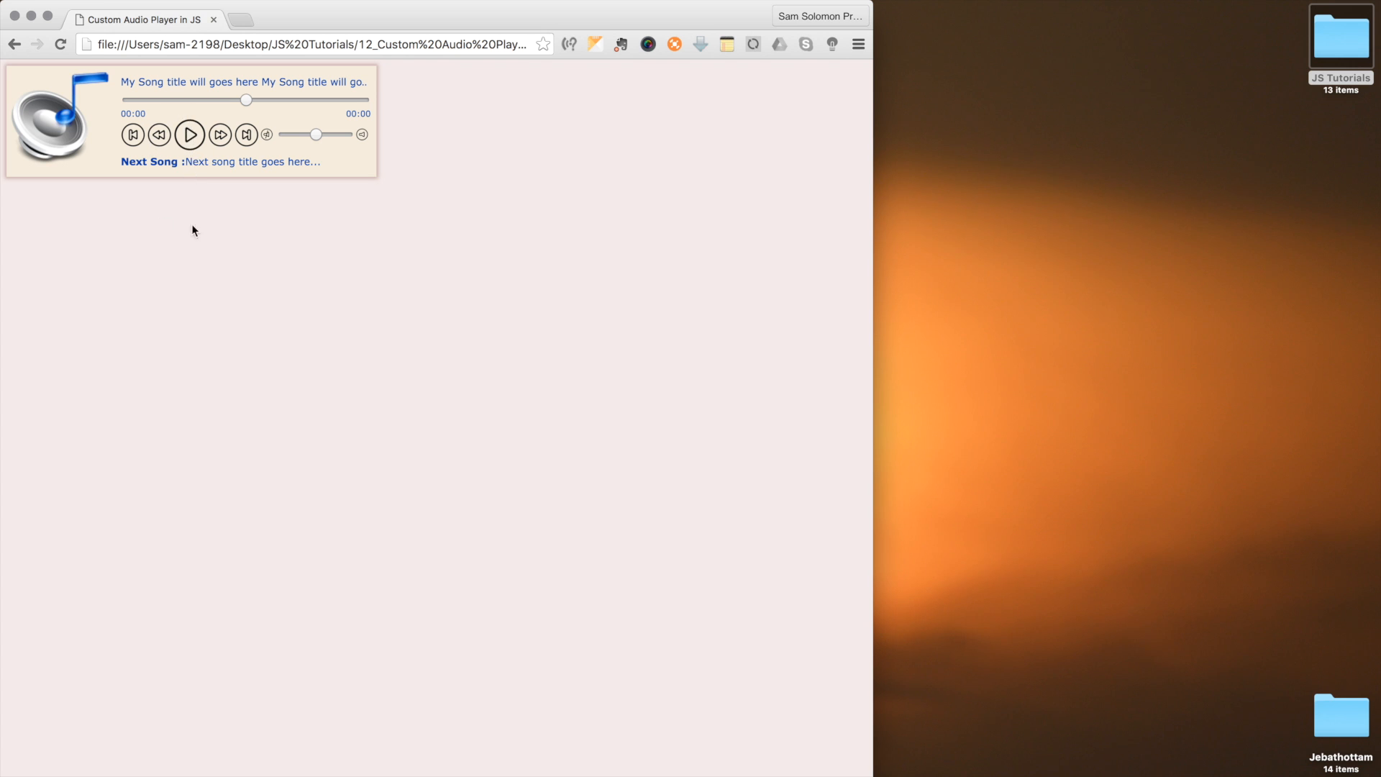
{"action": "mouse_move", "coordinate": [189, 130]}
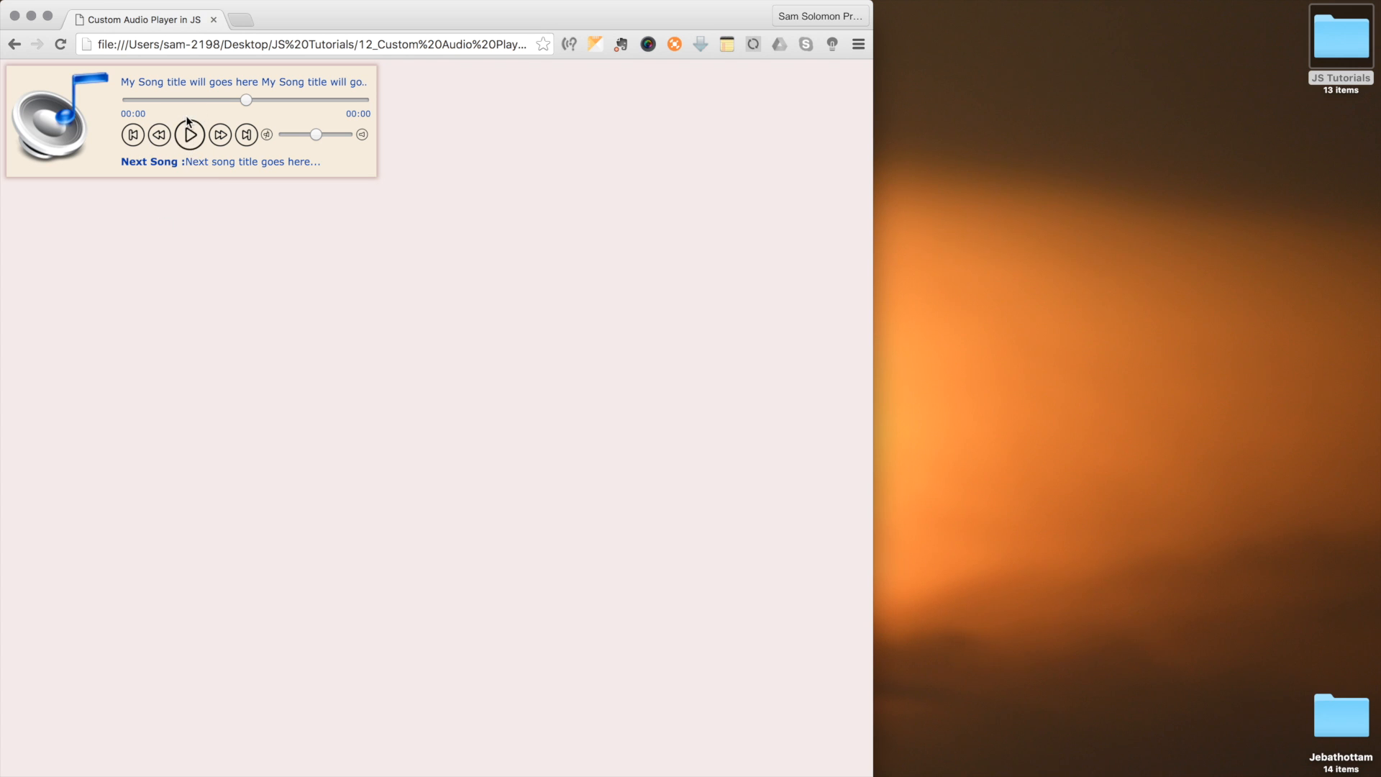